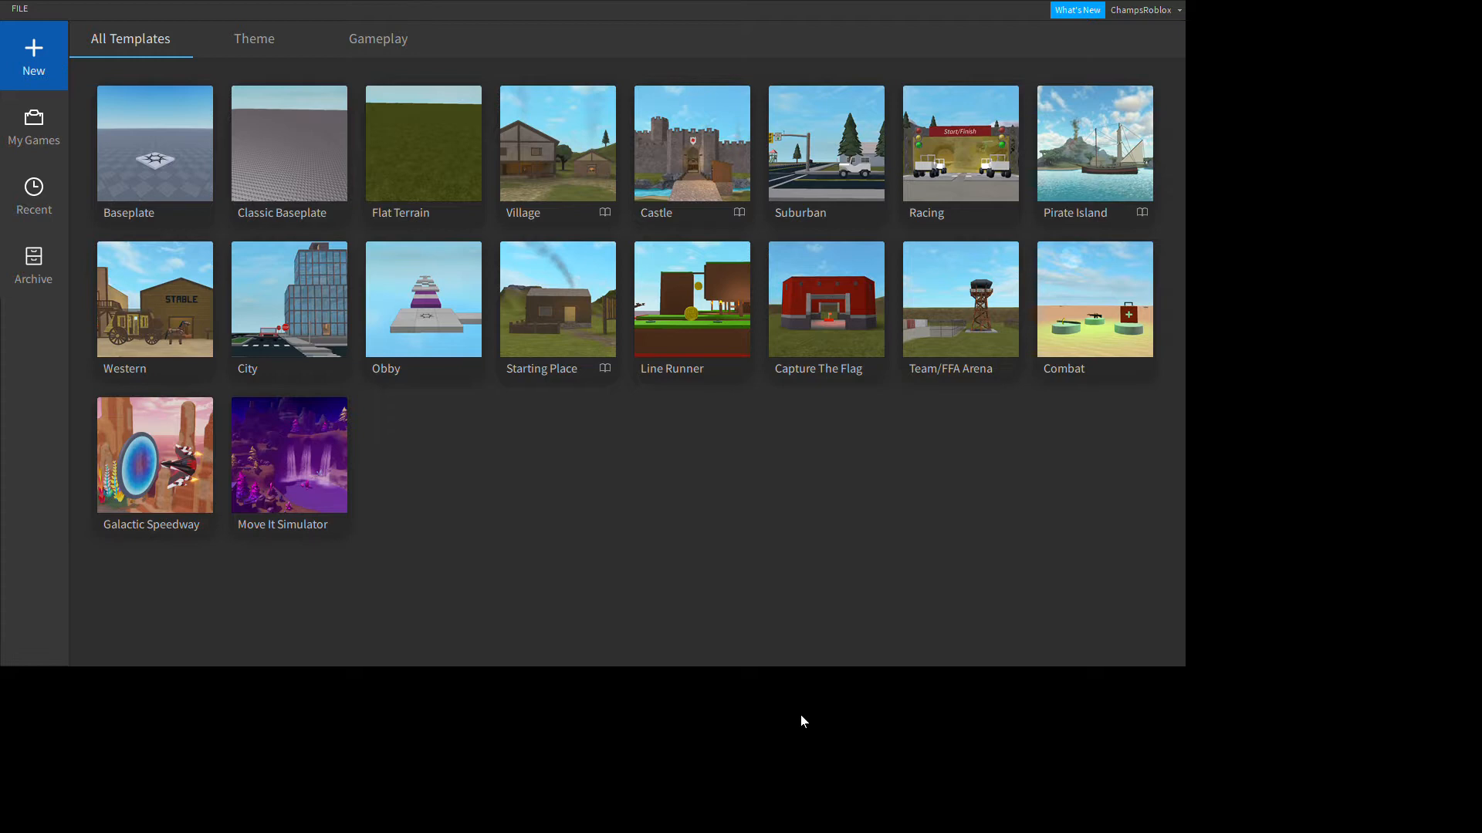
pyautogui.moveTo(679, 191)
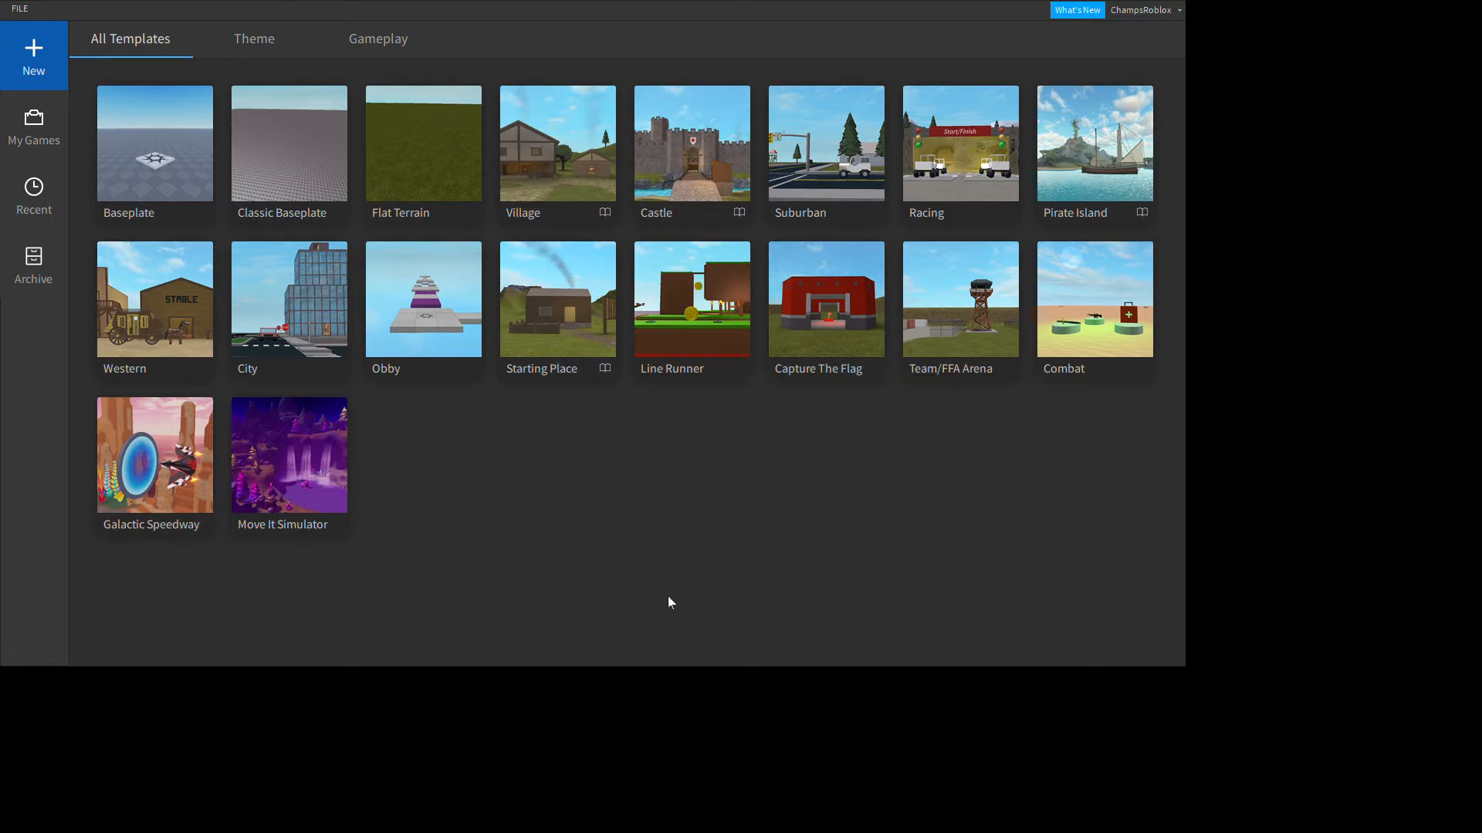
pyautogui.moveTo(20, 13)
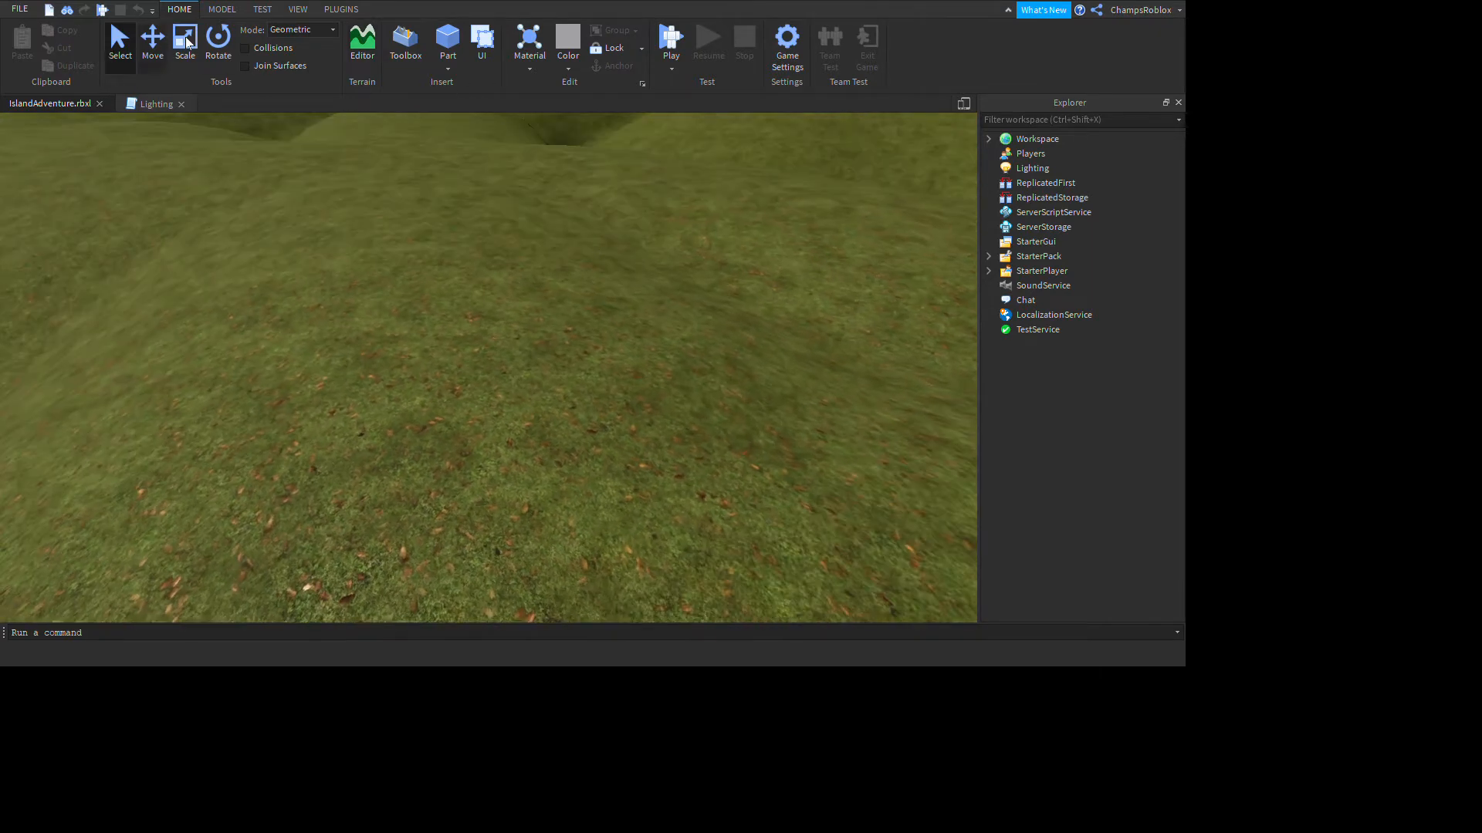
# Step: Insert a grey block as the front bed leg and rotate it lengthwise on the grass
pyautogui.click(448, 37)
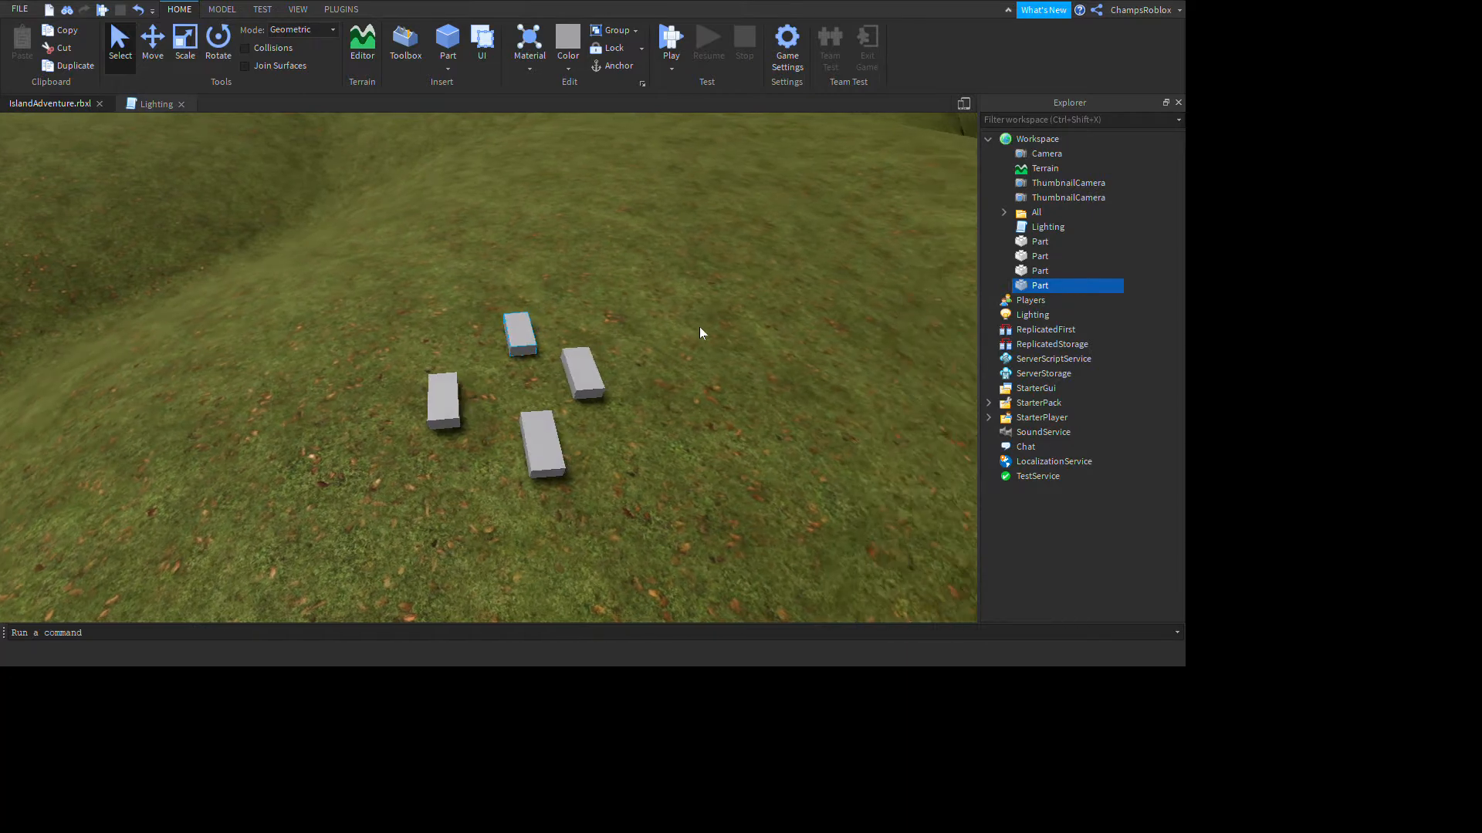
pyautogui.click(542, 444)
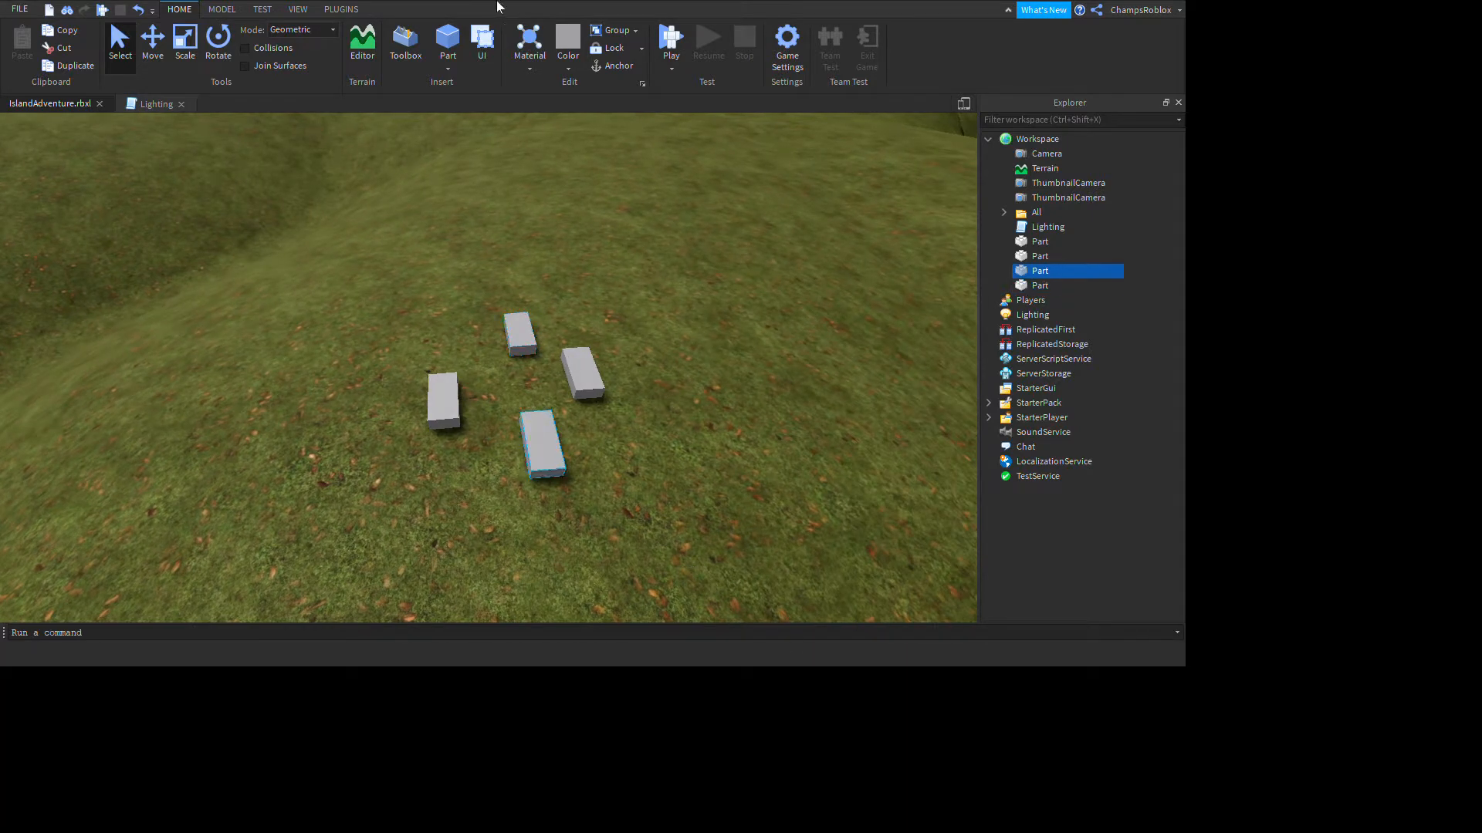
pyautogui.click(217, 41)
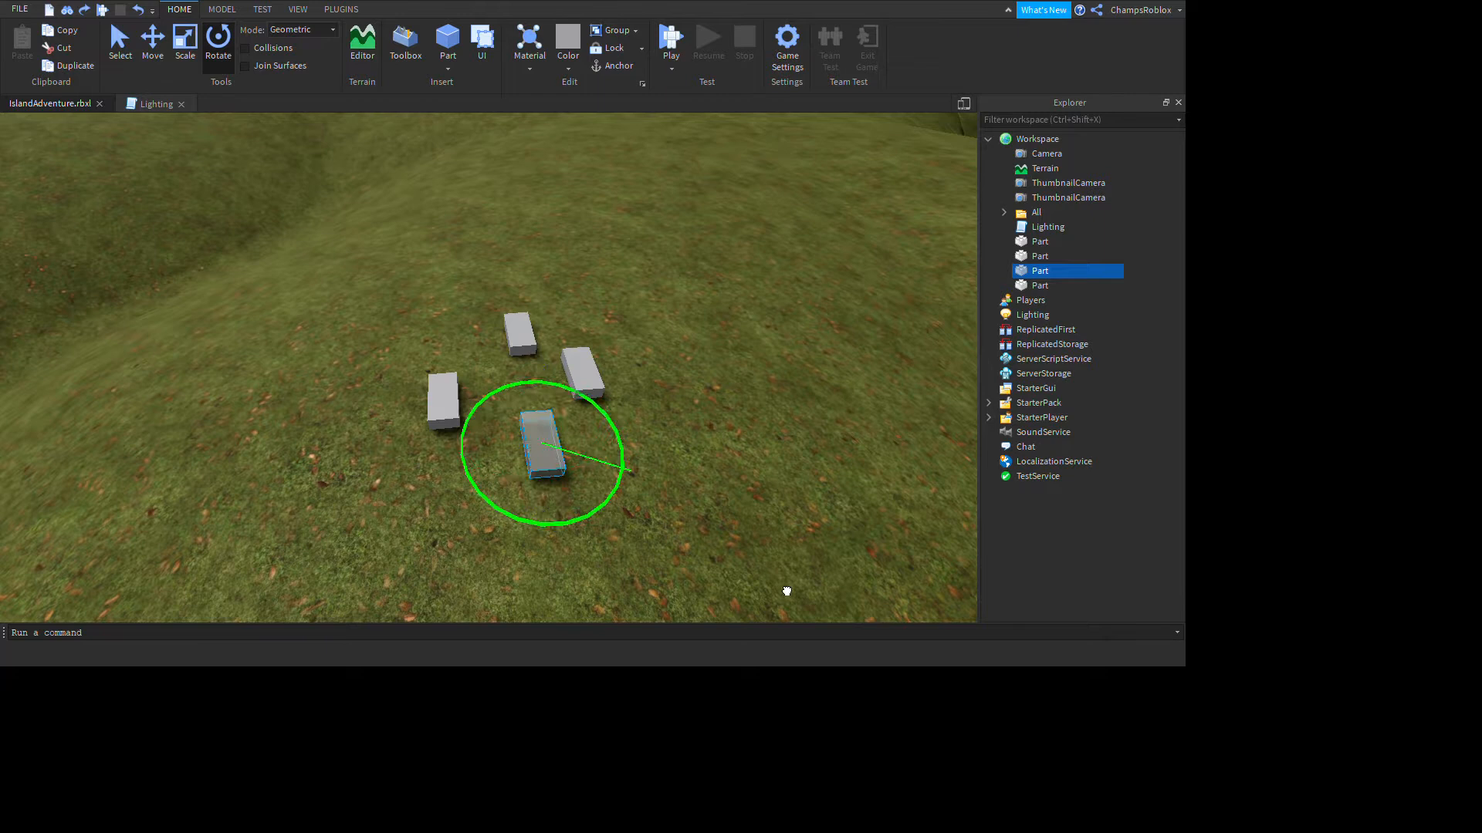
pyautogui.click(218, 35)
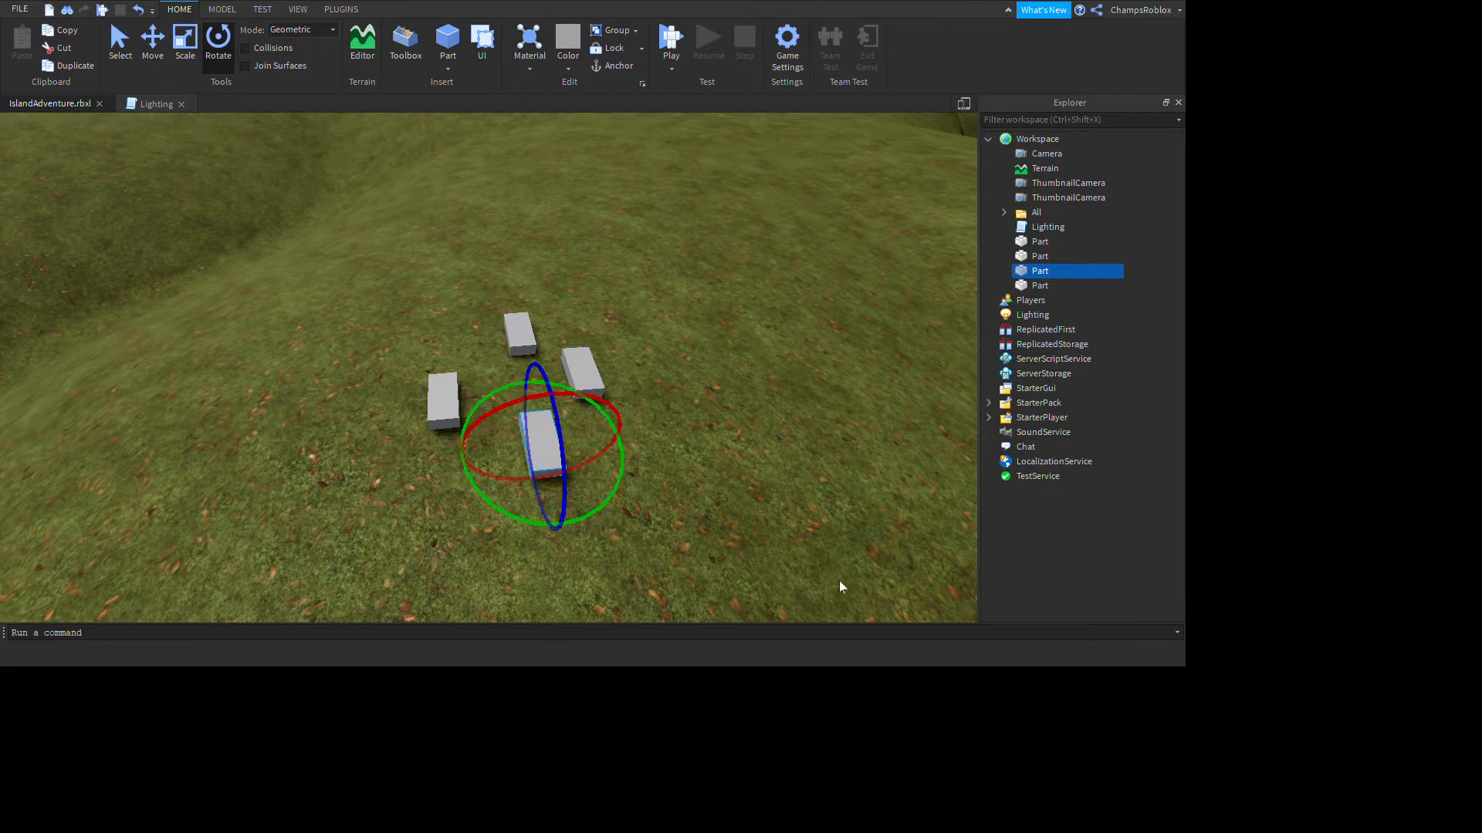
pyautogui.click(153, 37)
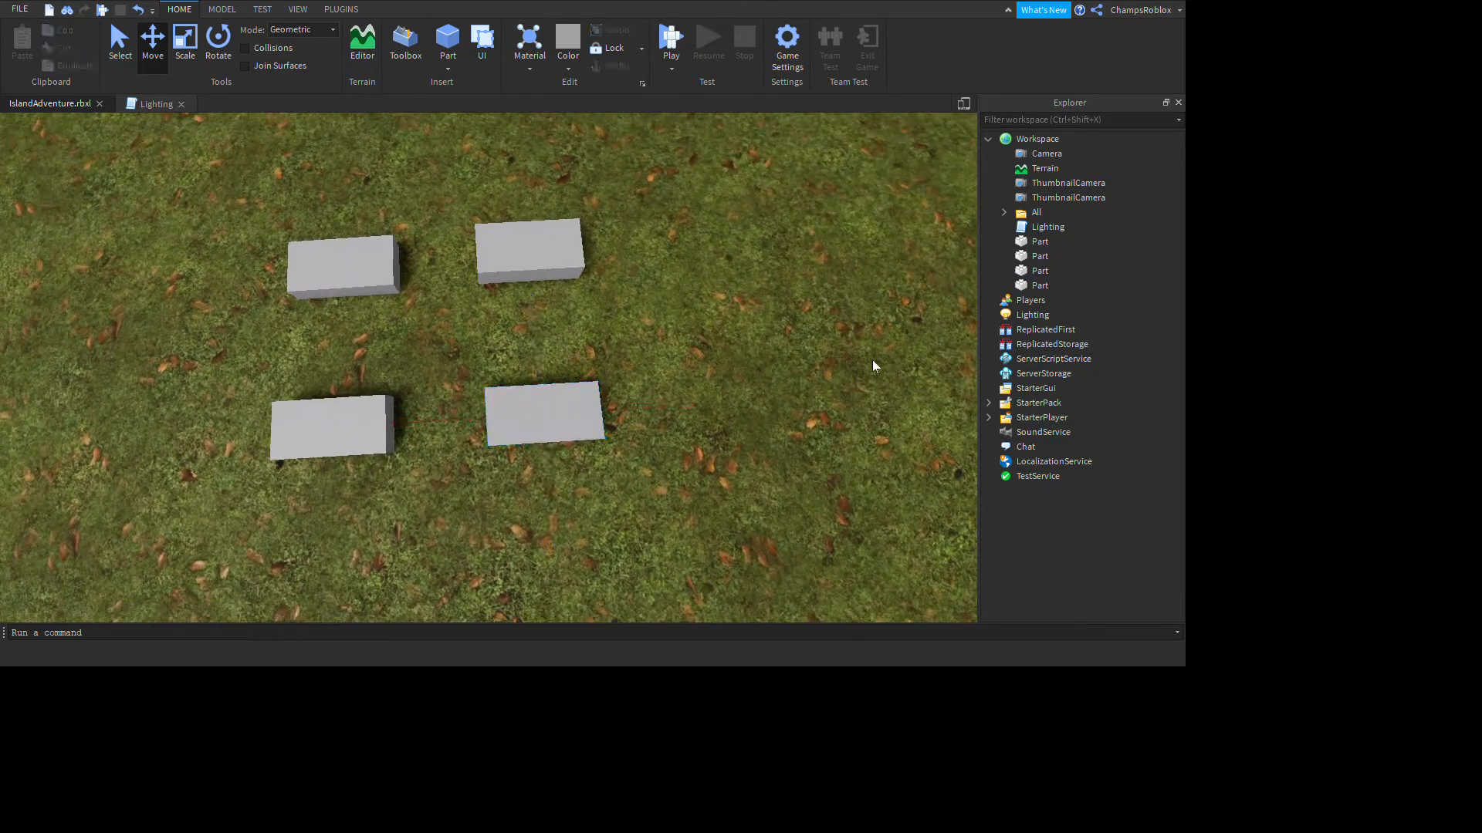
# Step: Adjust the lower-left leg block so the four legs form a rectangle
pyautogui.click(329, 428)
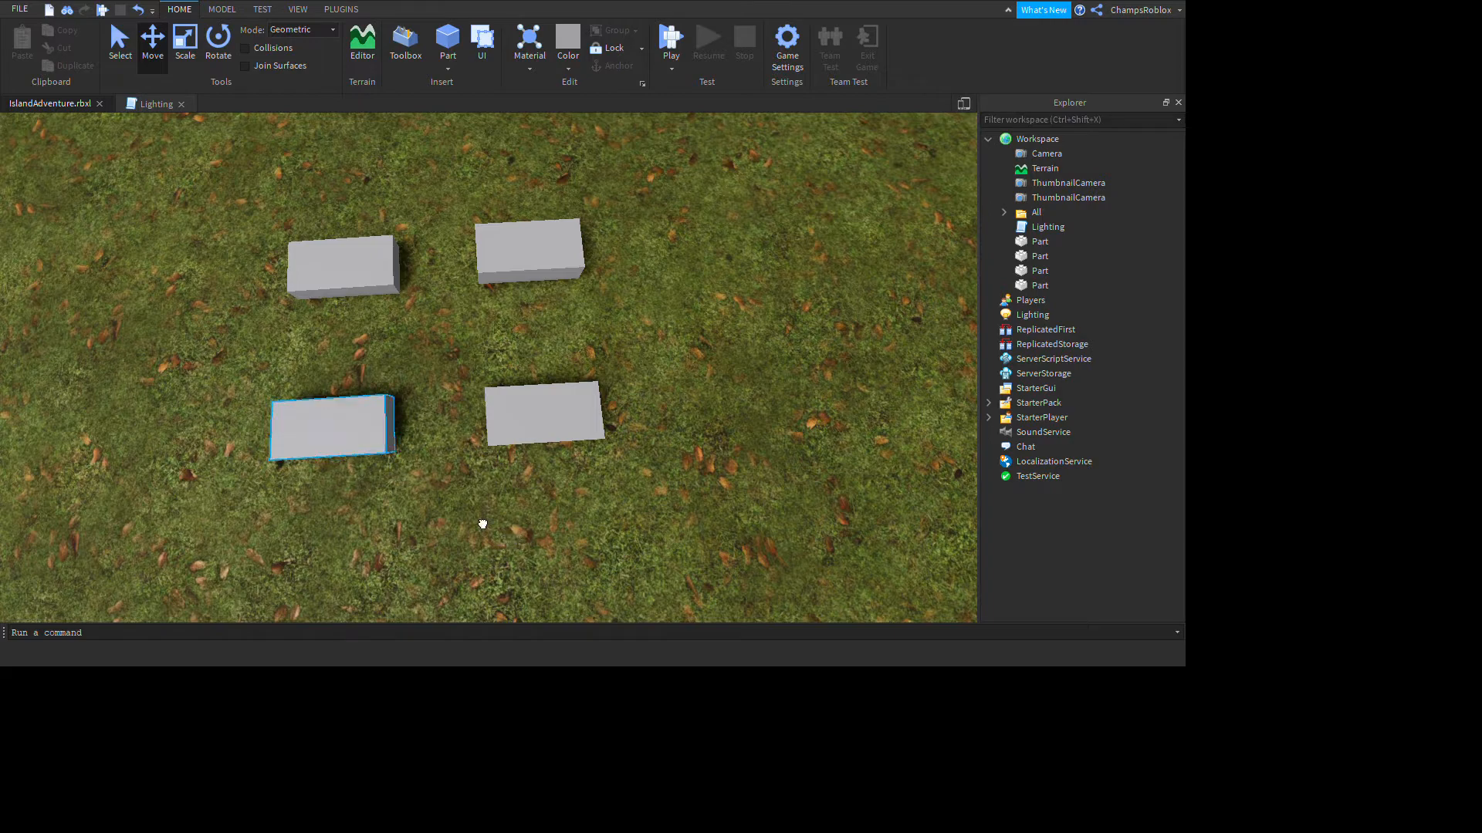
pyautogui.click(330, 426)
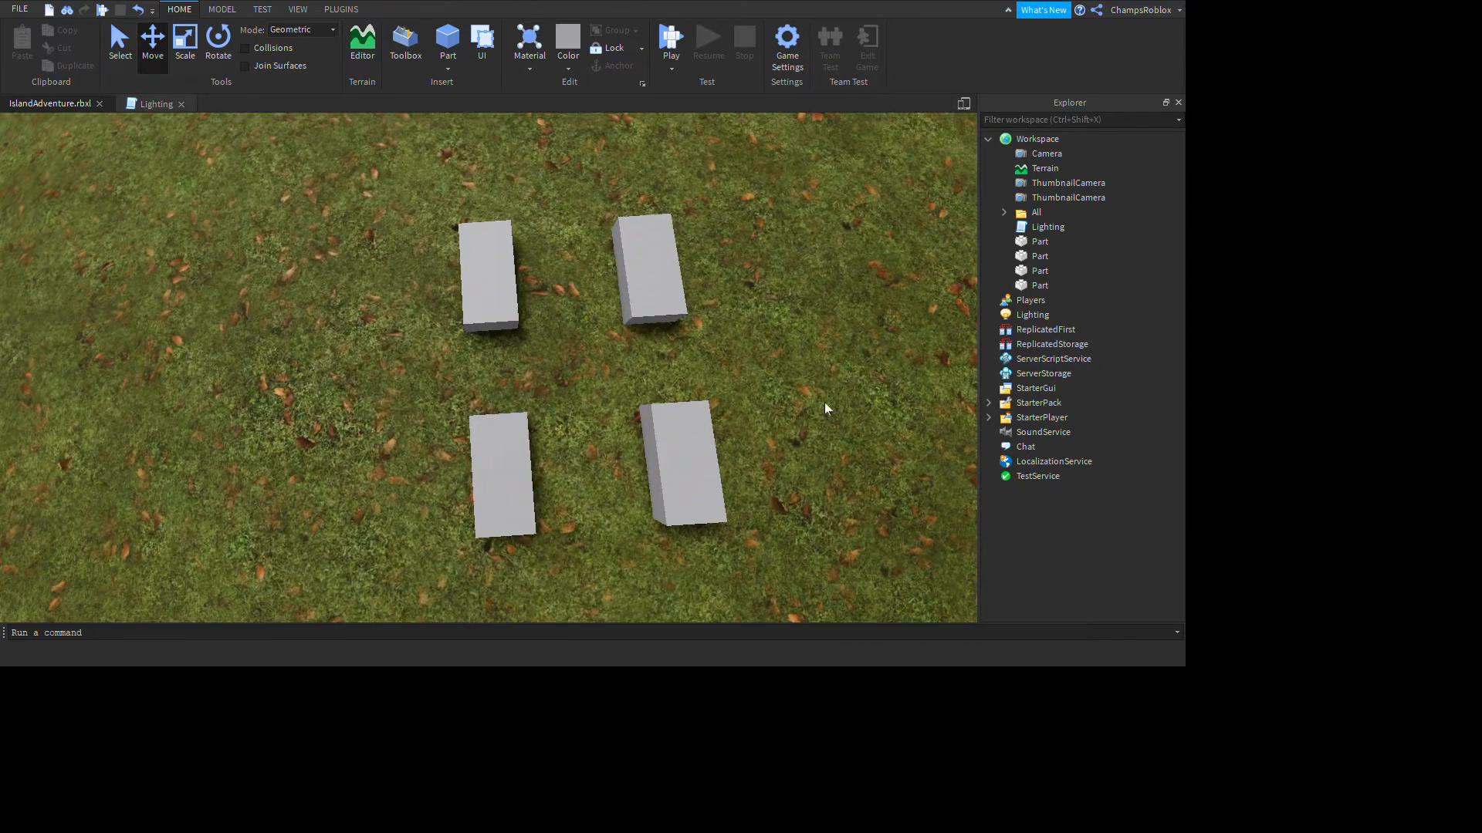
pyautogui.moveTo(368, 359)
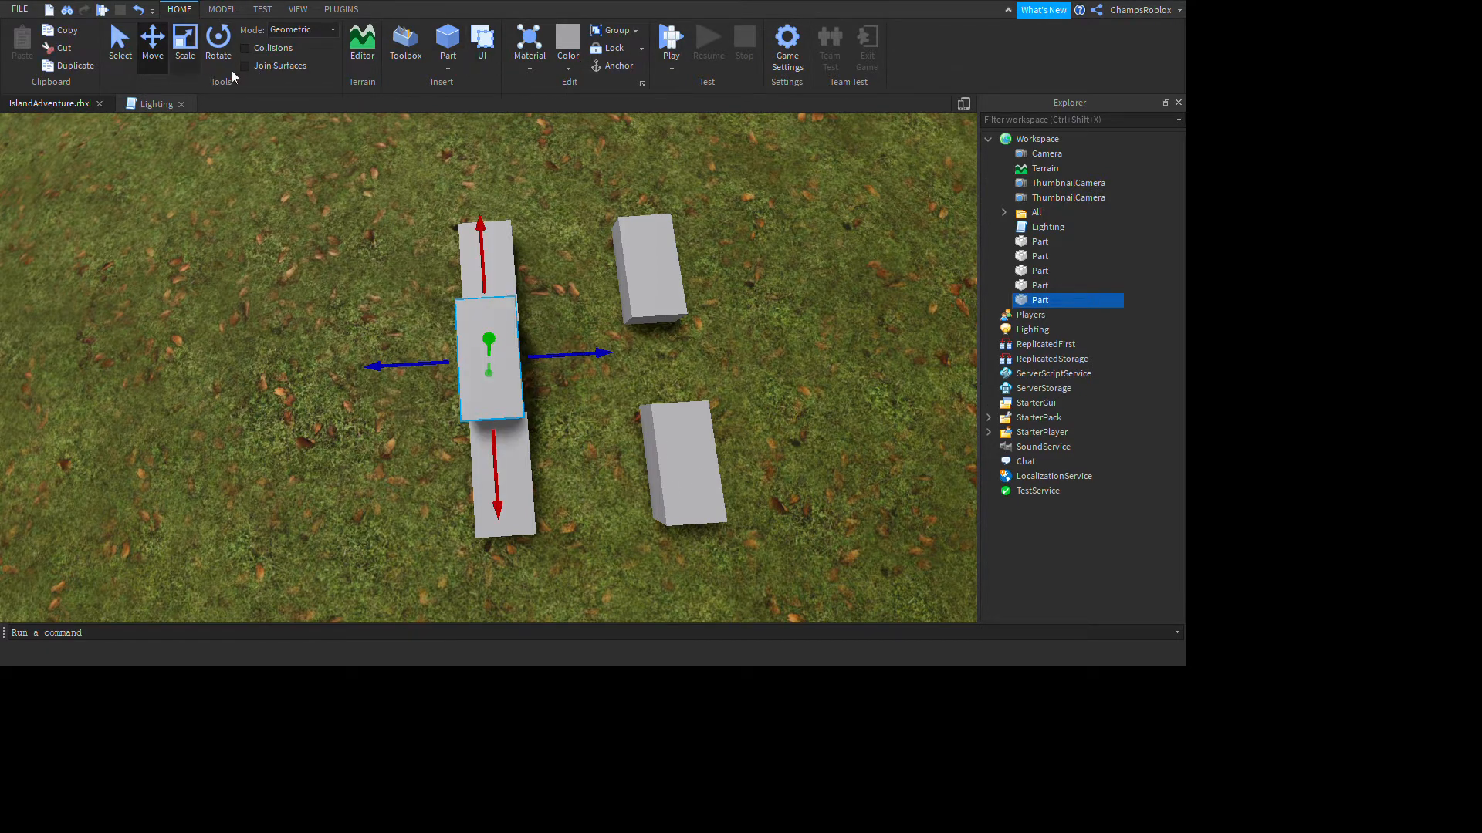
# Step: Stretch the new part into a wide flat slab and rest it on the four legs
pyautogui.click(186, 40)
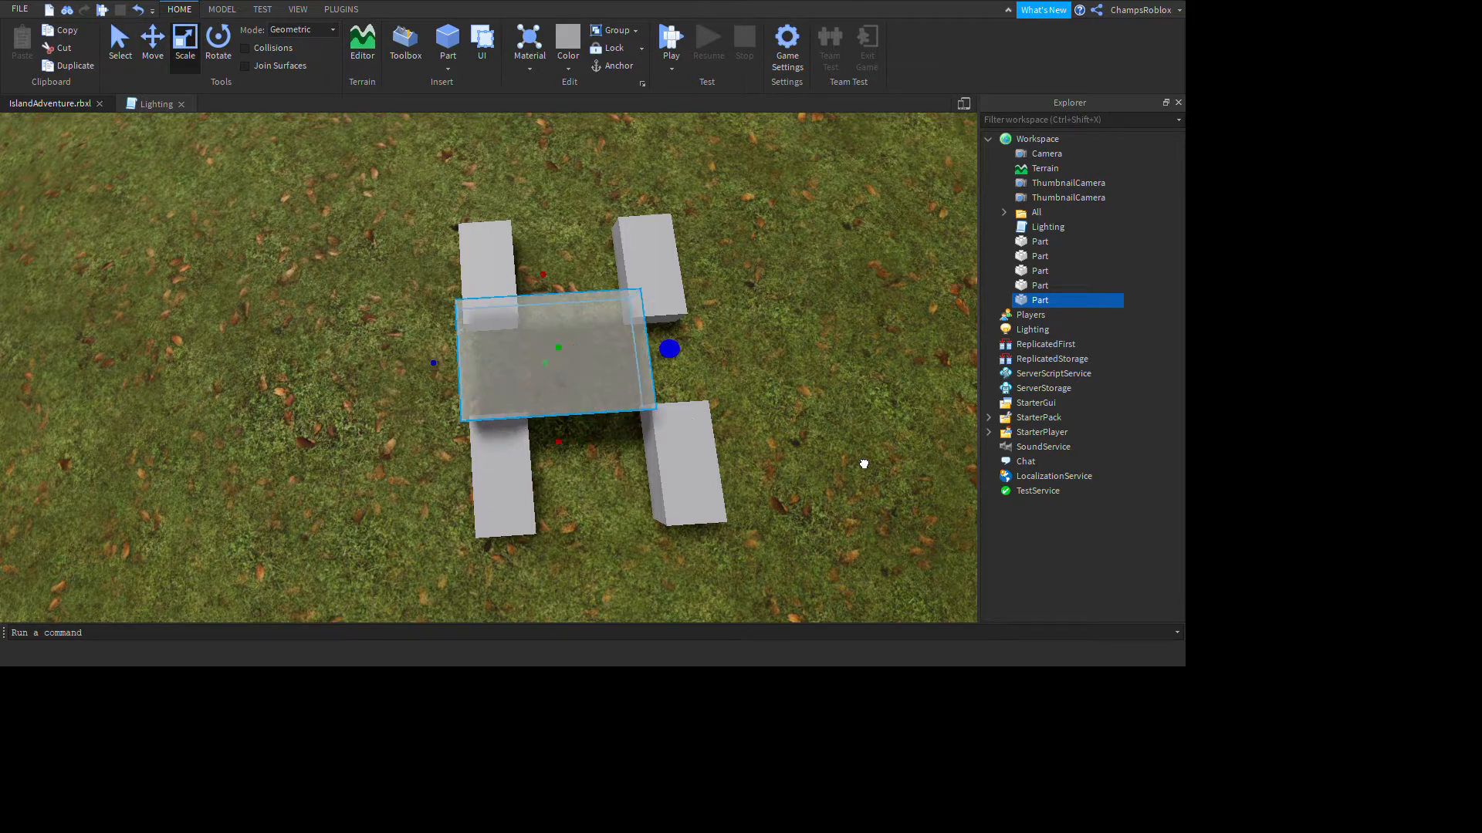
pyautogui.moveTo(668, 350); pyautogui.dragTo(716, 365)
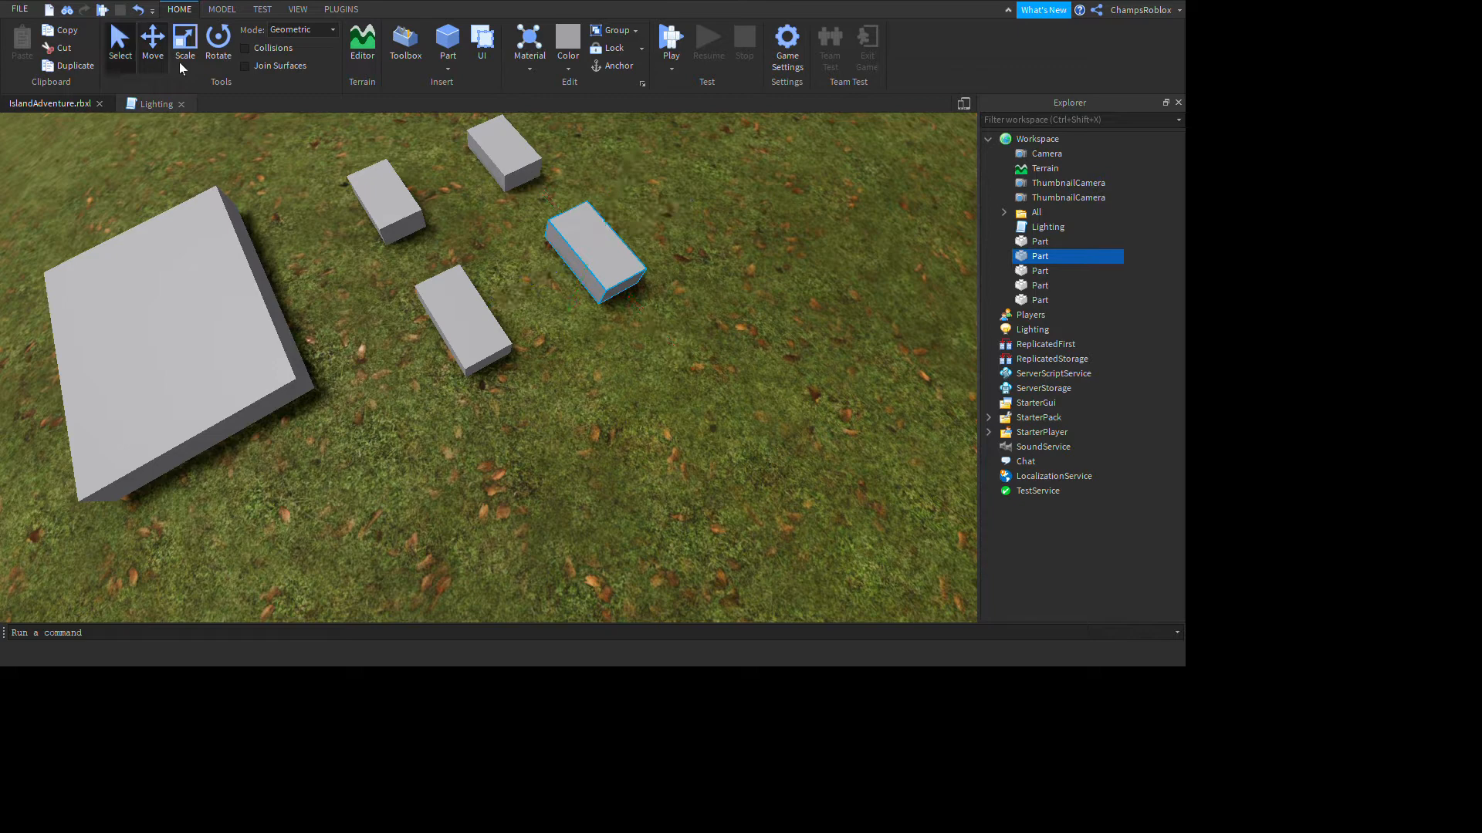
pyautogui.click(152, 41)
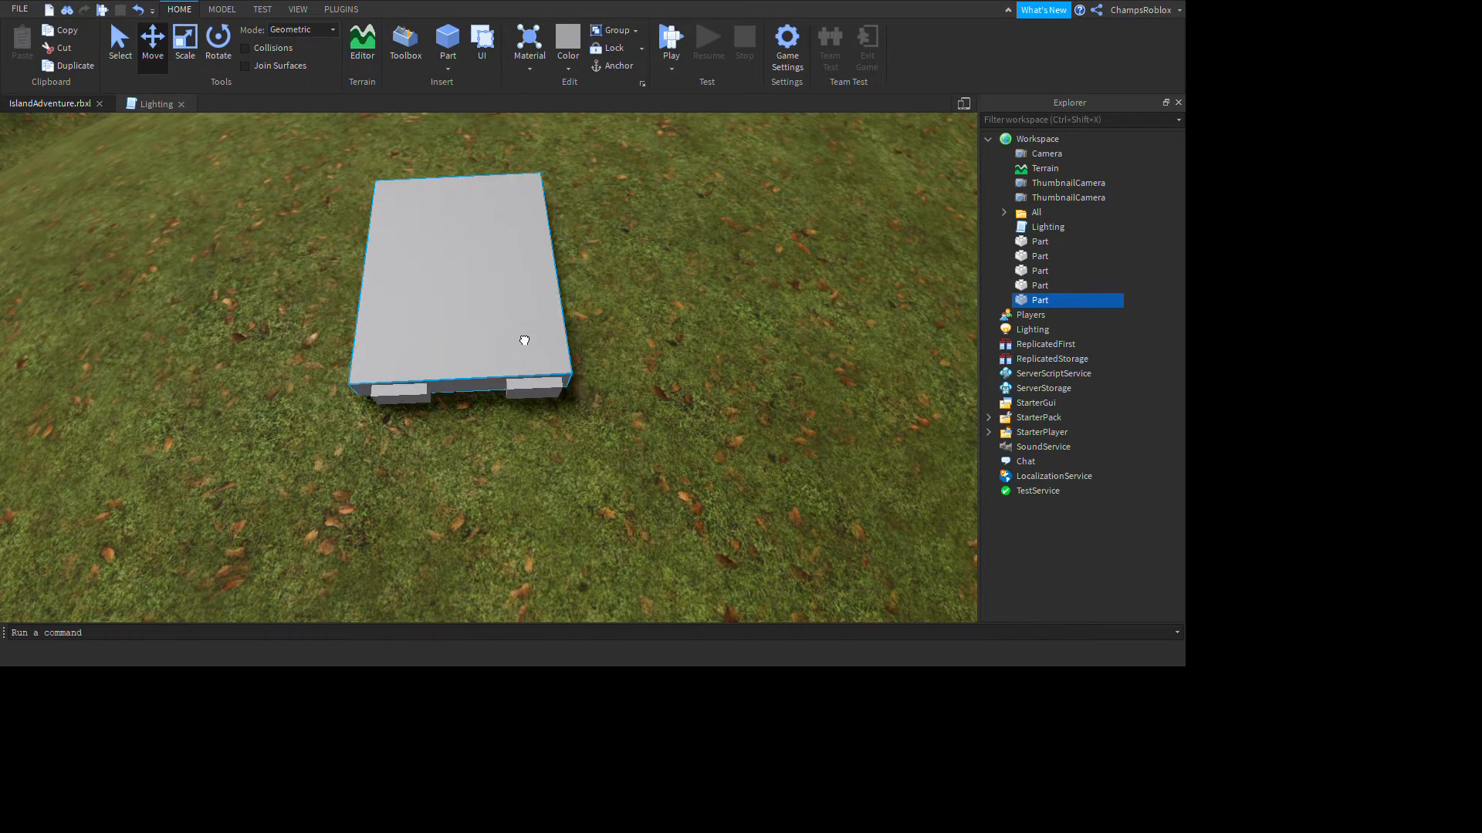
pyautogui.click(151, 37)
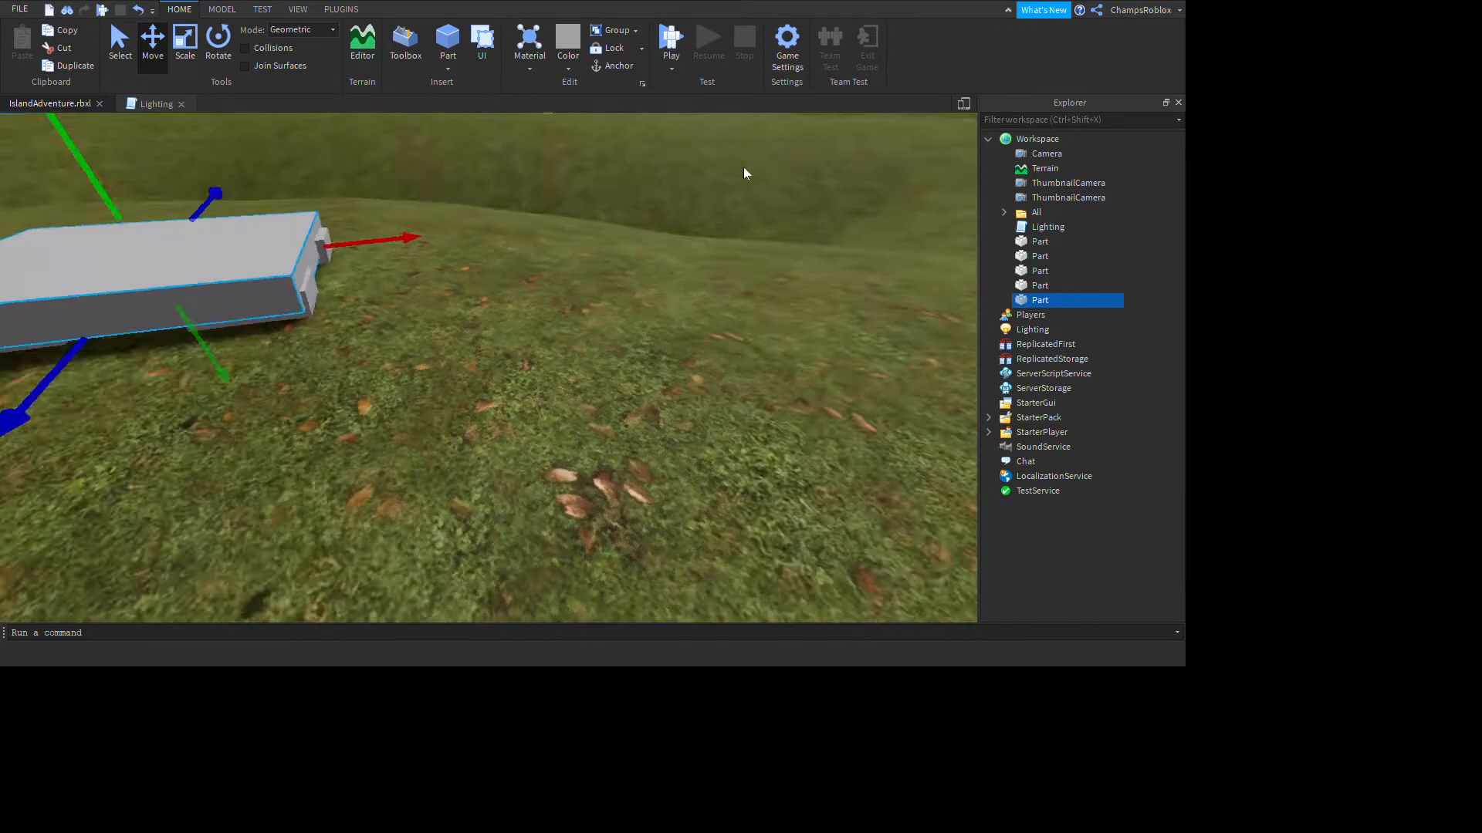
pyautogui.click(185, 37)
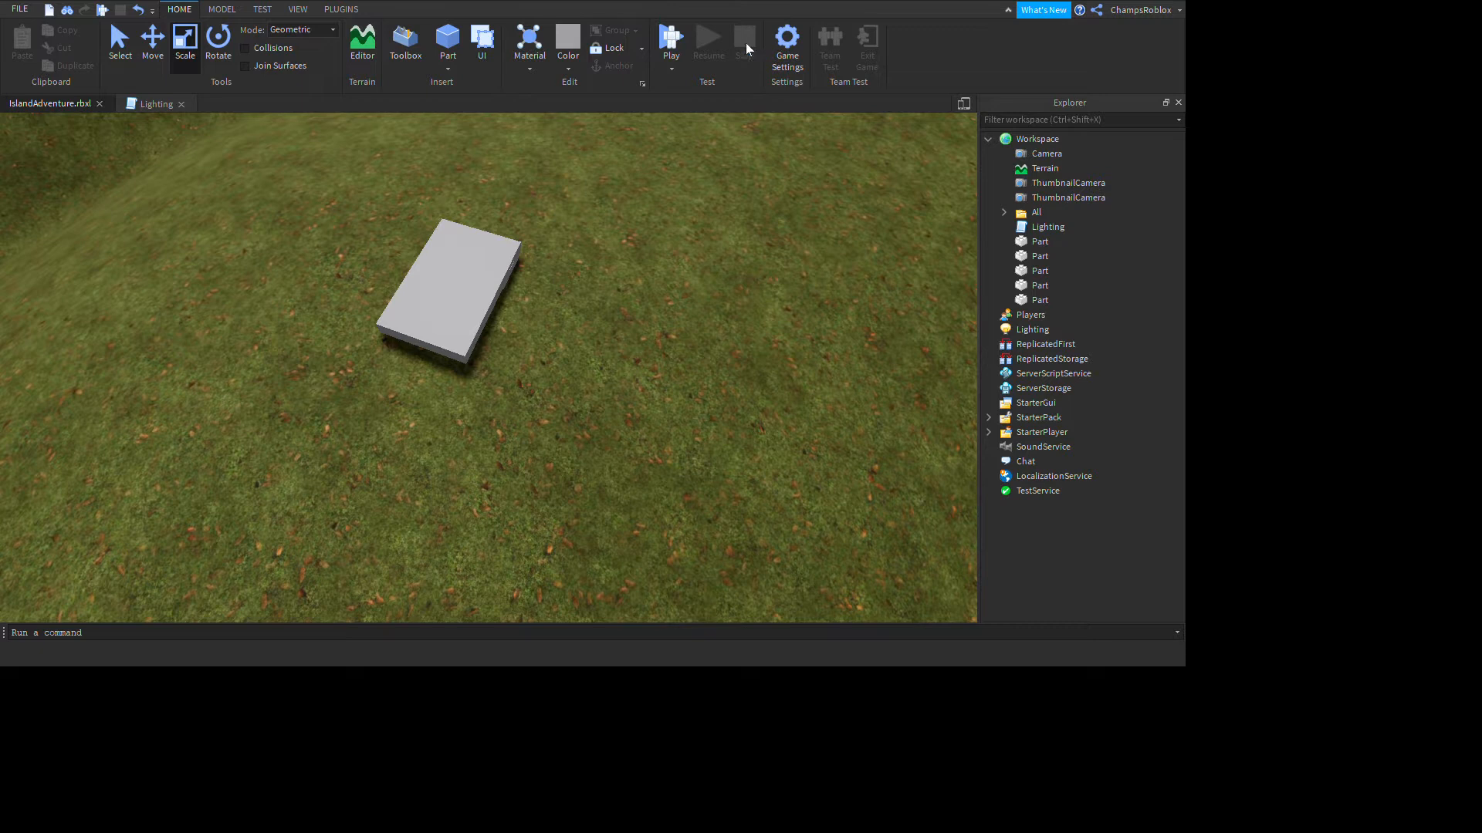
# Step: Select the bed base slab to give it a concrete-textured material
pyautogui.click(449, 284)
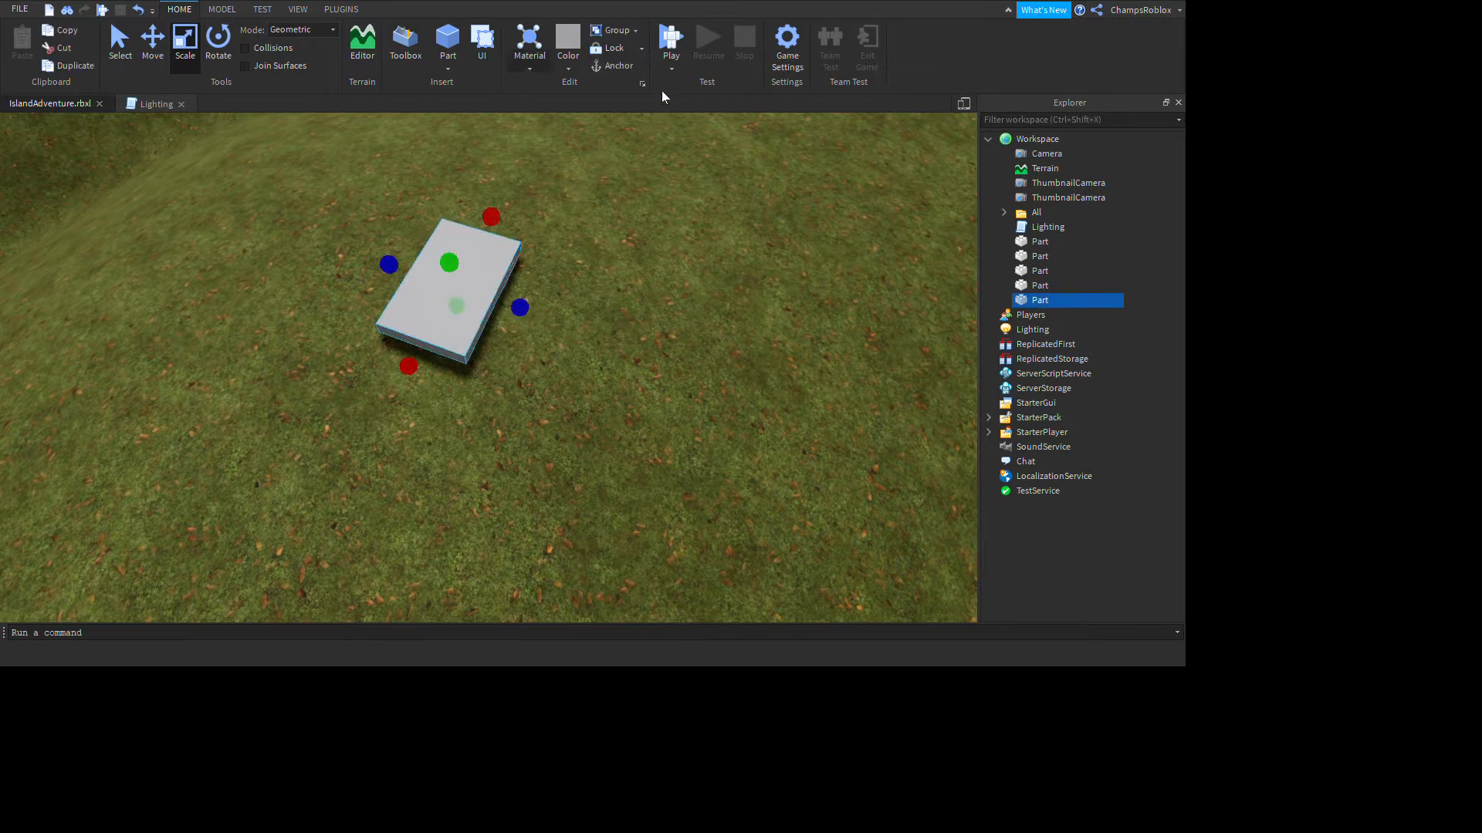
pyautogui.moveTo(713, 125)
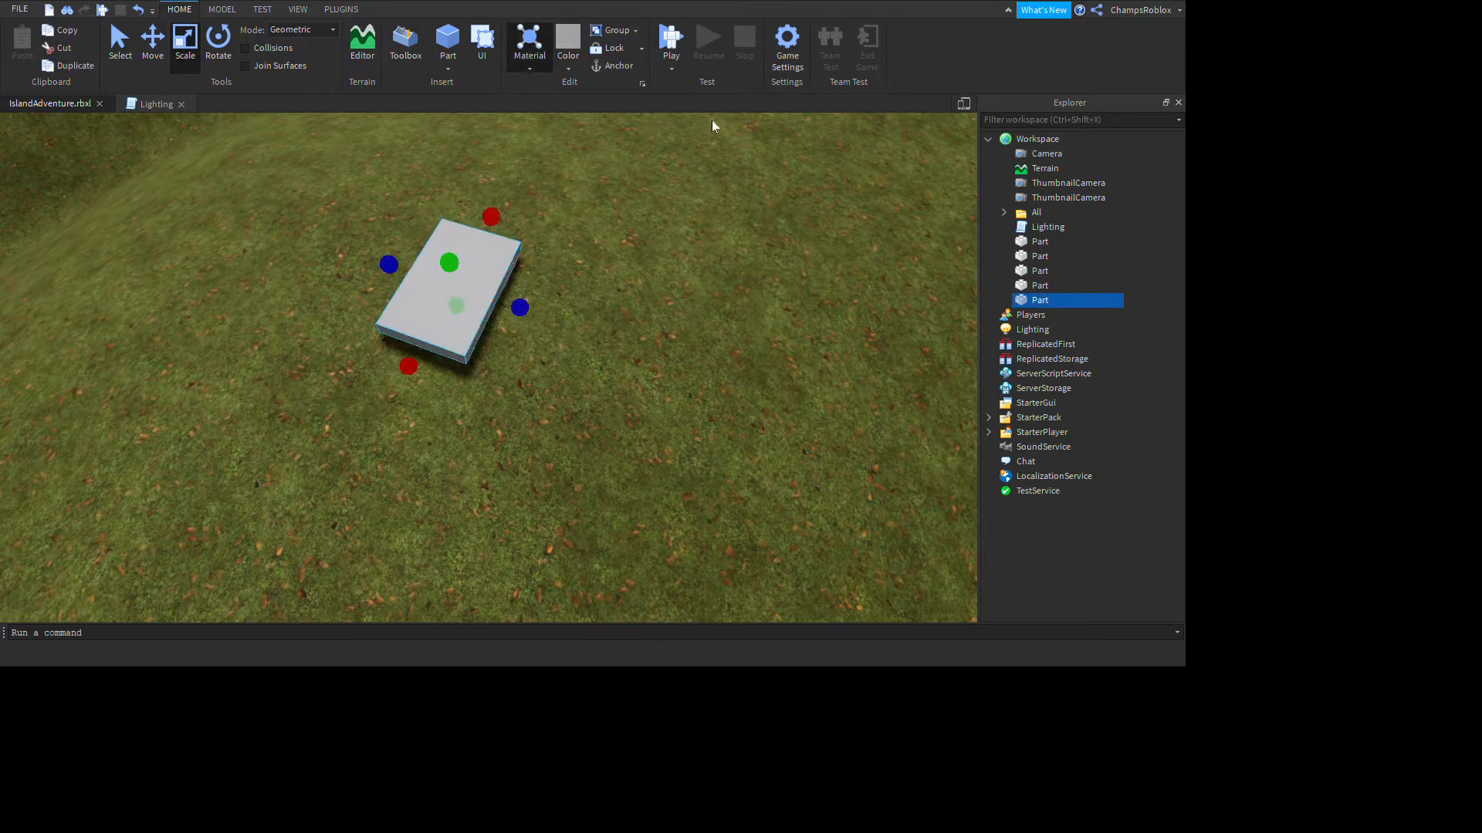
pyautogui.moveTo(725, 381)
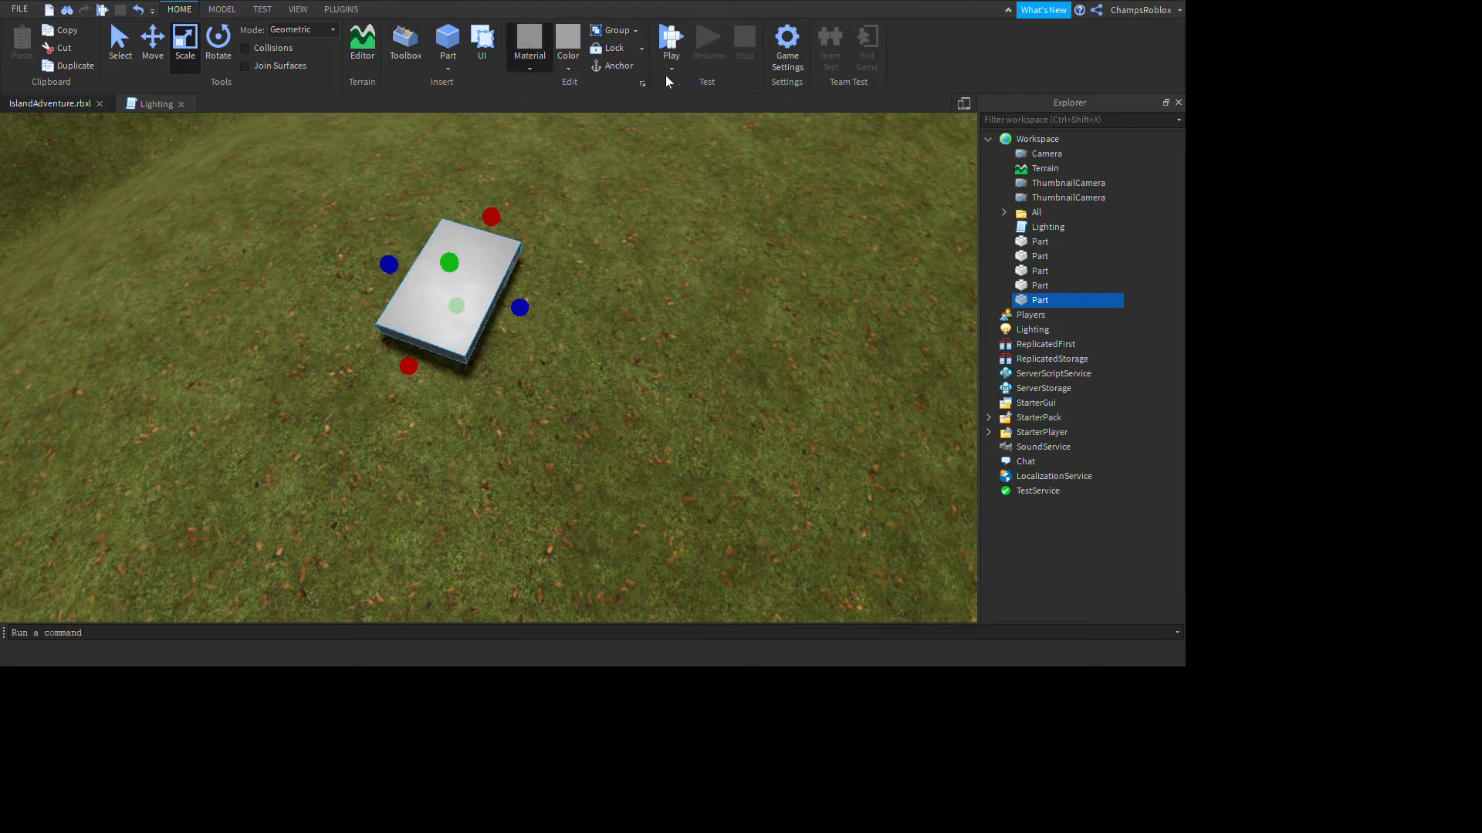
pyautogui.moveTo(603, 242)
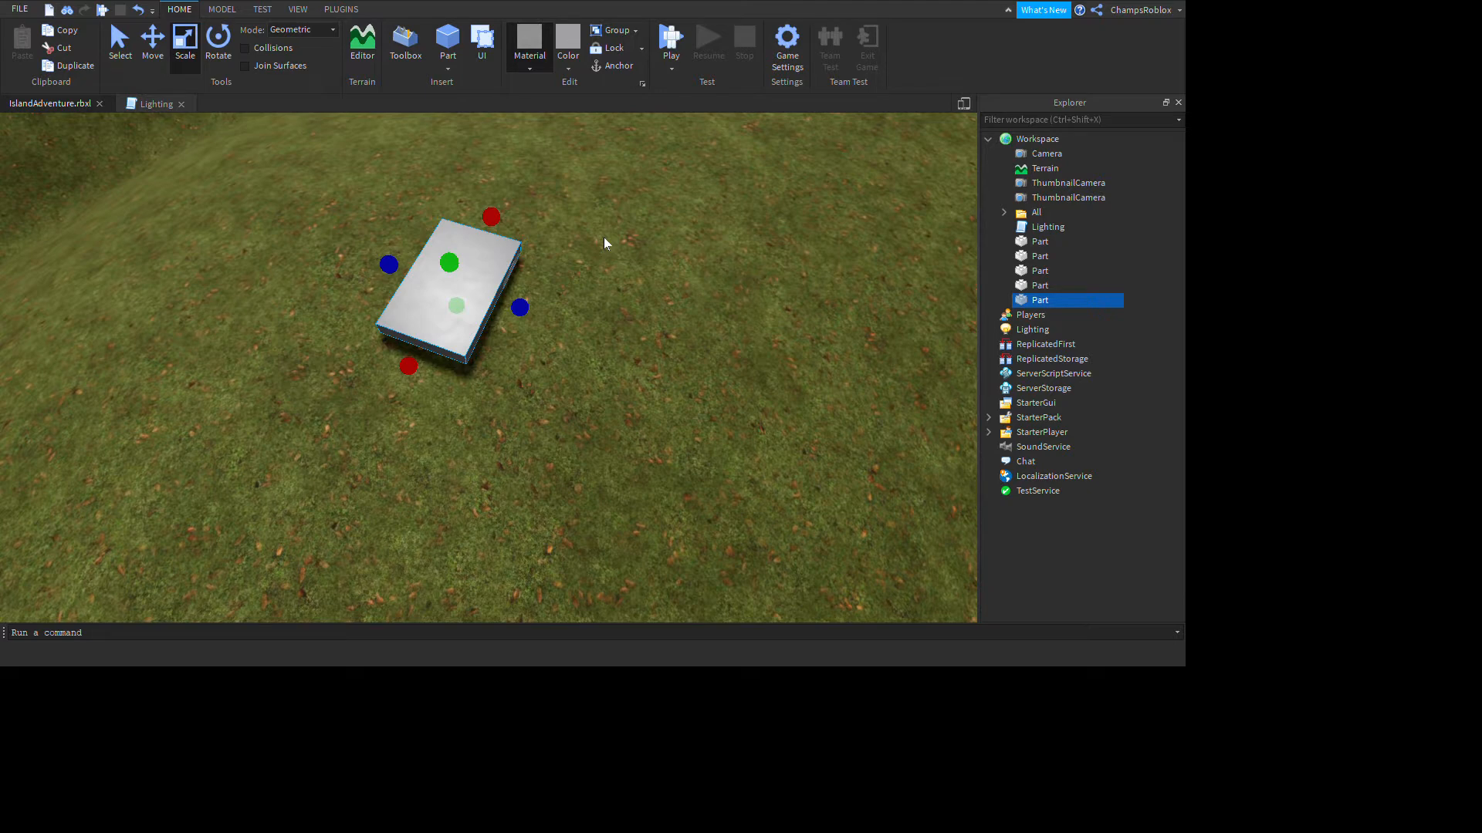
pyautogui.moveTo(682, 541)
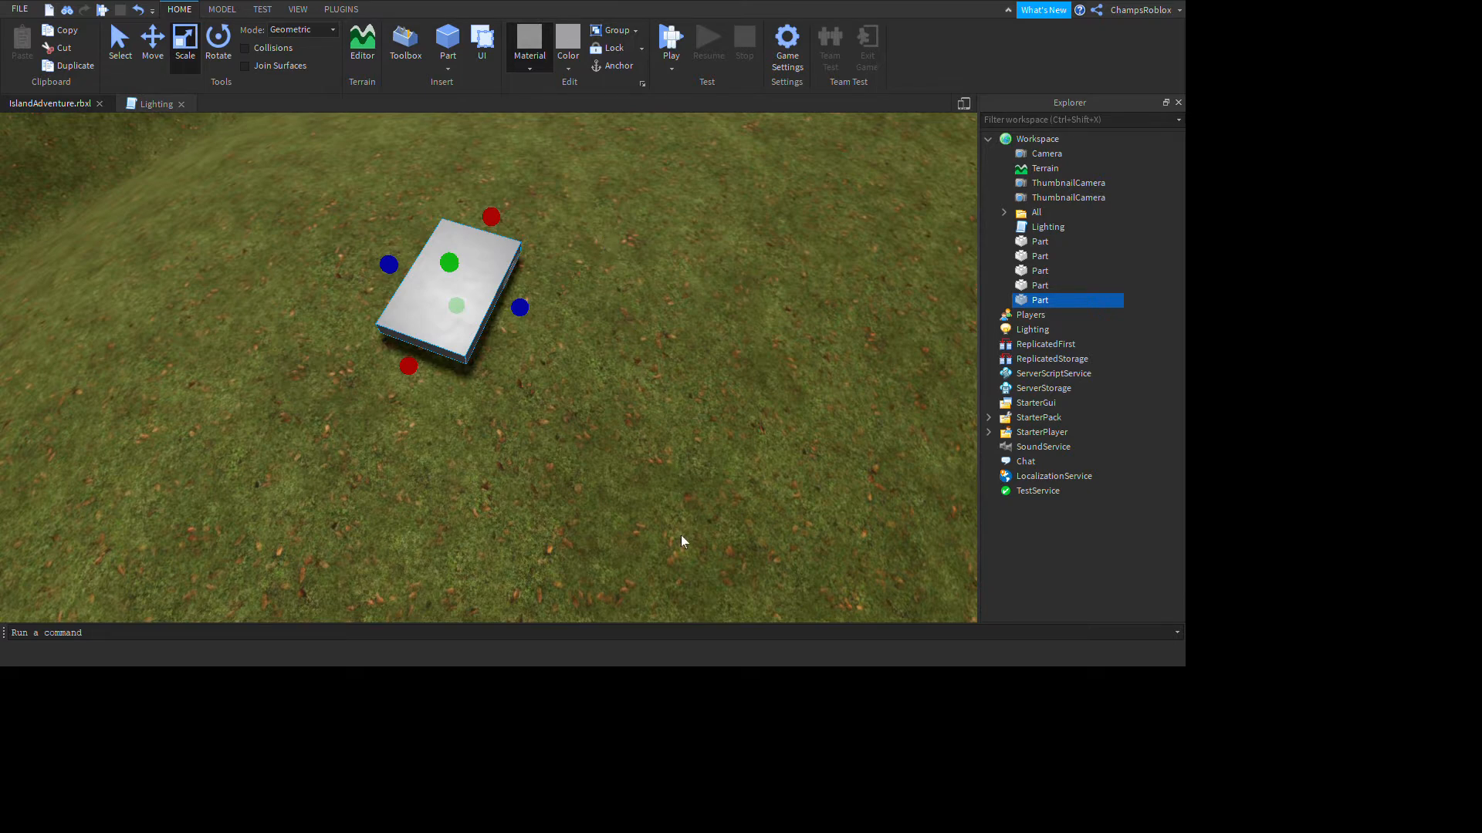
pyautogui.moveTo(701, 551)
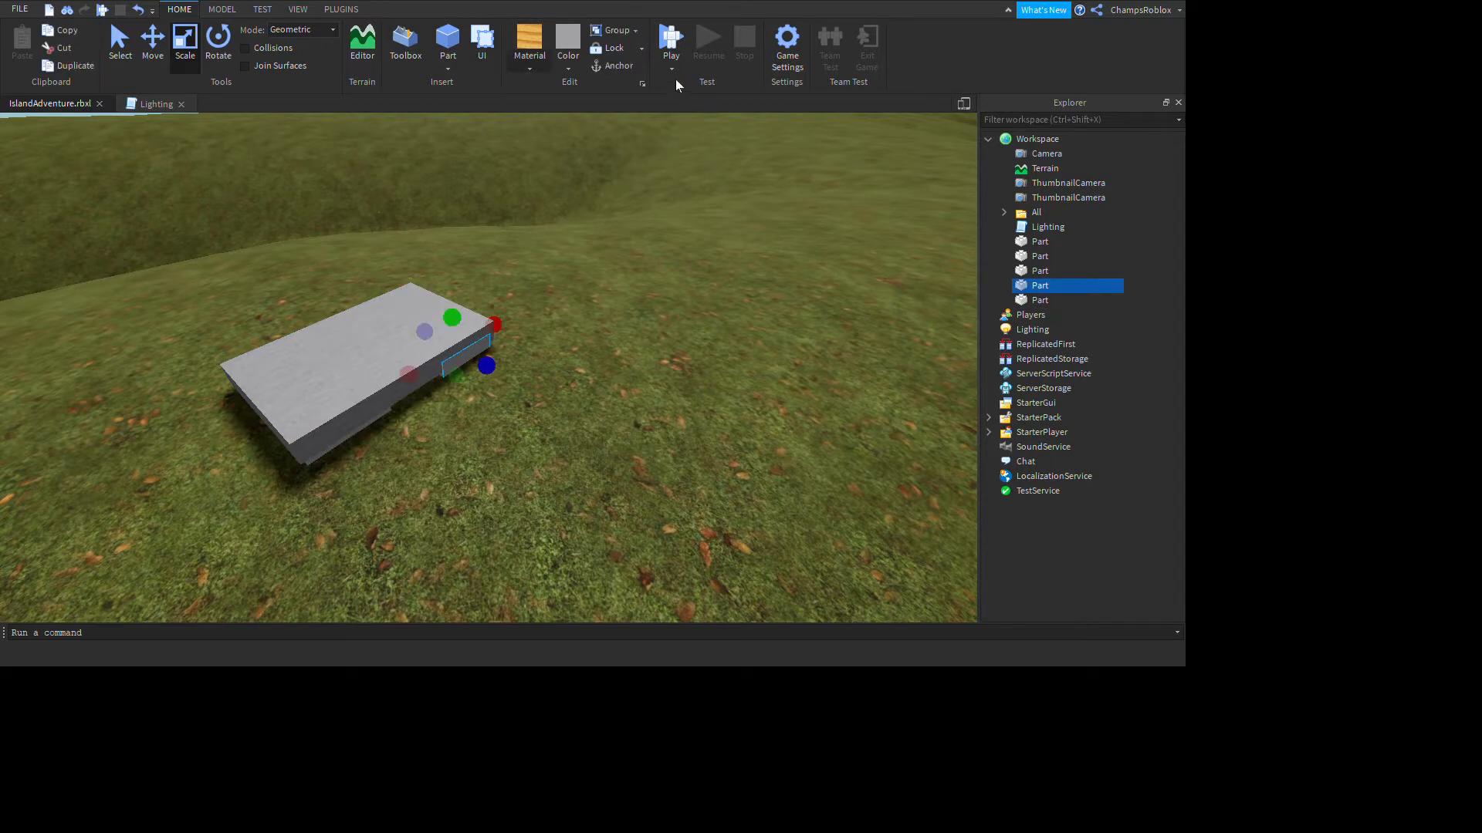
pyautogui.moveTo(667, 477)
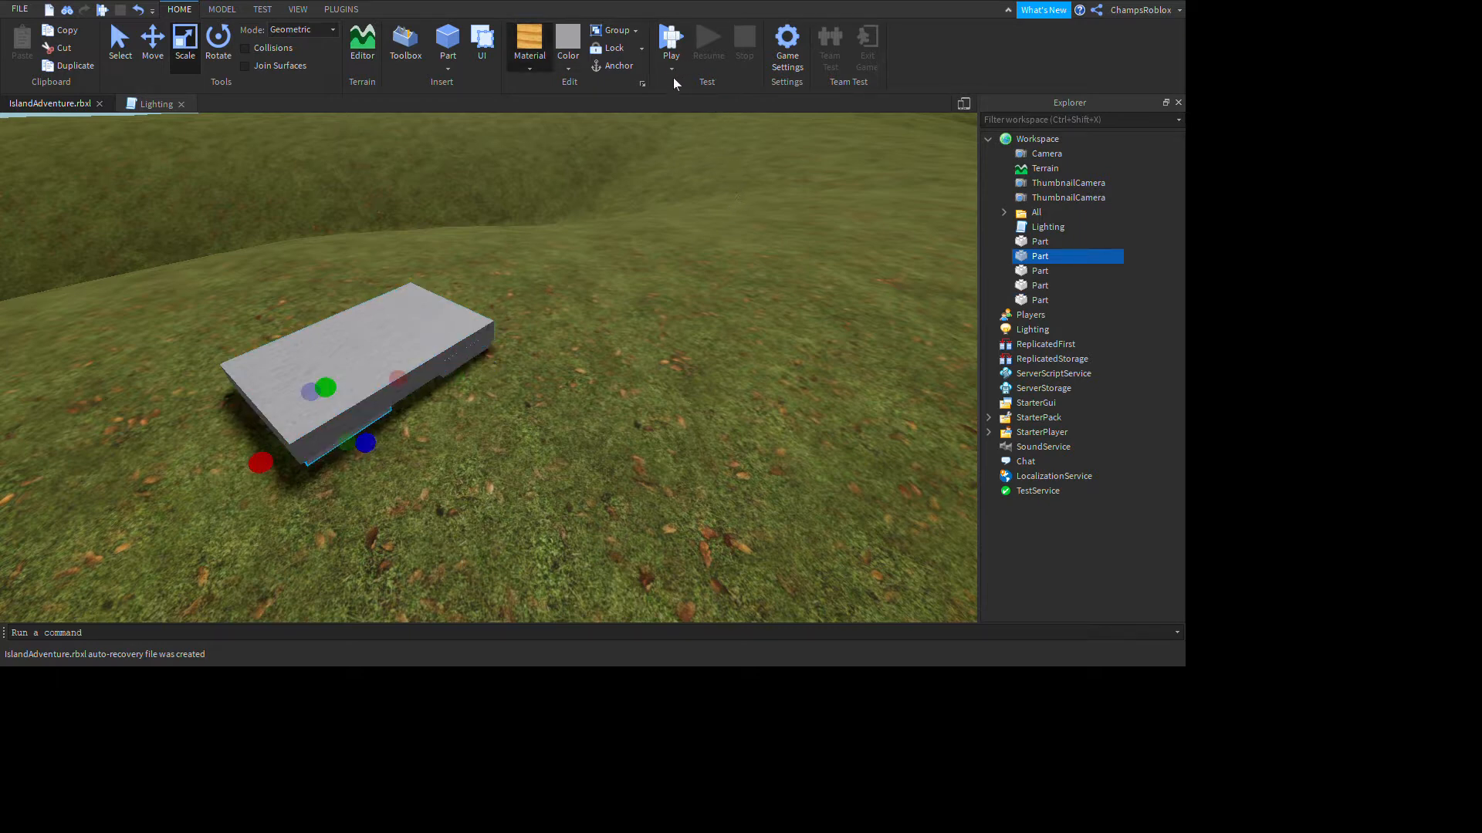
pyautogui.moveTo(688, 537)
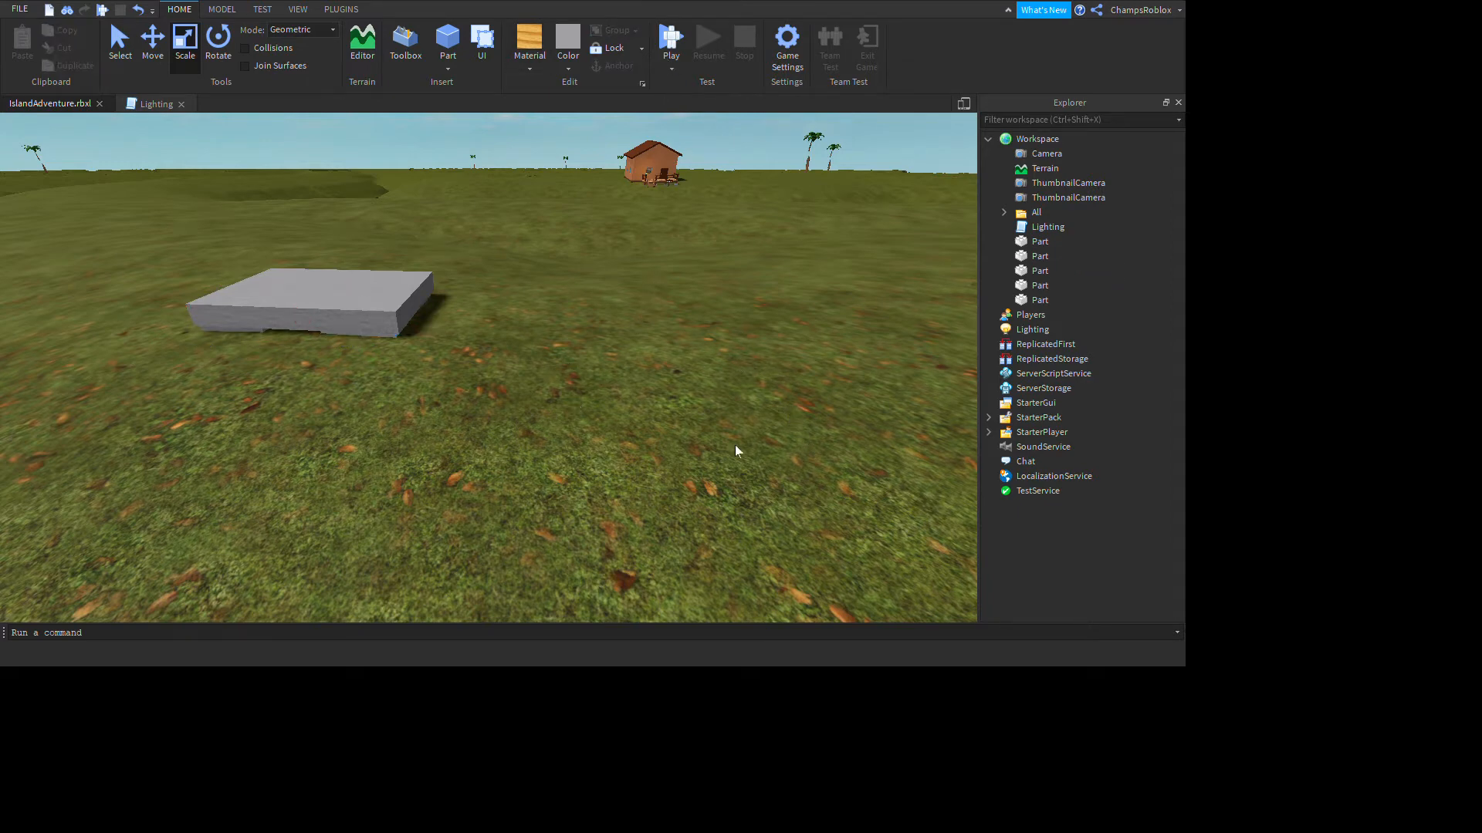
pyautogui.moveTo(1090, 287)
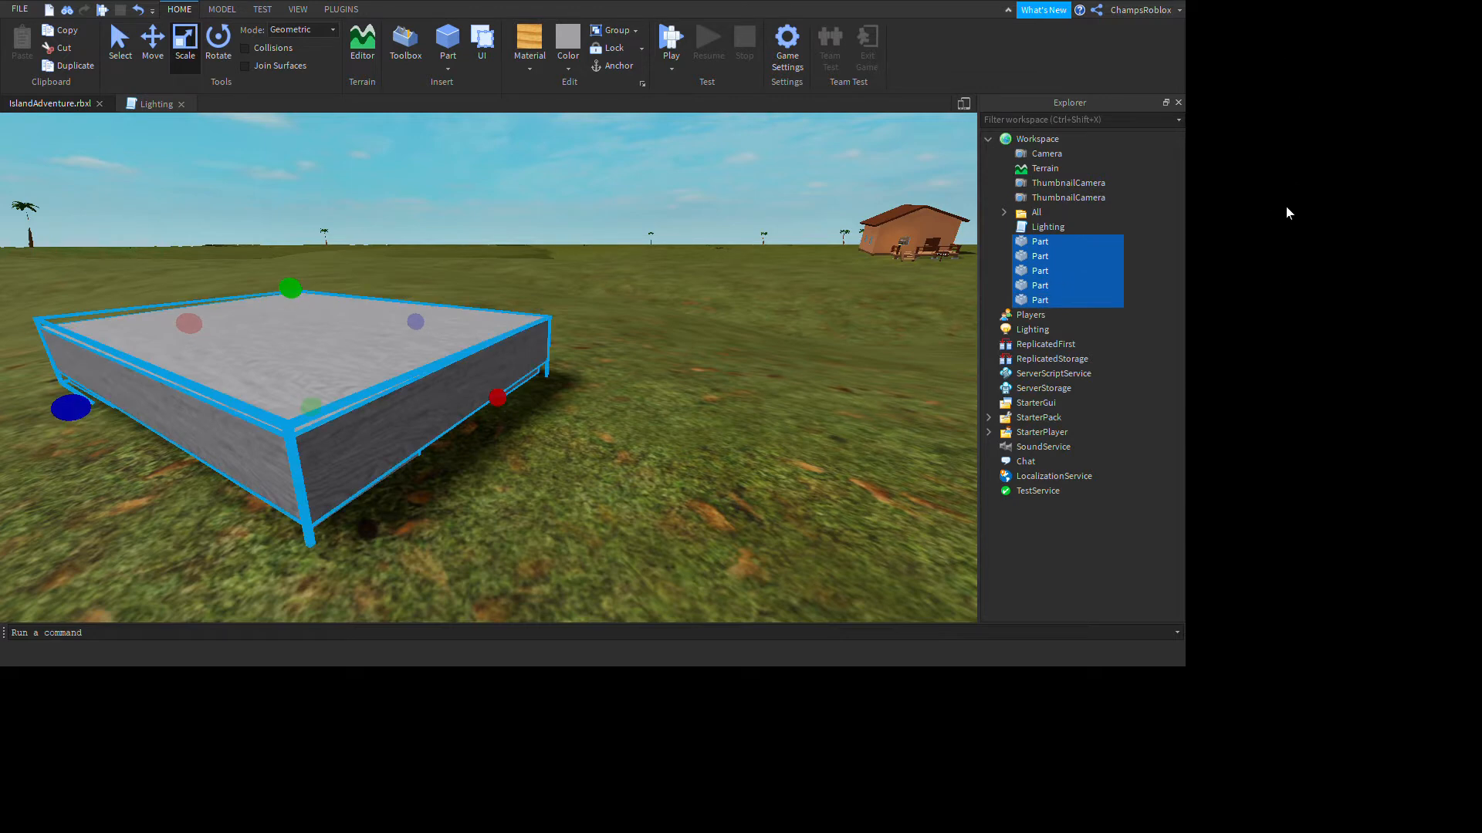
pyautogui.moveTo(1214, 157)
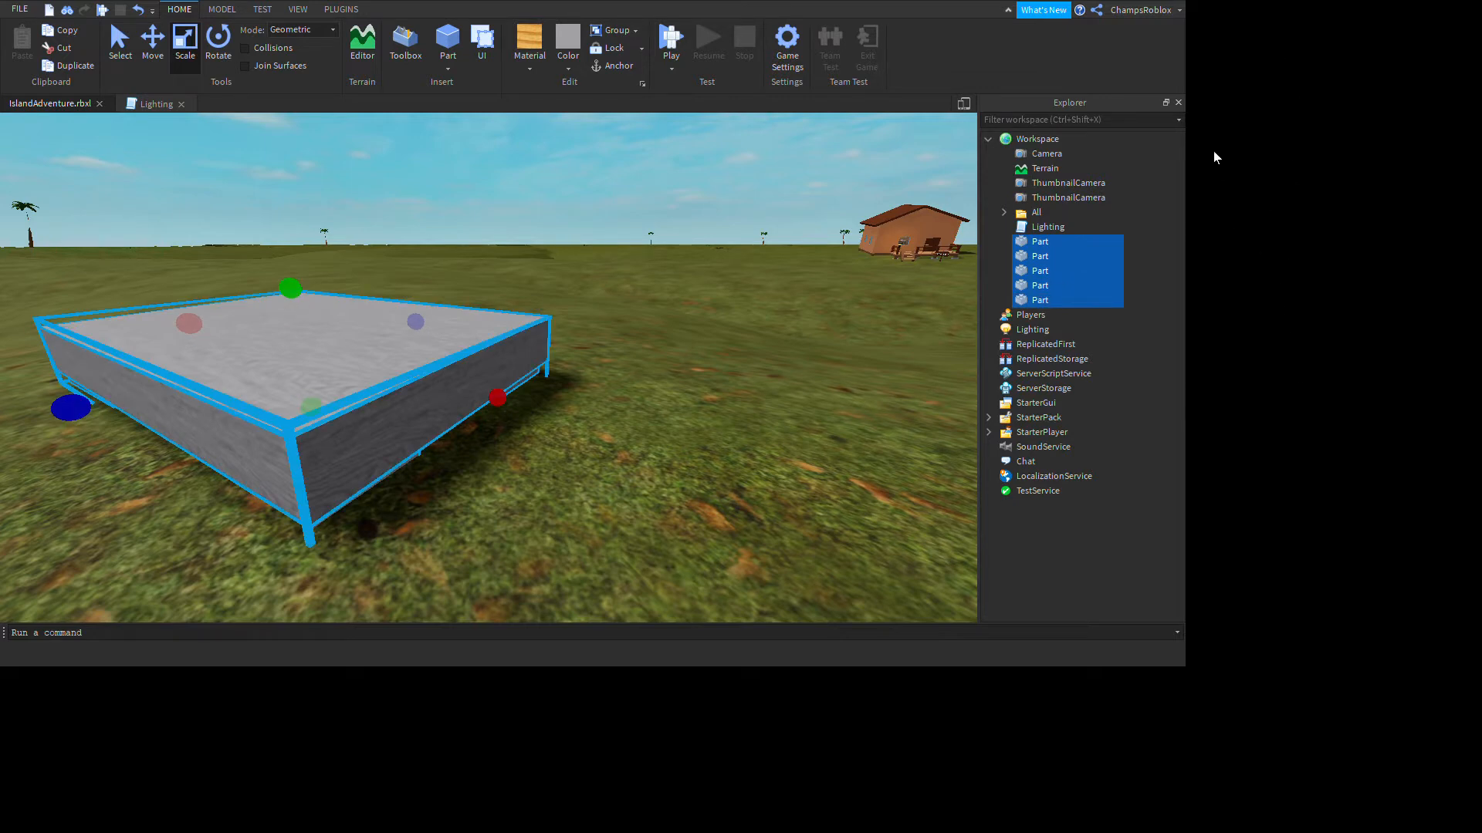
pyautogui.click(611, 29)
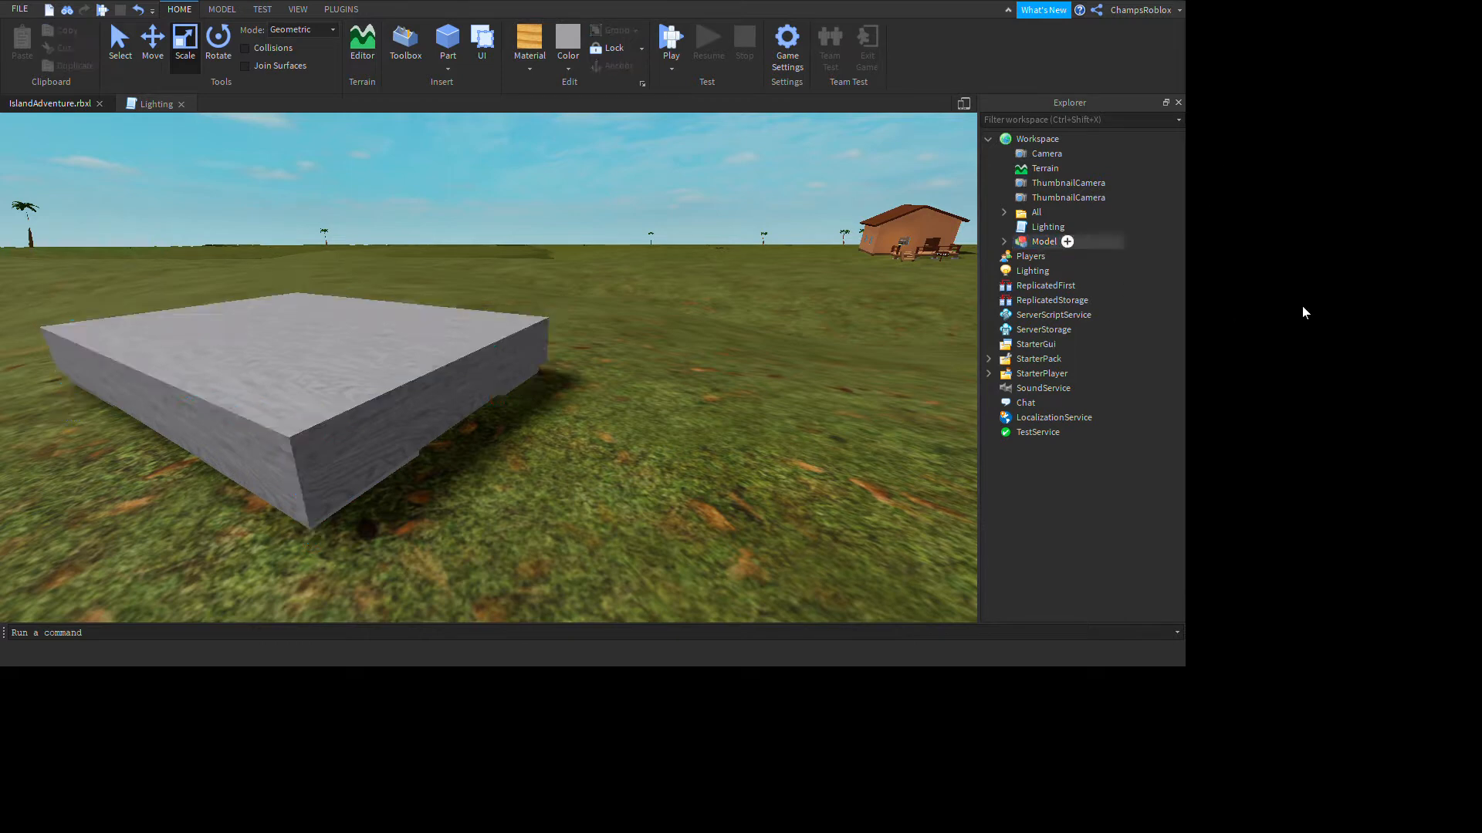
pyautogui.click(1045, 240)
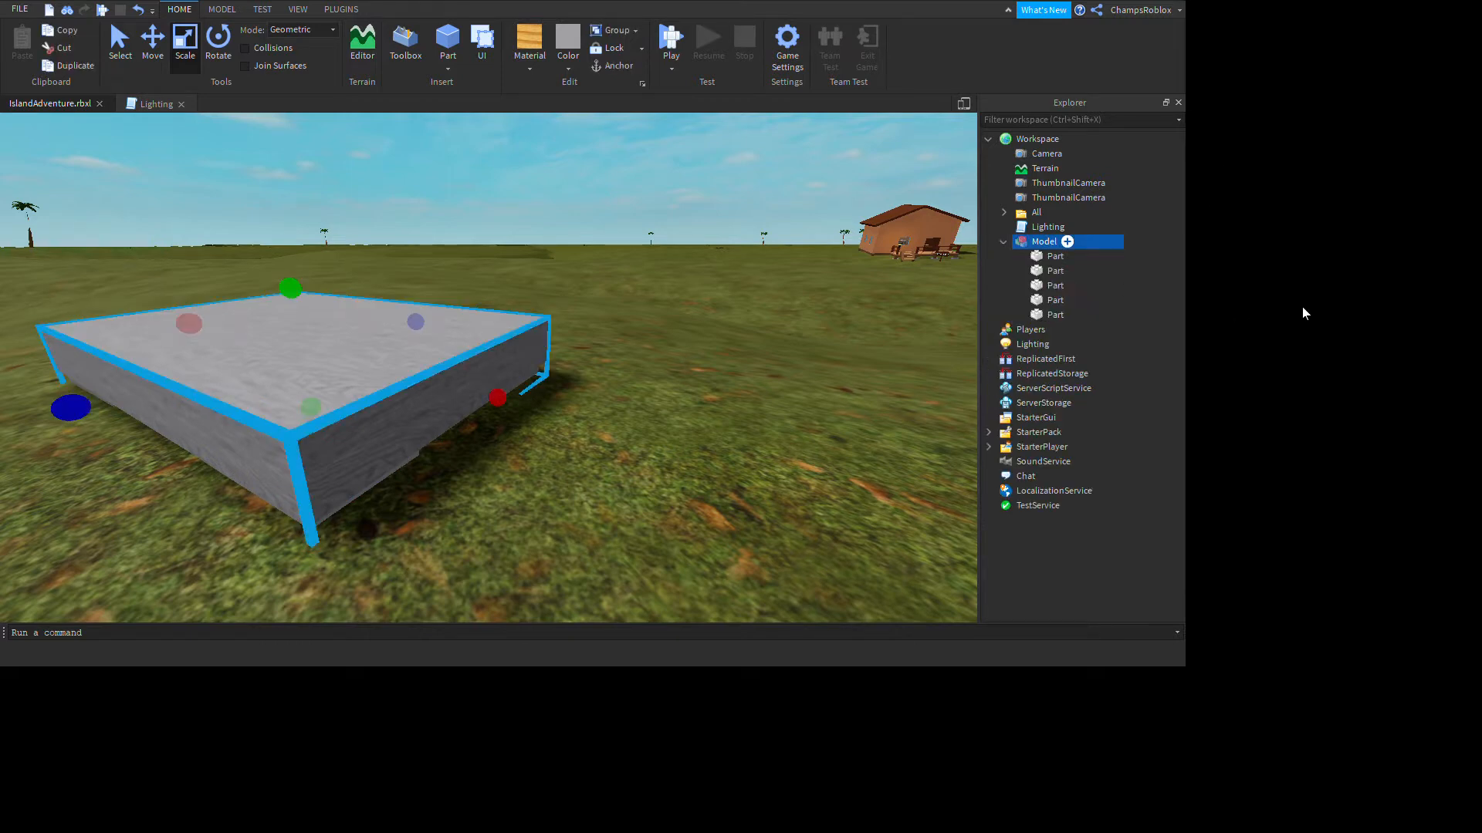
pyautogui.moveTo(1283, 177)
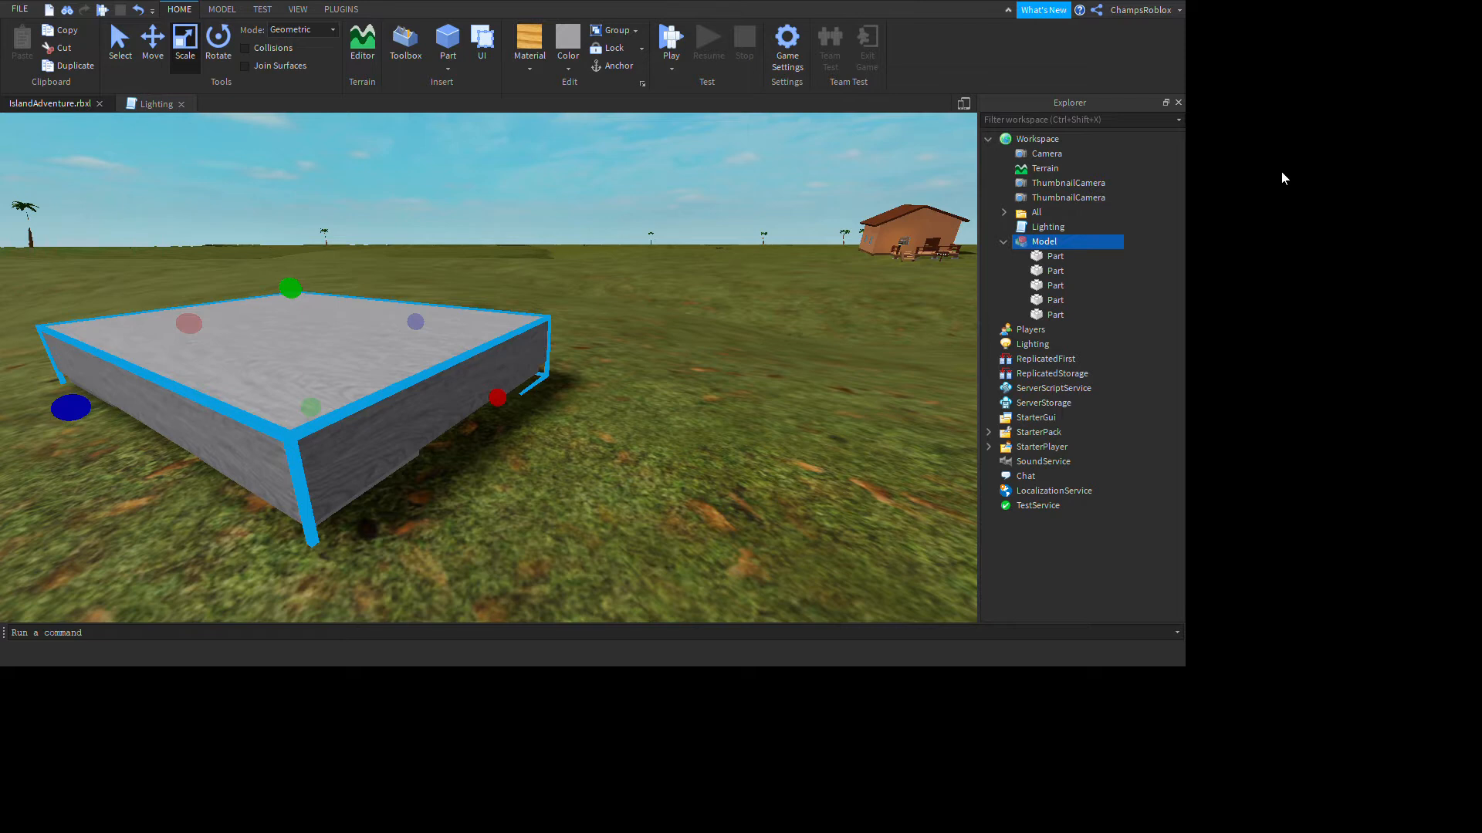
pyautogui.moveTo(1292, 206)
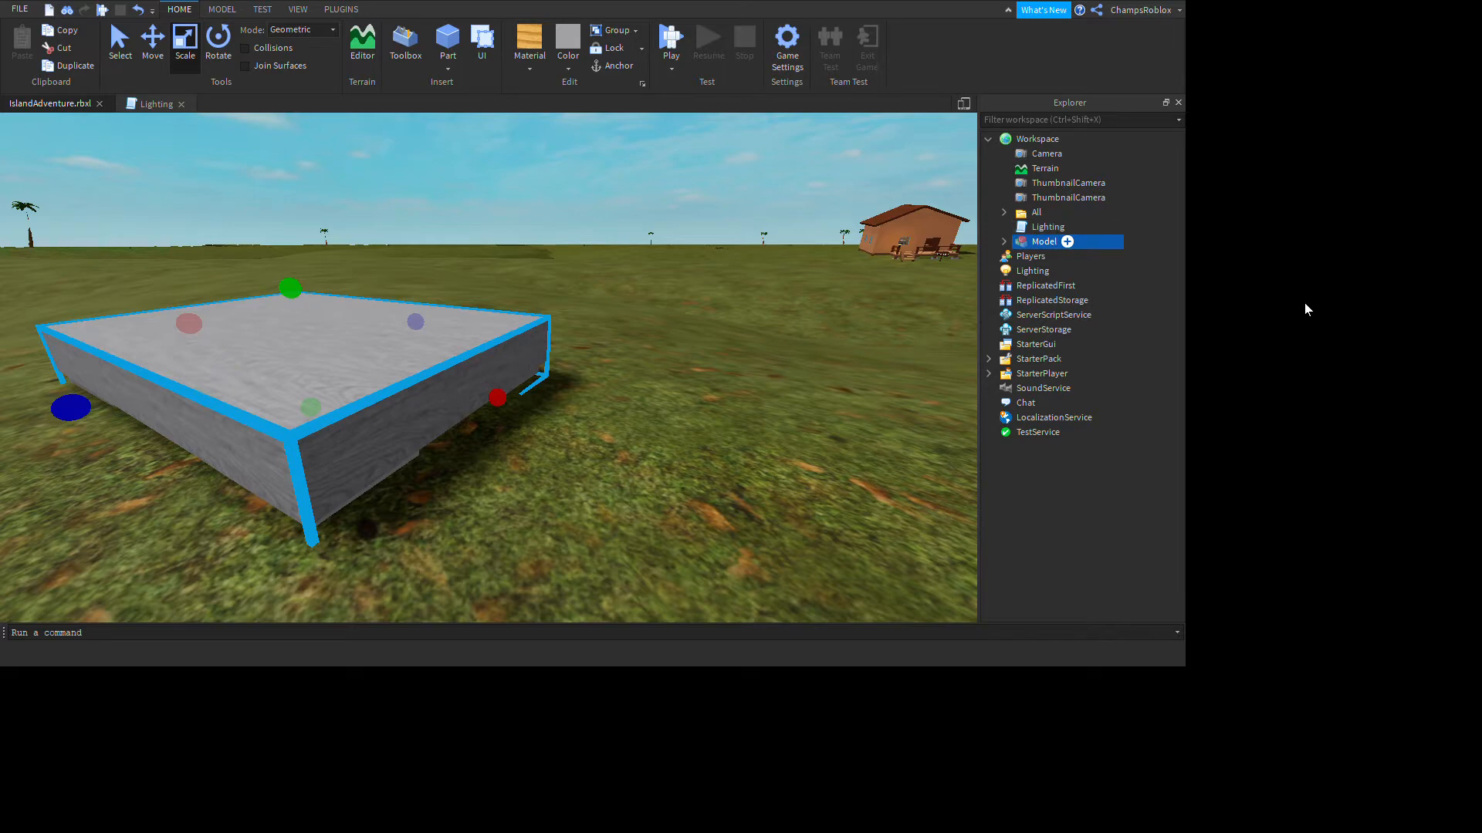
pyautogui.click(1004, 241)
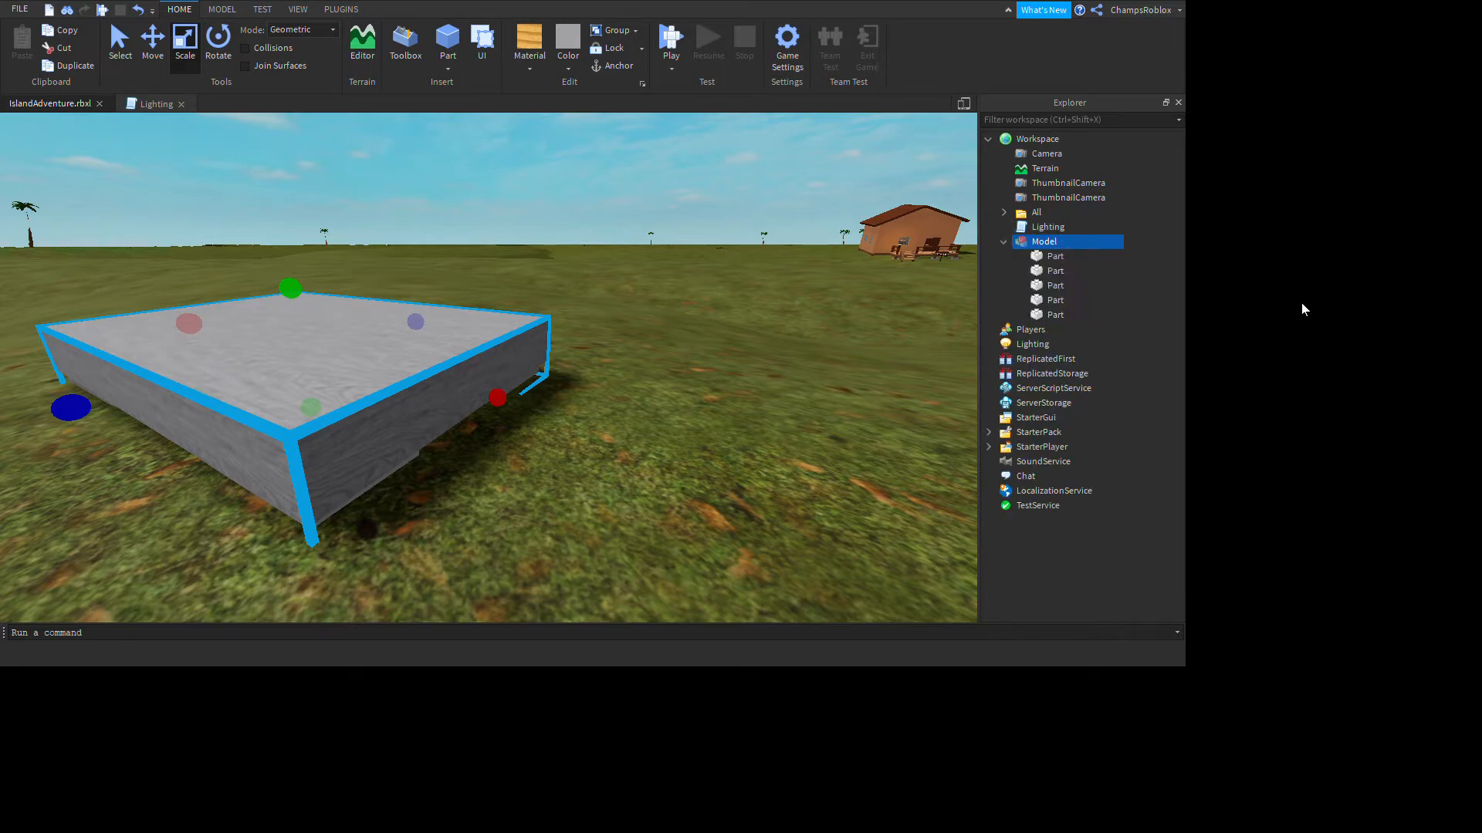
pyautogui.click(874, 422)
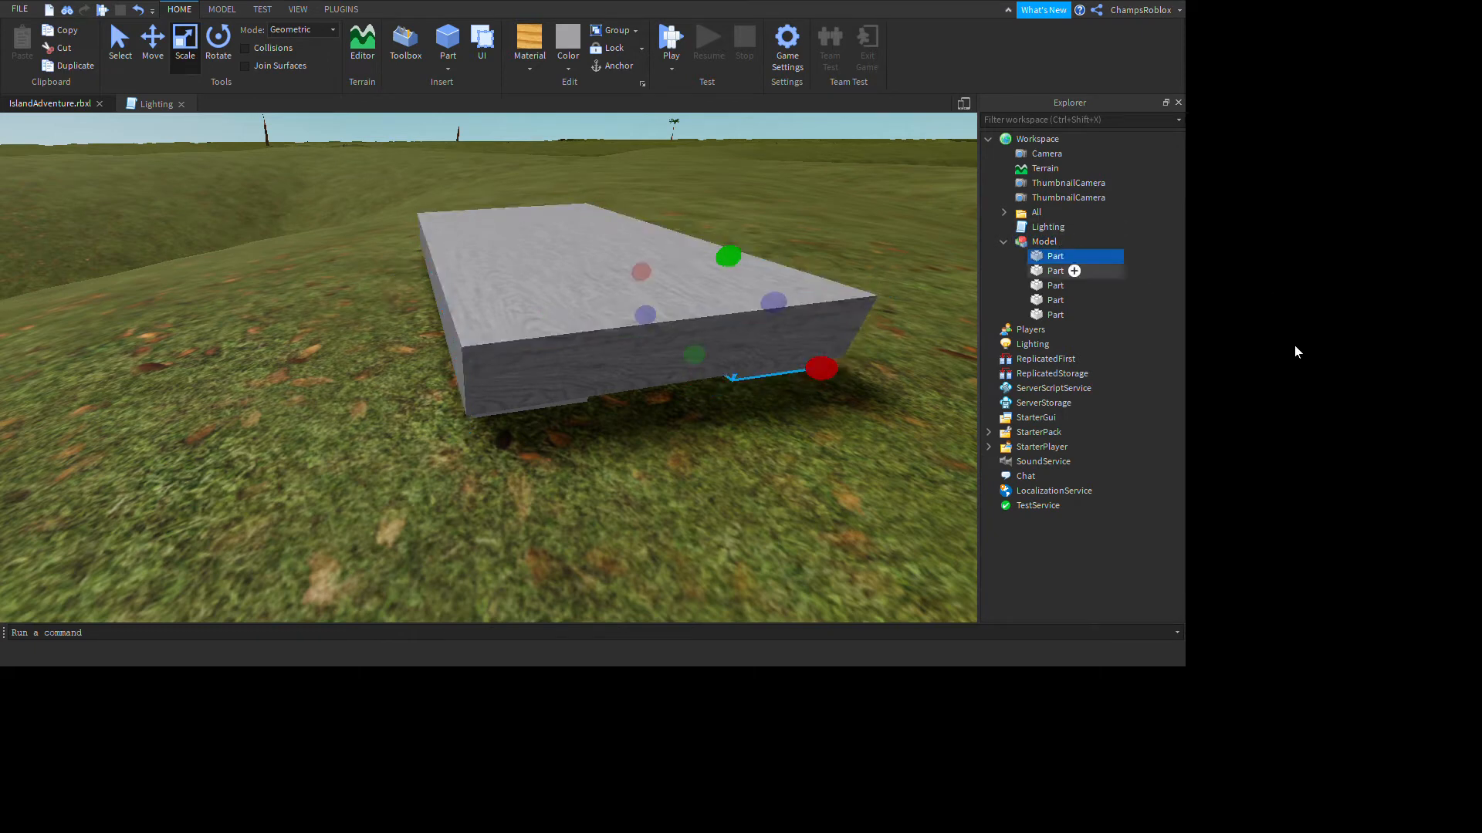
pyautogui.click(1055, 271)
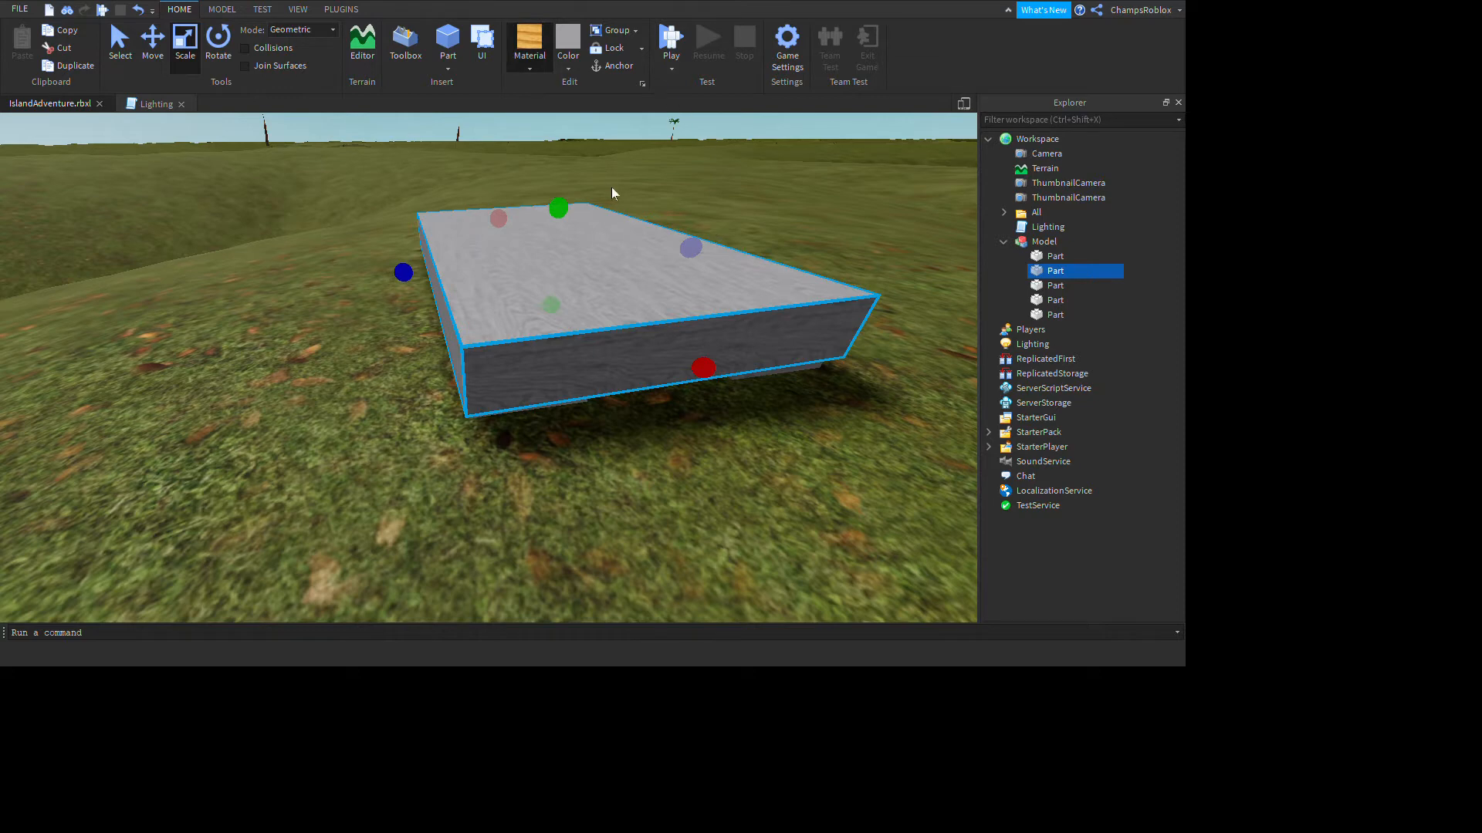
pyautogui.moveTo(1012, 379)
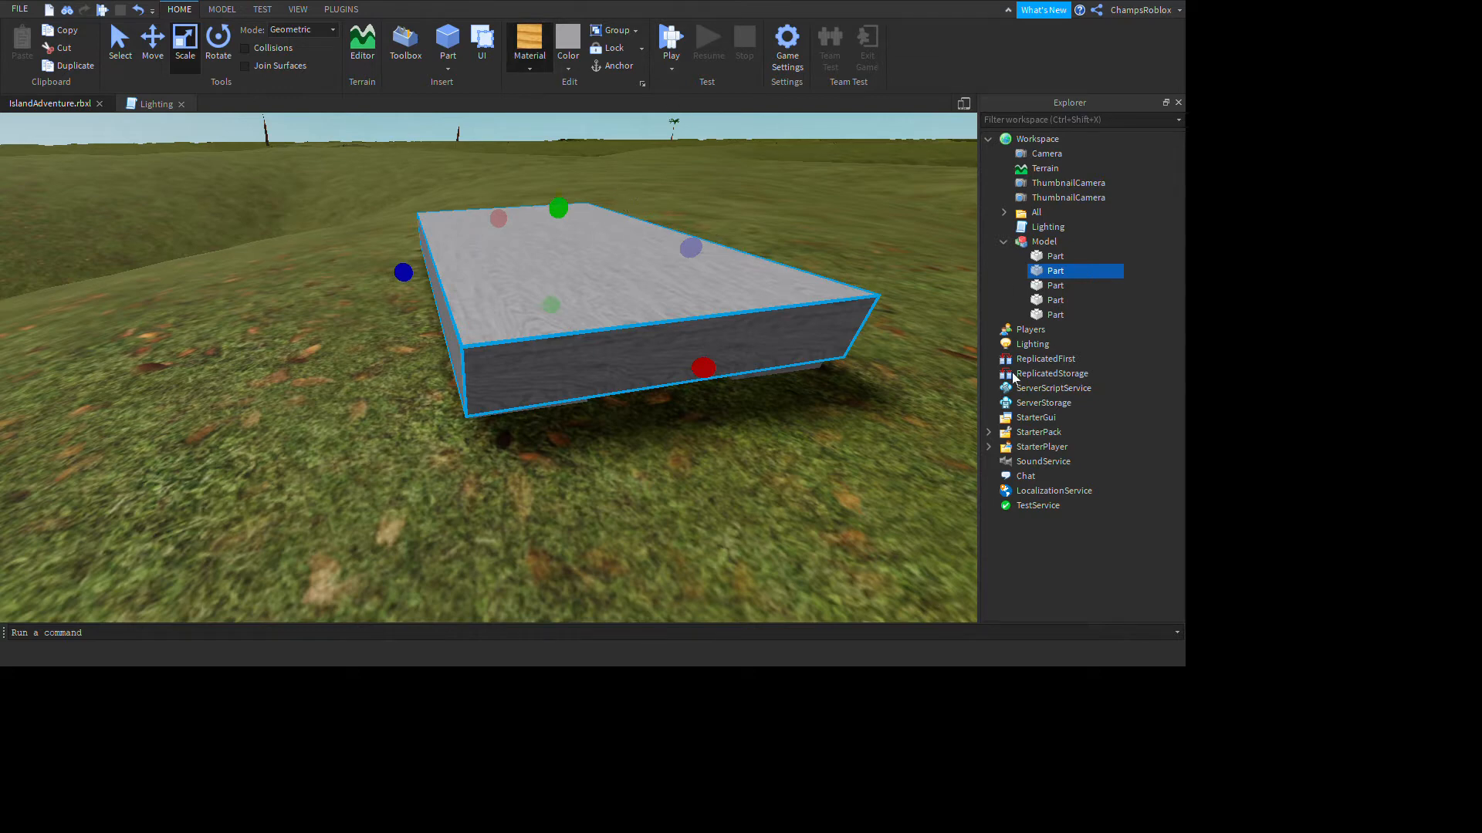
pyautogui.moveTo(727, 346)
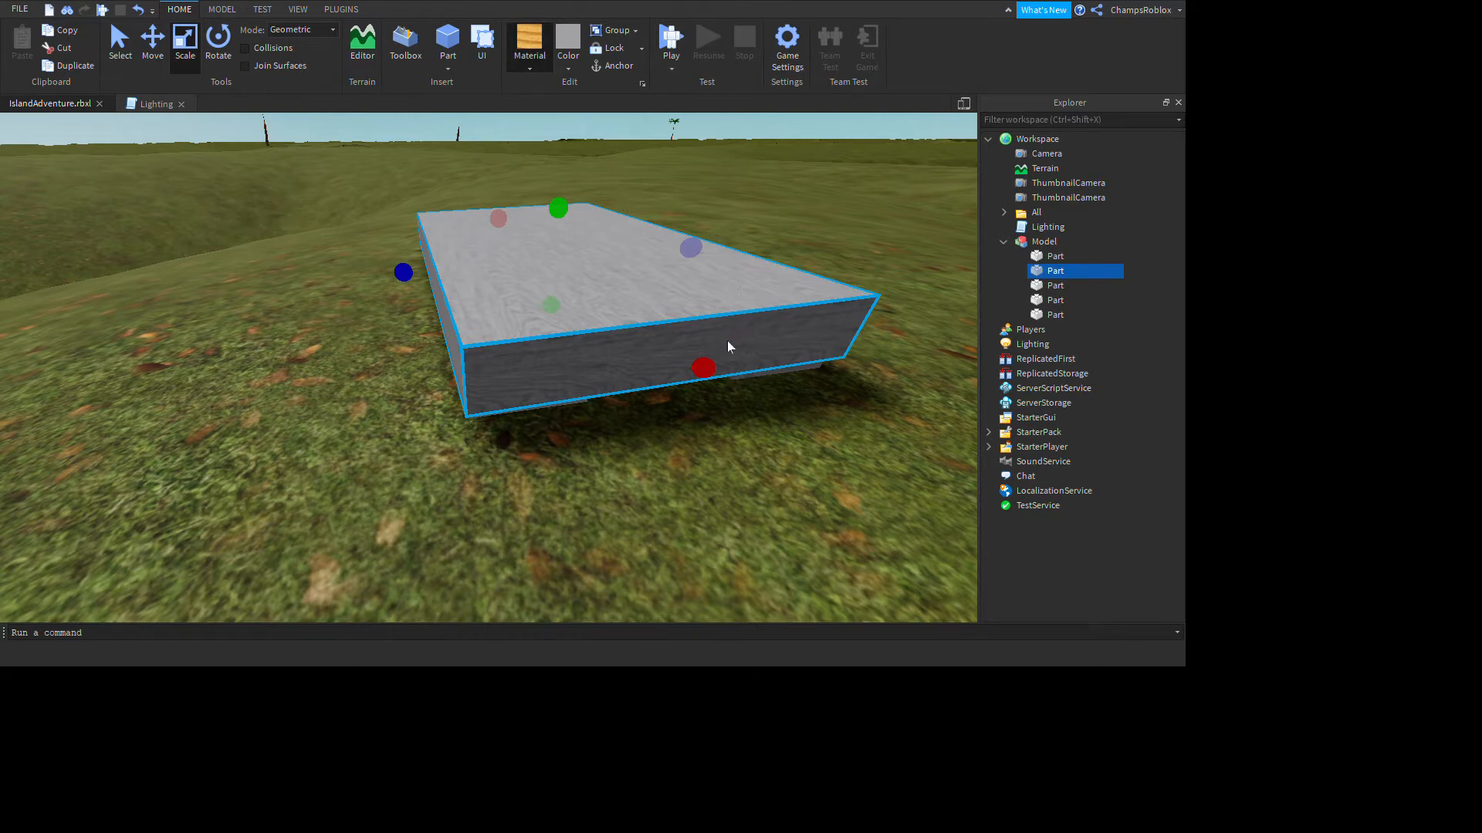
pyautogui.moveTo(722, 556)
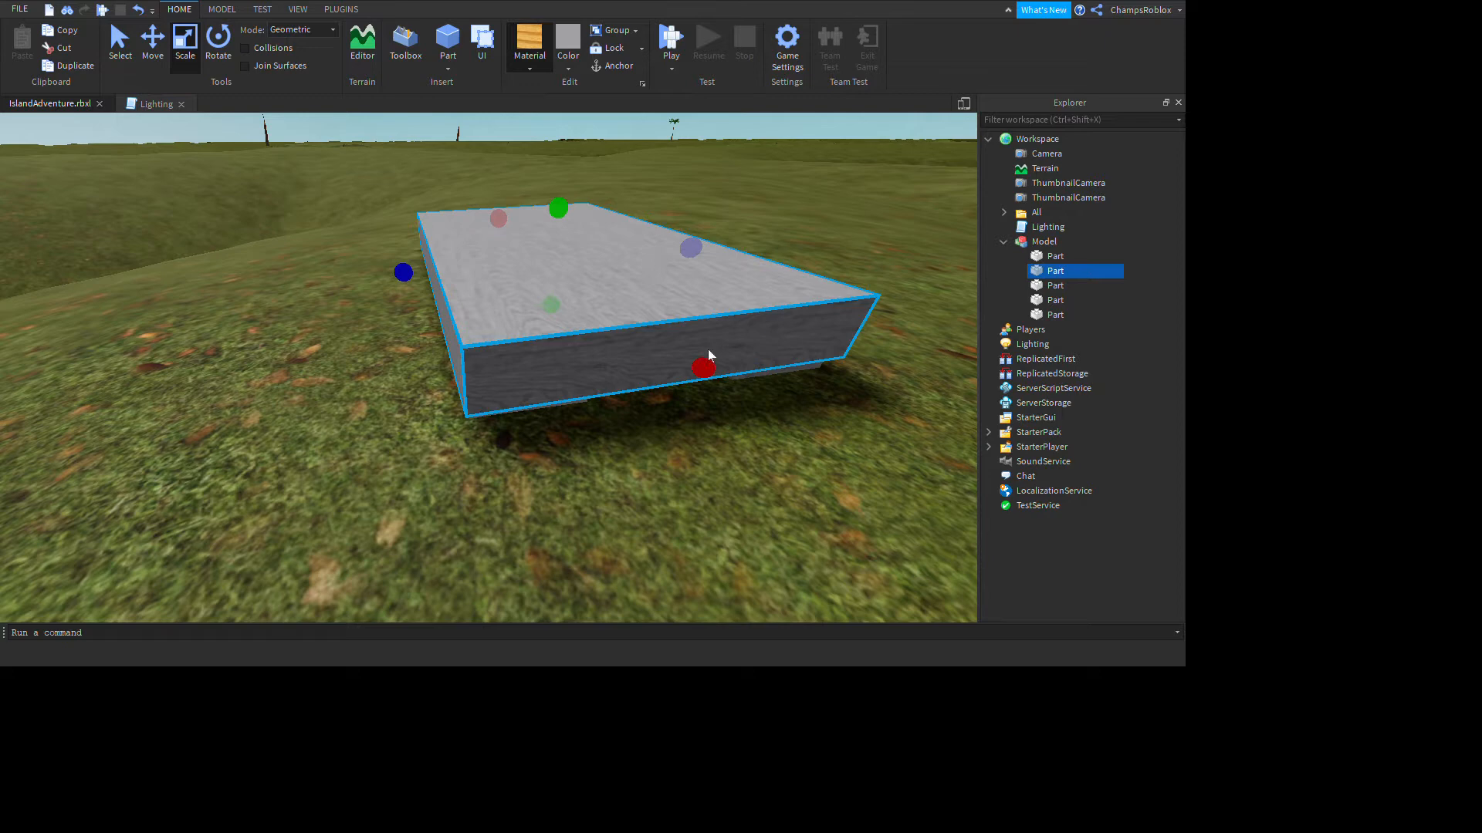
pyautogui.moveTo(697, 277)
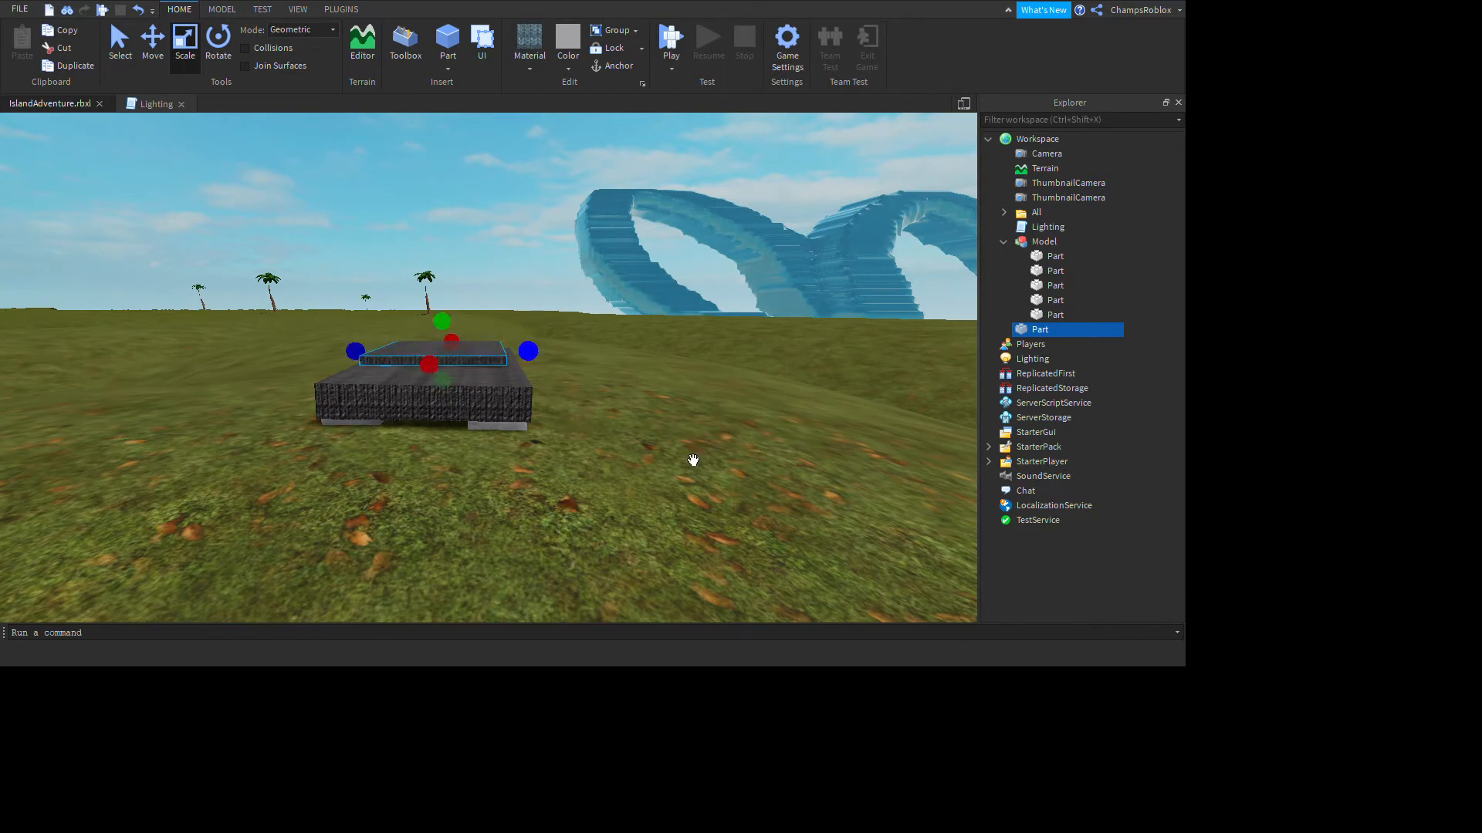
# Step: View the bed from overhead and select the new fabric blanket part on the frame
pyautogui.moveTo(528, 351); pyautogui.dragTo(537, 352)
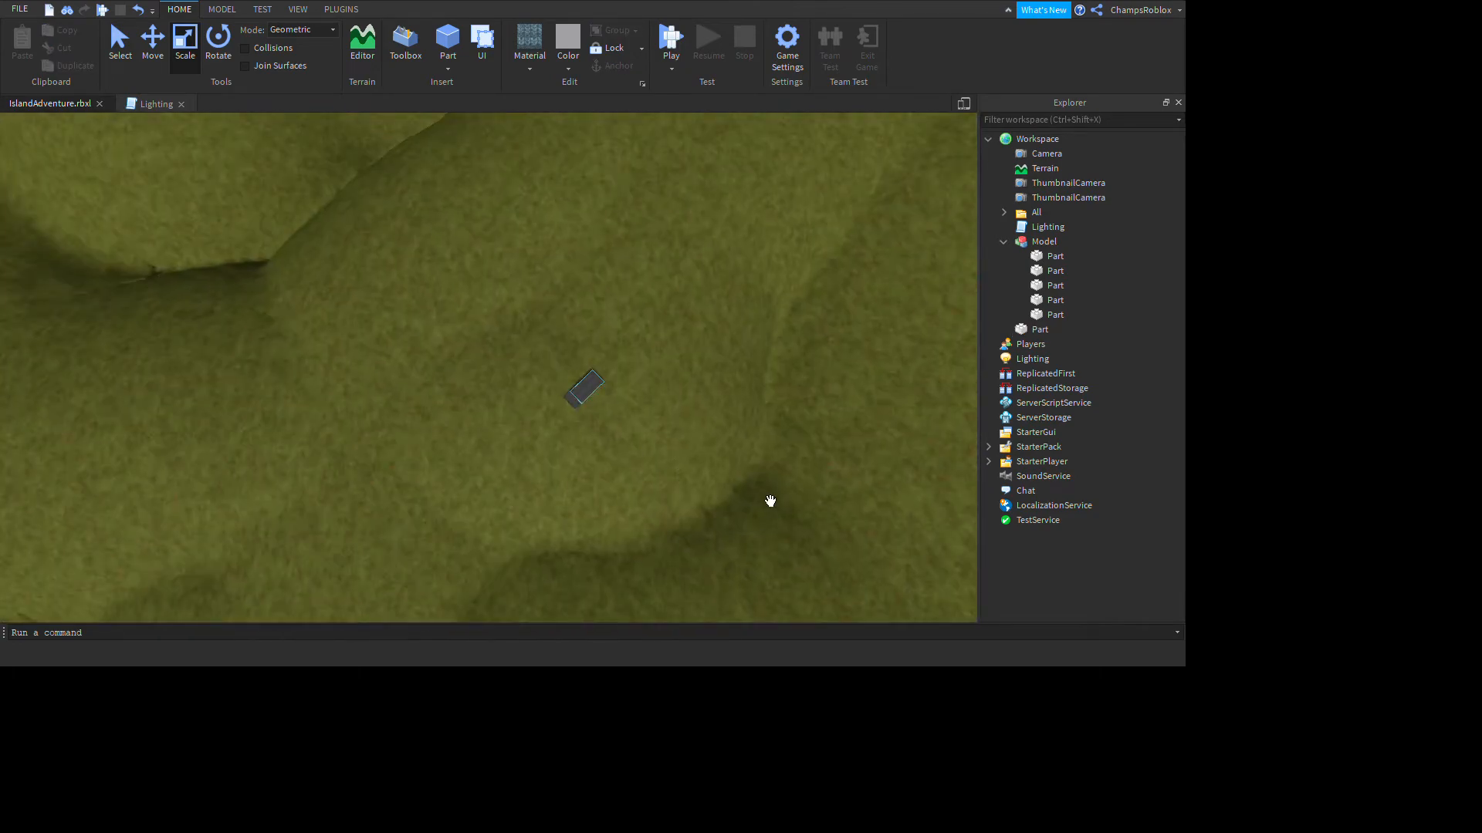
pyautogui.click(583, 388)
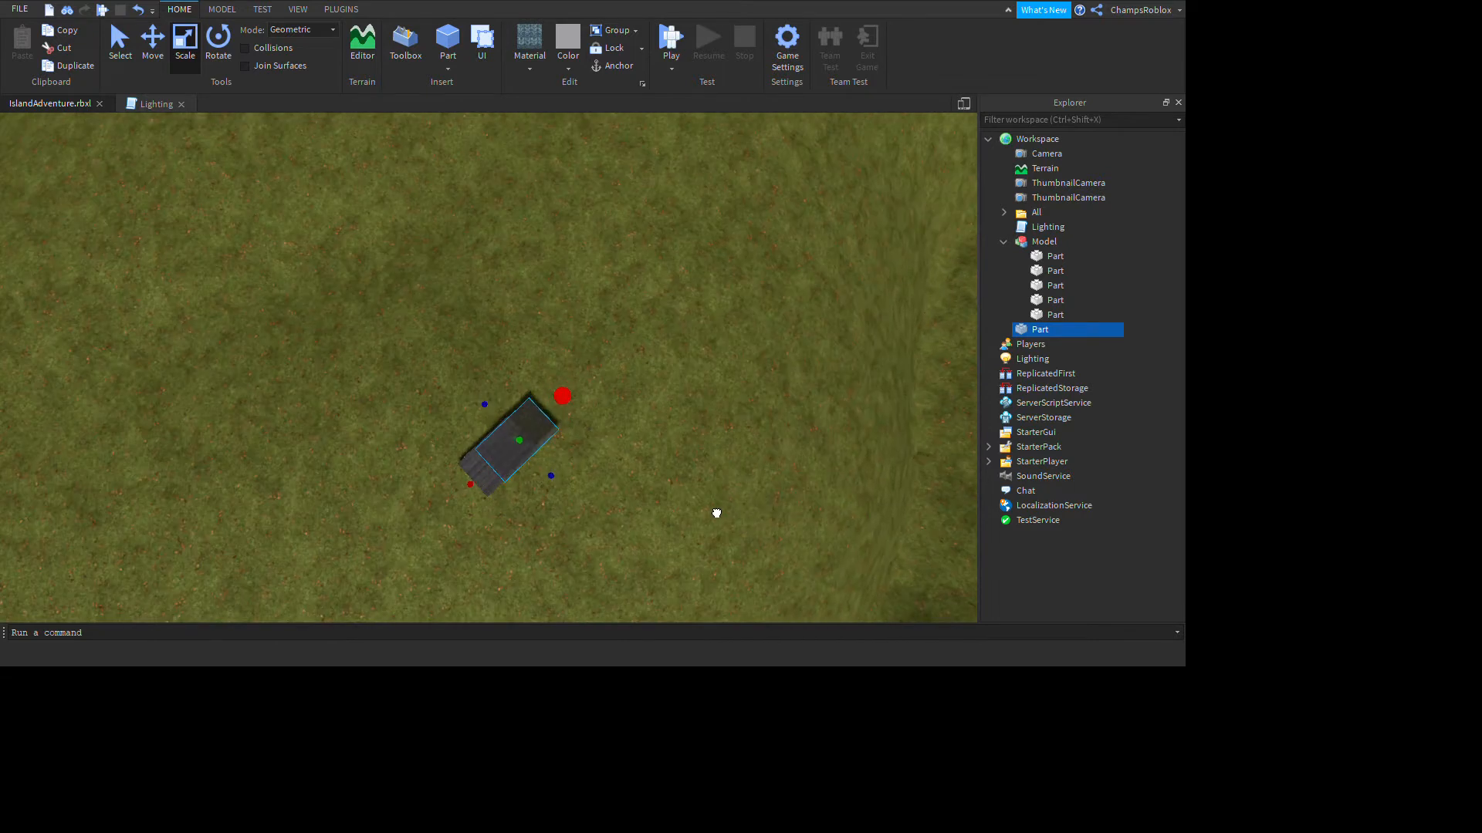
pyautogui.moveTo(738, 536)
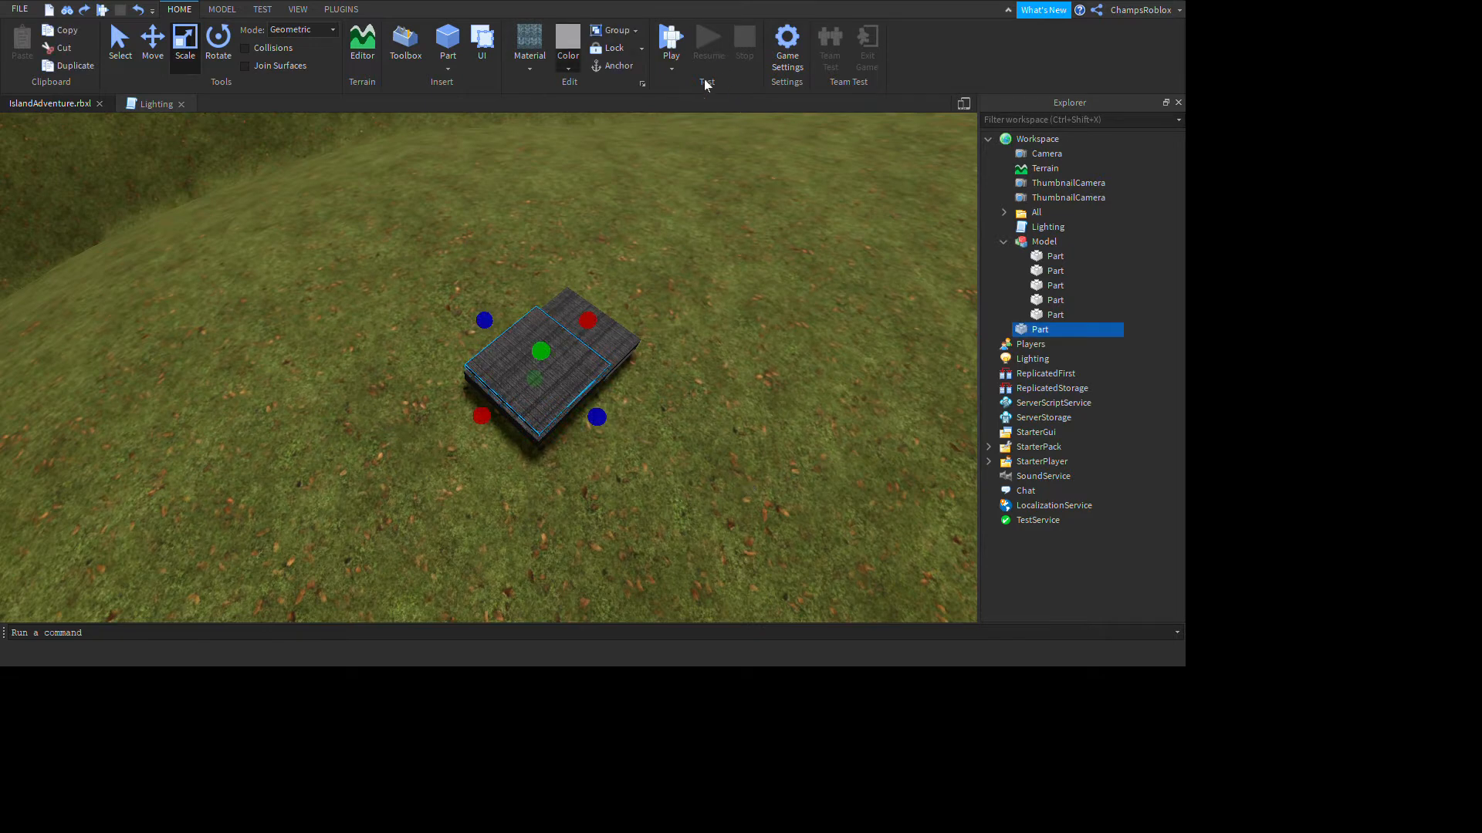
pyautogui.moveTo(983, 272)
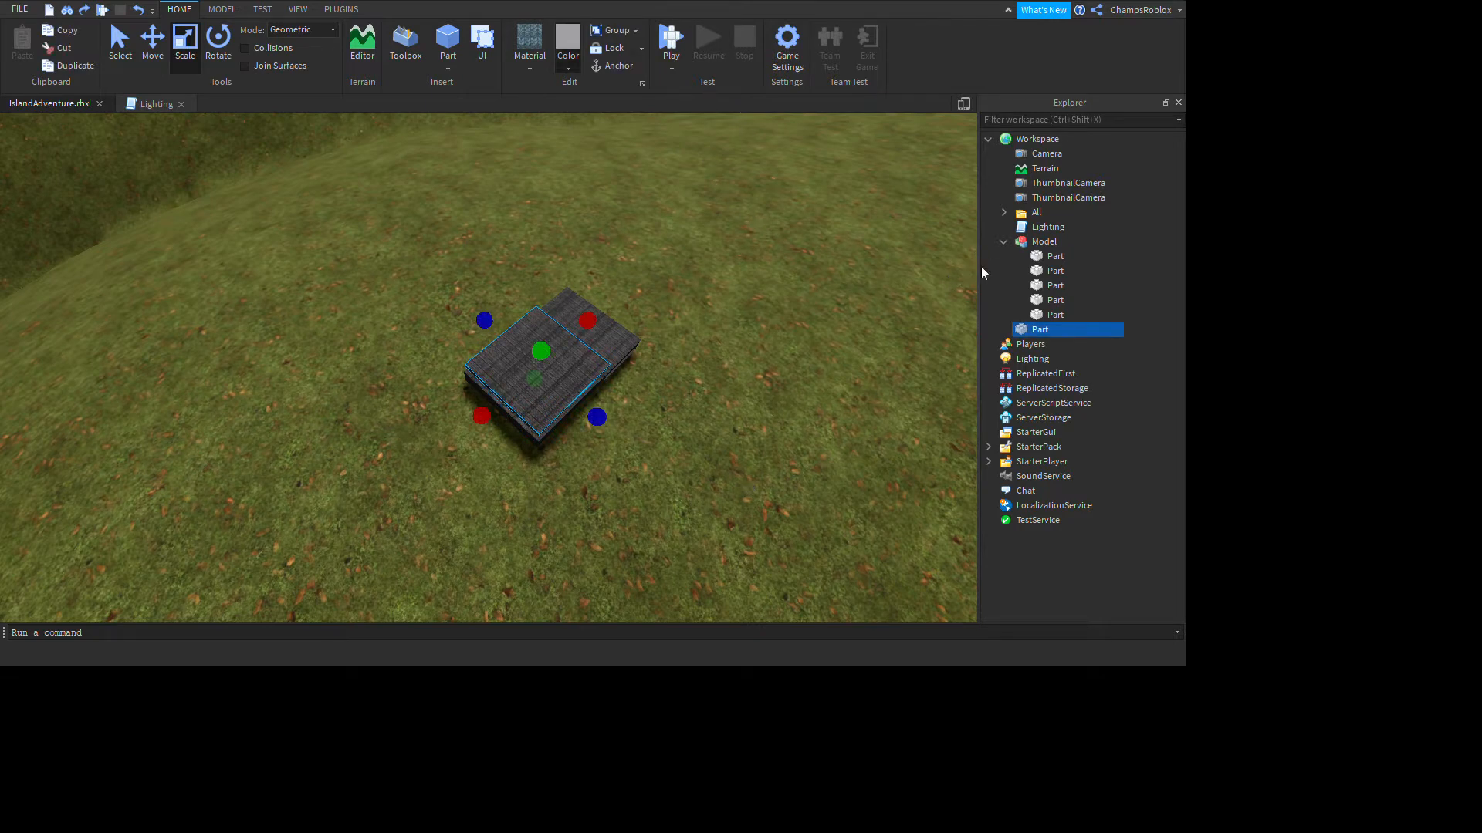
# Step: Colour the blanket slab pink from the Home colour dropdown
pyautogui.click(568, 37)
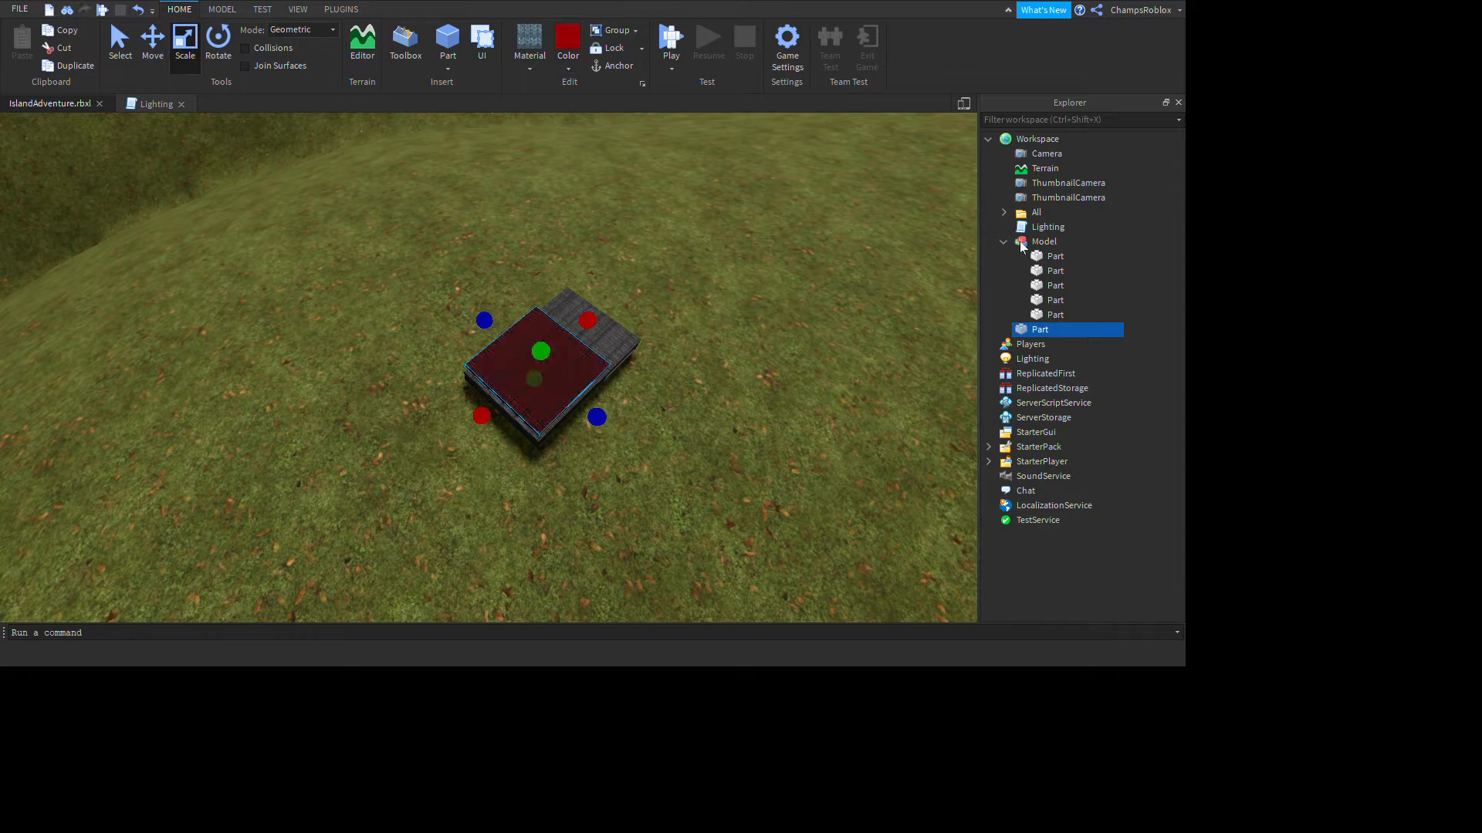
pyautogui.moveTo(779, 281)
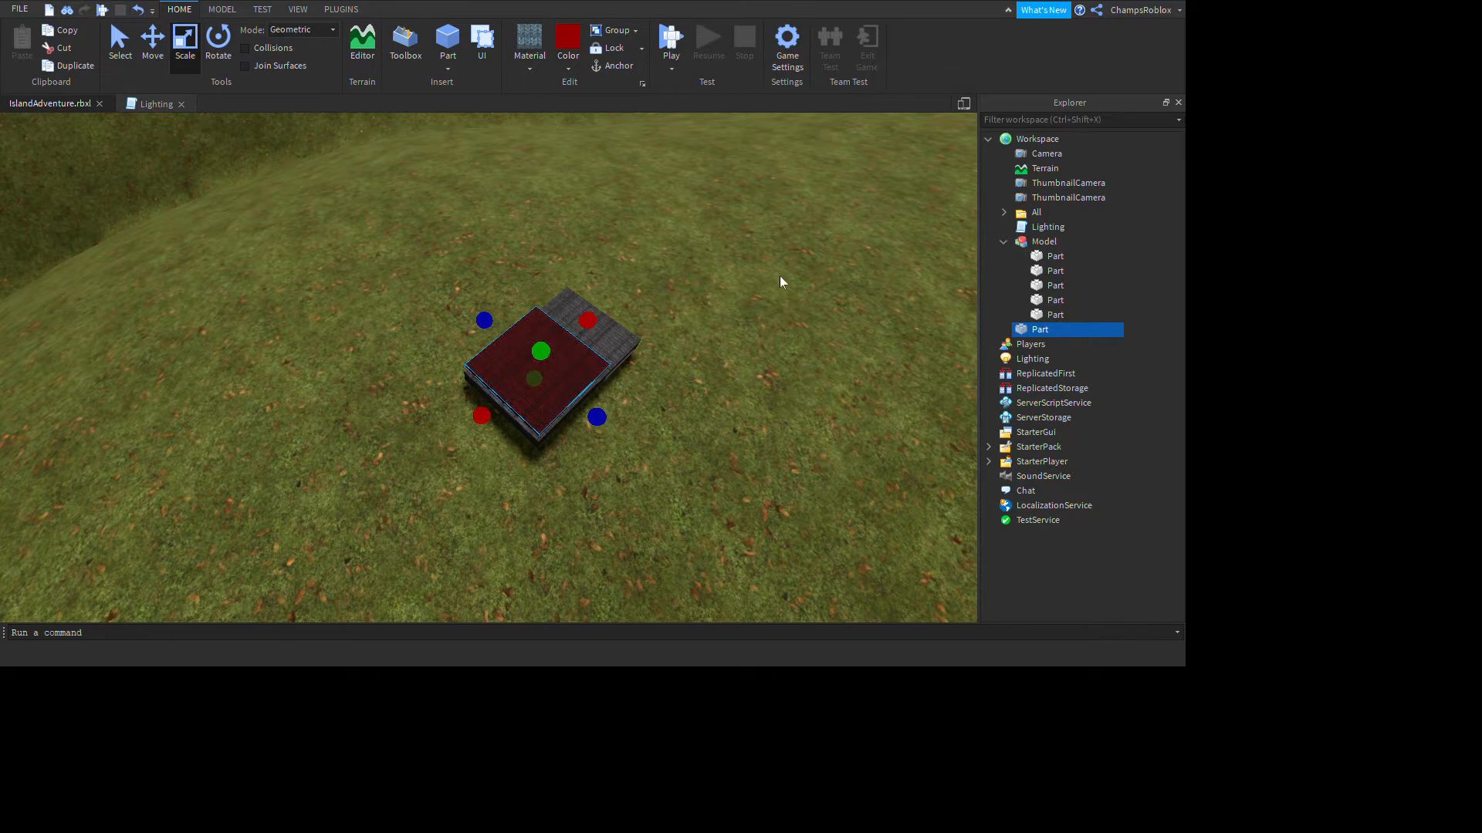
pyautogui.moveTo(883, 370)
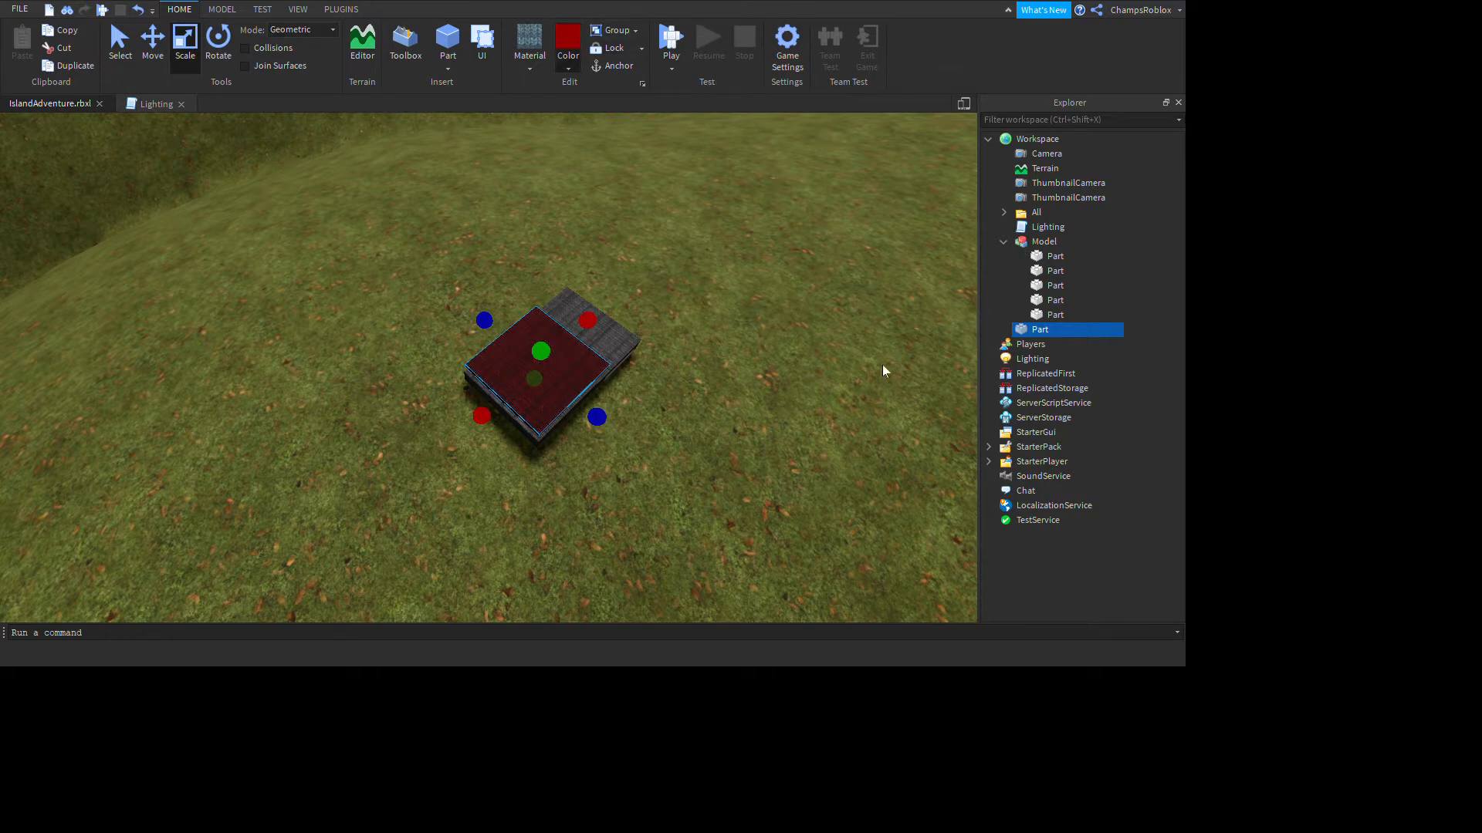
pyautogui.moveTo(966, 233)
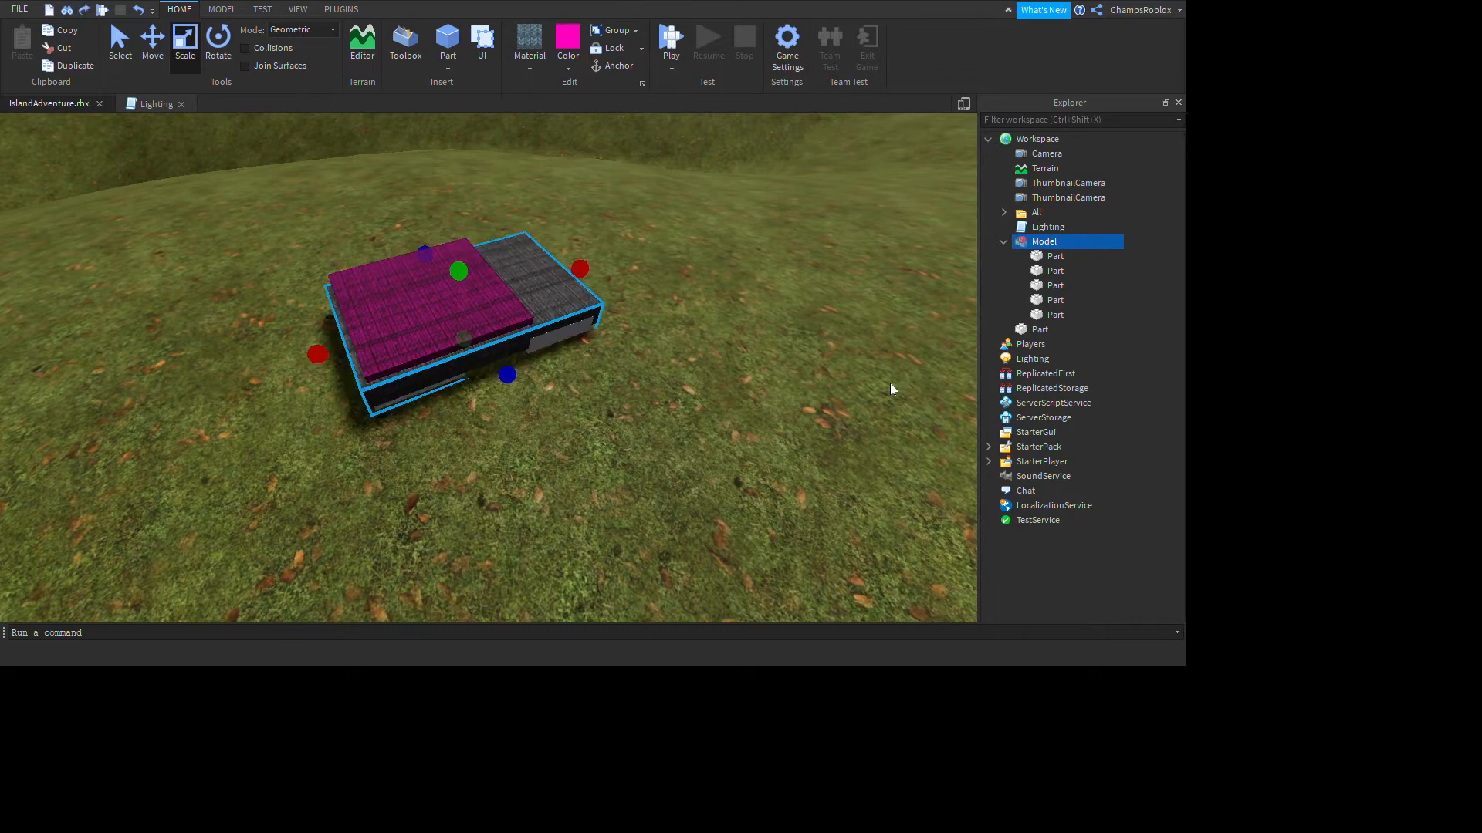
pyautogui.moveTo(1281, 312)
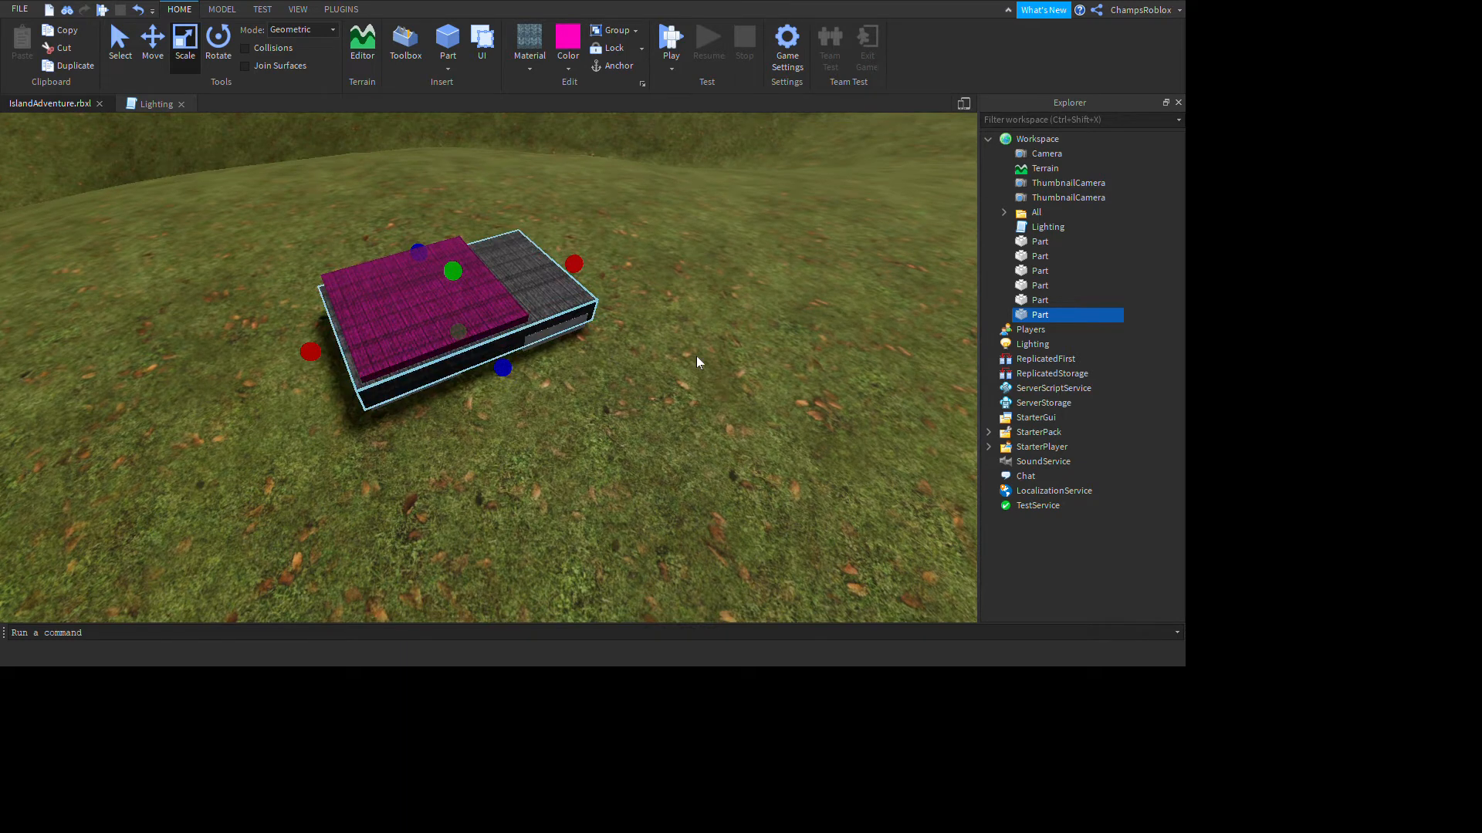
pyautogui.moveTo(771, 233)
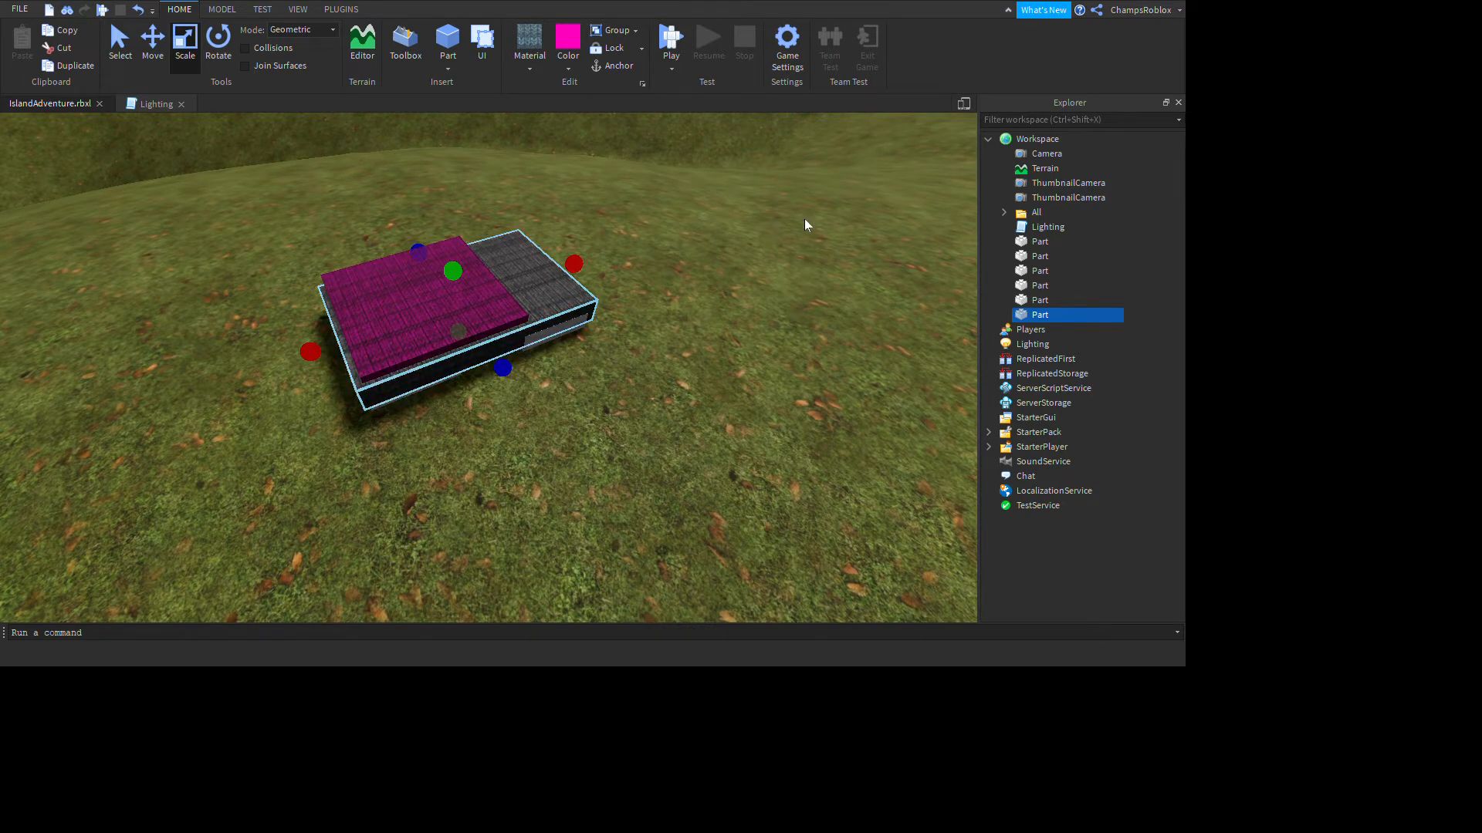
pyautogui.moveTo(763, 507)
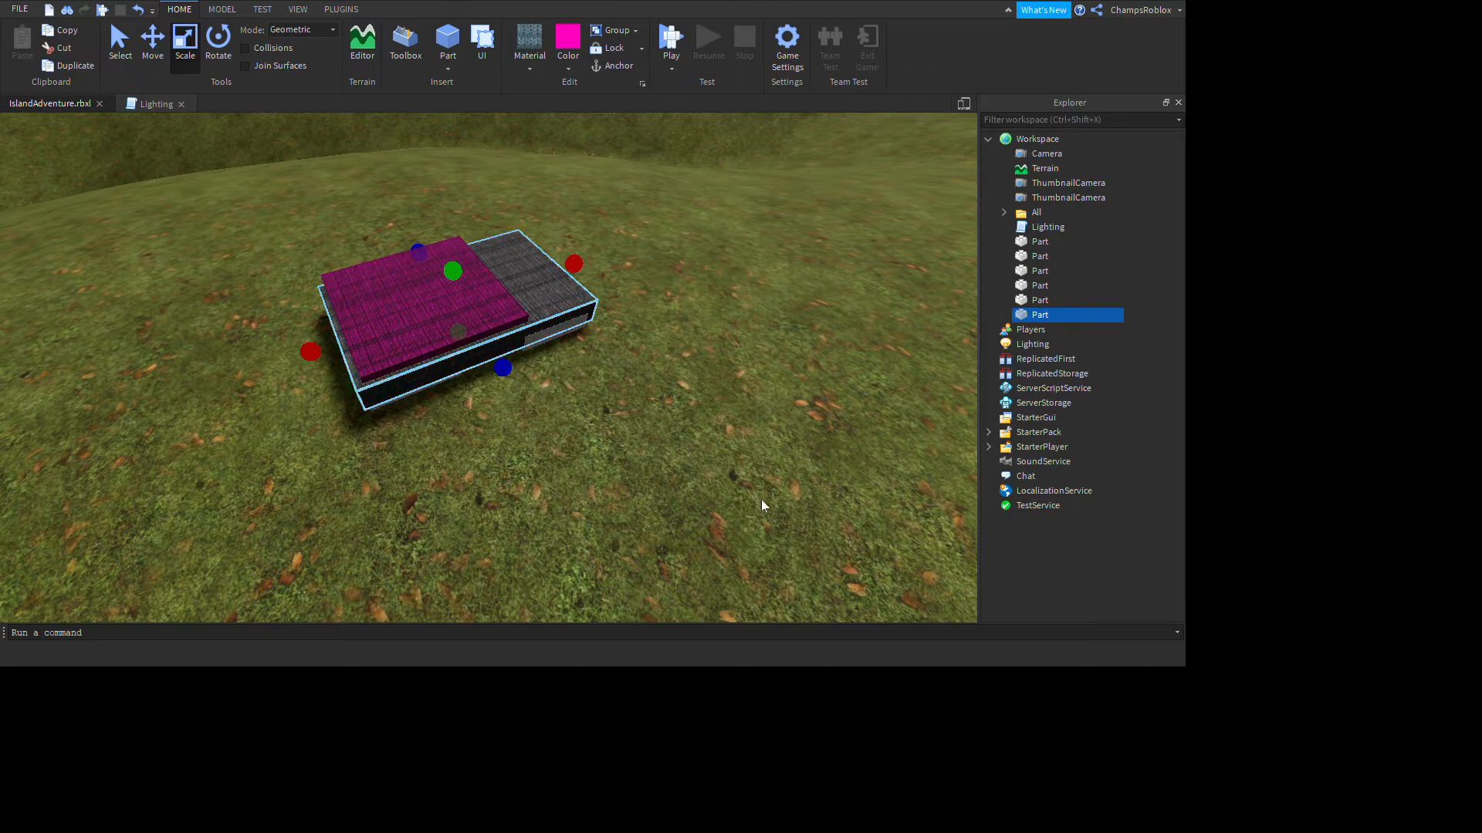
pyautogui.moveTo(747, 222)
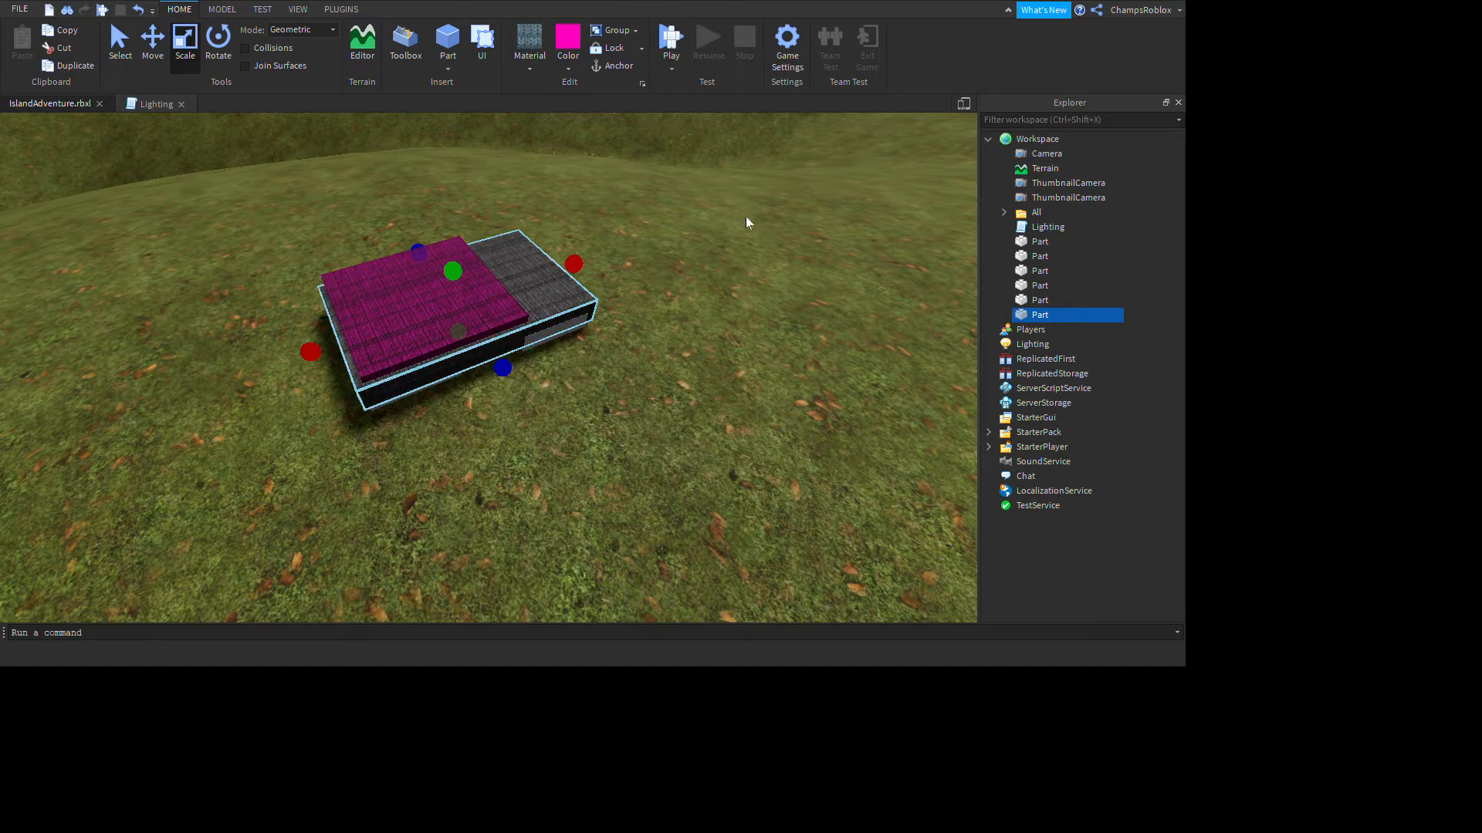
pyautogui.moveTo(764, 201)
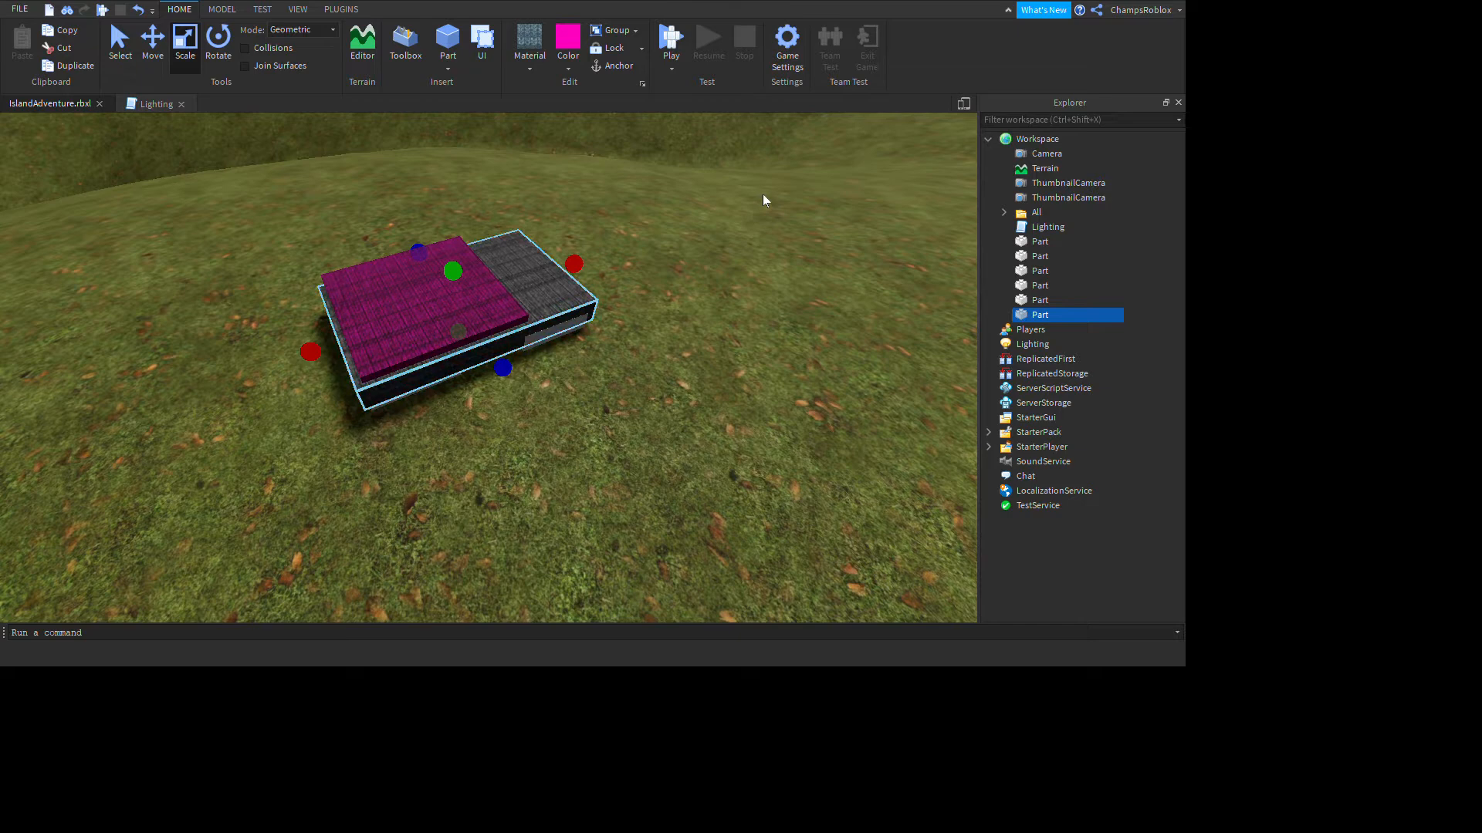
# Step: Union the selected frame pieces and select the remaining frame parts in the Explorer
pyautogui.click(612, 29)
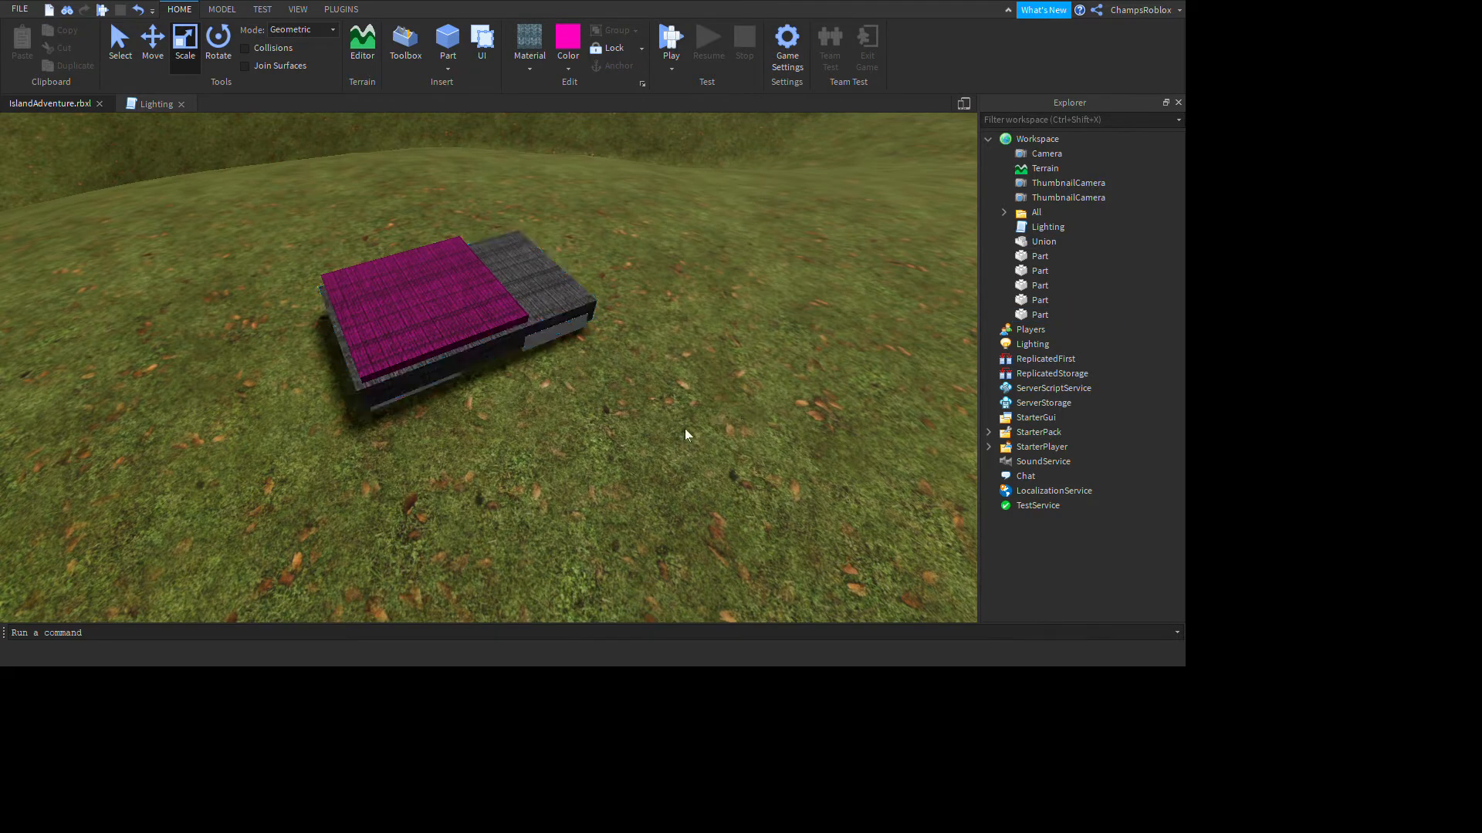
pyautogui.click(1039, 313)
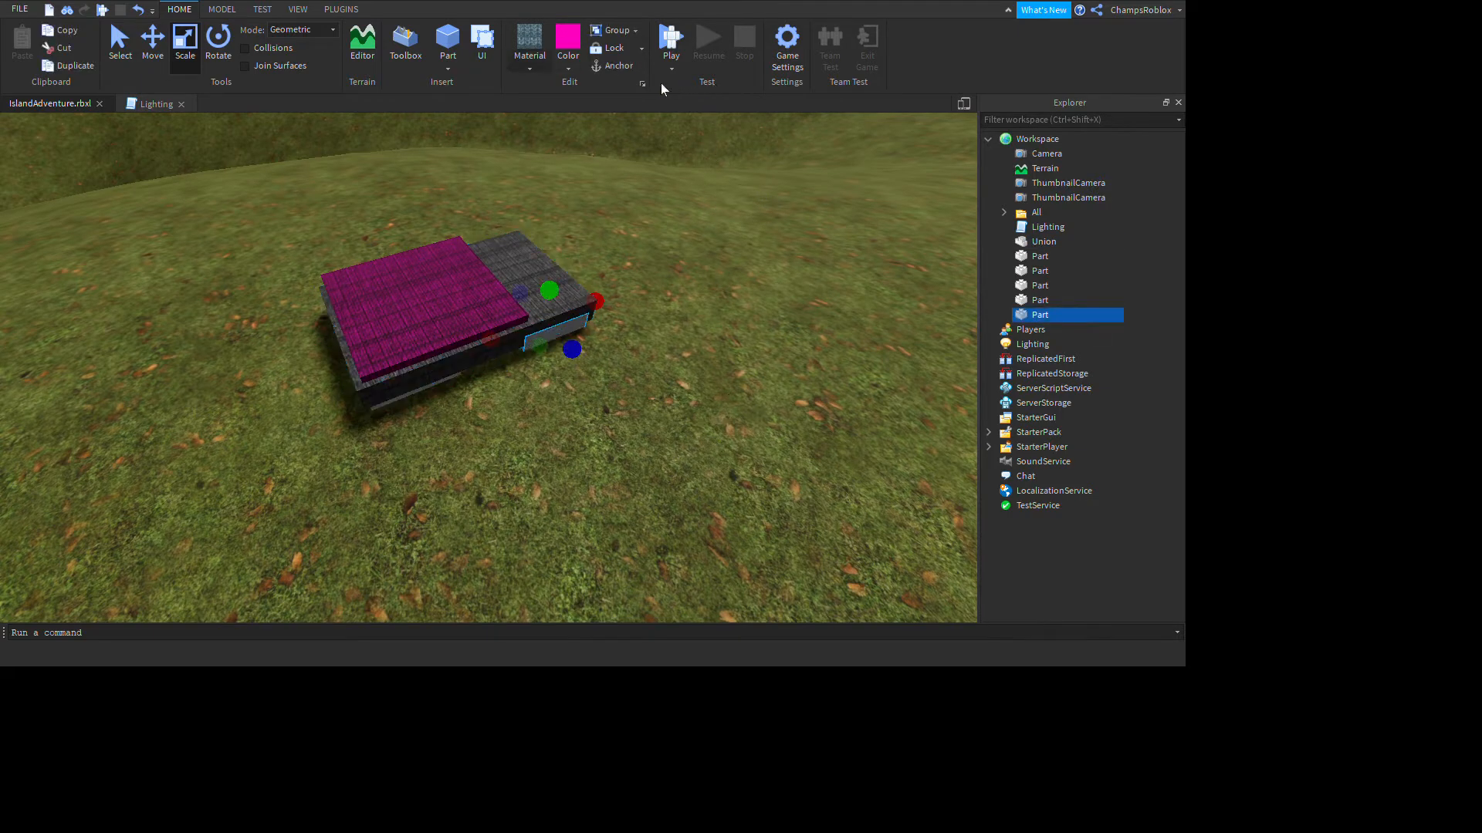
pyautogui.moveTo(622, 83)
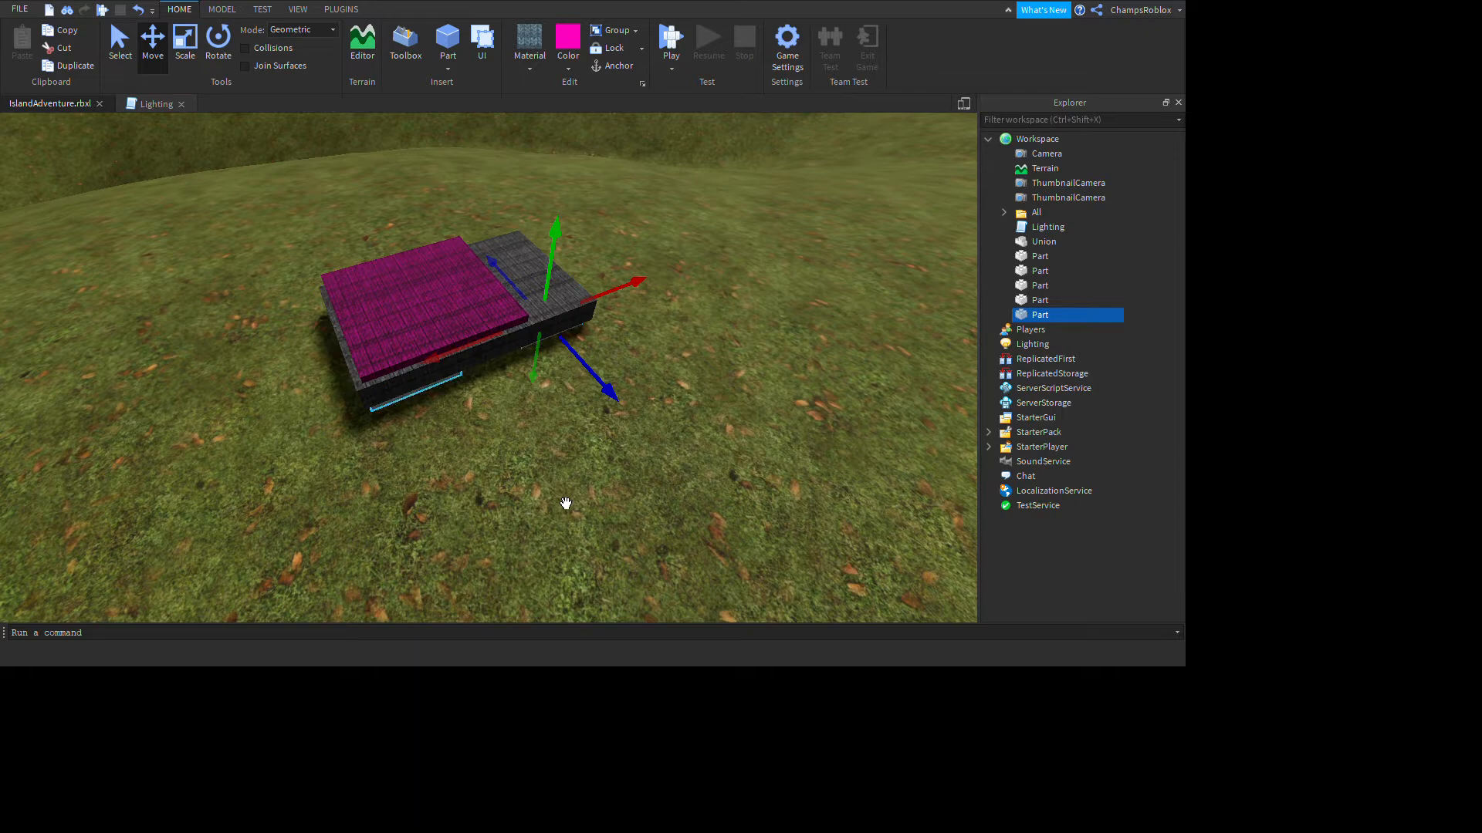
pyautogui.click(1039, 286)
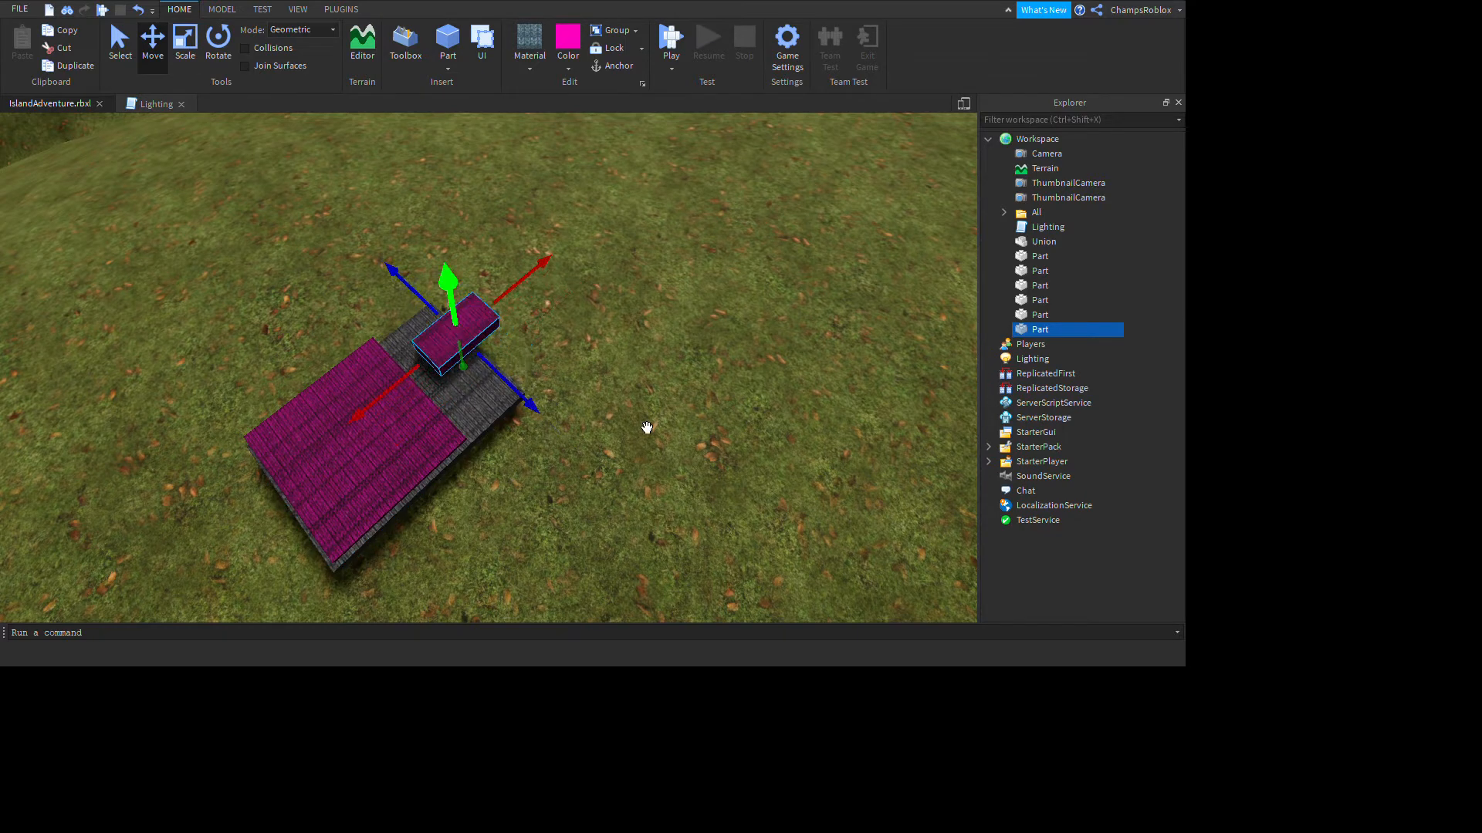
# Step: Flatten and move the pink pillow piece to the head of the bed beside the blanket
pyautogui.click(186, 37)
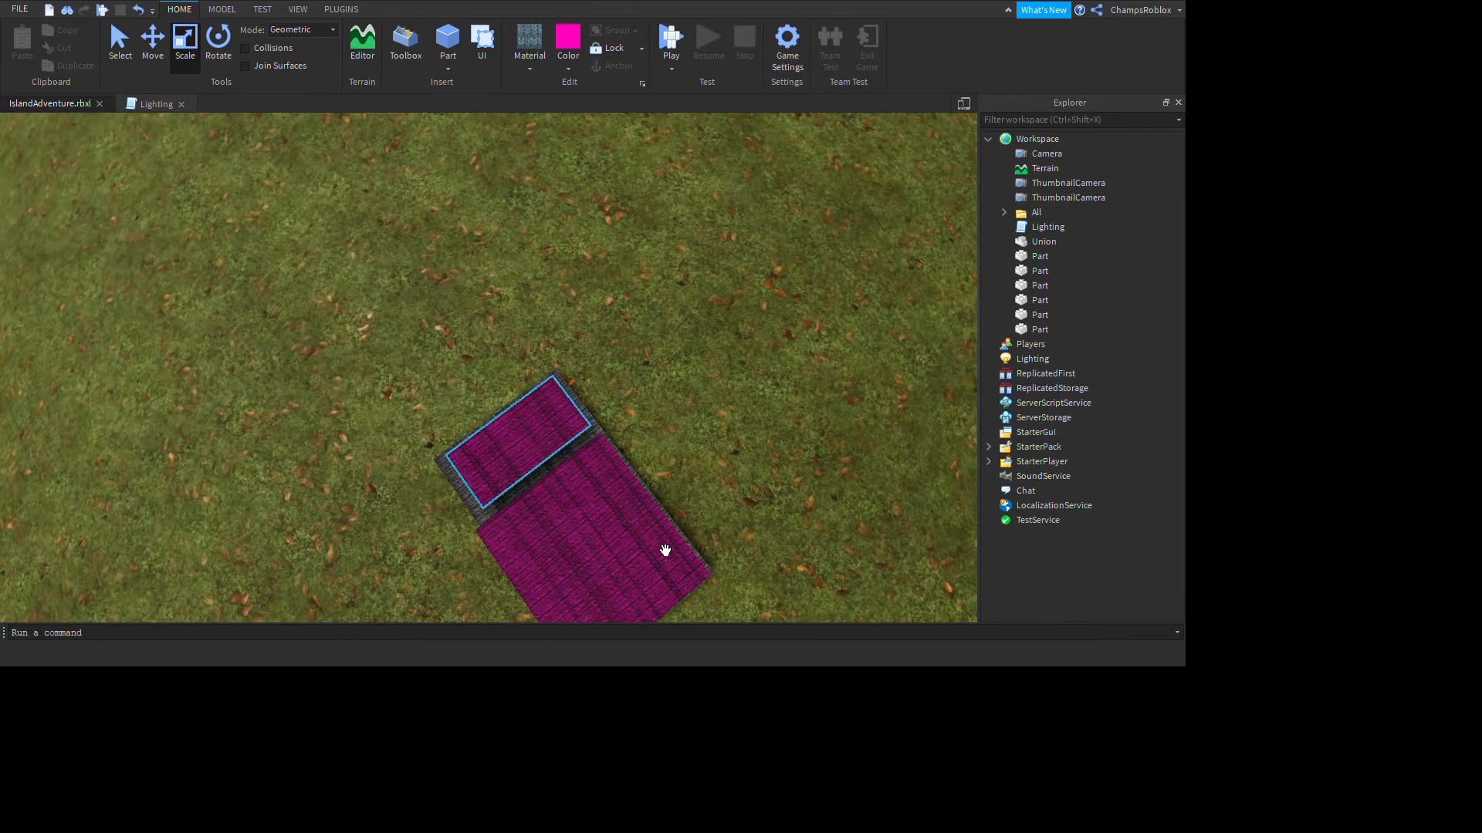
pyautogui.click(520, 441)
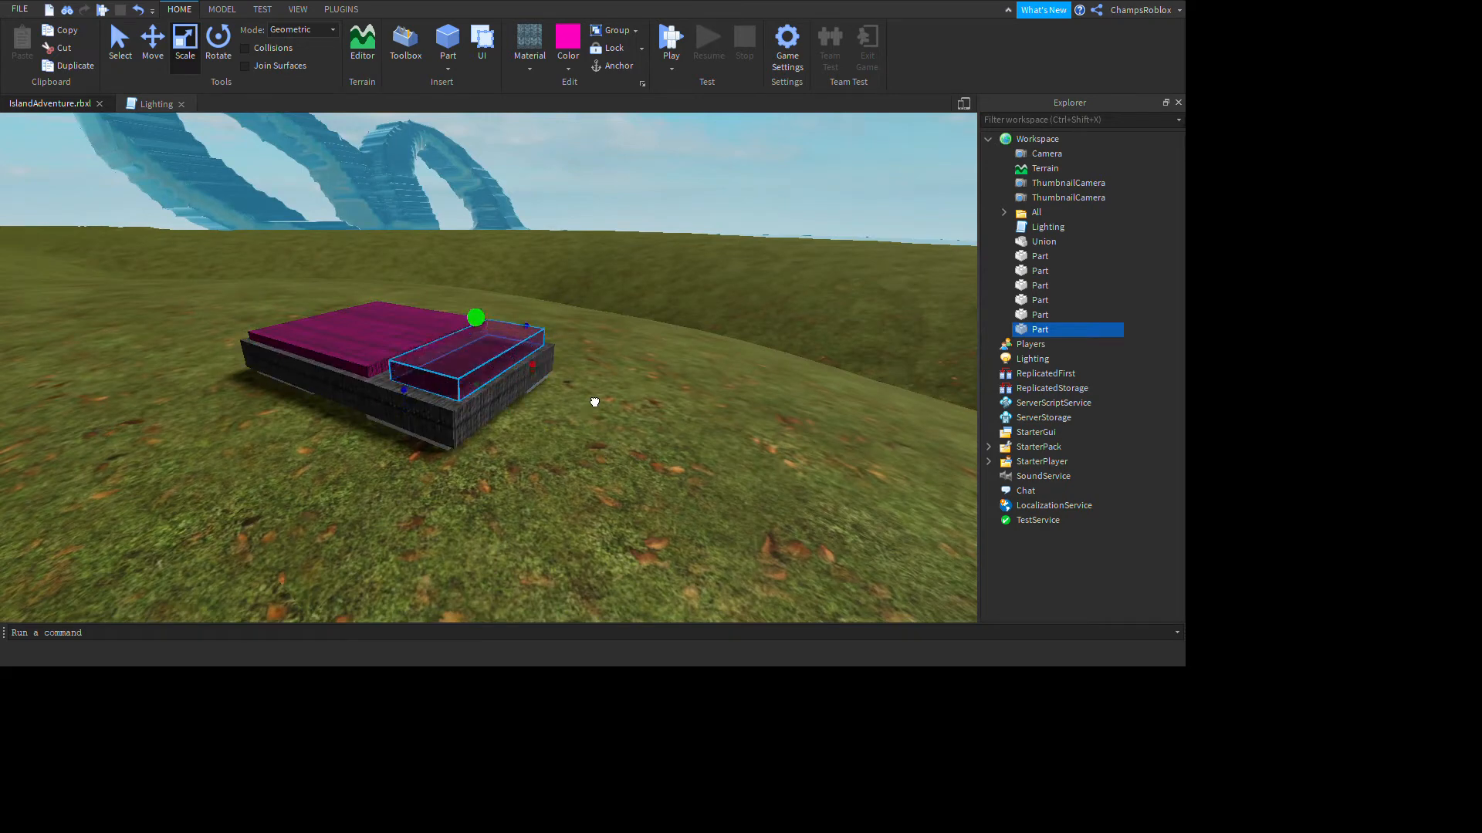
pyautogui.moveTo(593, 401); pyautogui.dragTo(815, 501)
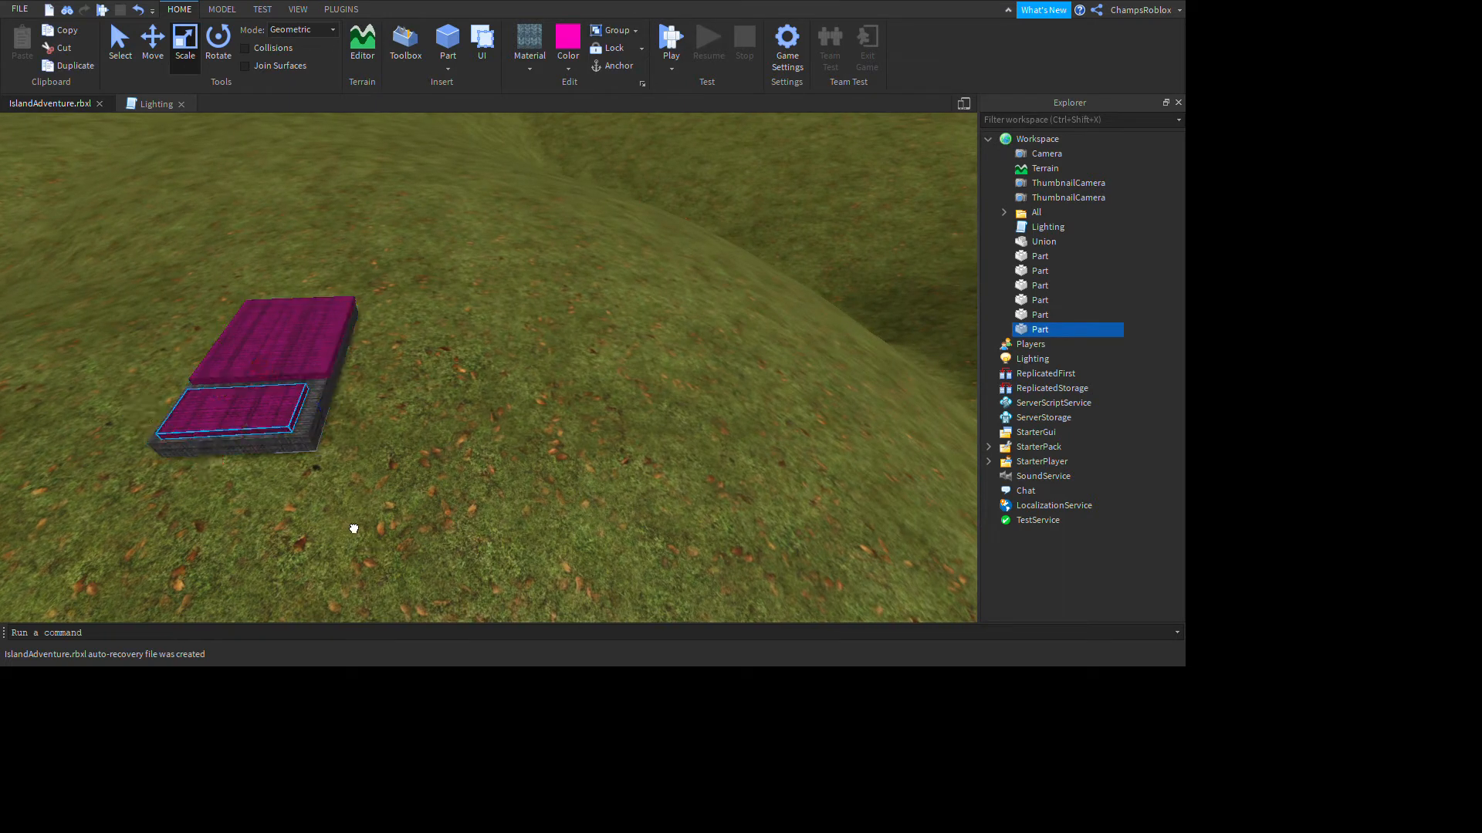
pyautogui.click(186, 44)
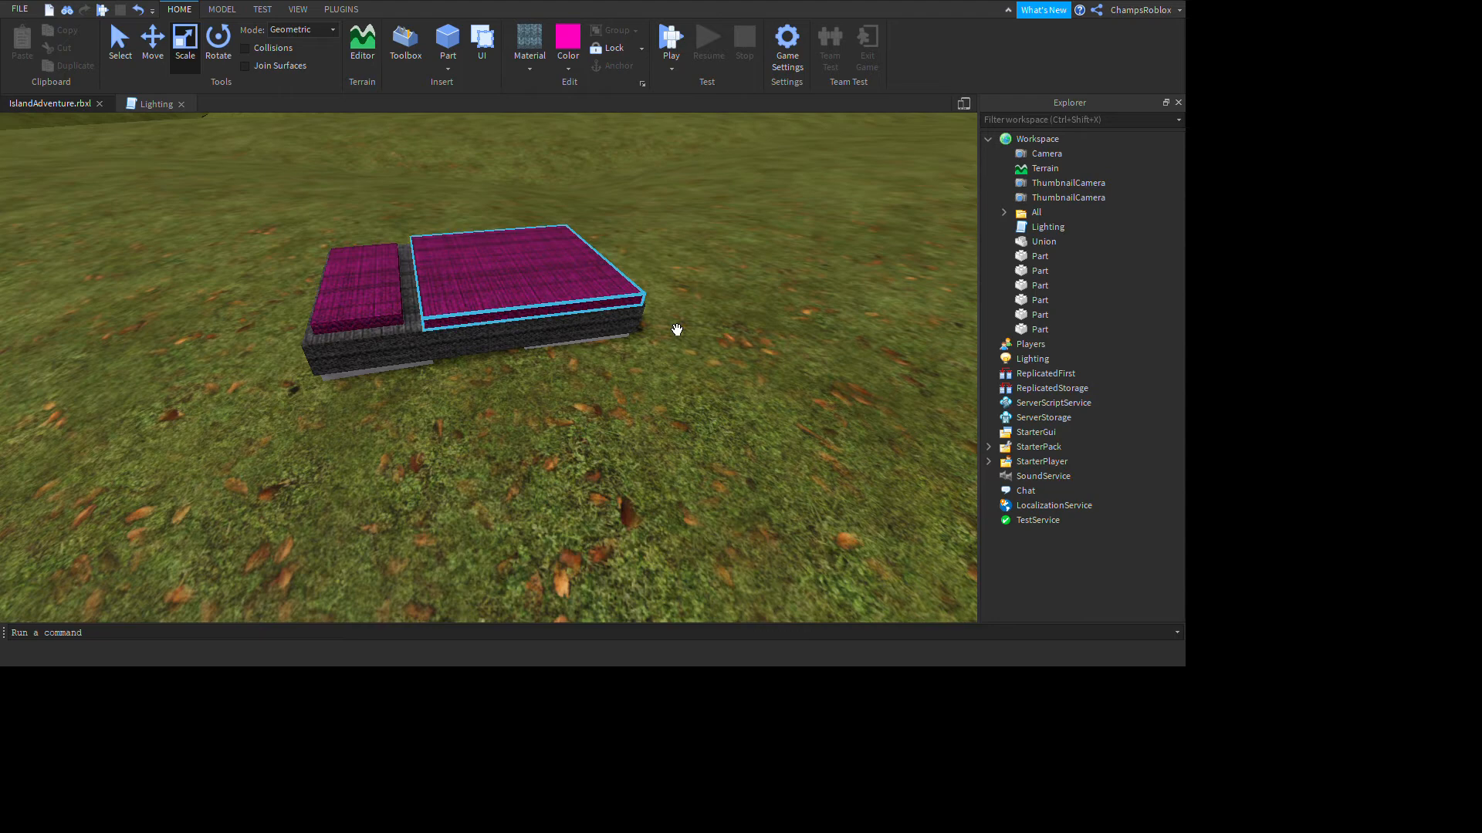
pyautogui.click(1038, 255)
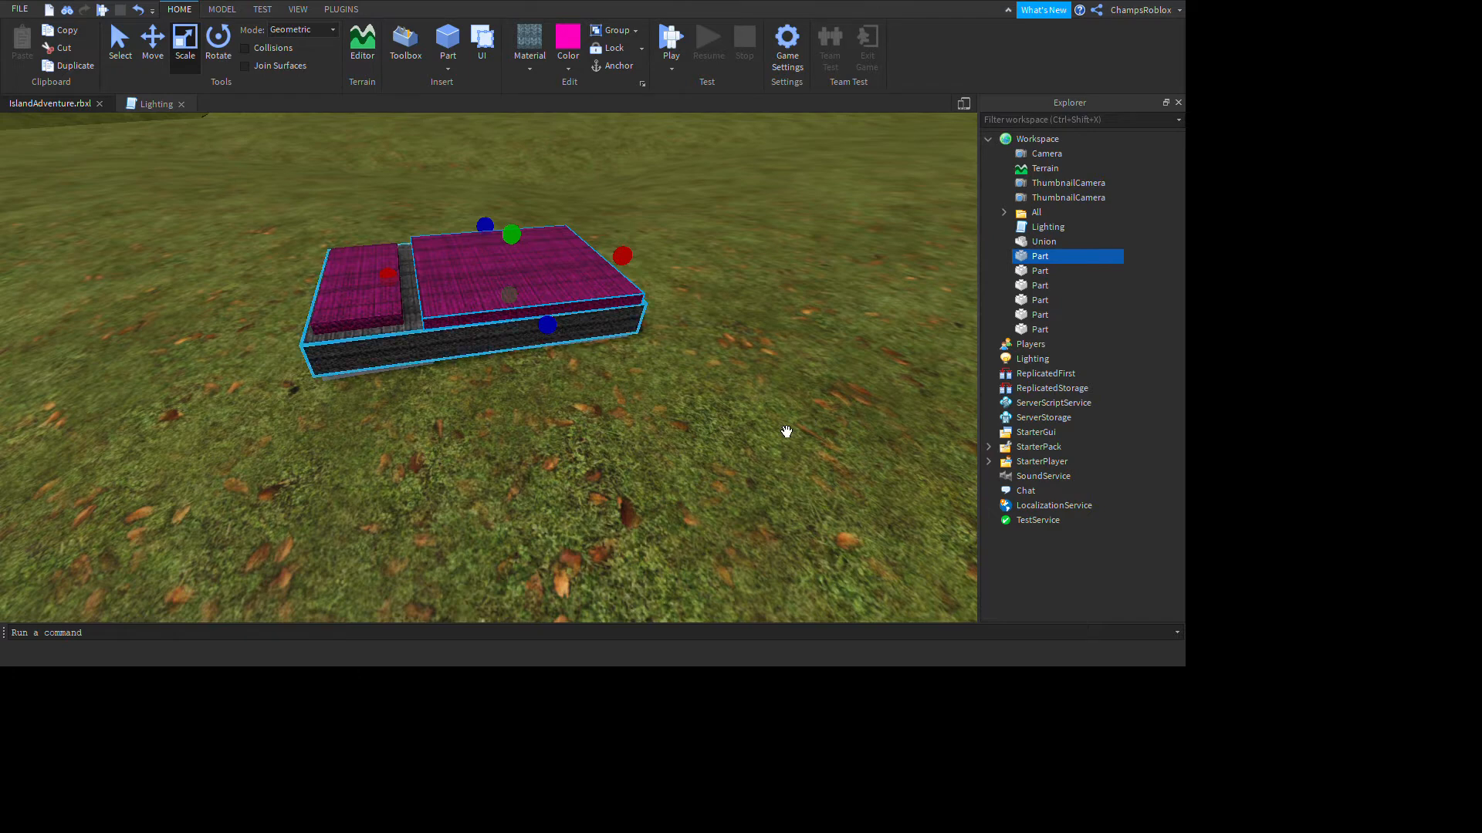
# Step: Select the small pillow piece to recolour it white
pyautogui.click(1039, 329)
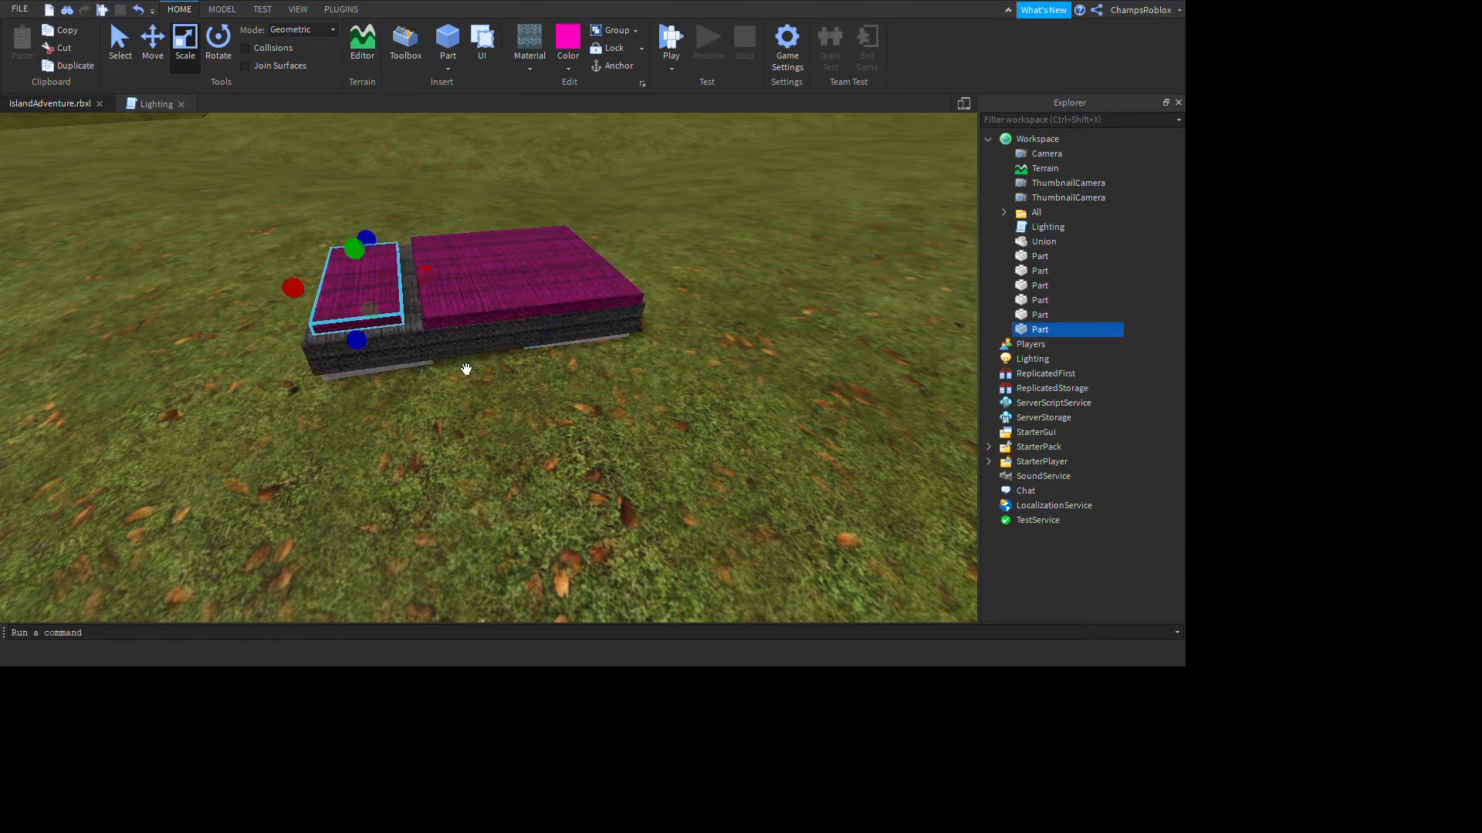
pyautogui.moveTo(835, 235)
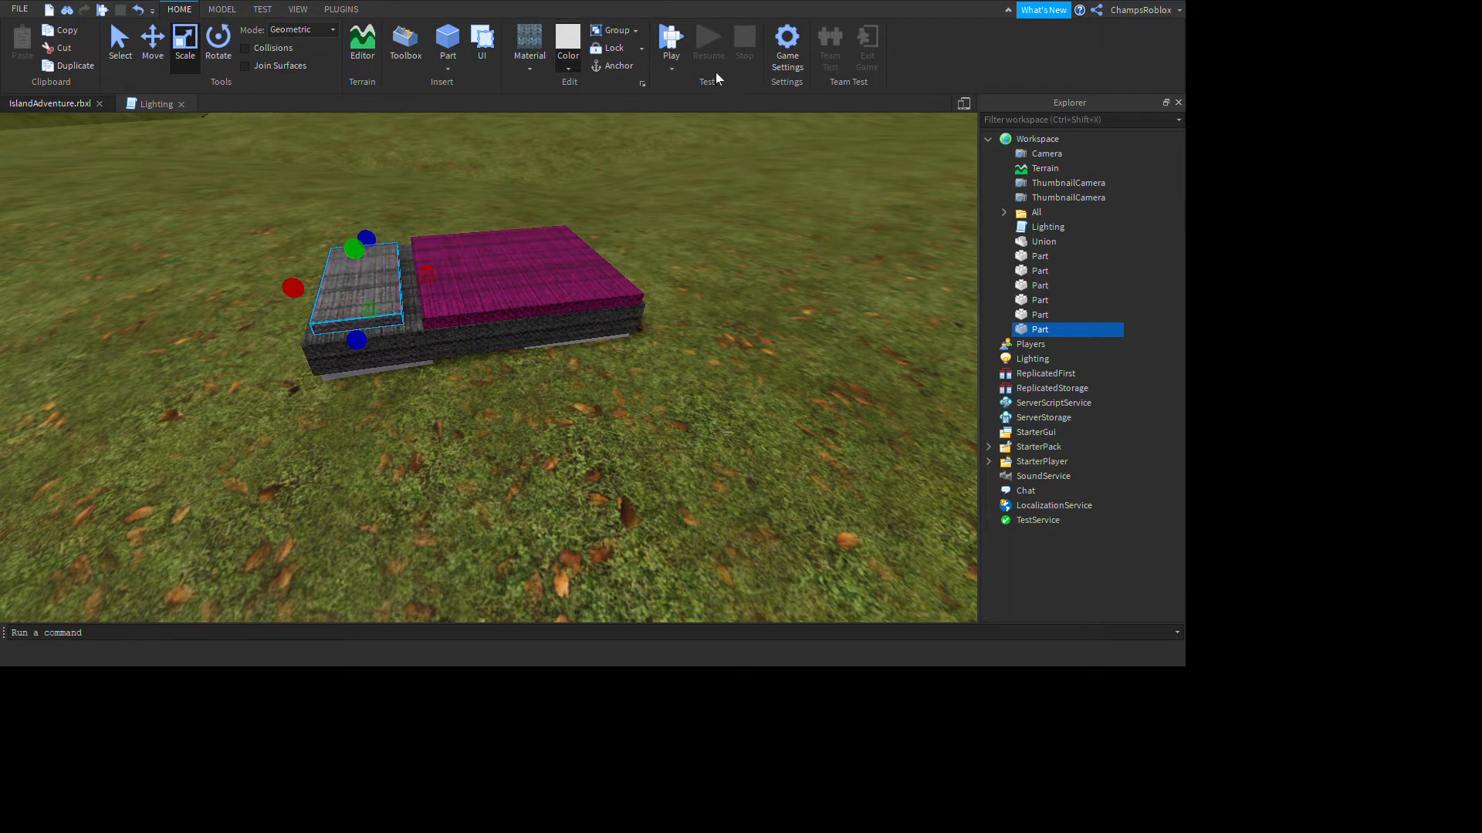
pyautogui.moveTo(868, 311)
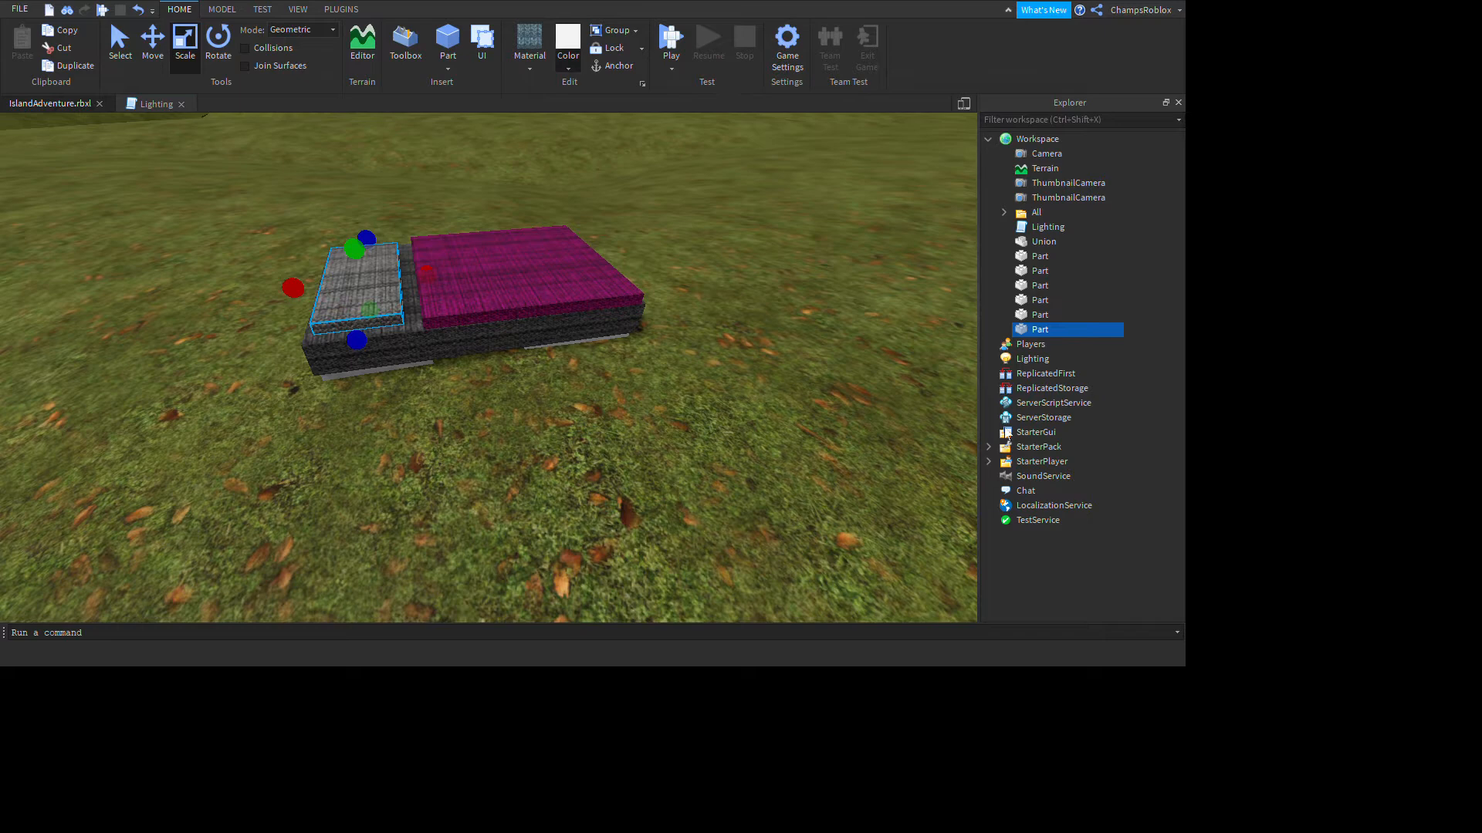
pyautogui.moveTo(1009, 431)
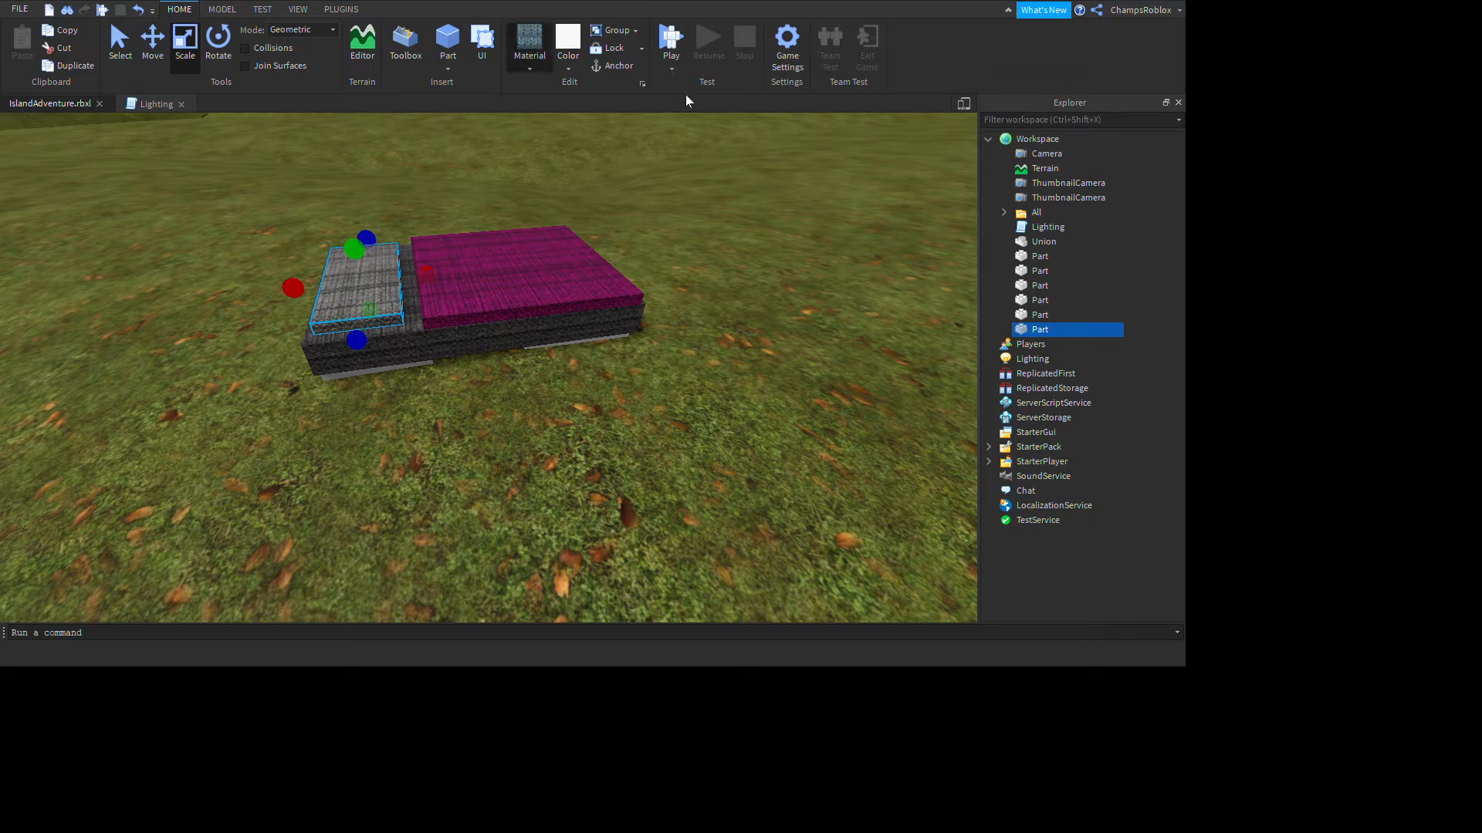
pyautogui.moveTo(700, 379)
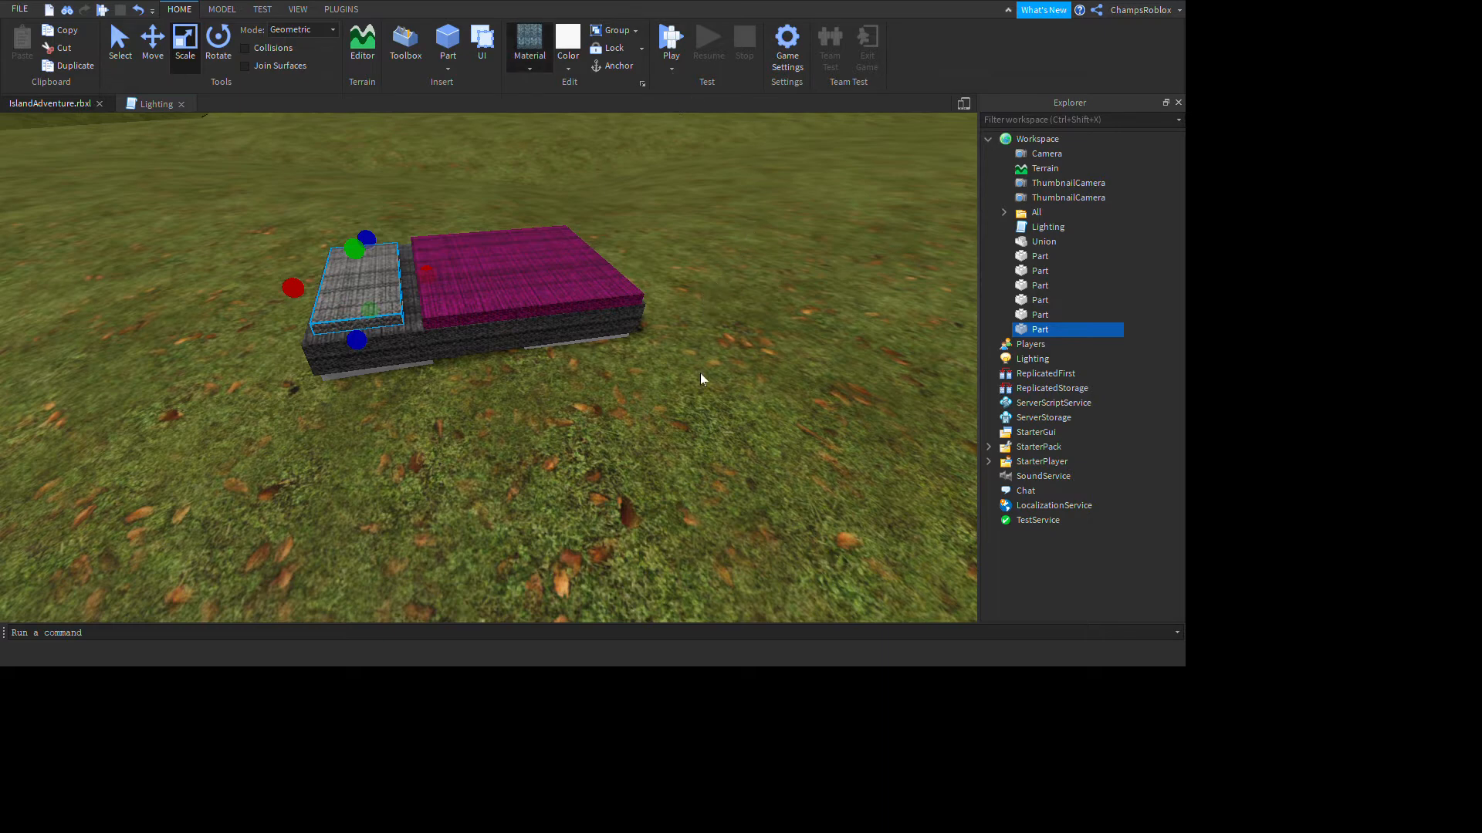
pyautogui.moveTo(668, 563)
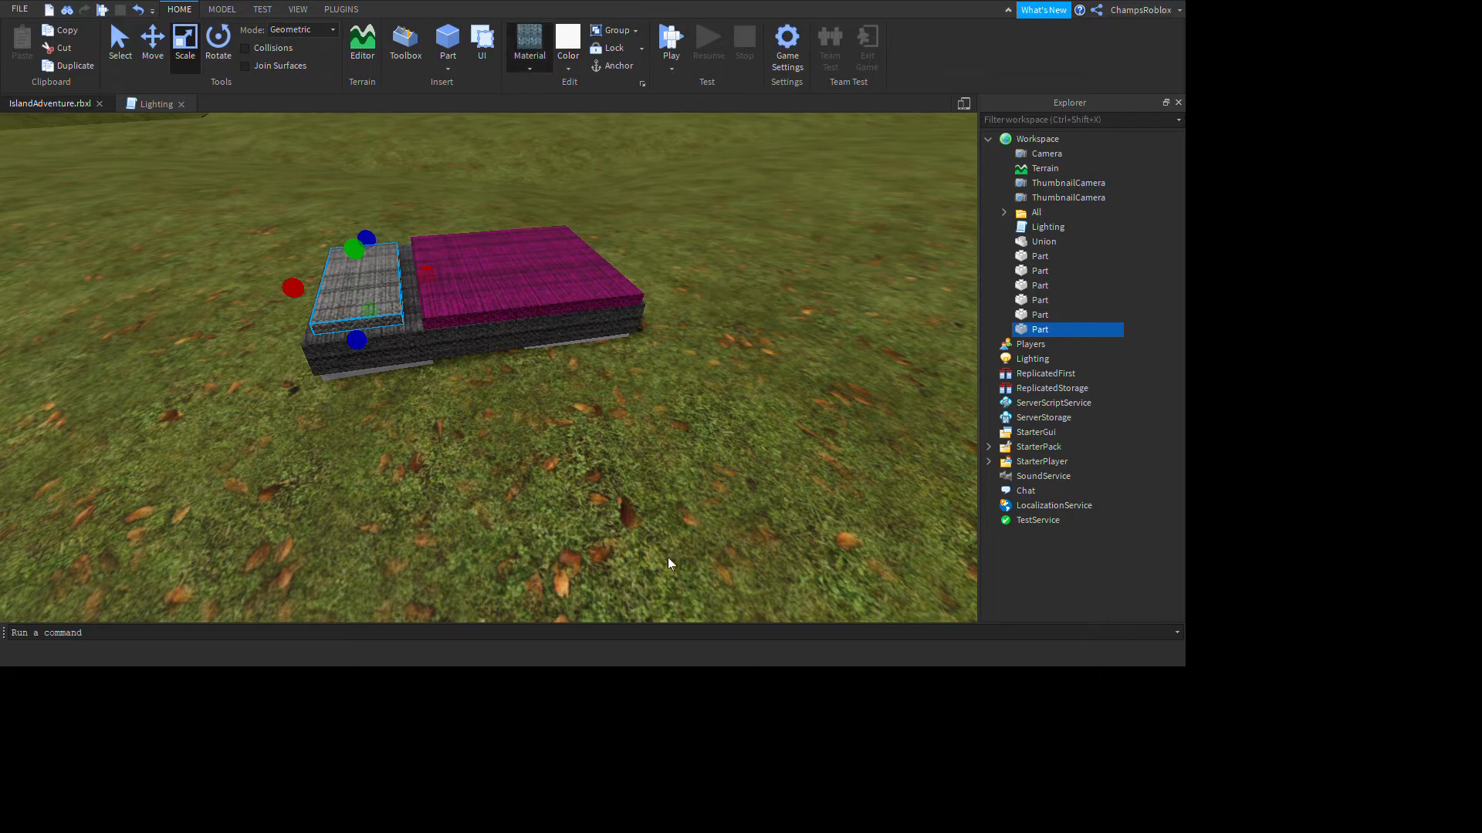
pyautogui.moveTo(688, 392)
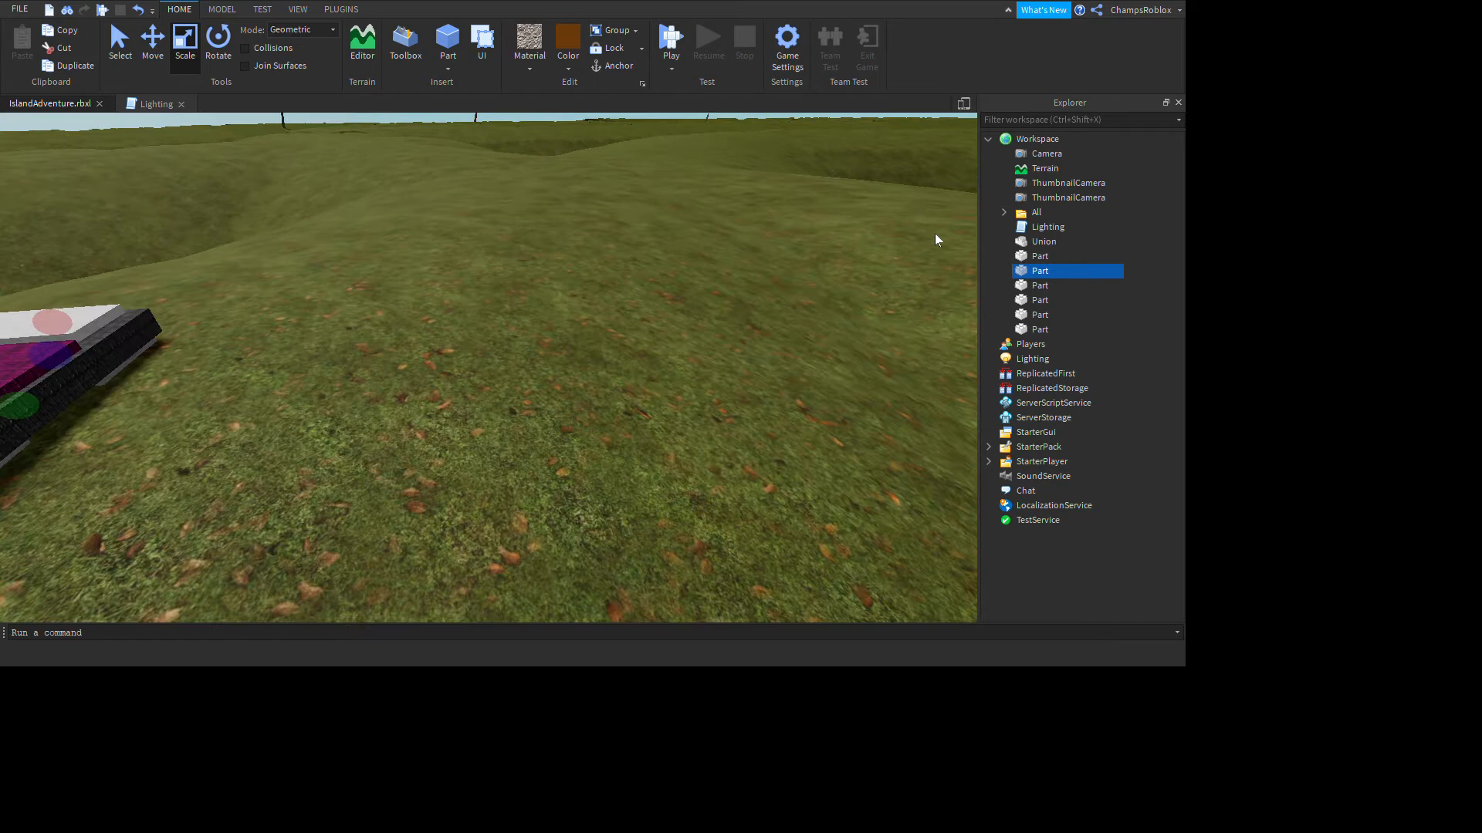
# Step: Set the Union frame to grey Concrete and the pillow to white SmoothPlastic
pyautogui.click(1044, 241)
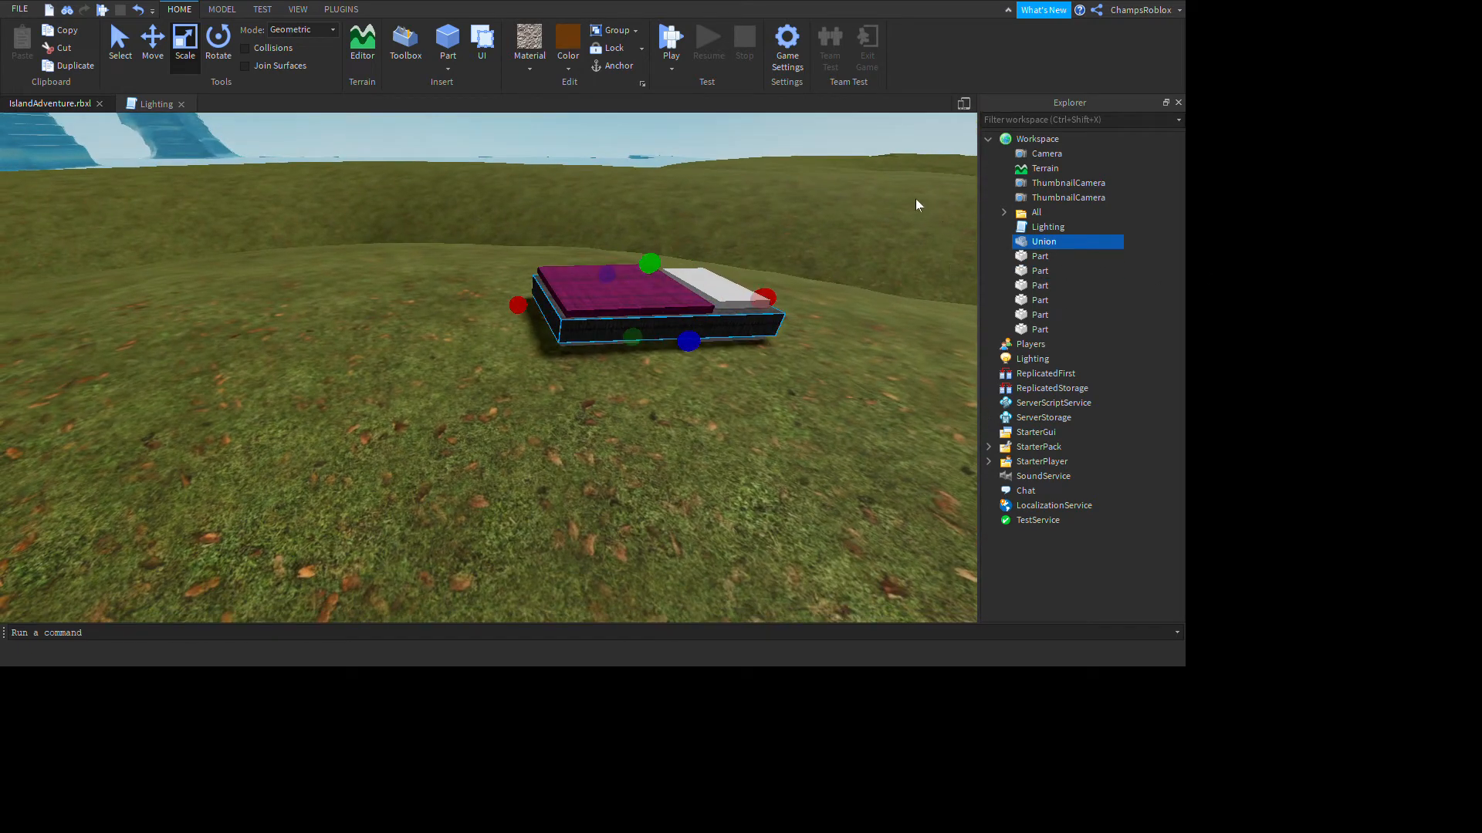
pyautogui.moveTo(698, 86)
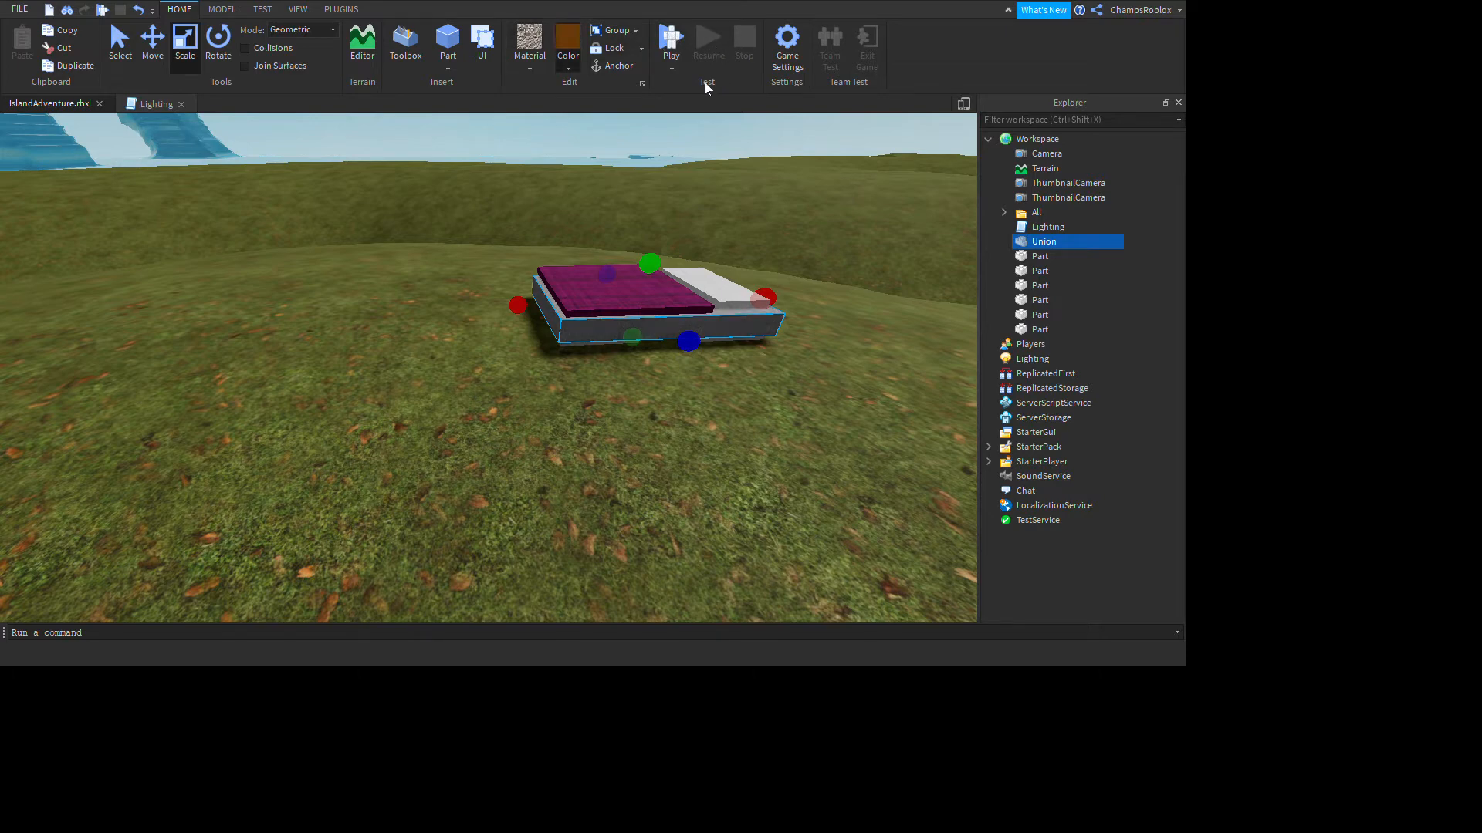
pyautogui.moveTo(859, 443)
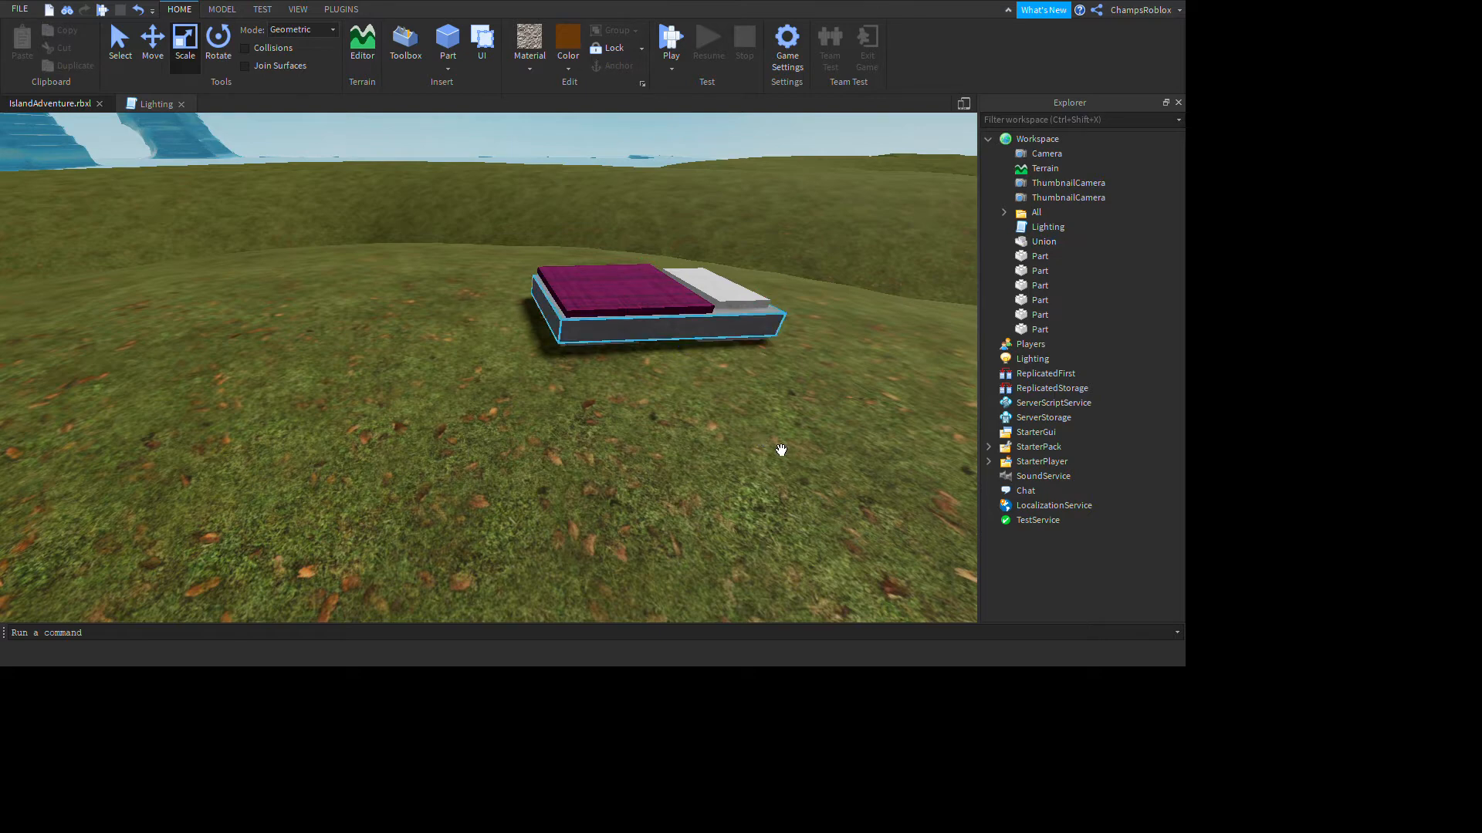
pyautogui.click(1039, 284)
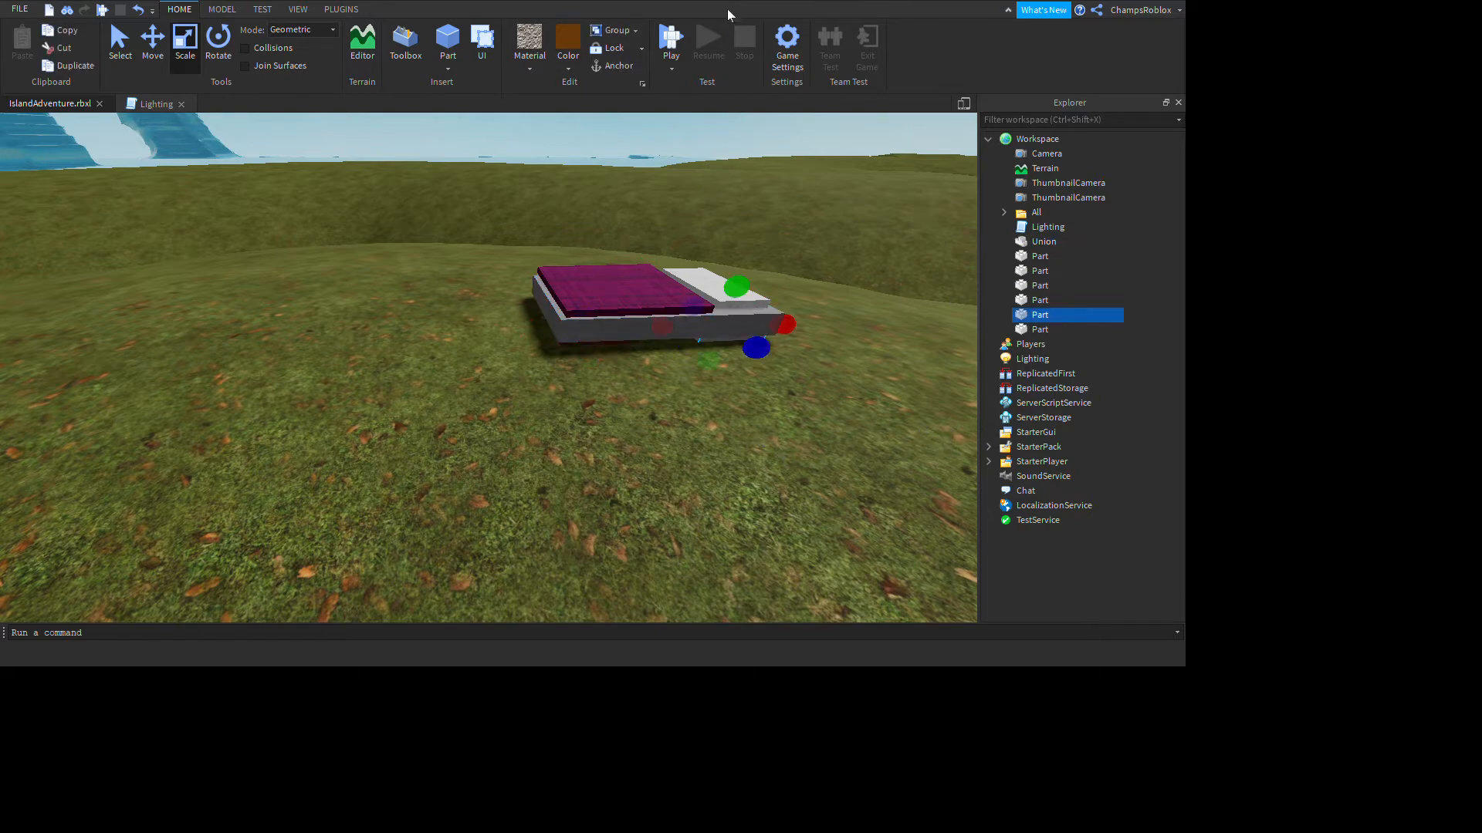
pyautogui.click(1043, 241)
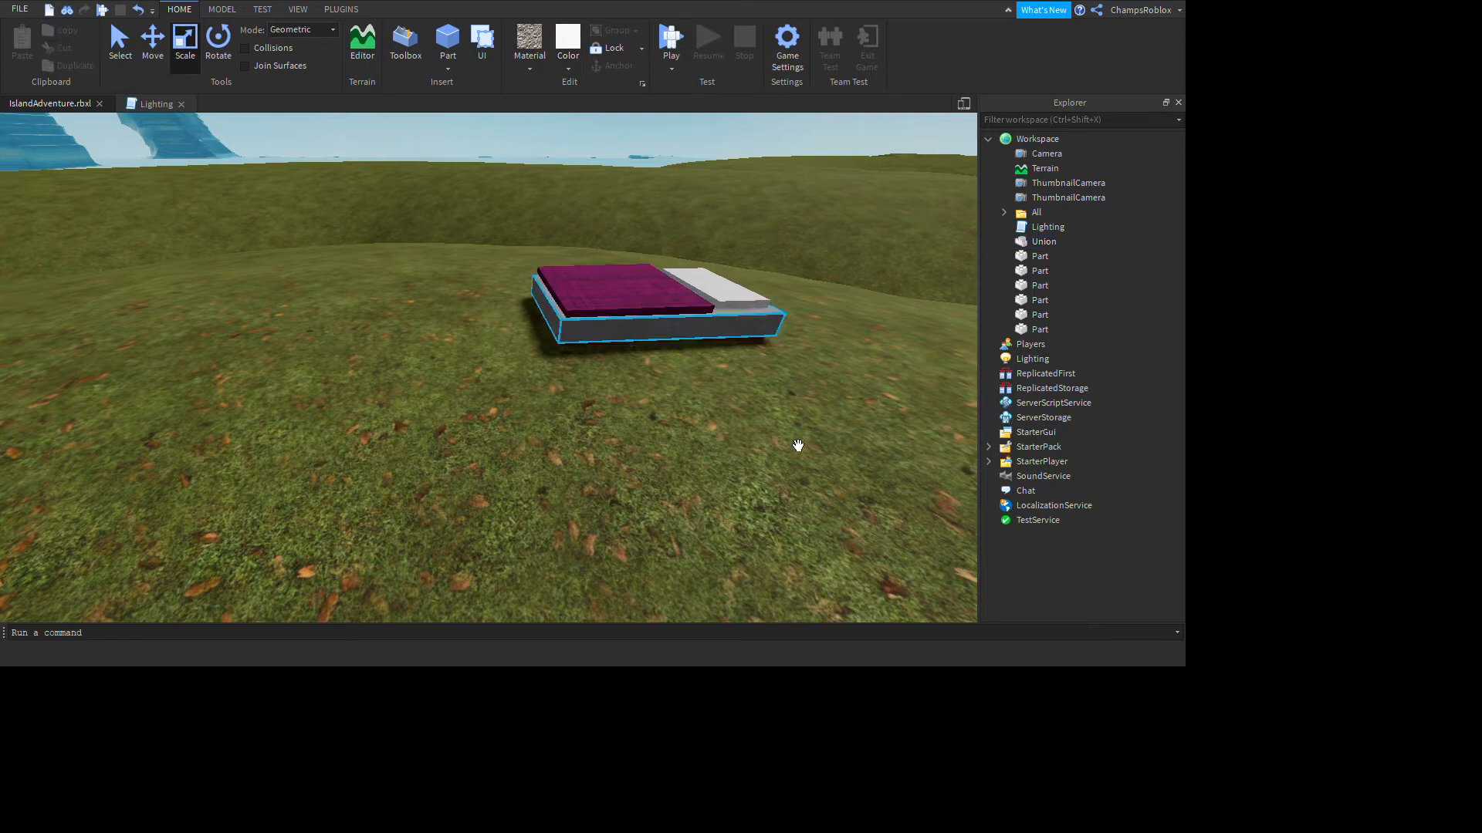
pyautogui.click(1043, 241)
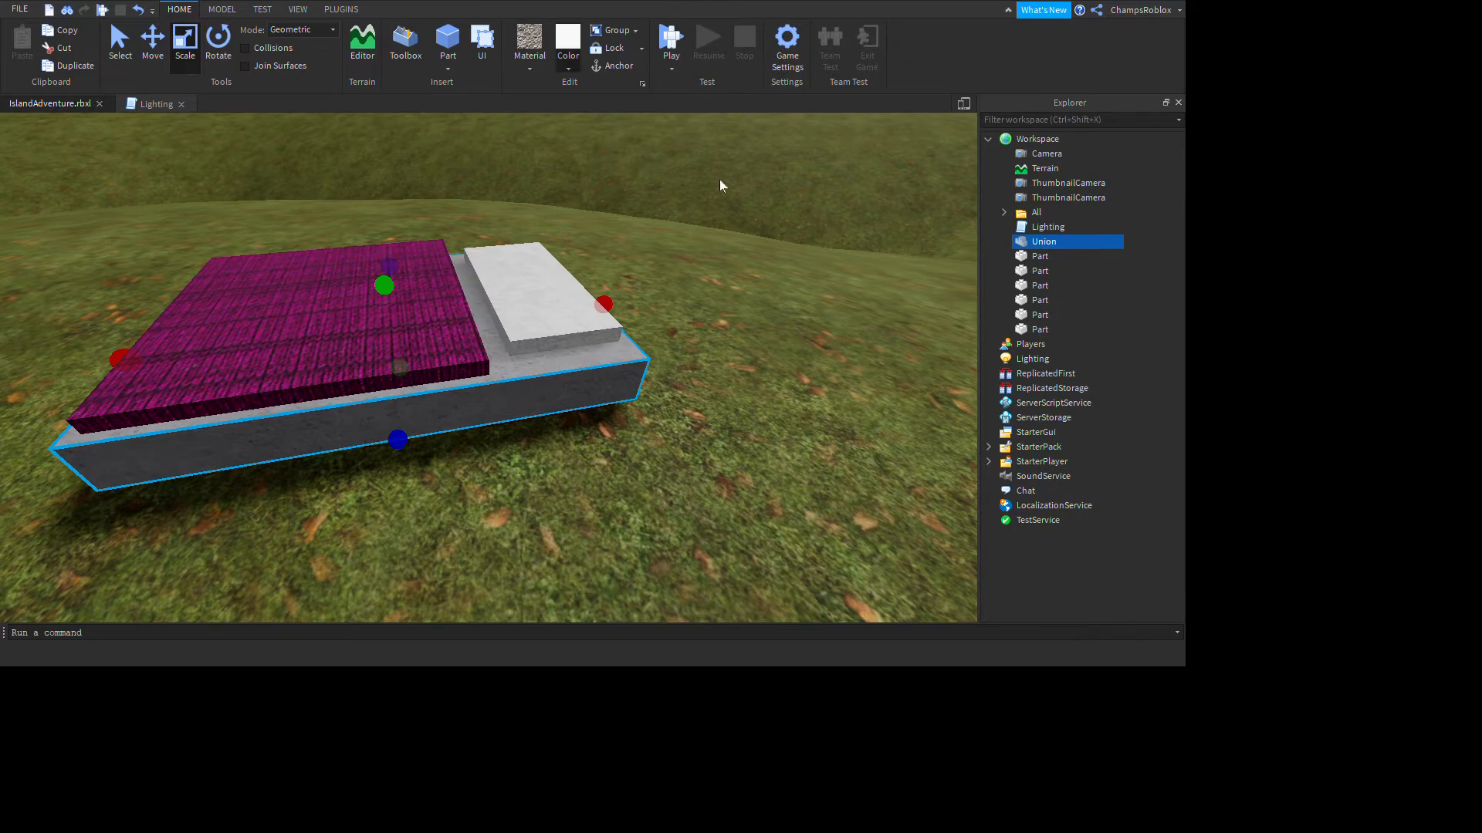
pyautogui.moveTo(847, 420)
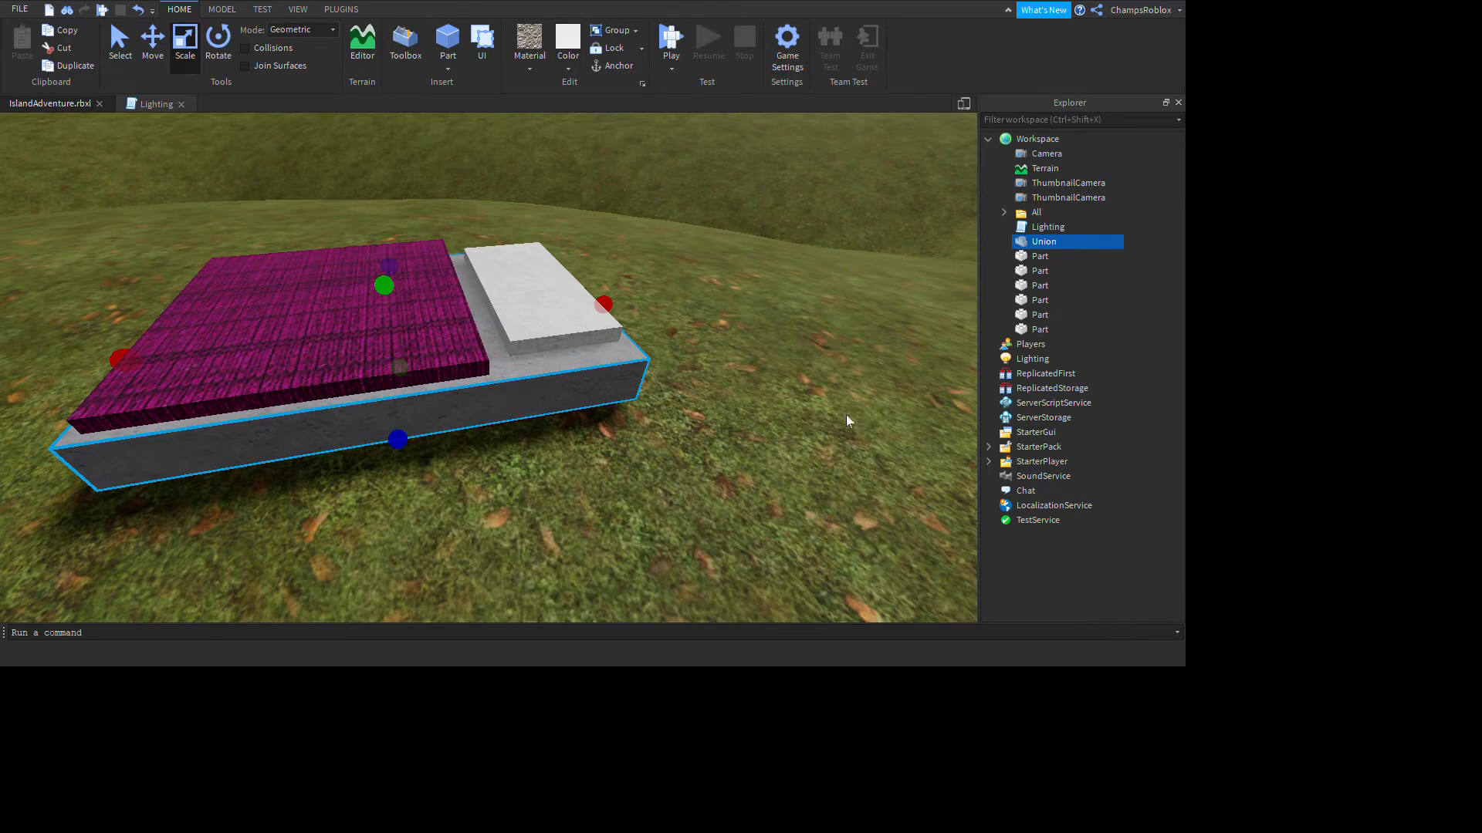
pyautogui.click(1038, 329)
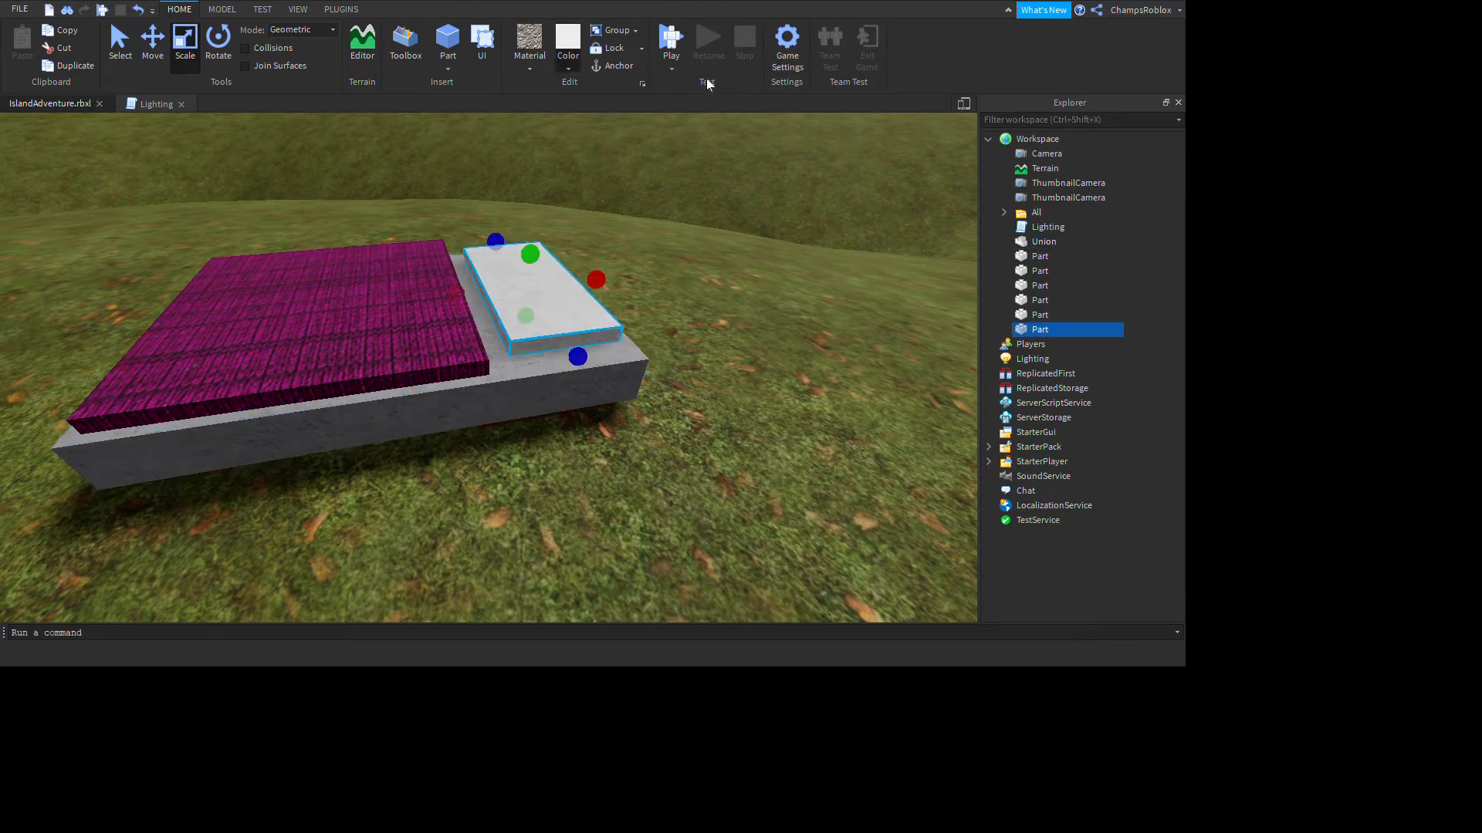
pyautogui.click(1043, 241)
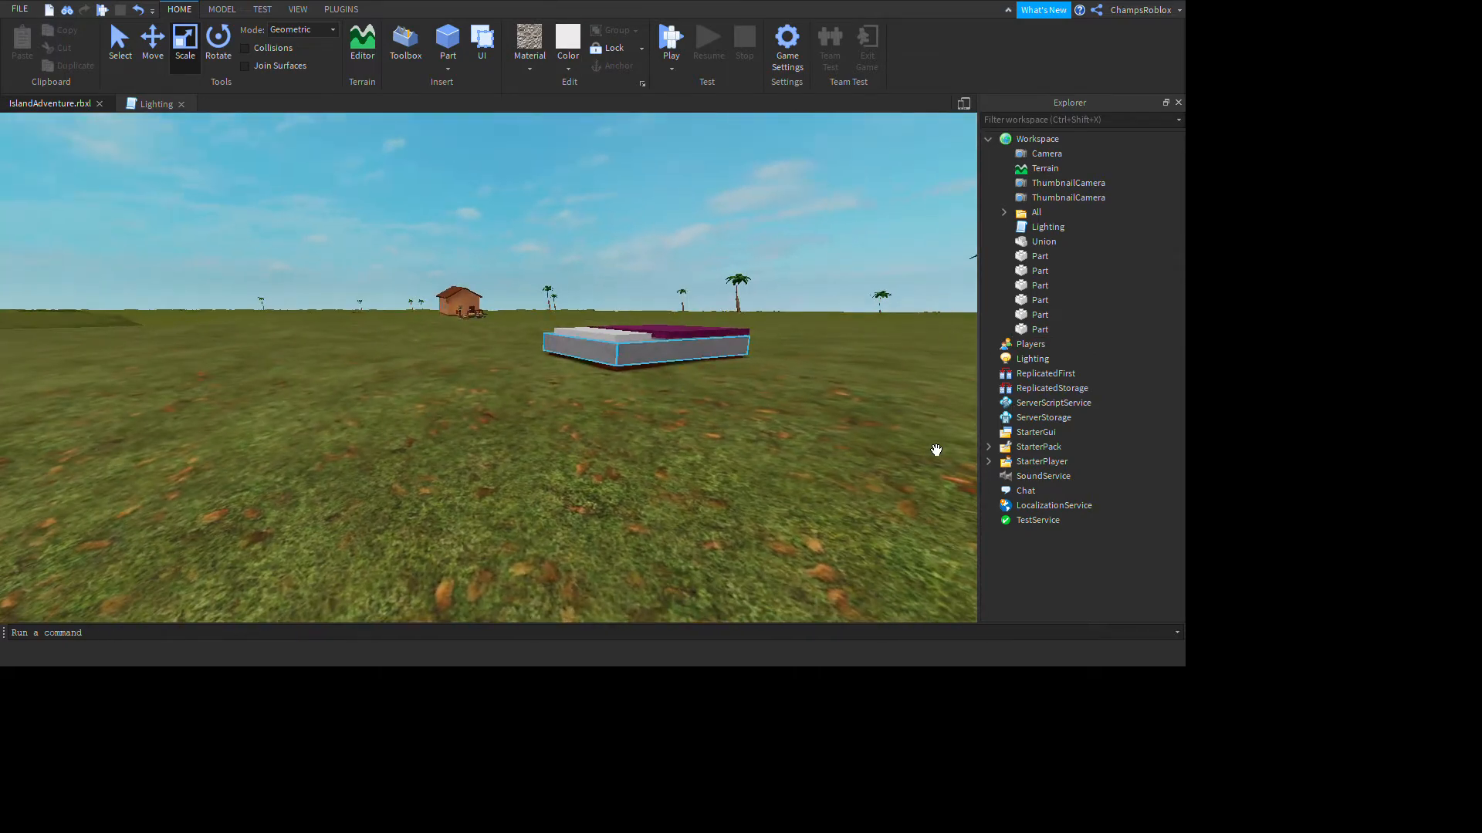
pyautogui.click(1043, 241)
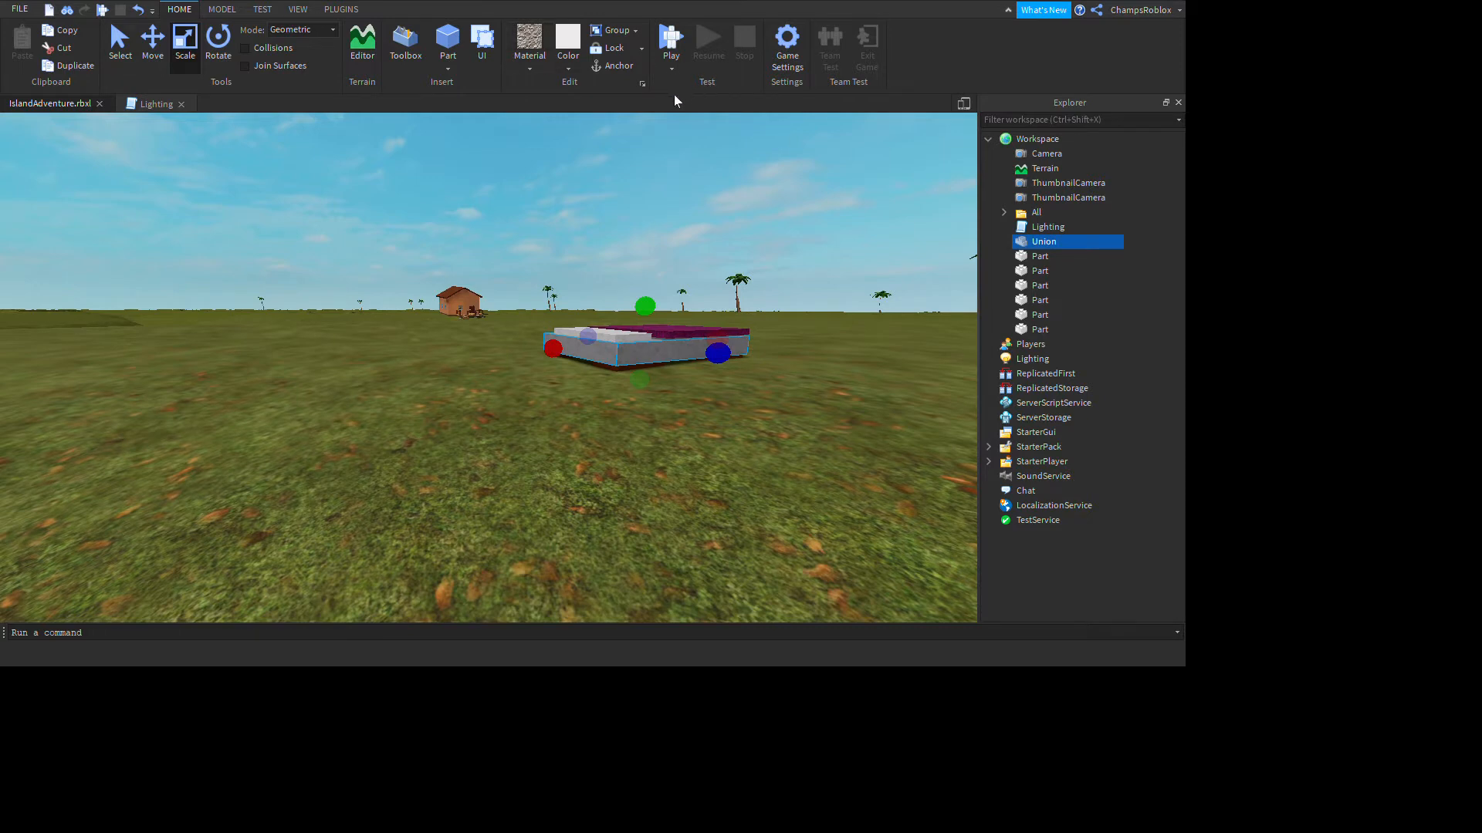
pyautogui.moveTo(754, 253)
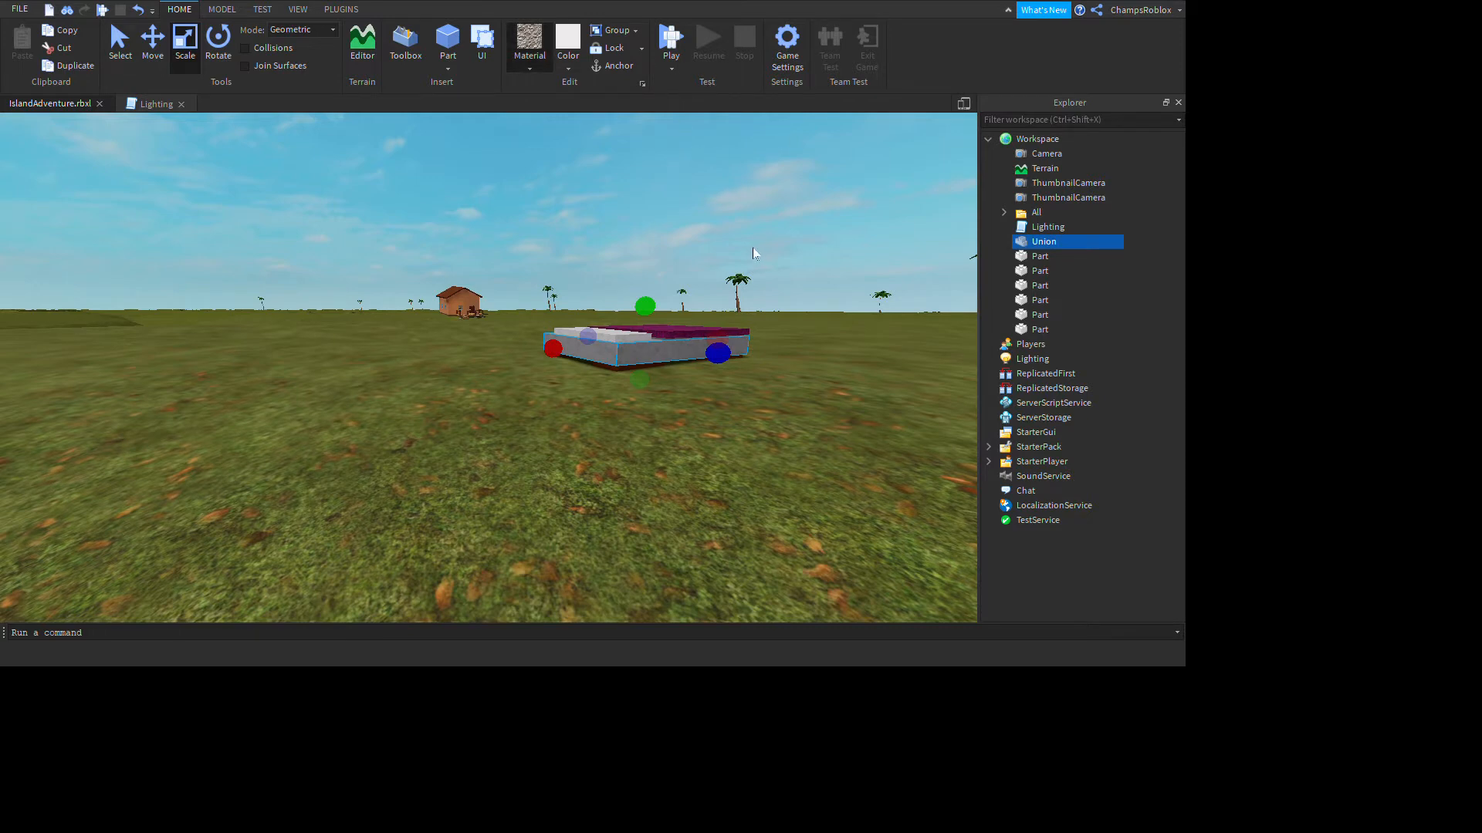
pyautogui.moveTo(714, 186)
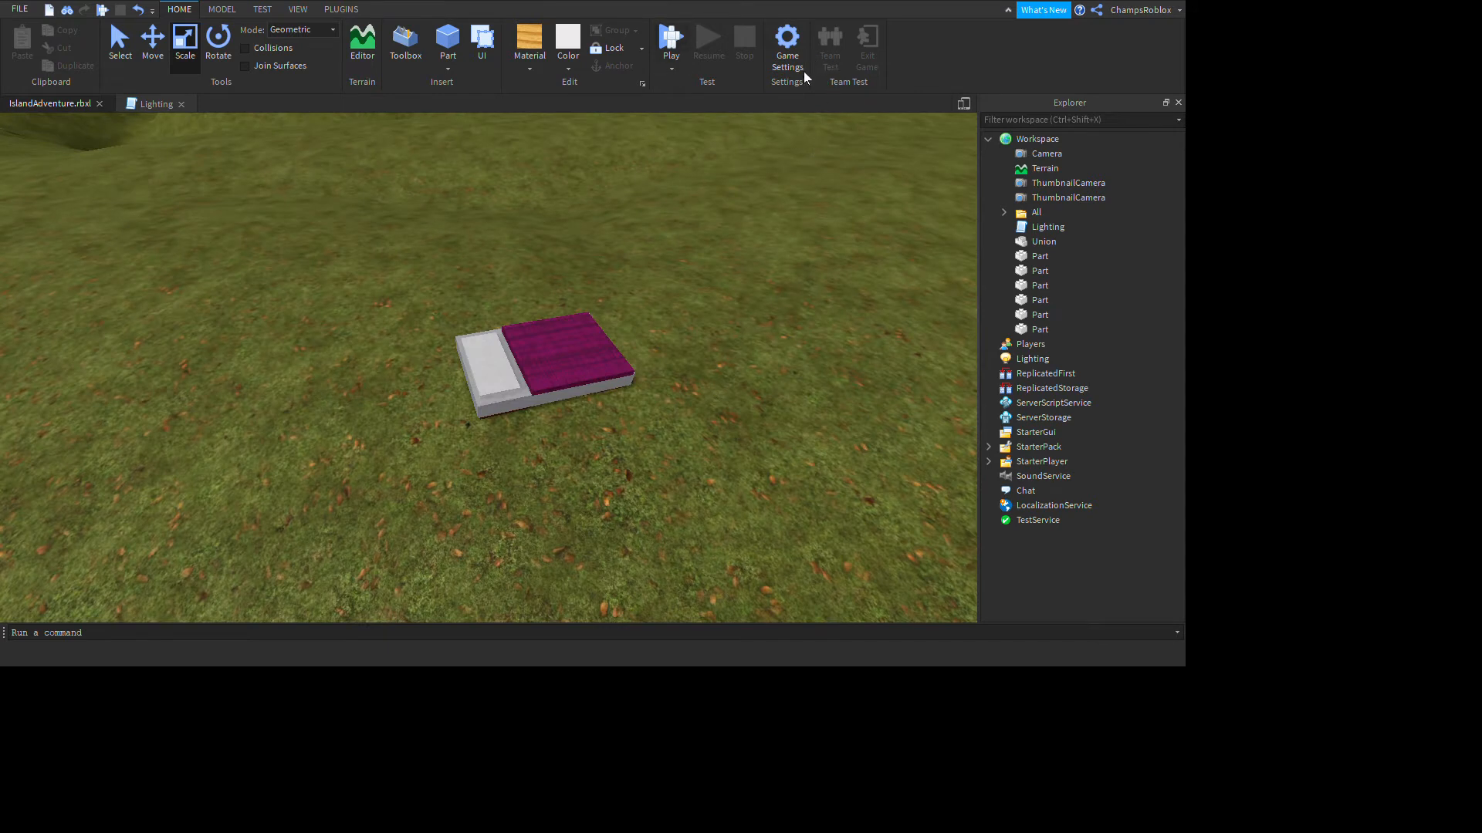
pyautogui.moveTo(924, 409)
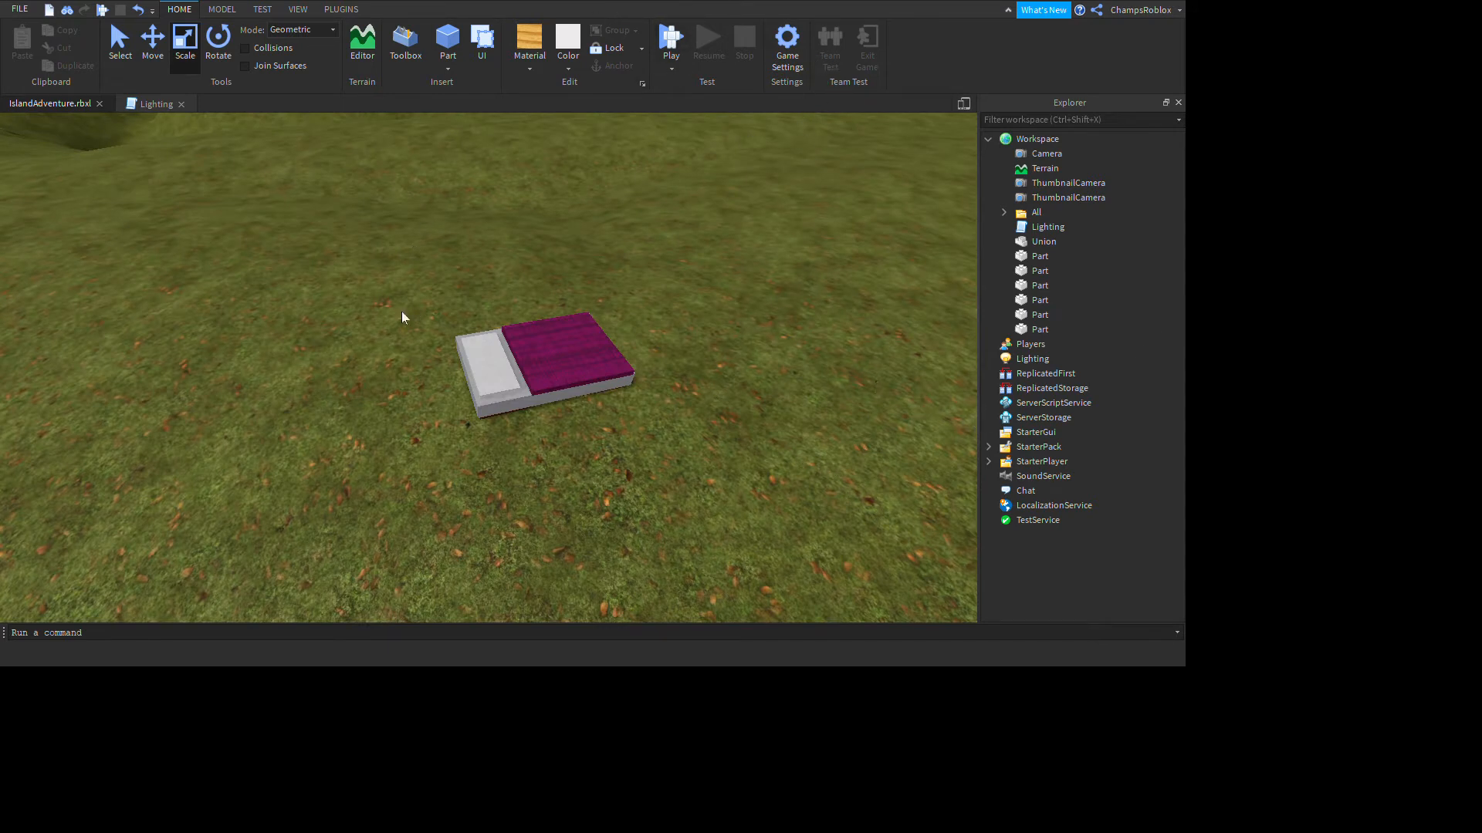
pyautogui.moveTo(1110, 621)
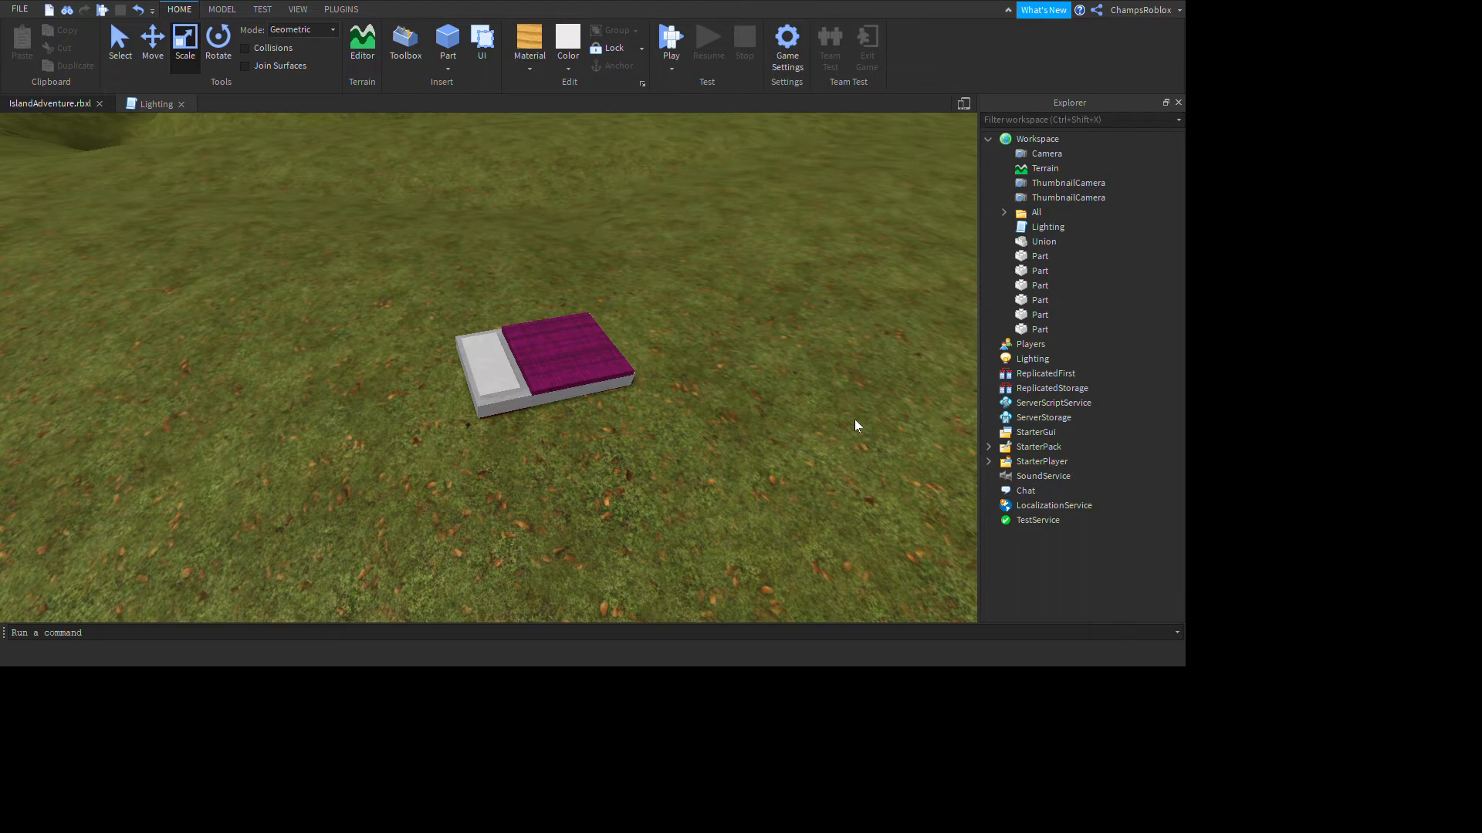
pyautogui.click(562, 344)
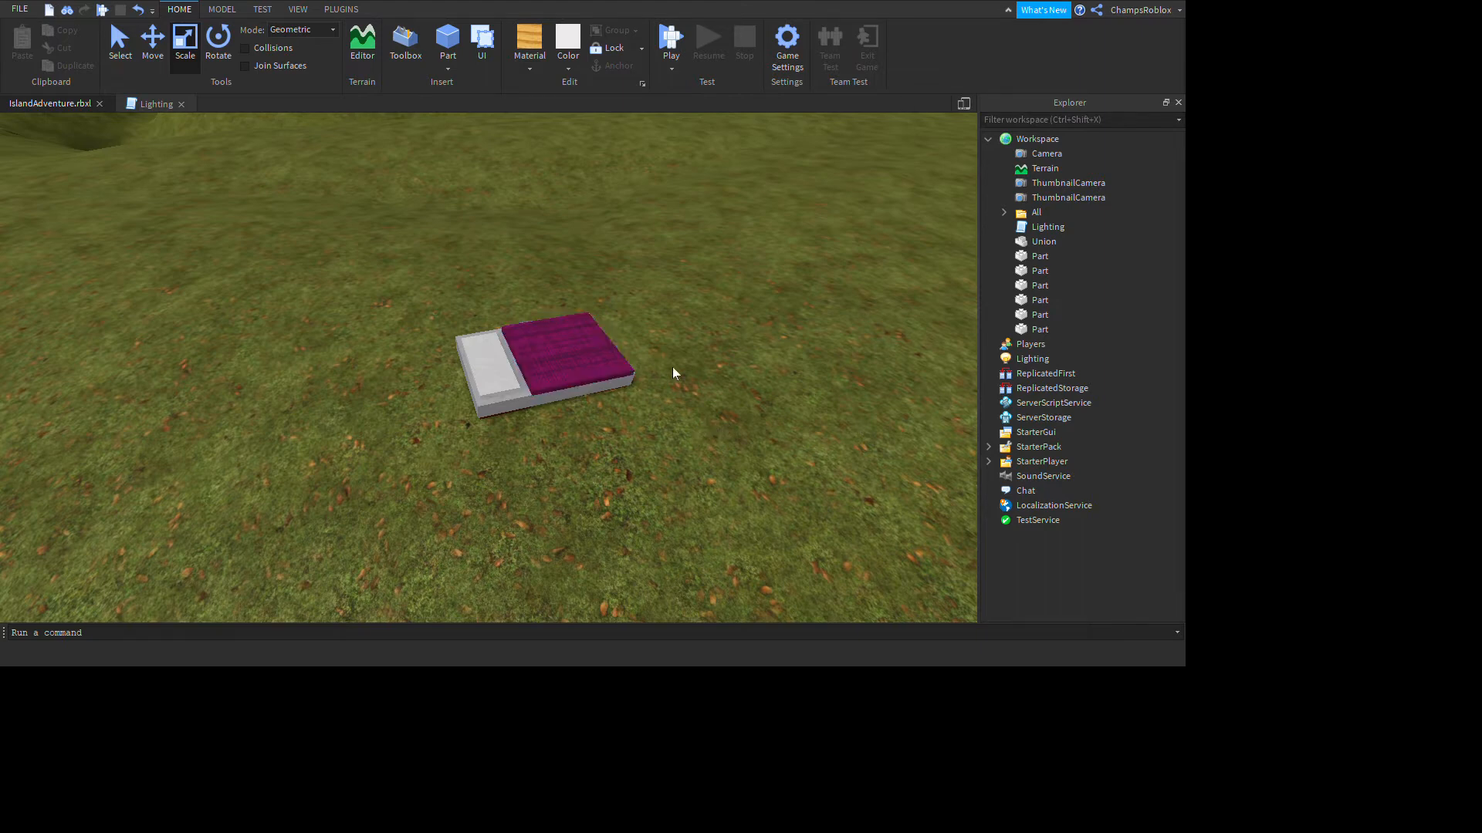
pyautogui.click(557, 355)
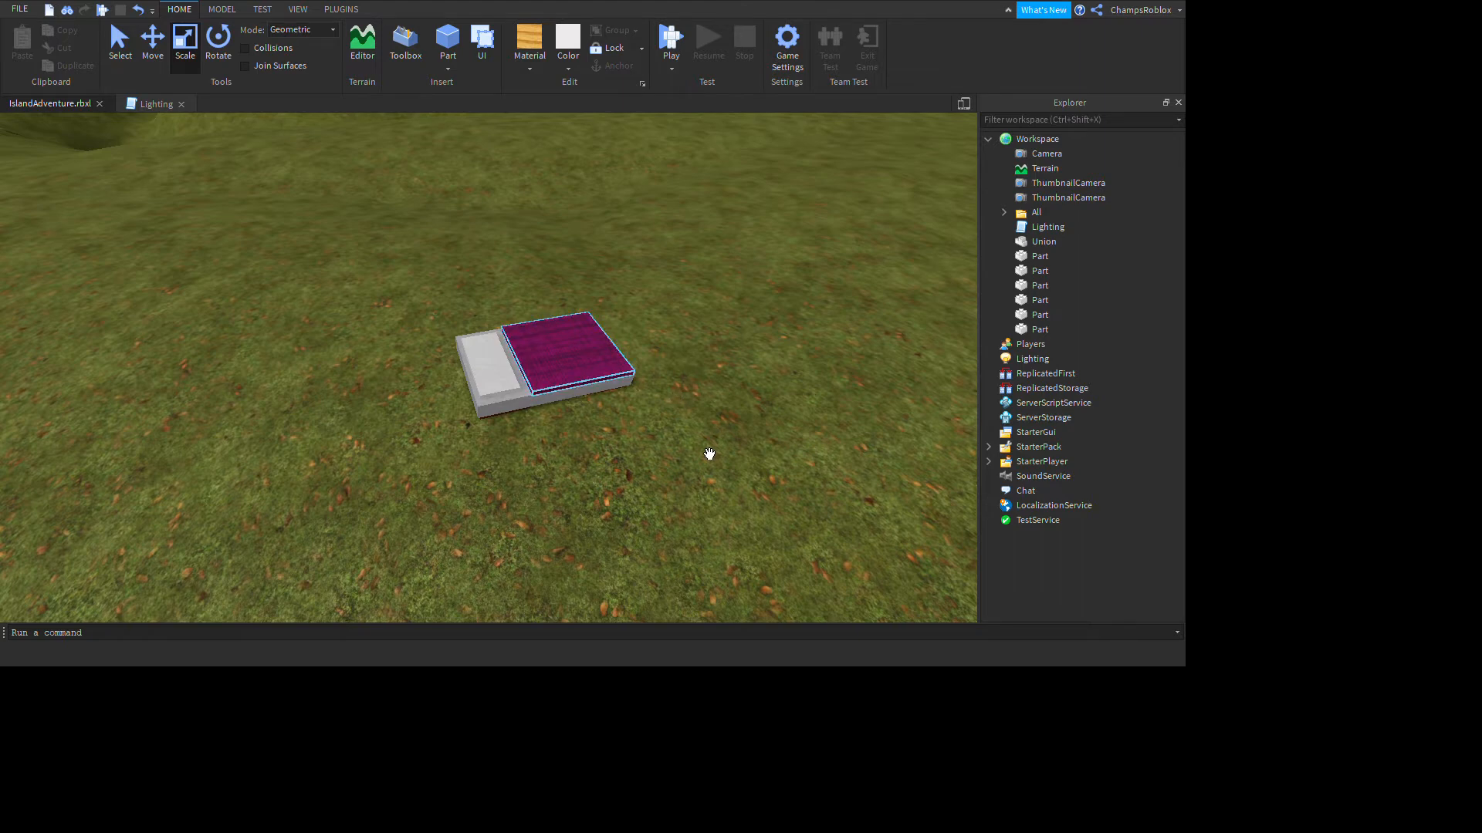
pyautogui.click(1040, 256)
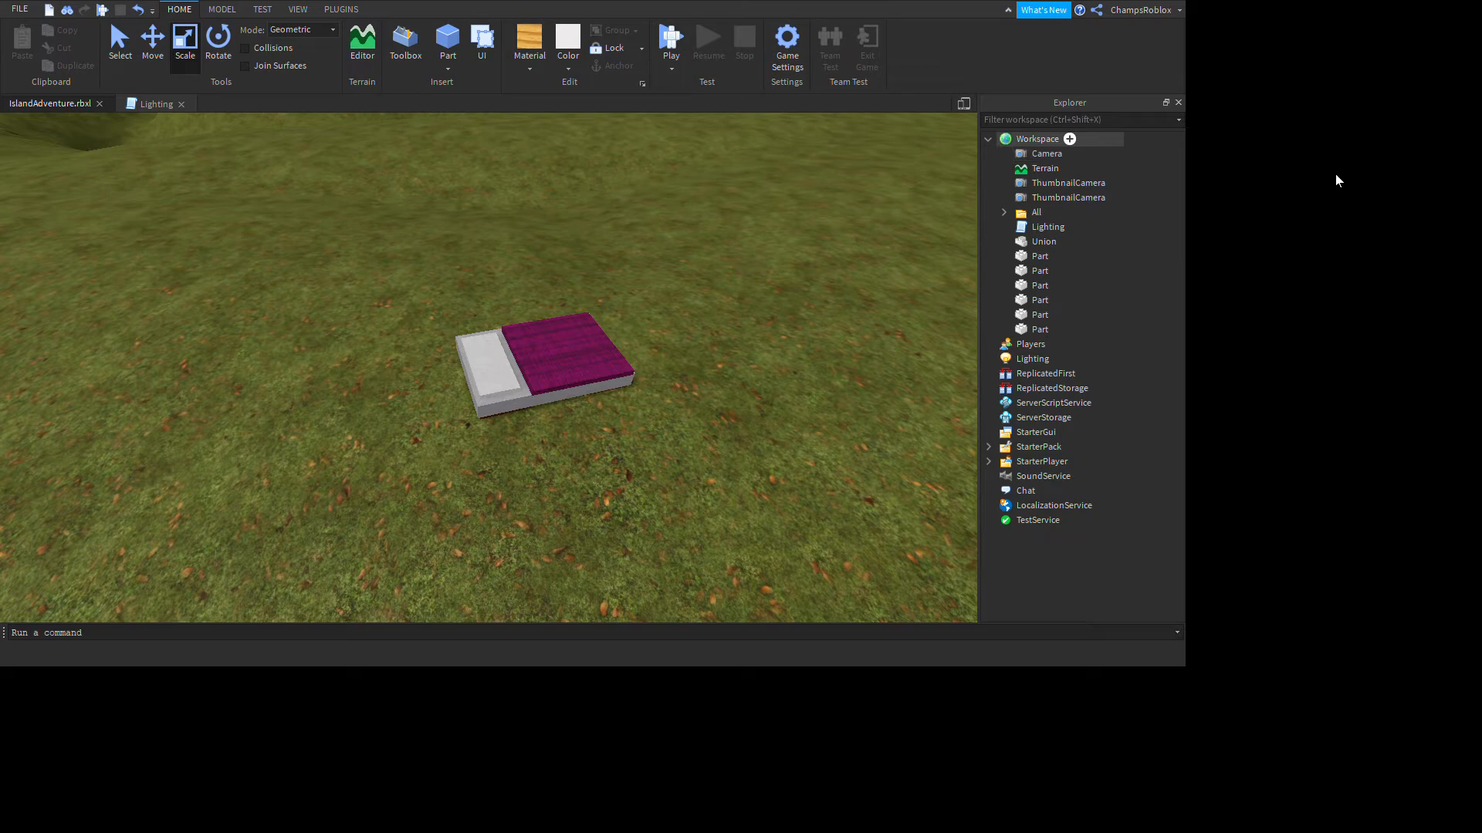
# Step: Select the Workspace in the Explorer to insert a Seat part onto the blanket
pyautogui.click(1037, 139)
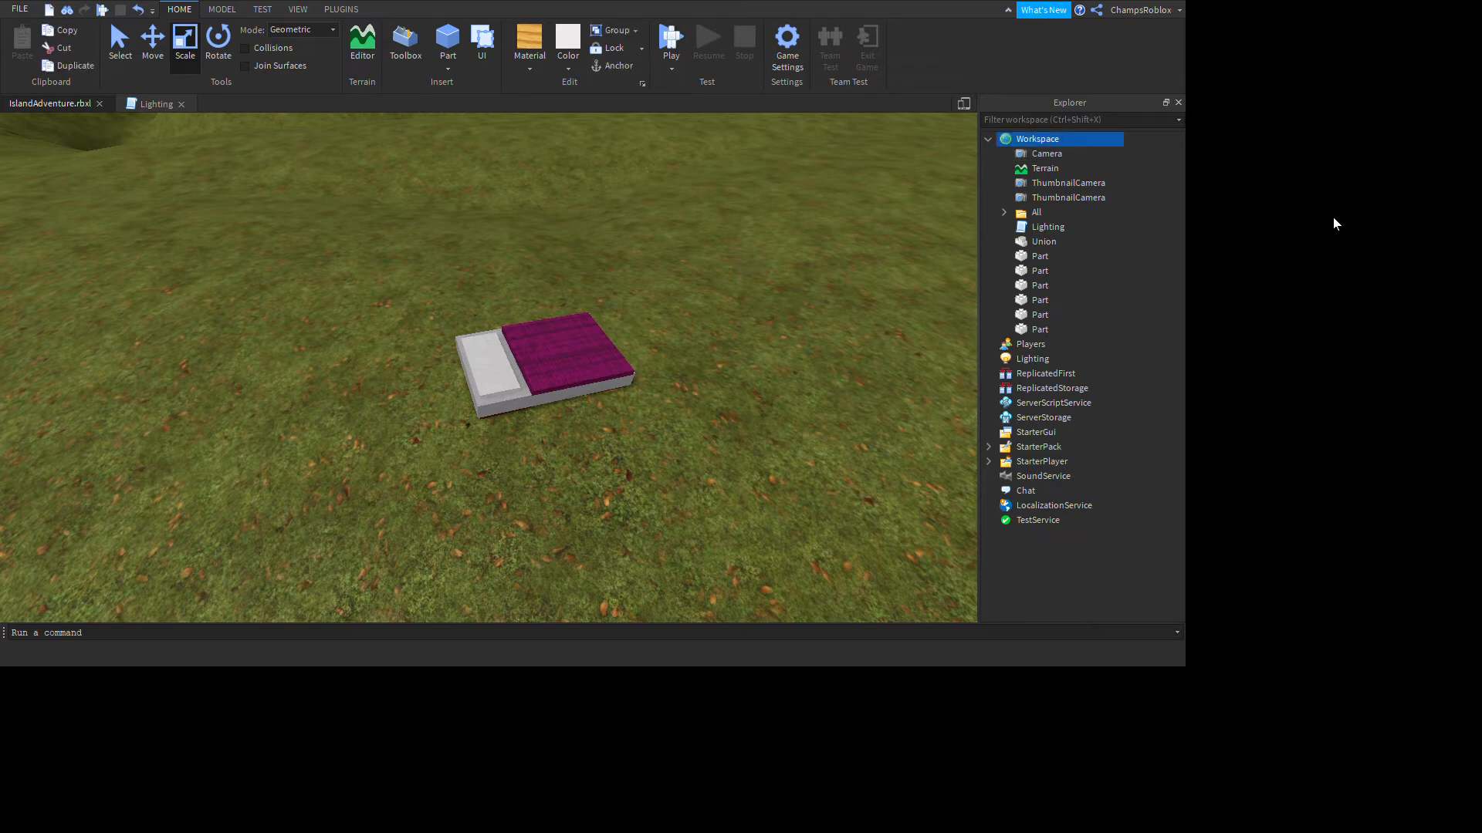
pyautogui.moveTo(1346, 229)
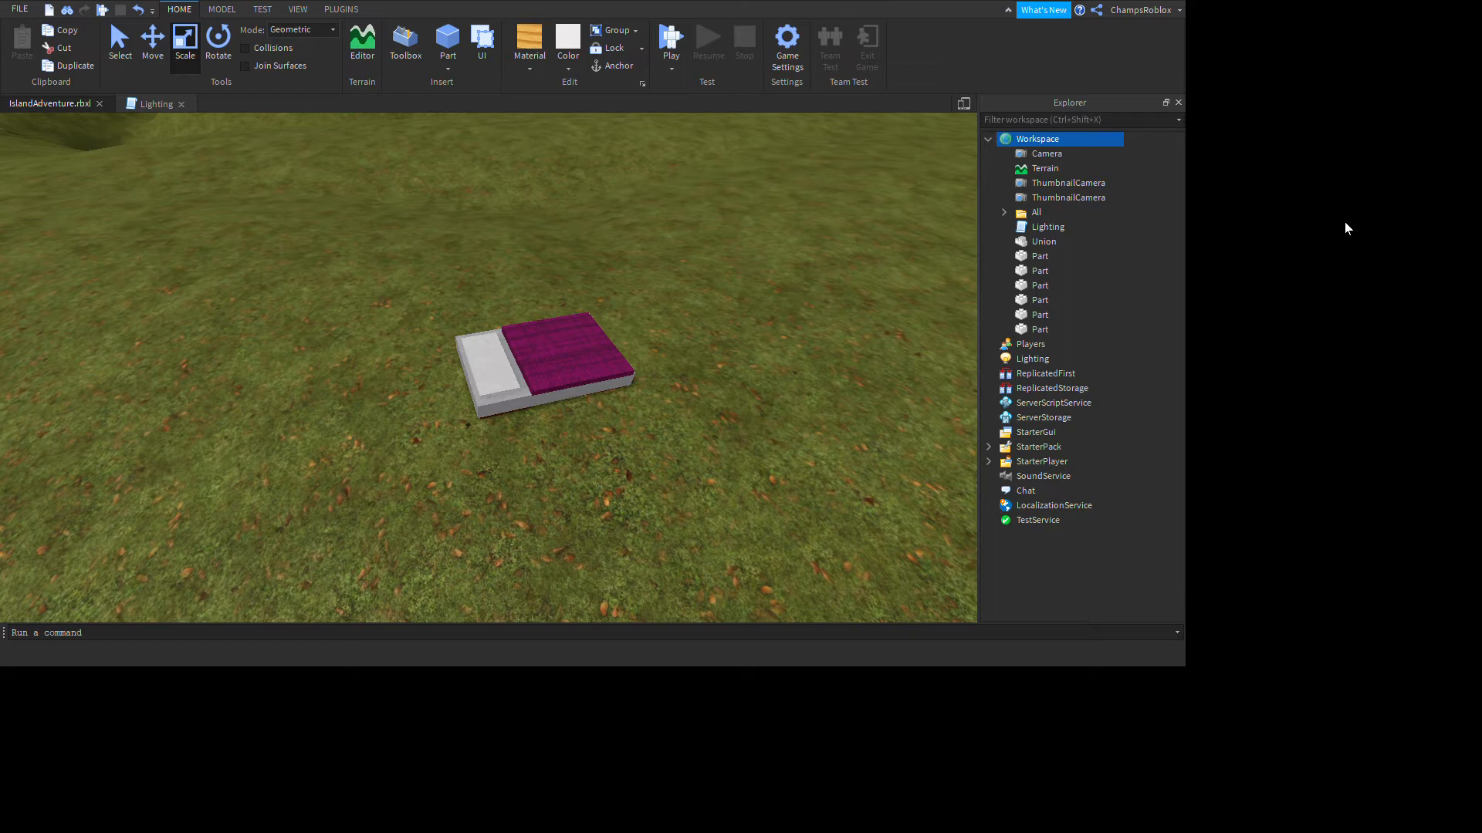
pyautogui.moveTo(1304, 246)
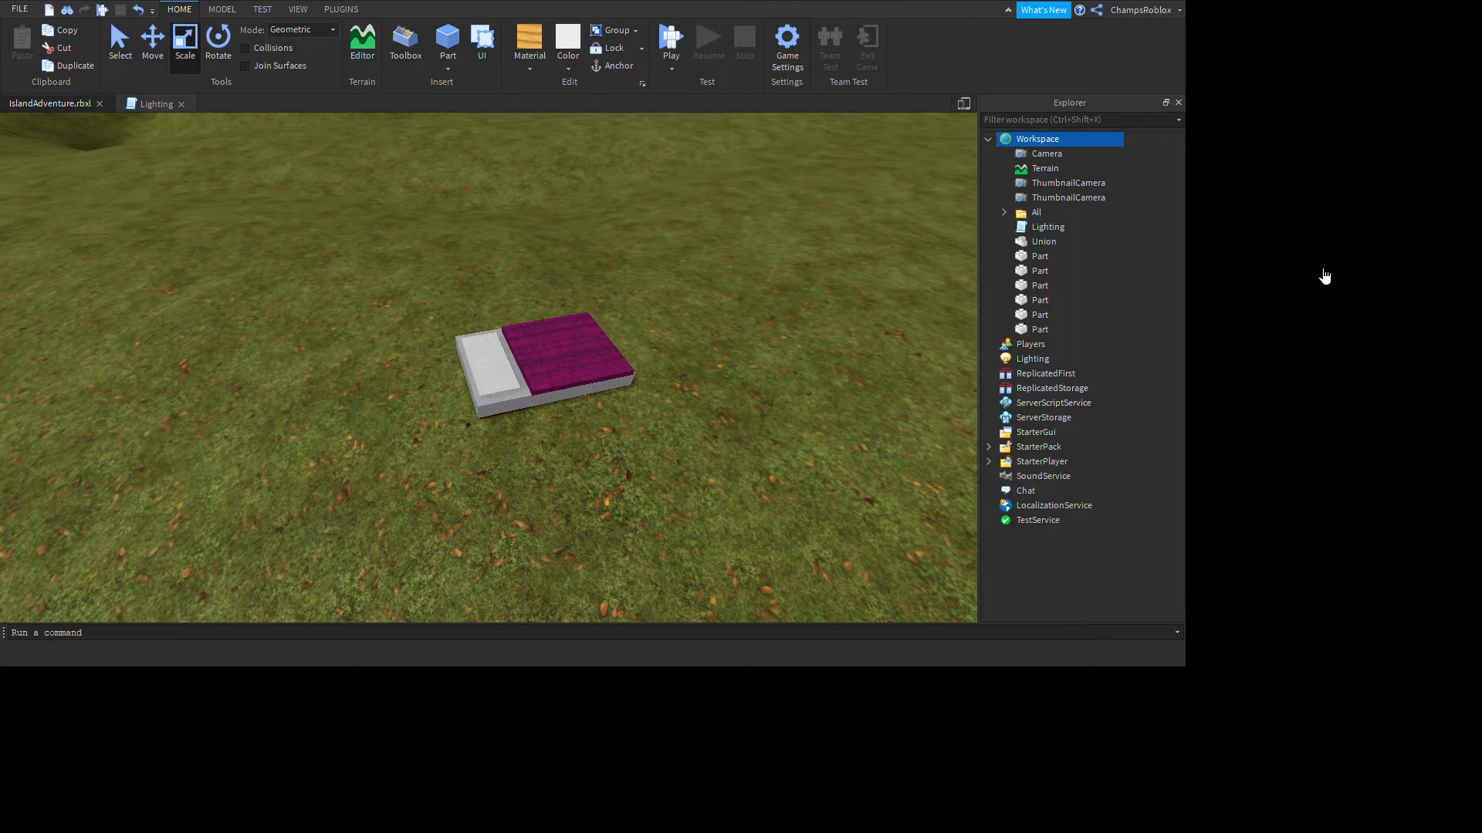
pyautogui.moveTo(1300, 253)
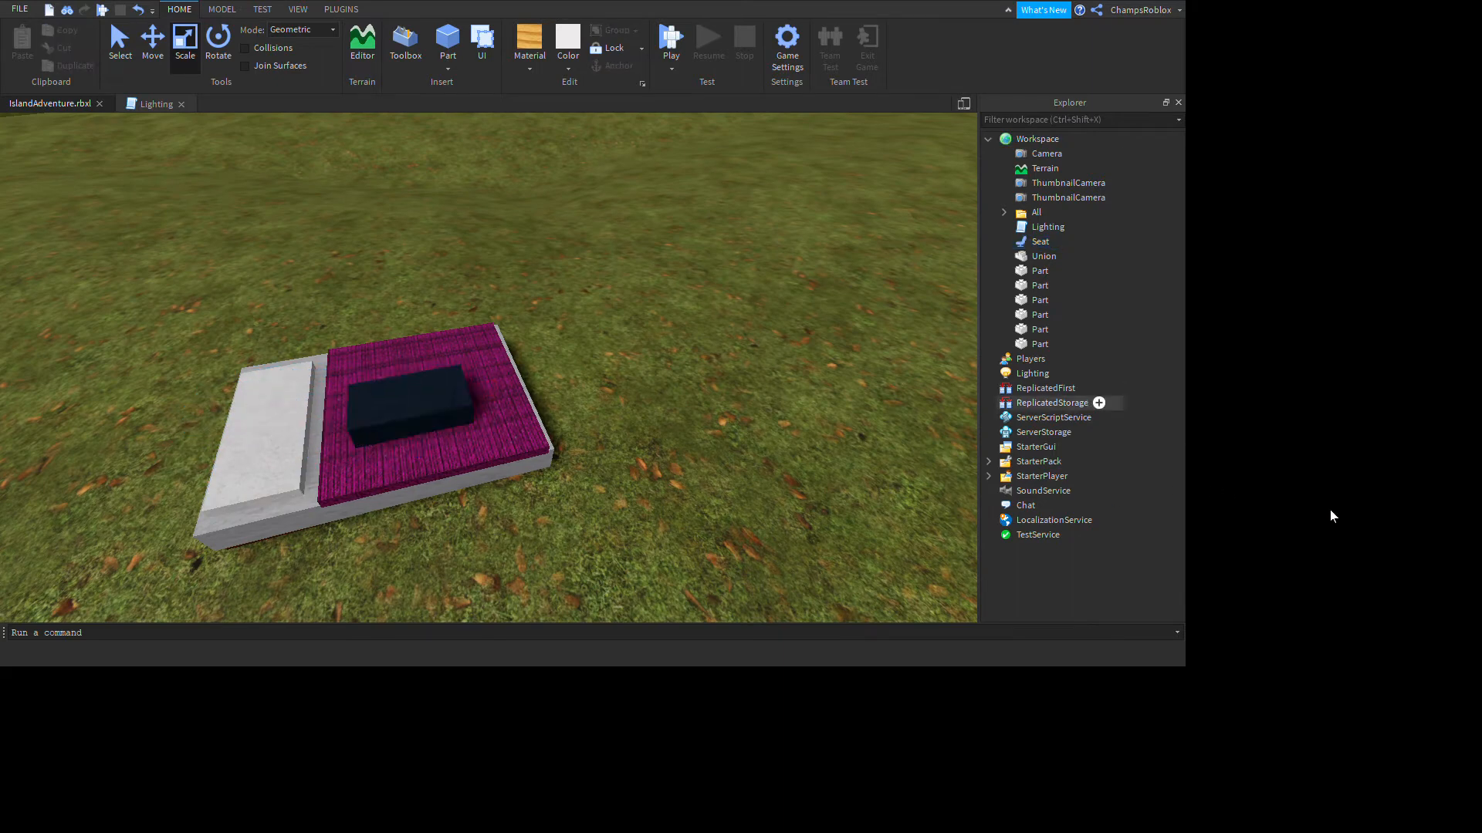
# Step: Set the Seat's Transparency to 1 in the Properties panel and reselect the invisible Seat
pyautogui.click(426, 397)
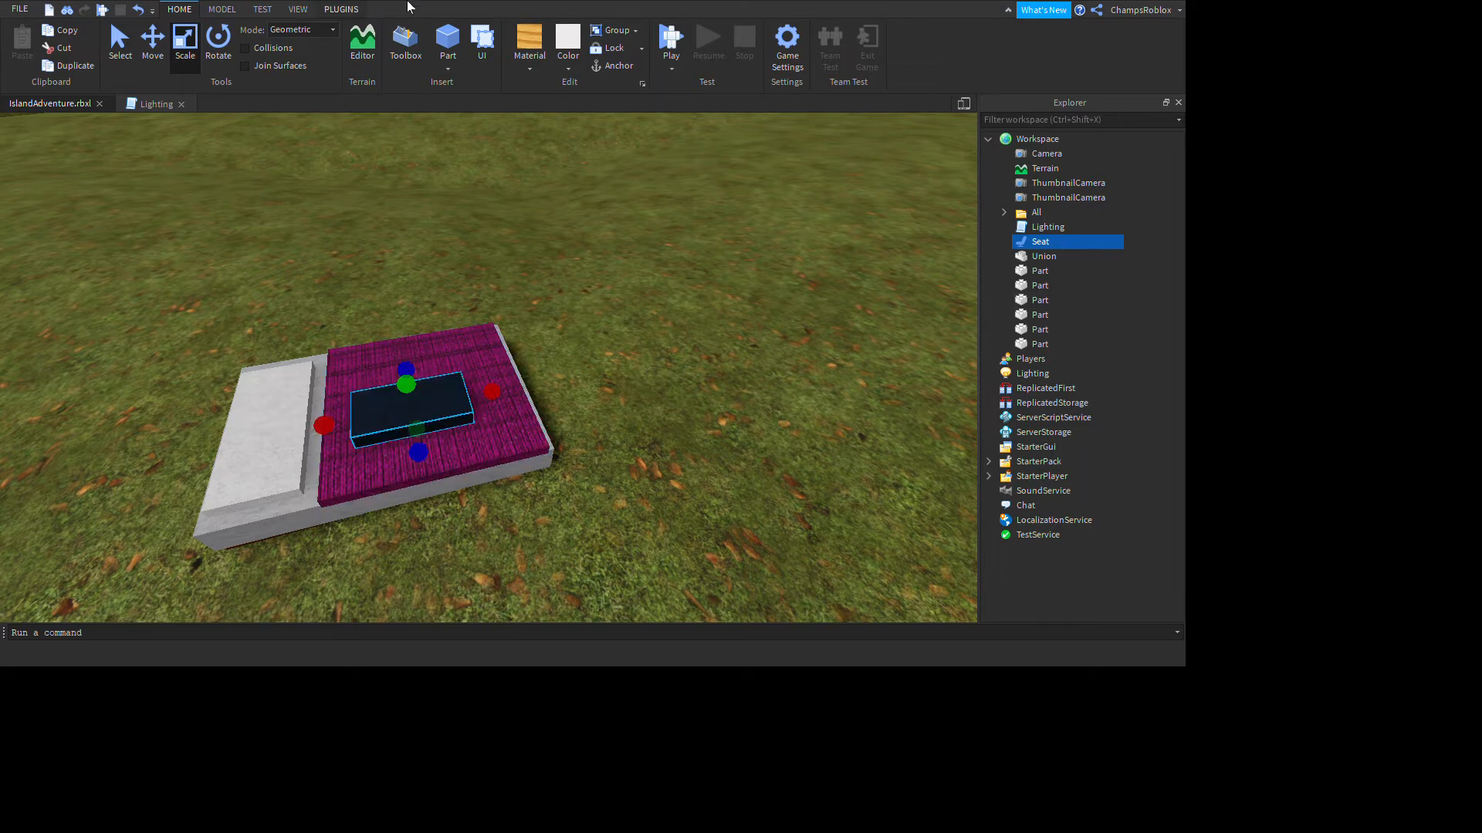
pyautogui.click(297, 9)
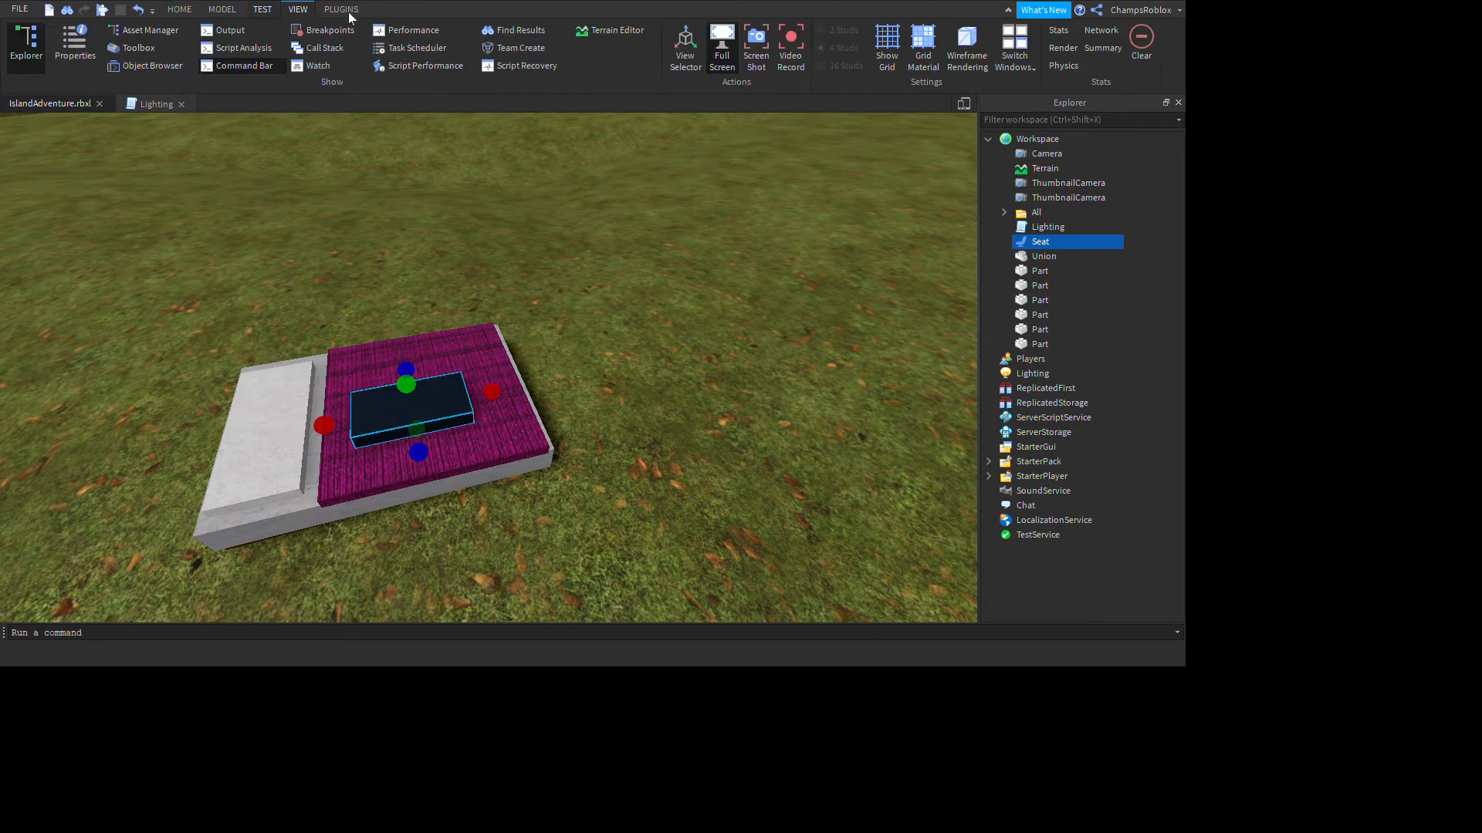
pyautogui.click(74, 44)
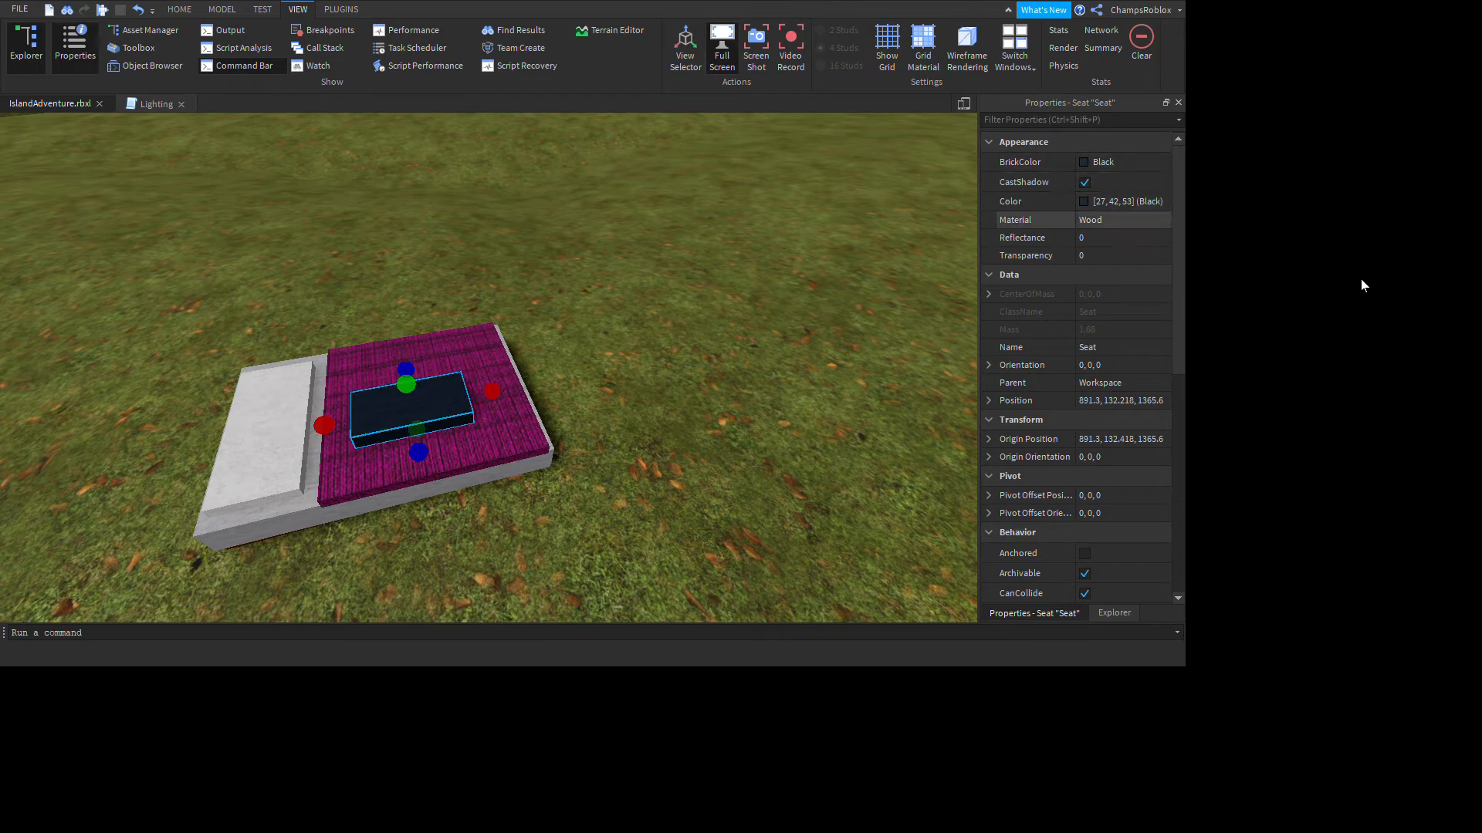
pyautogui.click(1120, 255)
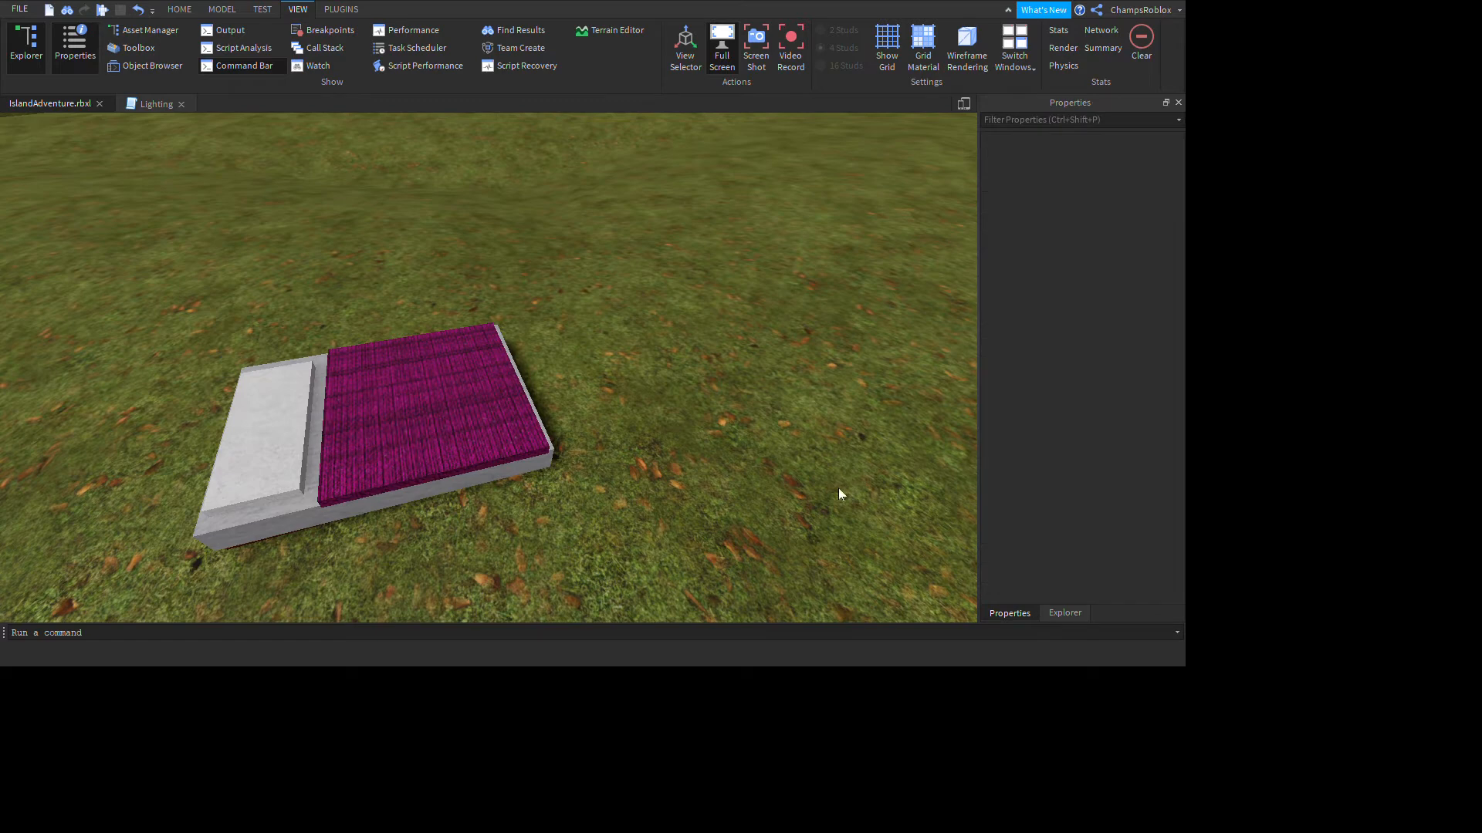
pyautogui.click(416, 397)
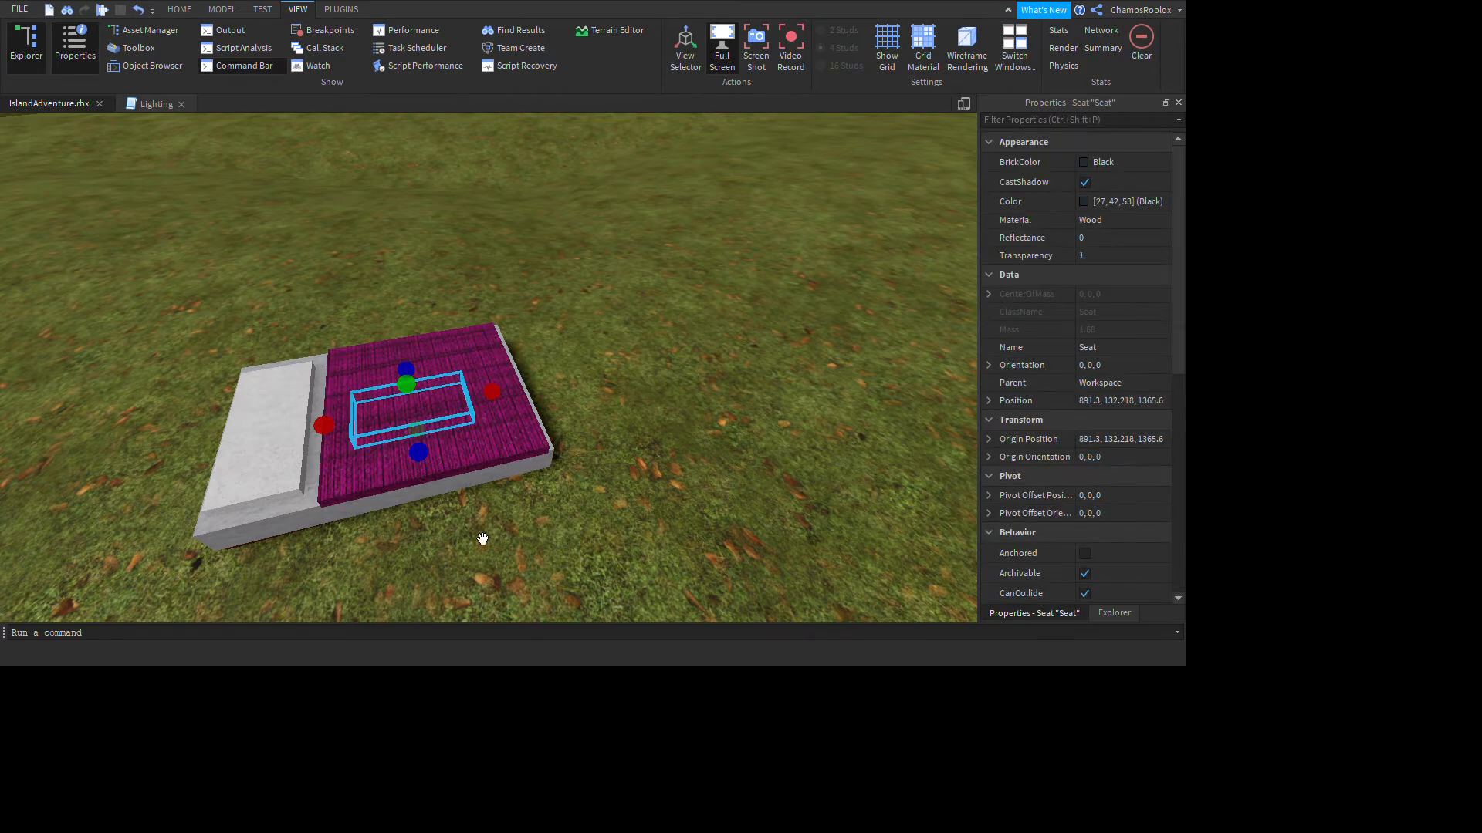
# Step: Rotate the invisible Seat to about -20 degrees sideways with the Rotate tool
pyautogui.click(179, 10)
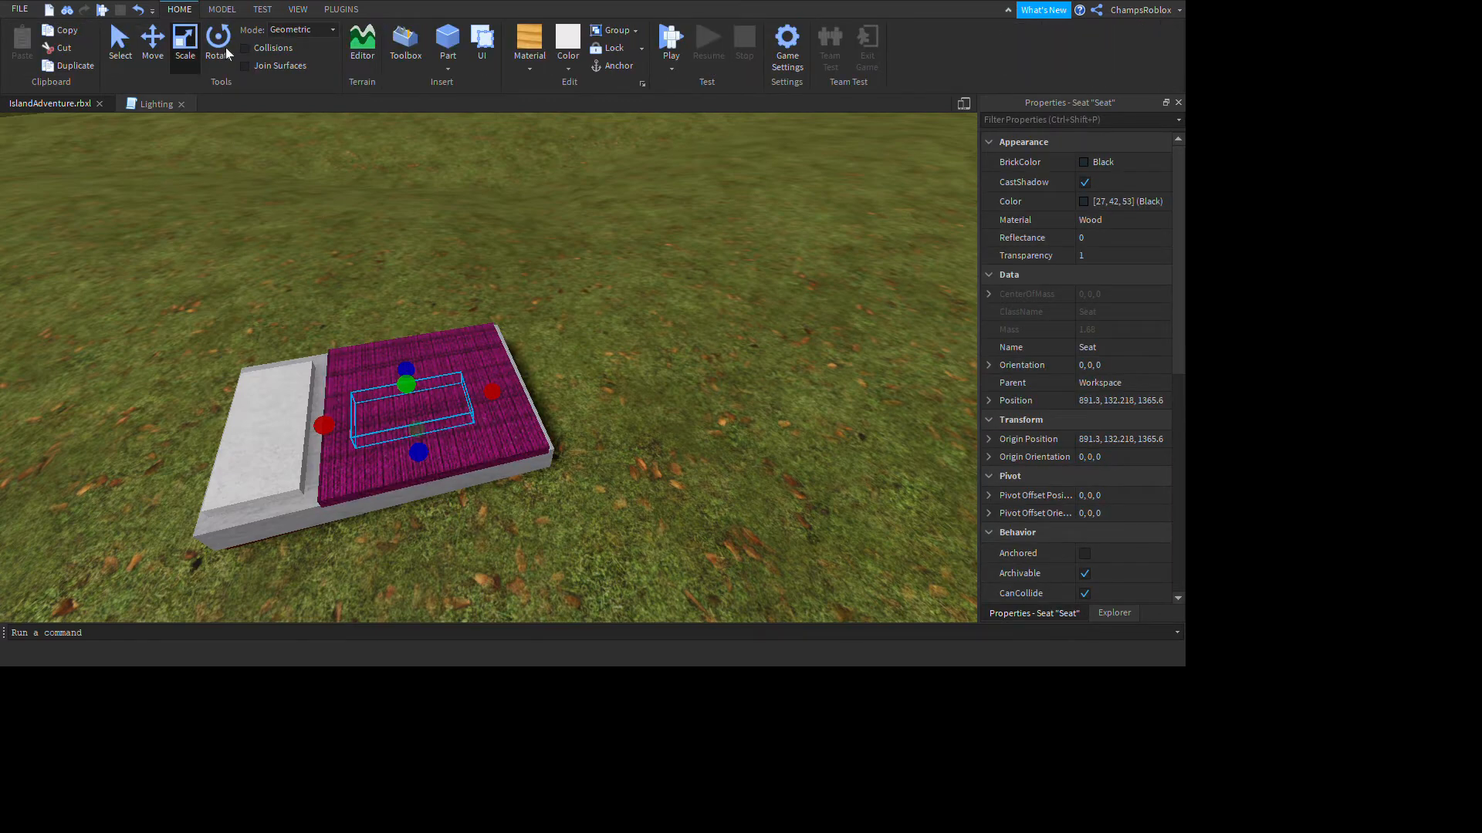
pyautogui.click(218, 40)
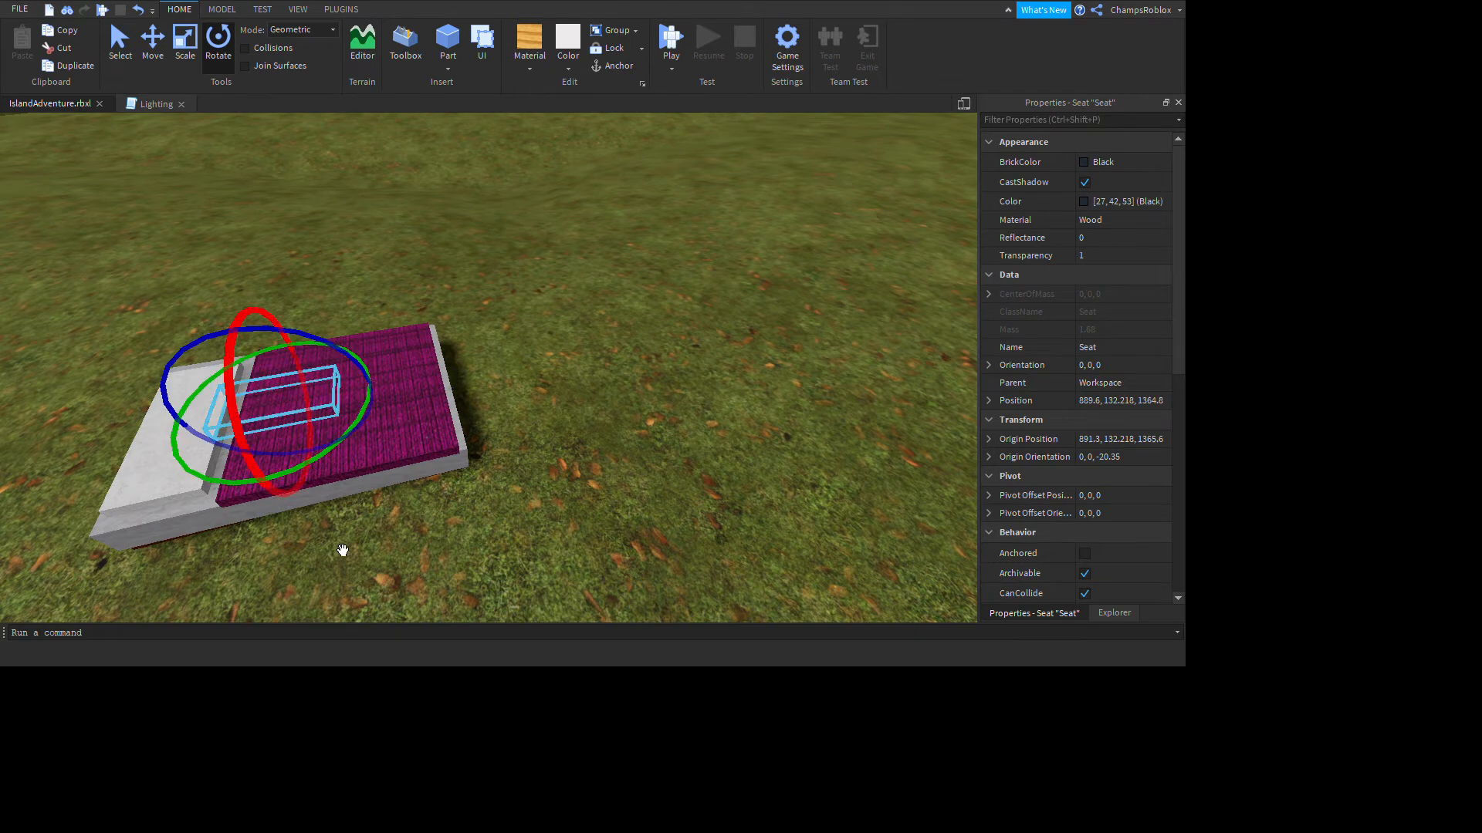
pyautogui.moveTo(410, 526)
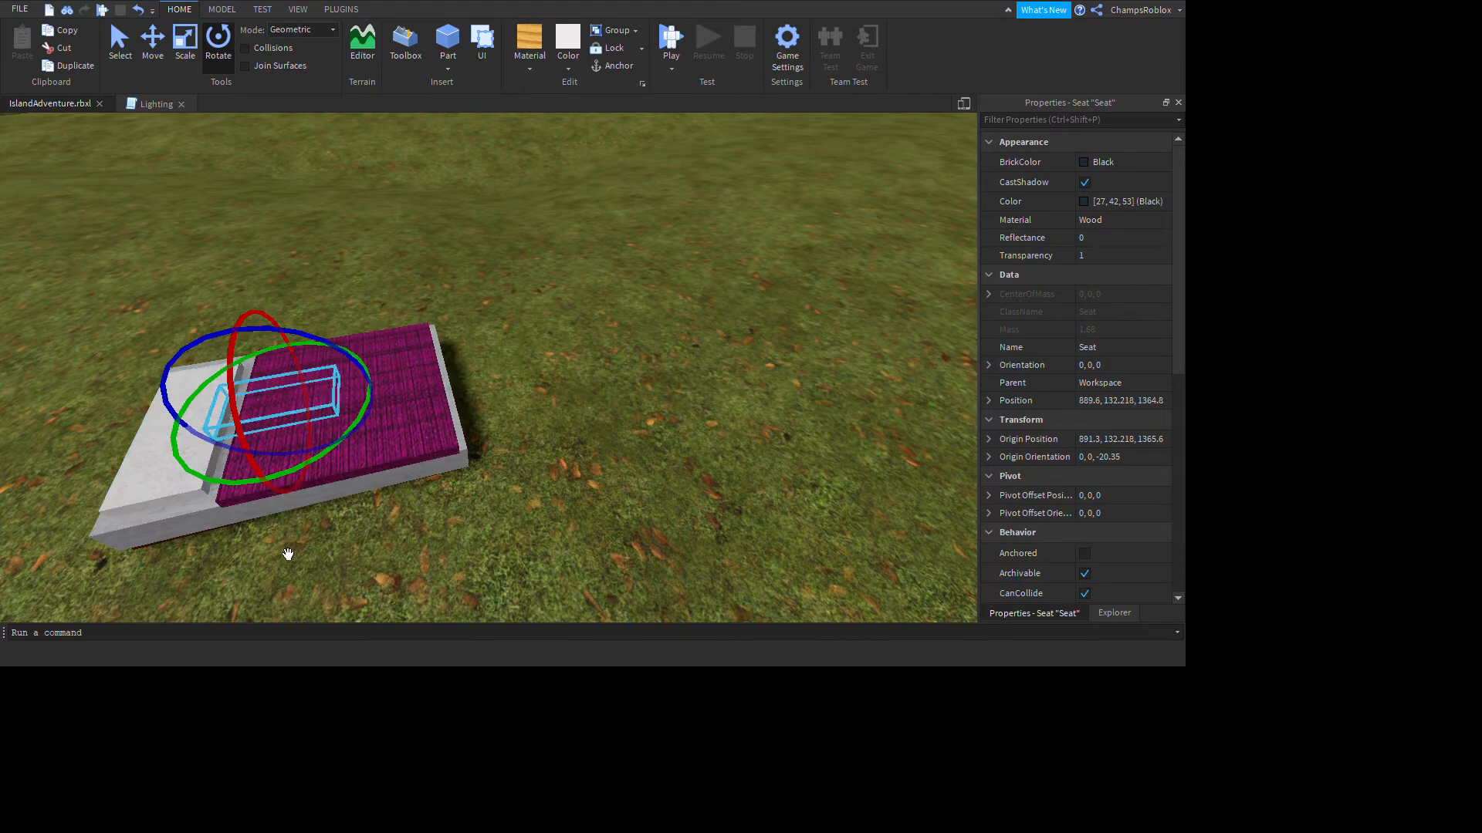
pyautogui.moveTo(355, 284)
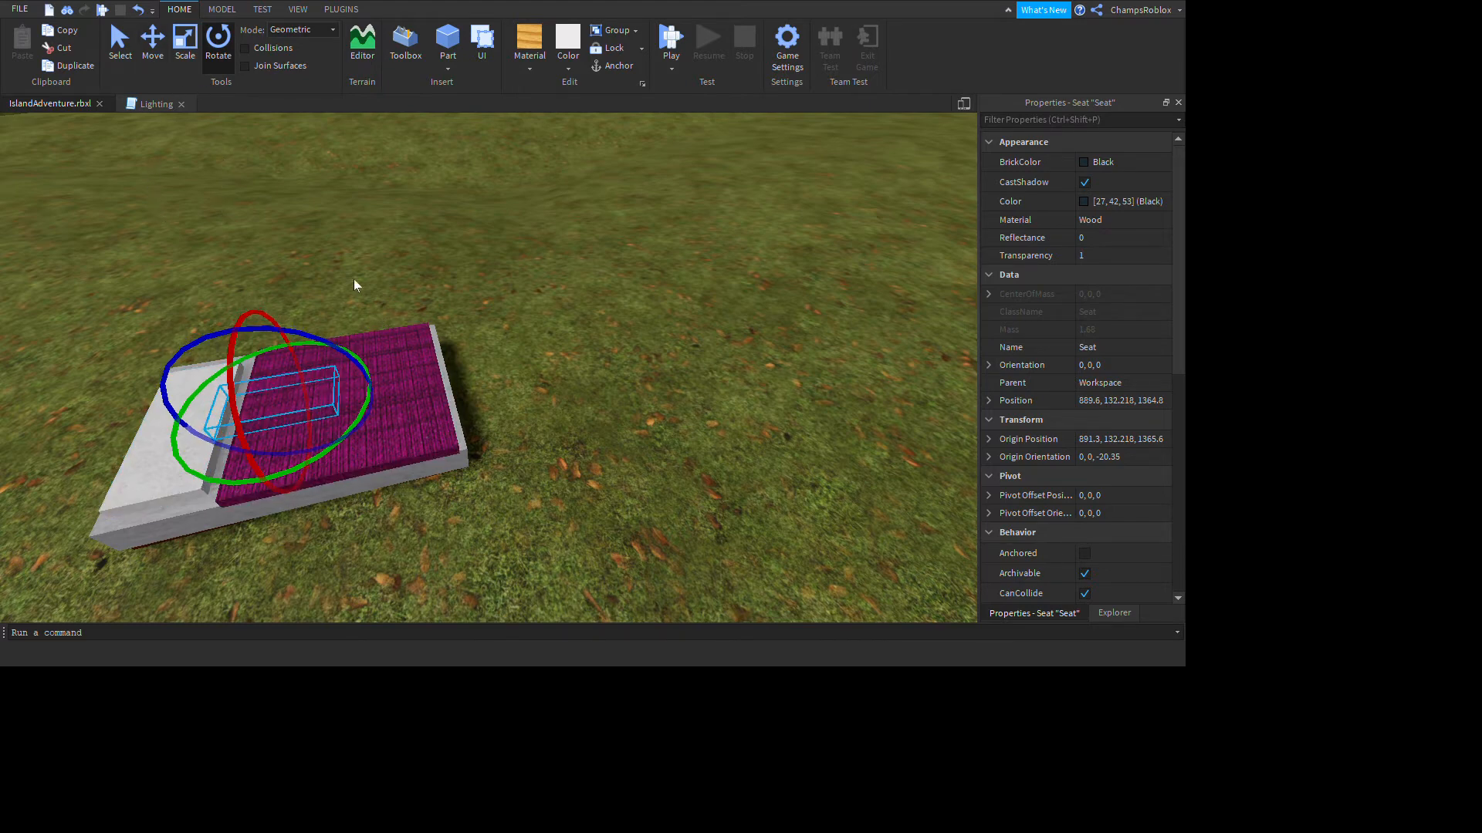
pyautogui.moveTo(249, 78)
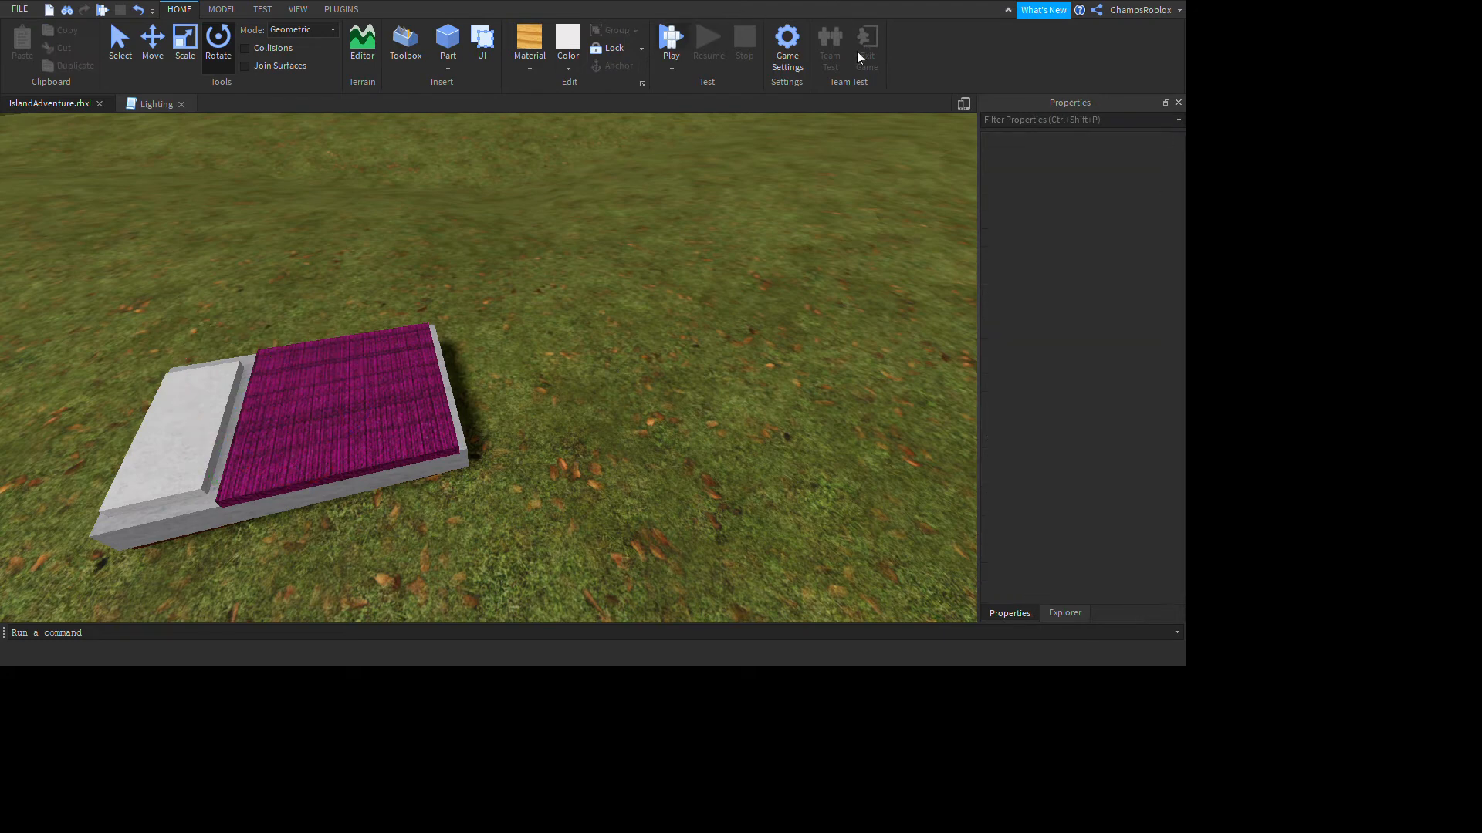
# Step: Run and stop a quick play test, then tilt the Seat to Orientation 0, 0, 28.53
pyautogui.click(670, 40)
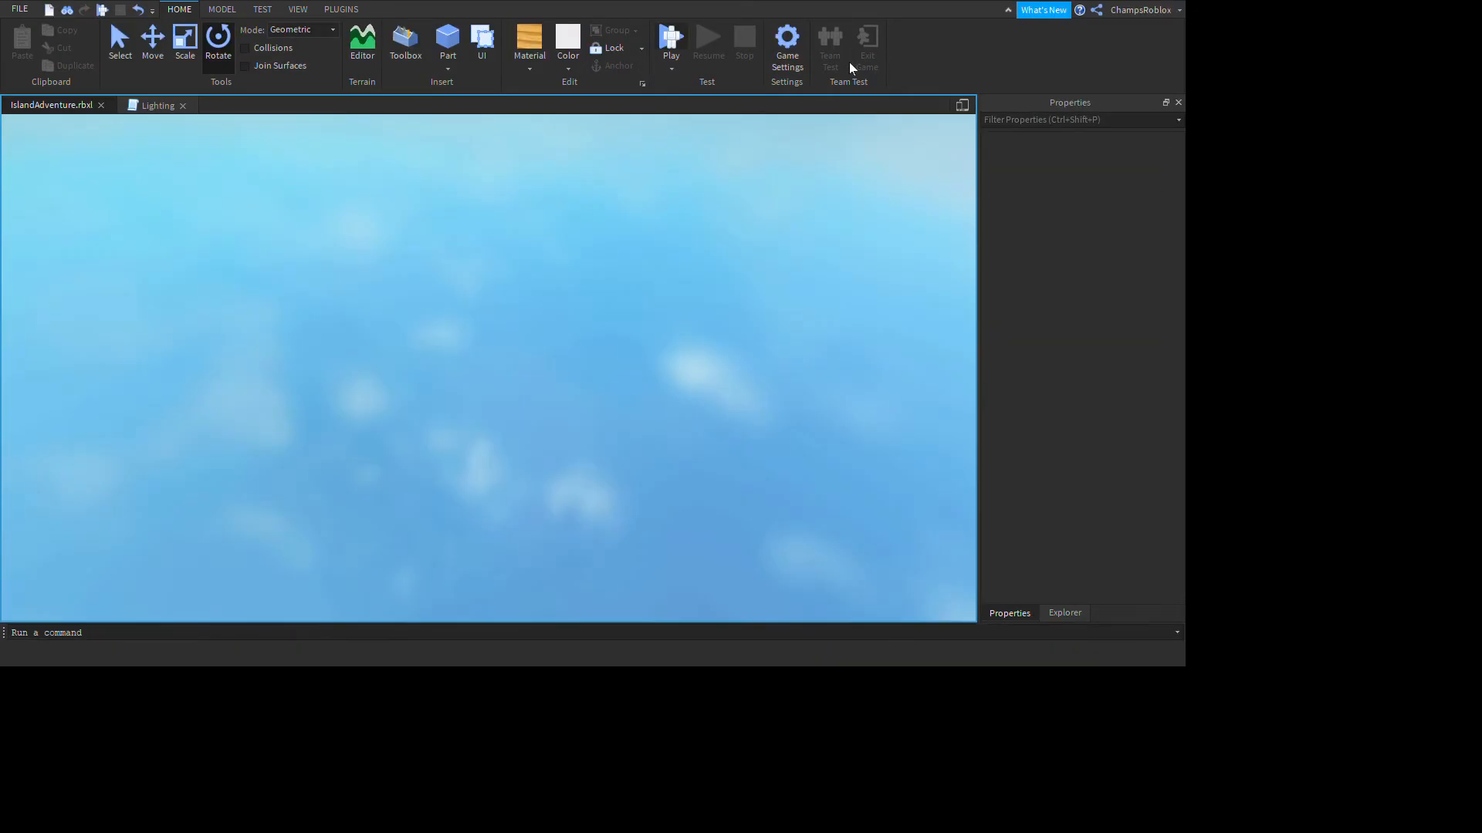
pyautogui.click(670, 43)
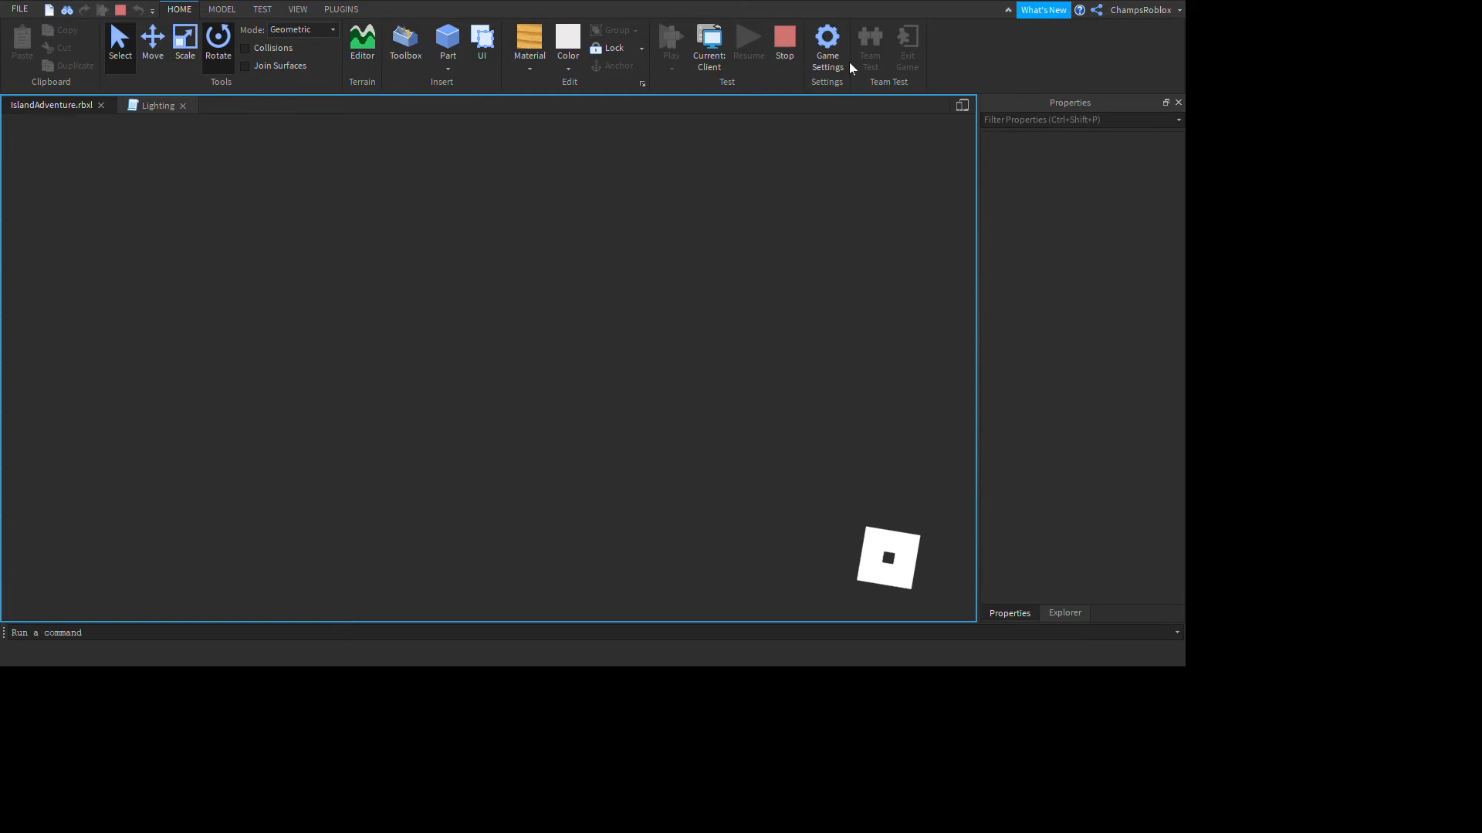
pyautogui.click(671, 42)
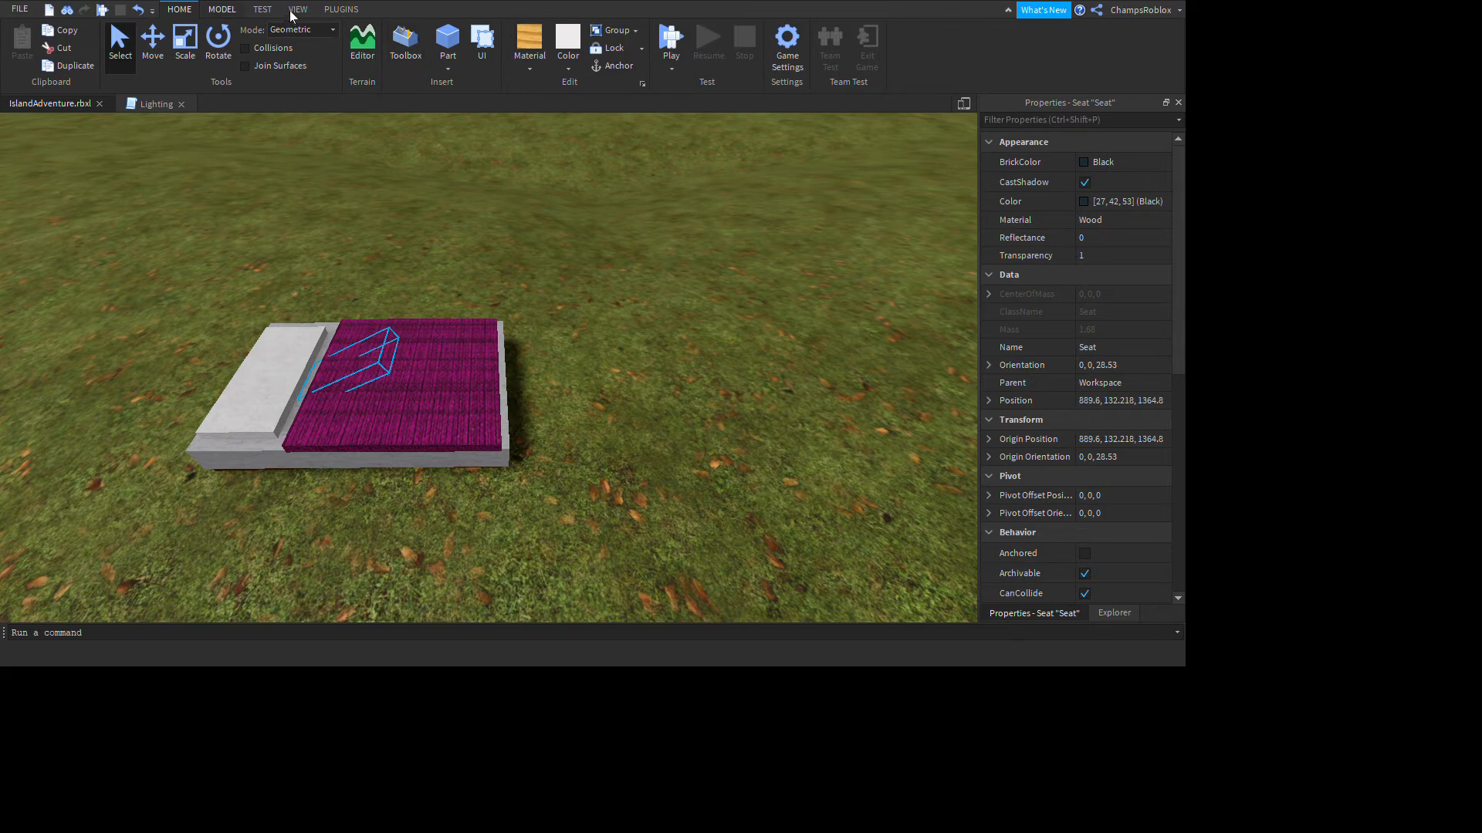
# Step: Rotate the Seat on several axes to roughly -66, -89, -6 degrees, lying back along the blanket
pyautogui.click(217, 41)
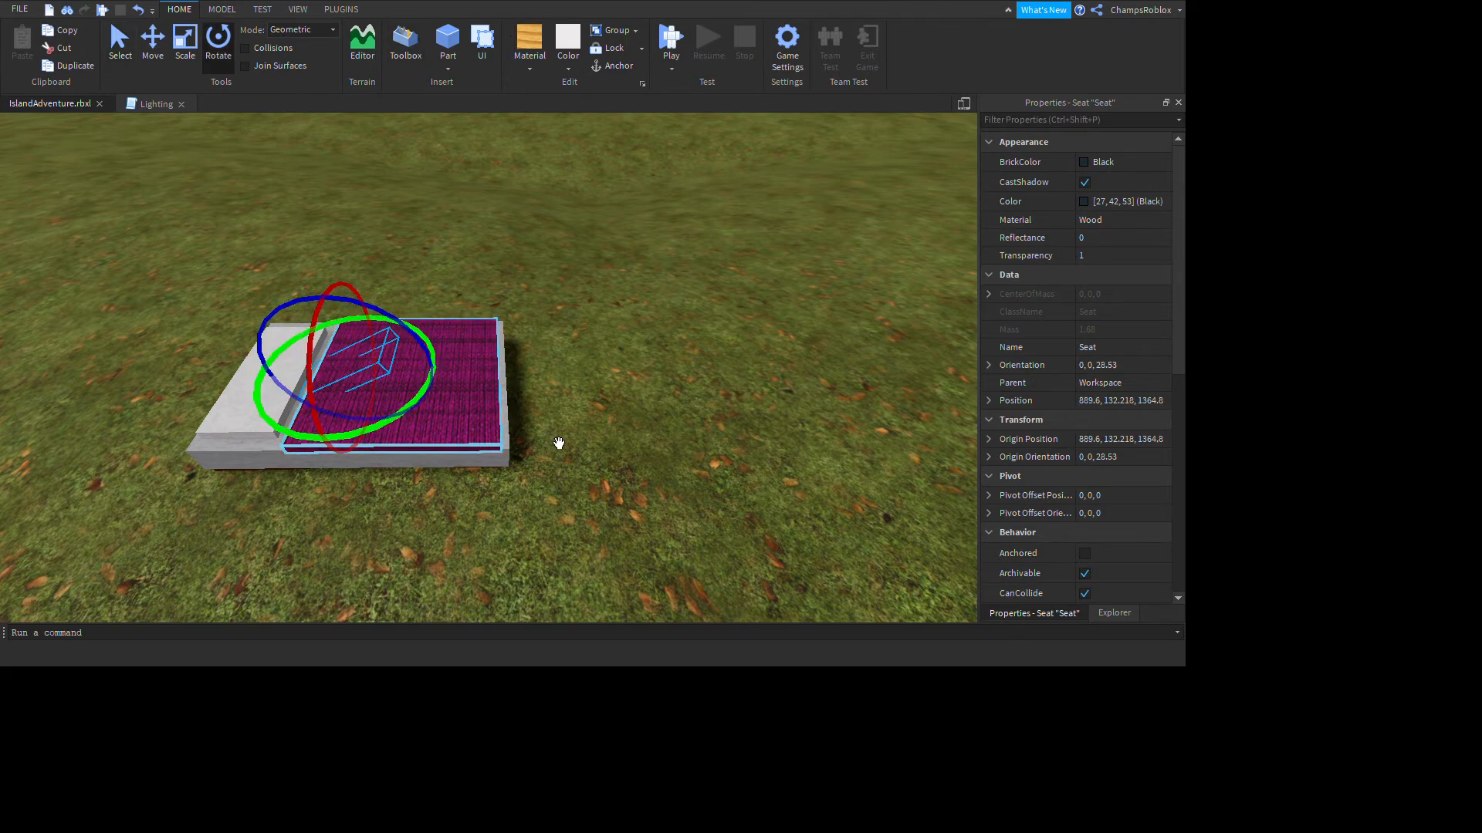
pyautogui.moveTo(558, 443); pyautogui.dragTo(498, 553)
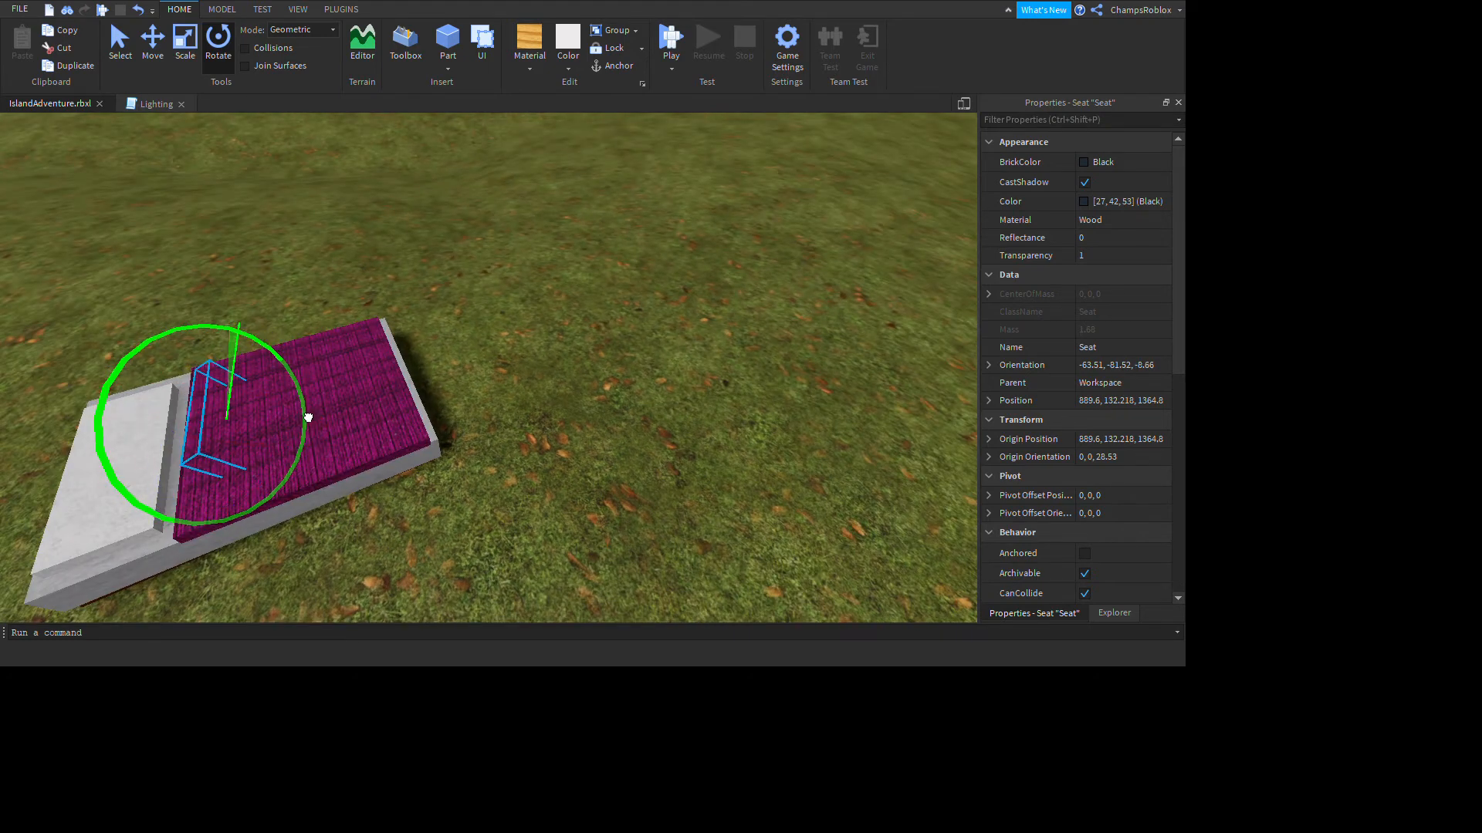
pyautogui.moveTo(302, 415); pyautogui.dragTo(289, 418)
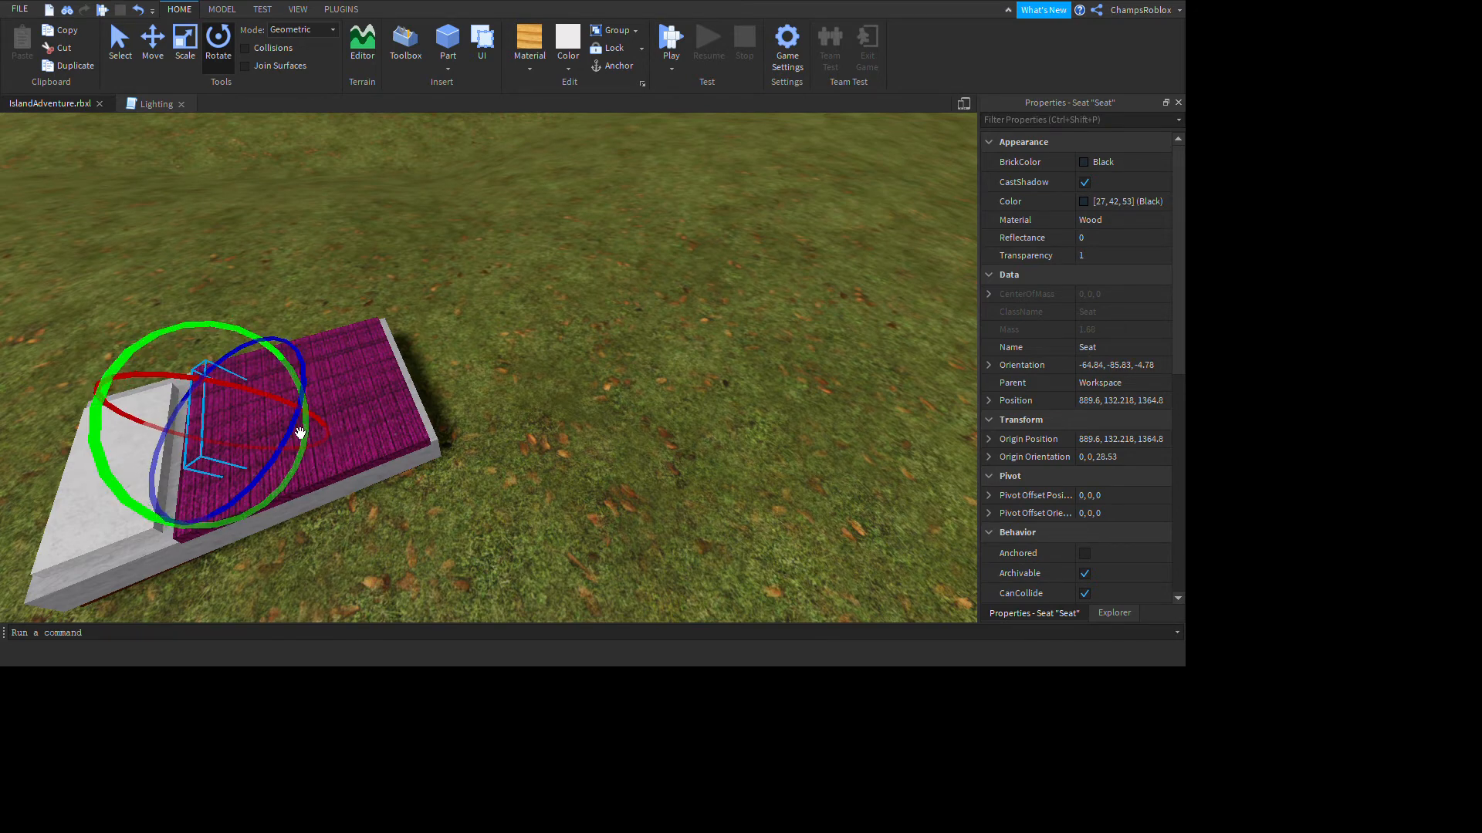
pyautogui.moveTo(311, 435); pyautogui.dragTo(302, 431)
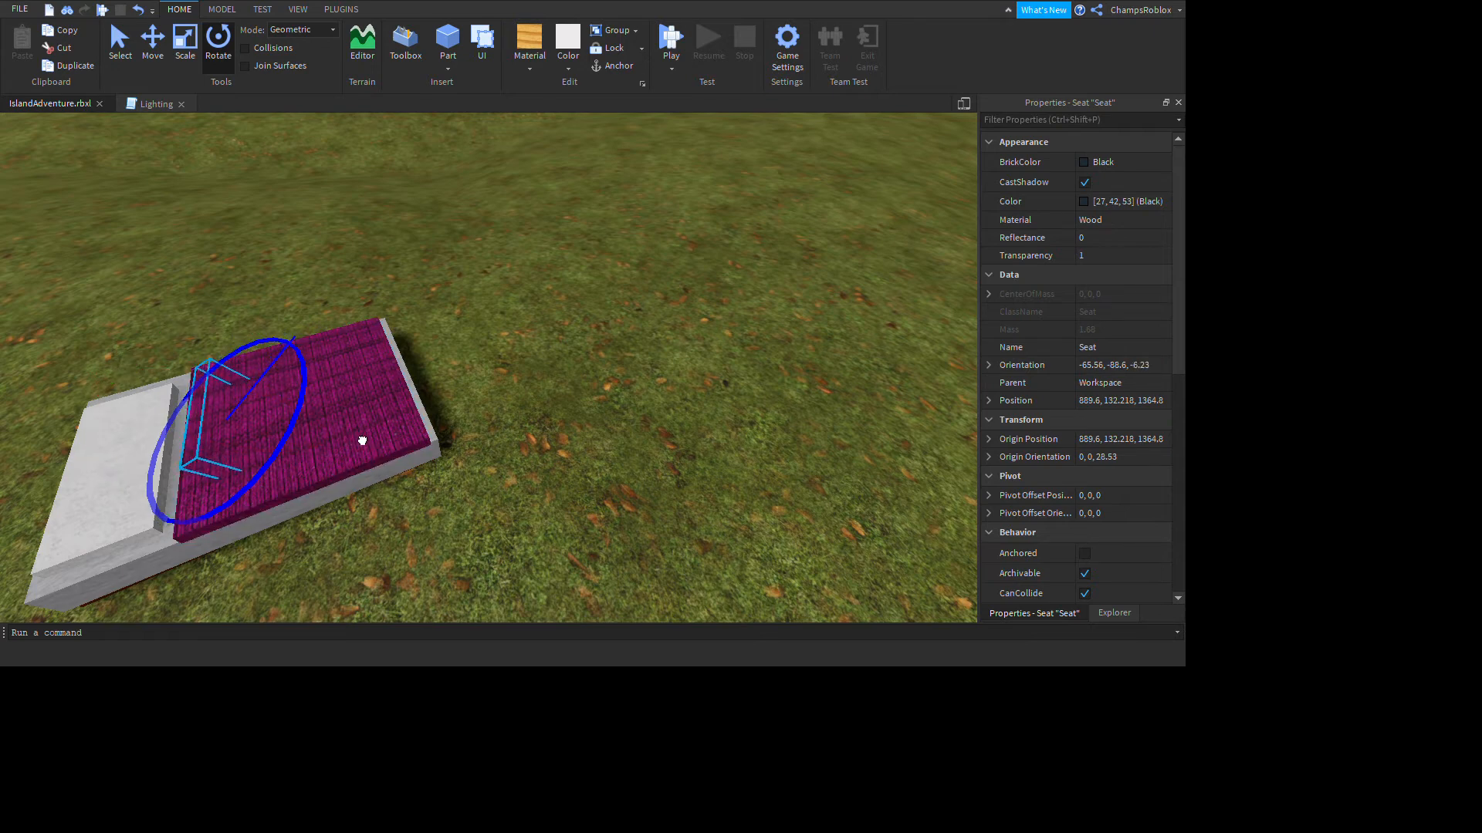
pyautogui.moveTo(361, 440); pyautogui.dragTo(404, 536)
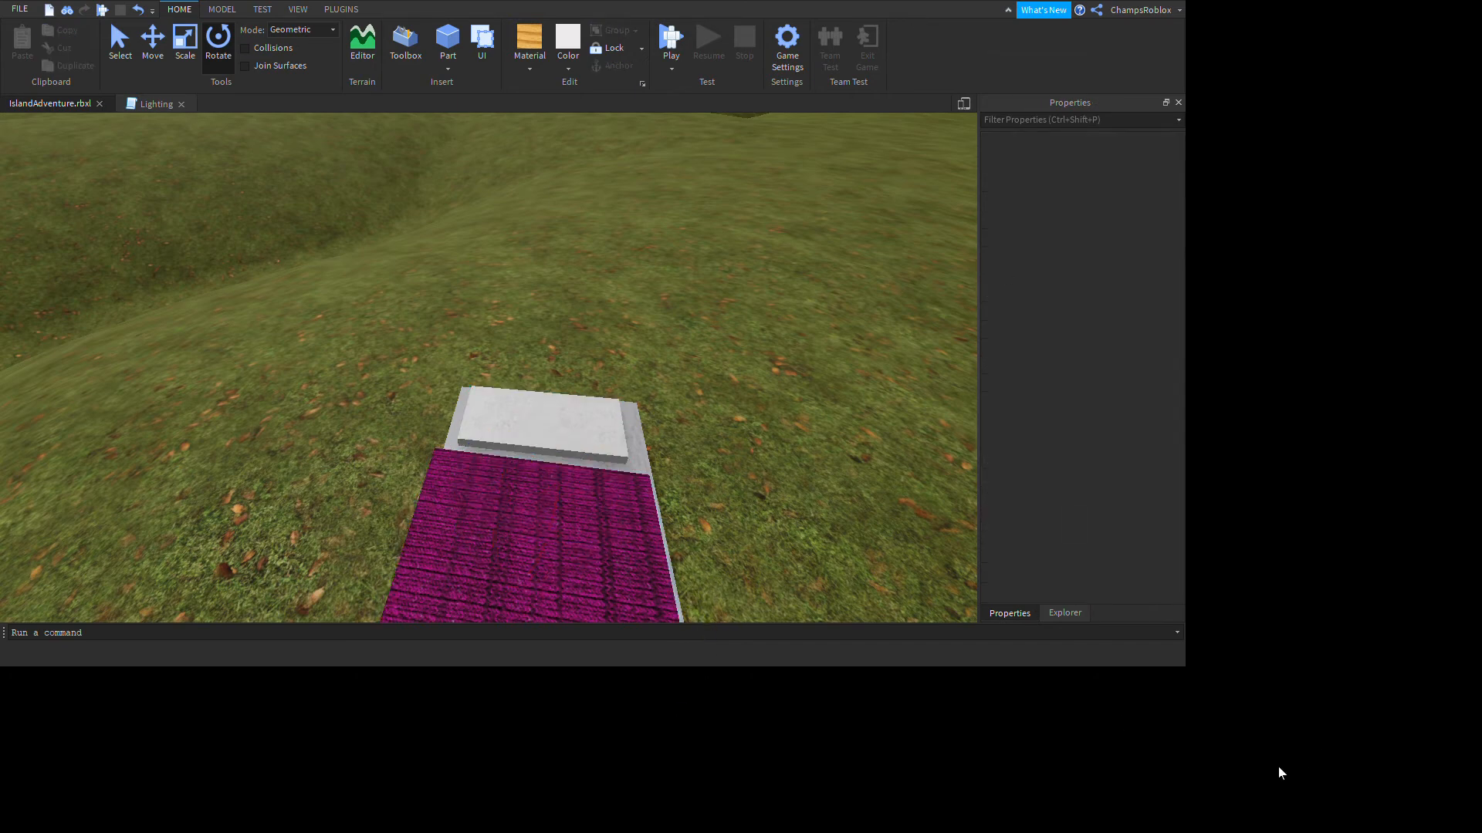
# Step: Restore the Seat part in the Explorer's Workspace hierarchy and select it
pyautogui.click(1063, 613)
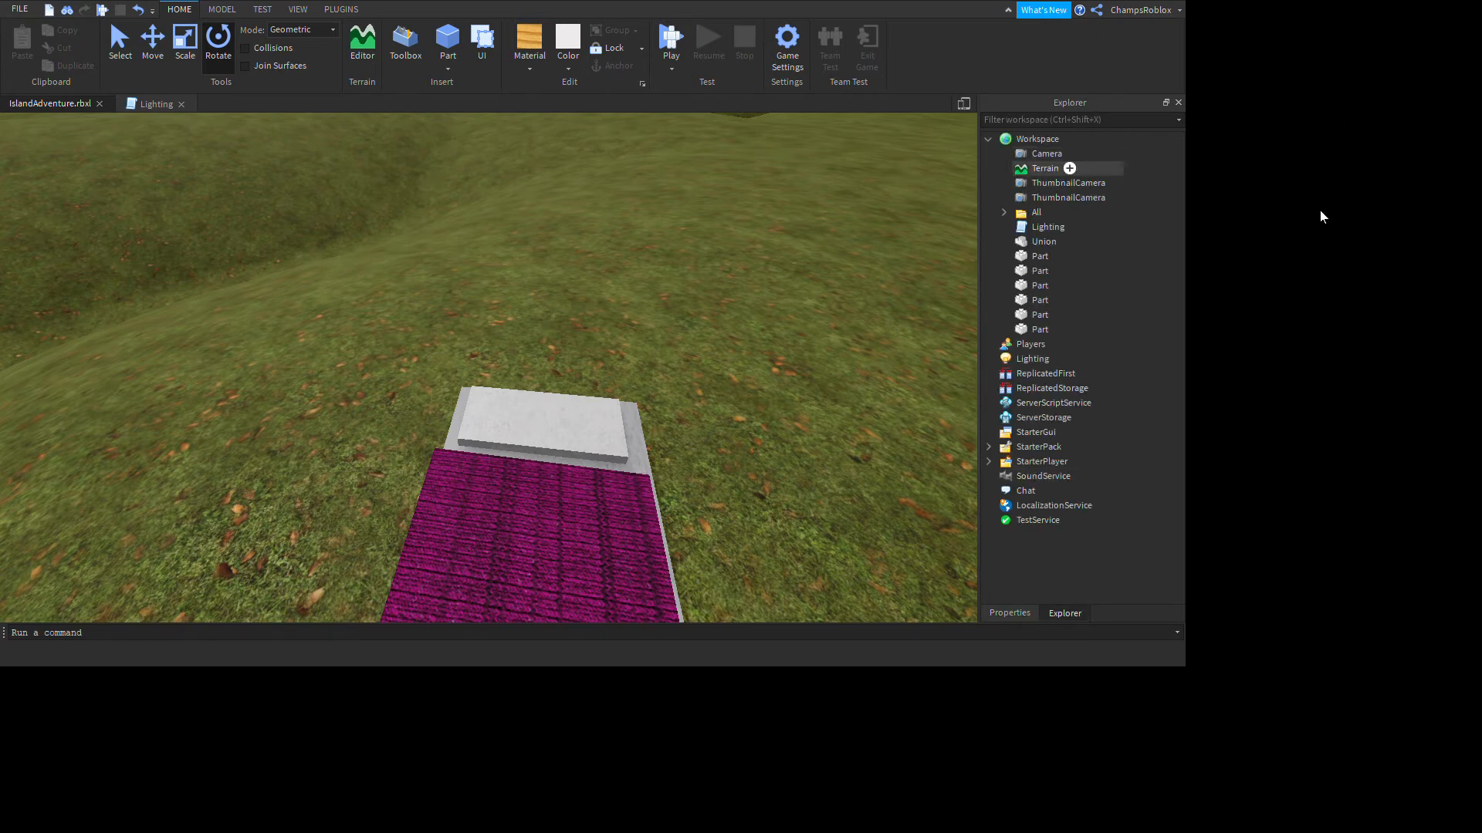
pyautogui.click(1037, 139)
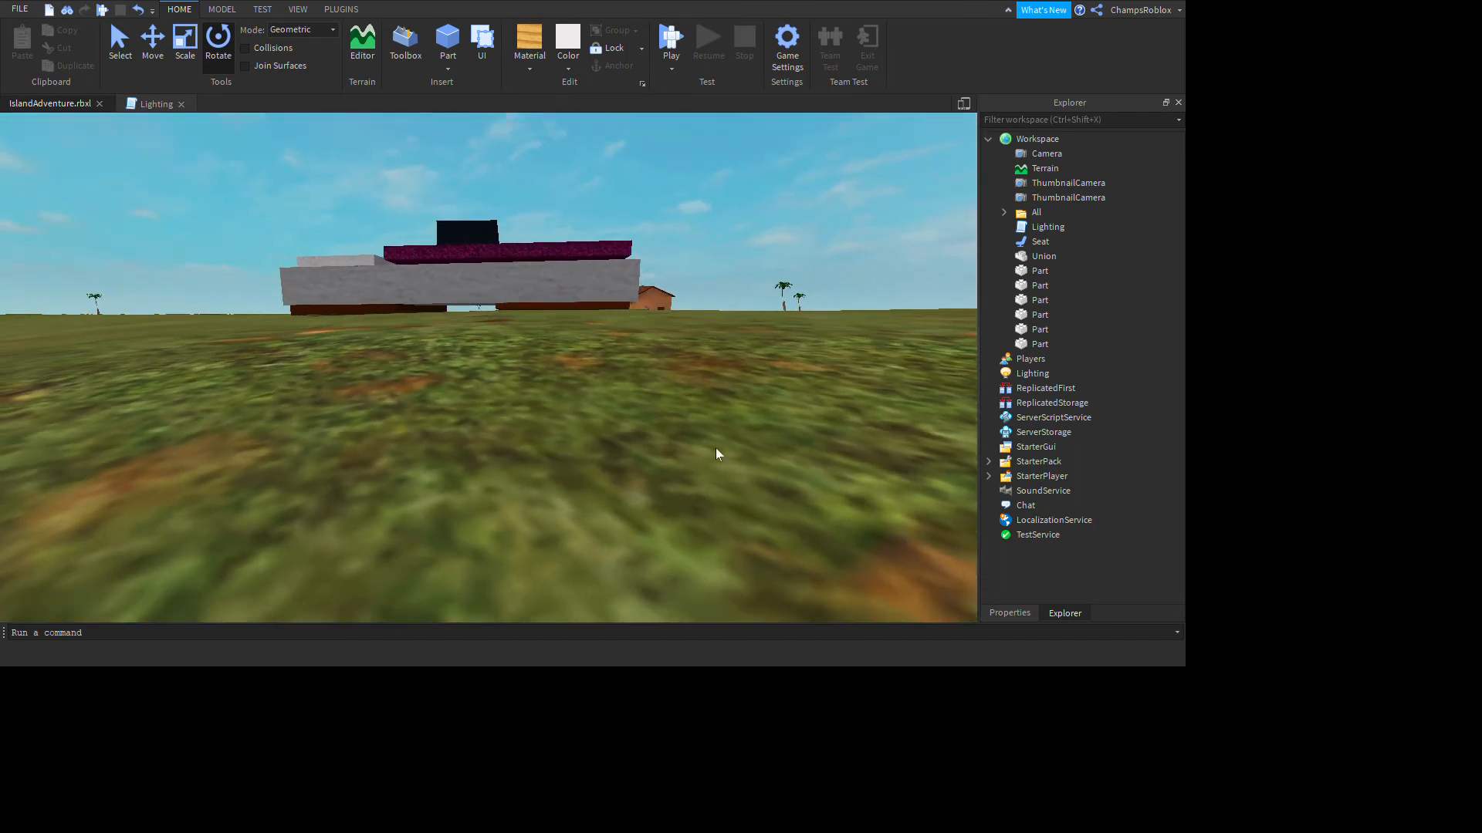
pyautogui.click(1038, 241)
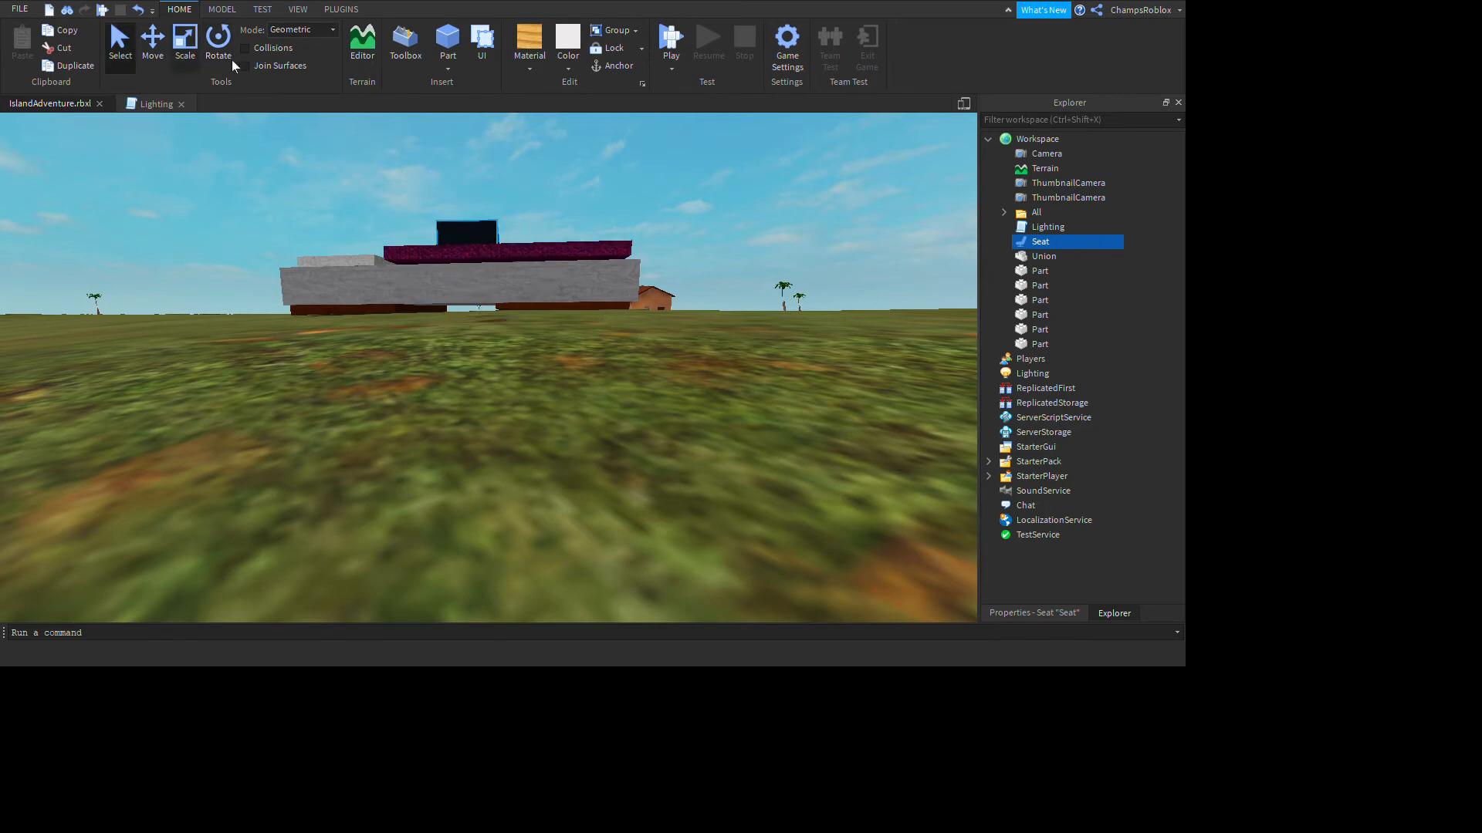
# Step: Make the restored Seat transparent again (Transparency 1) and tilt it to roughly -34, -85, -3 degrees
pyautogui.click(151, 37)
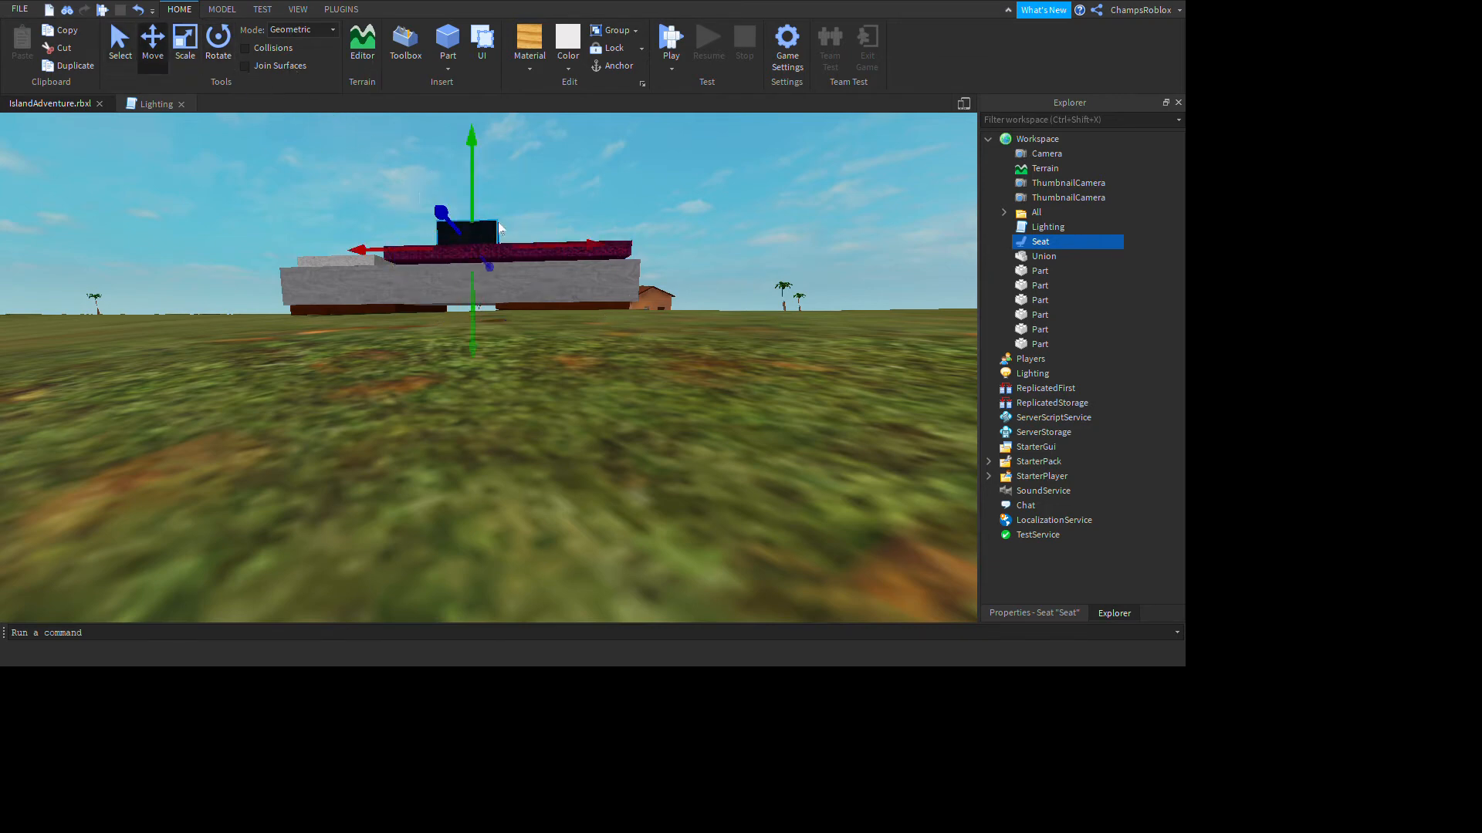
pyautogui.click(463, 284)
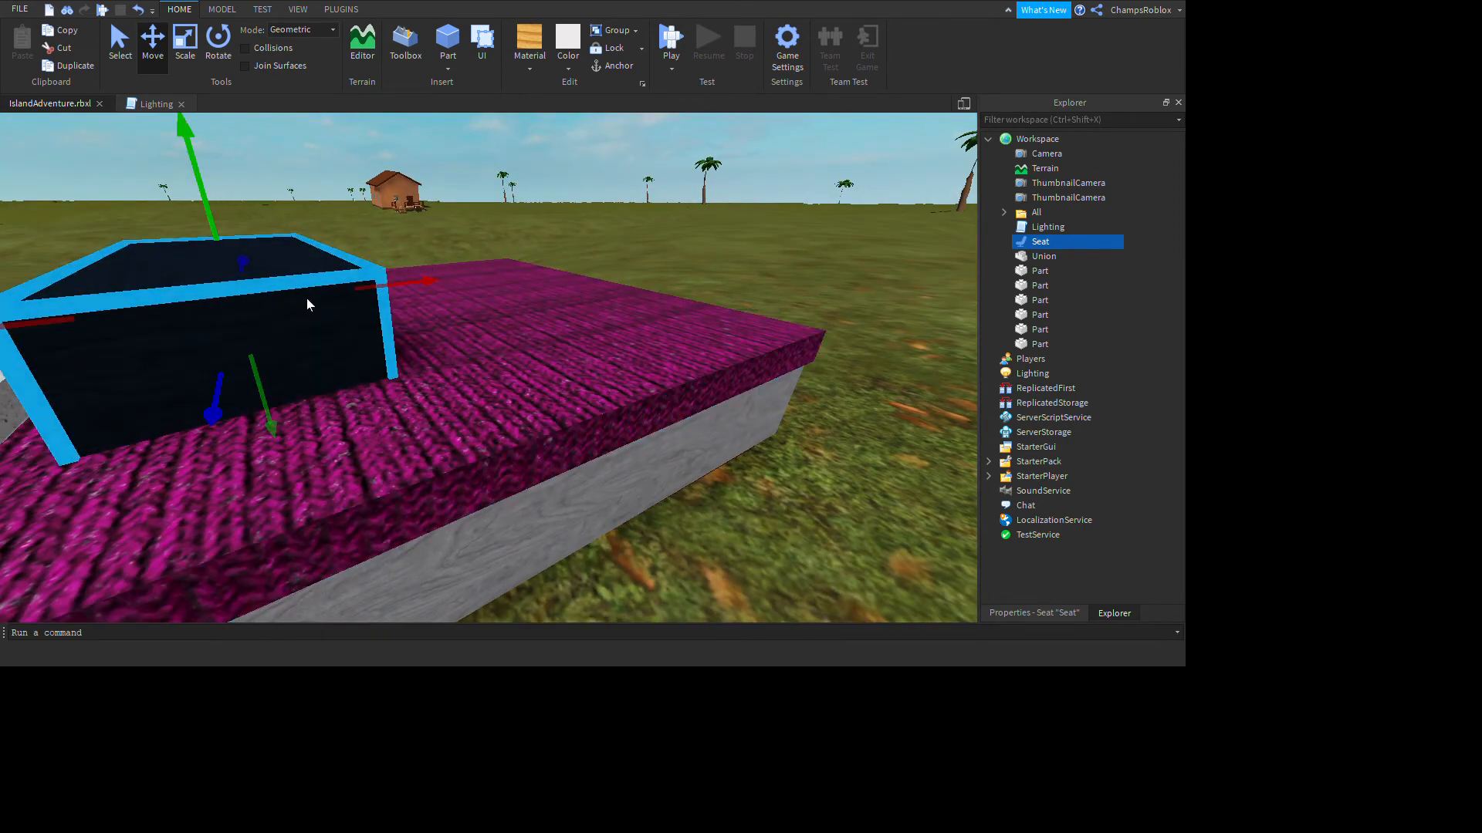
pyautogui.click(1033, 613)
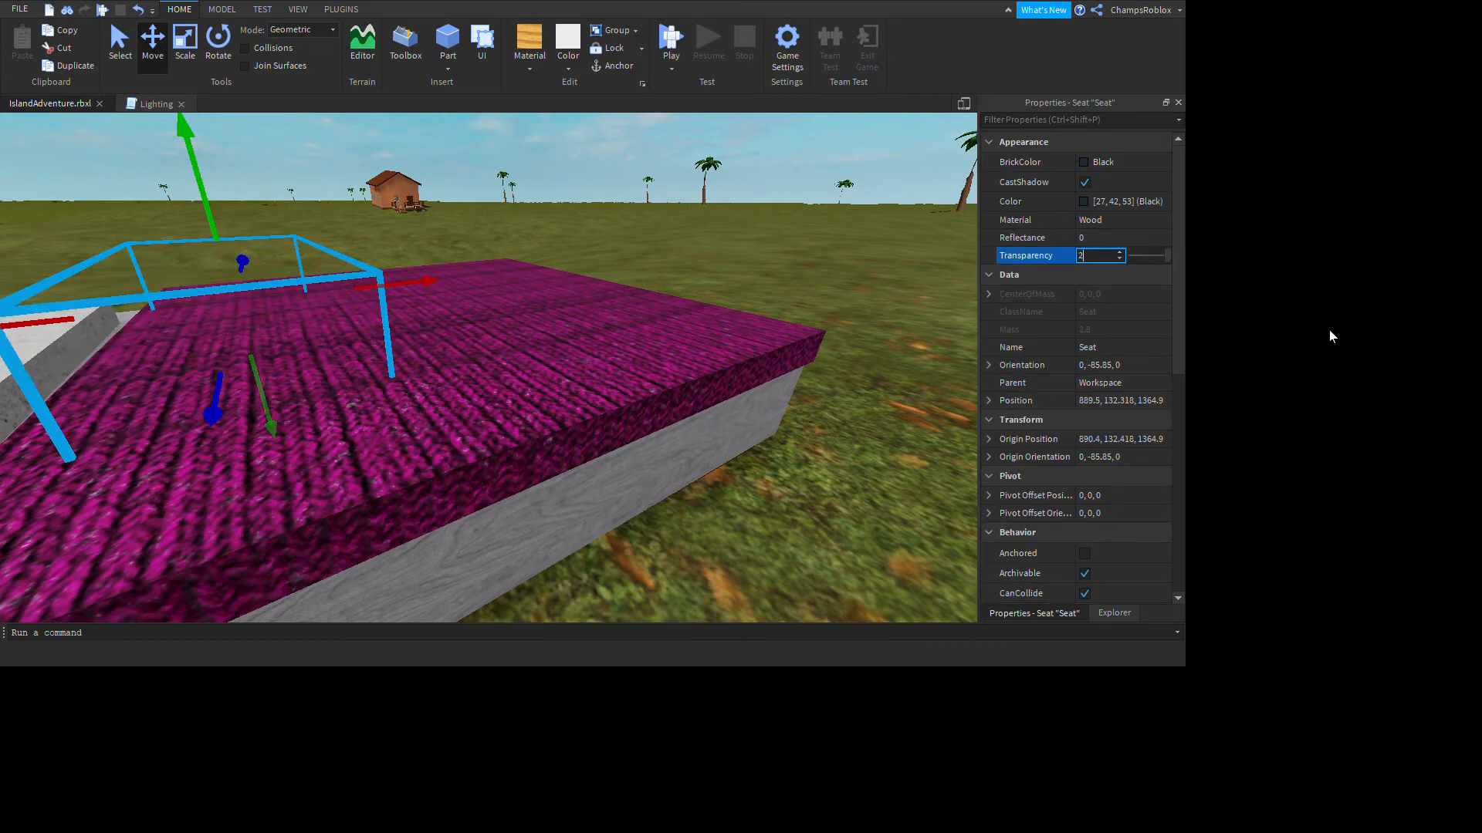
pyautogui.write('1')
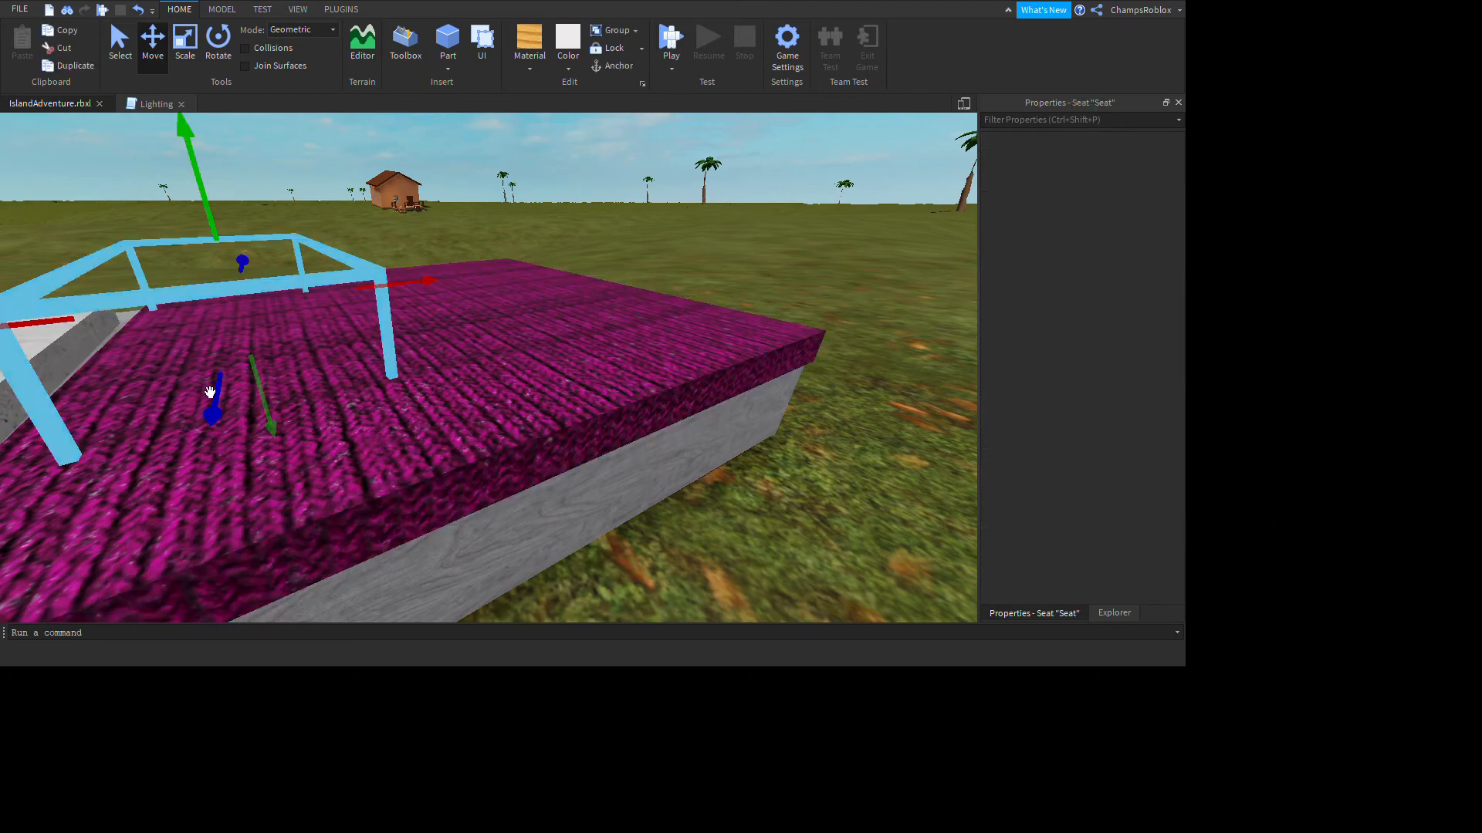
pyautogui.click(217, 37)
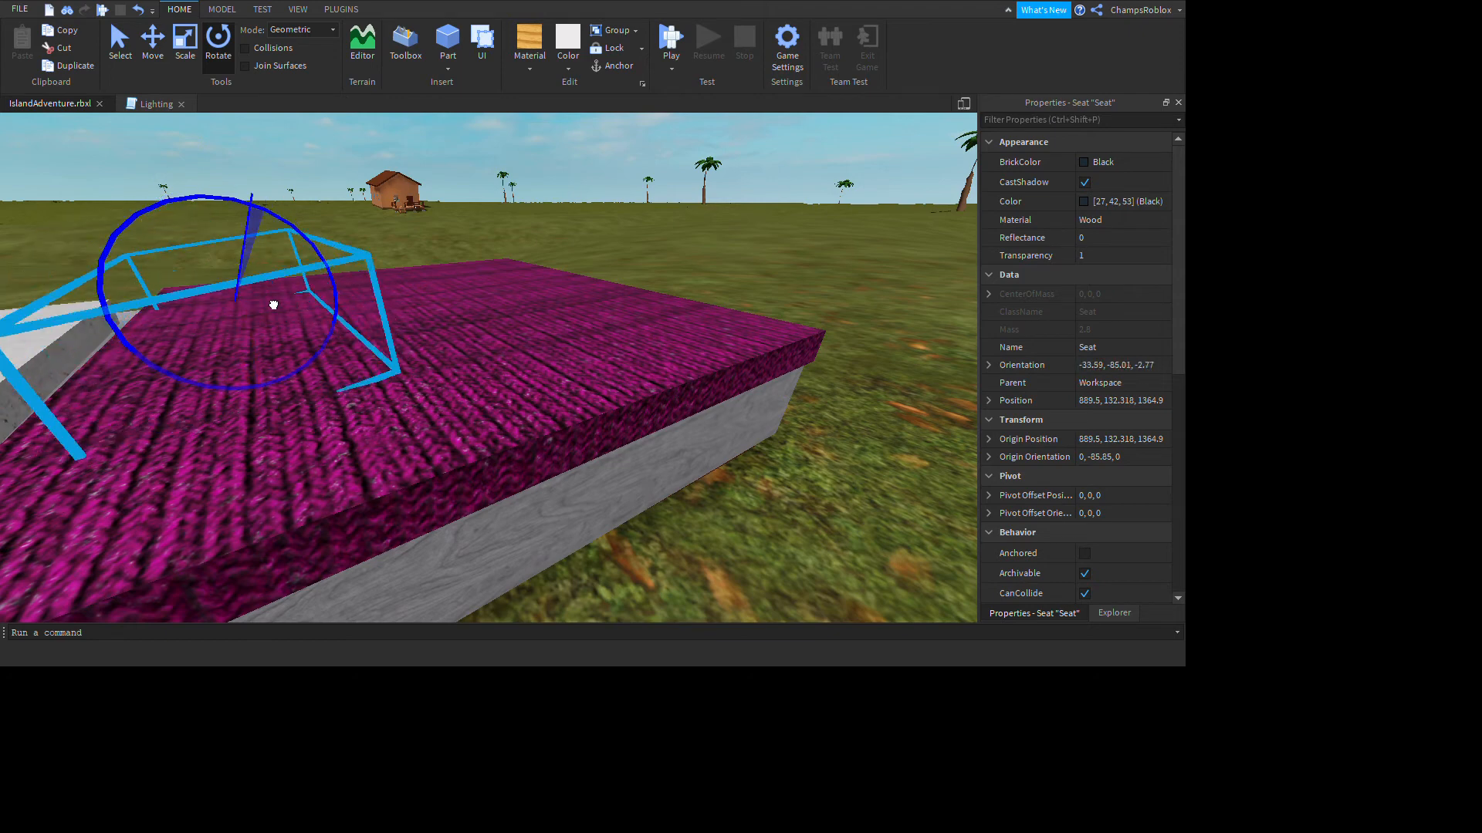
pyautogui.moveTo(275, 306); pyautogui.dragTo(293, 369)
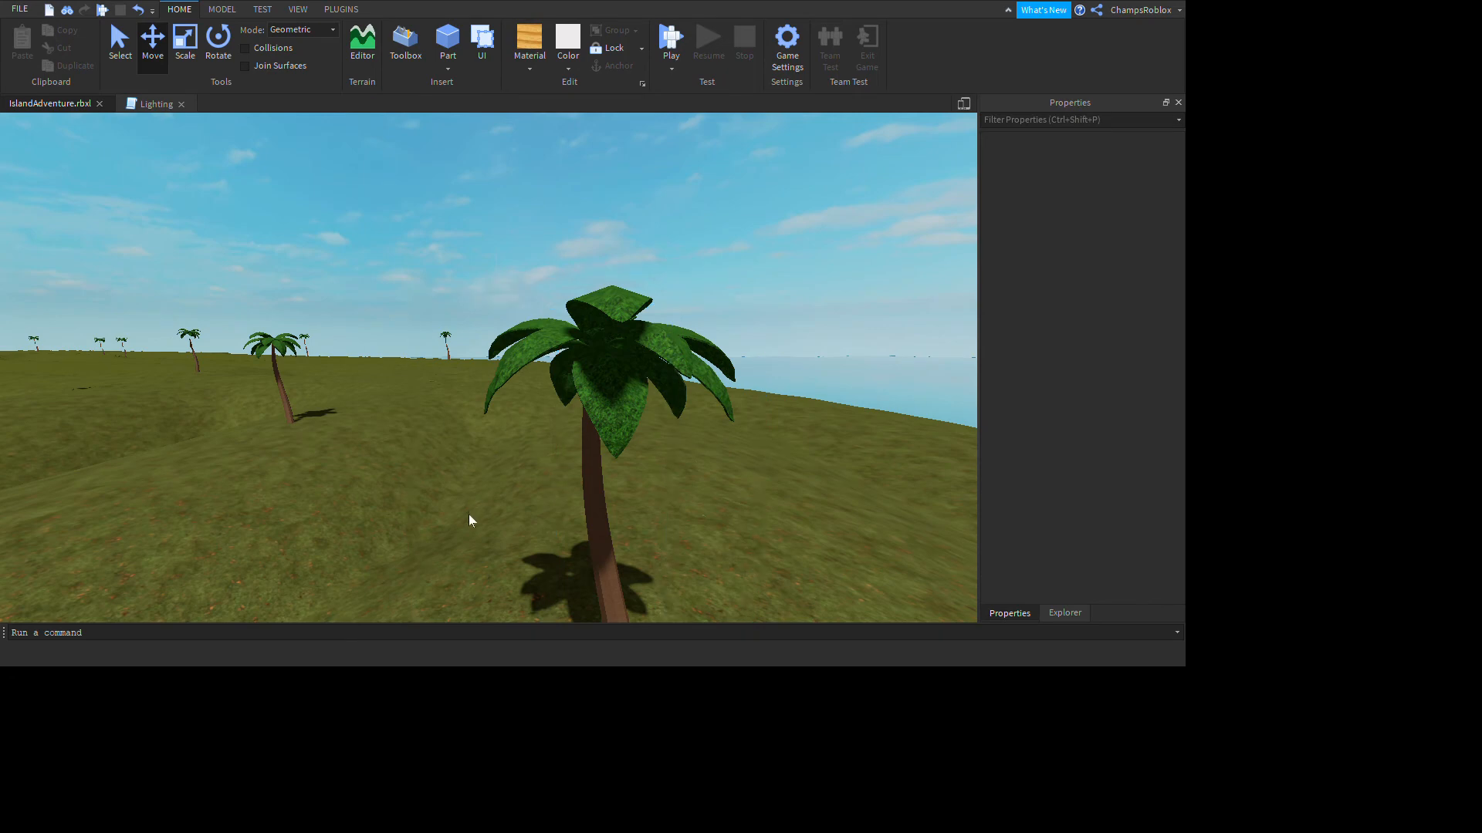
pyautogui.moveTo(1389, 108)
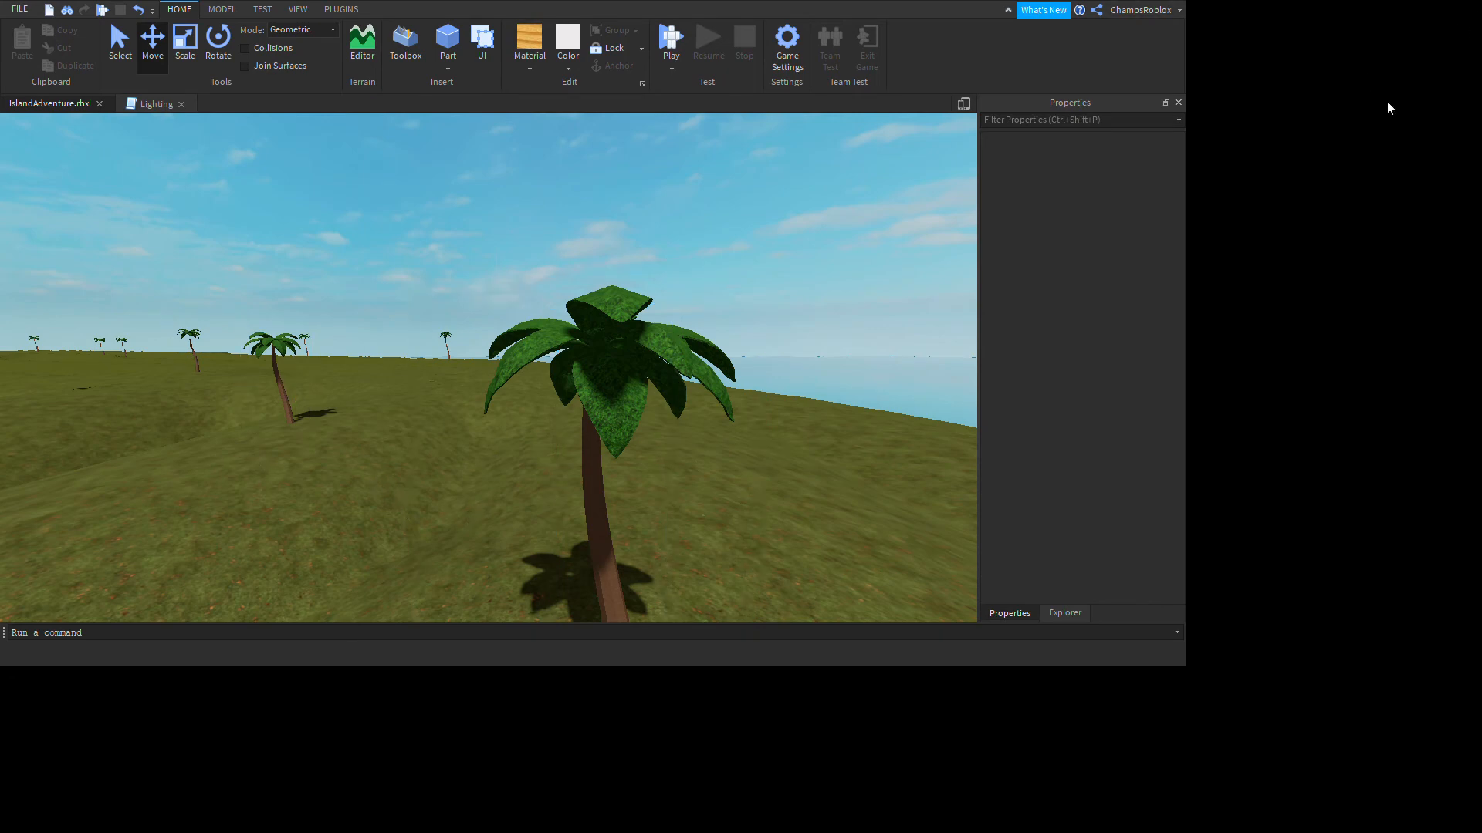
# Step: Inspect the Workspace objects in the Explorer, with the Seat inside the 'All' folder
pyautogui.click(1063, 613)
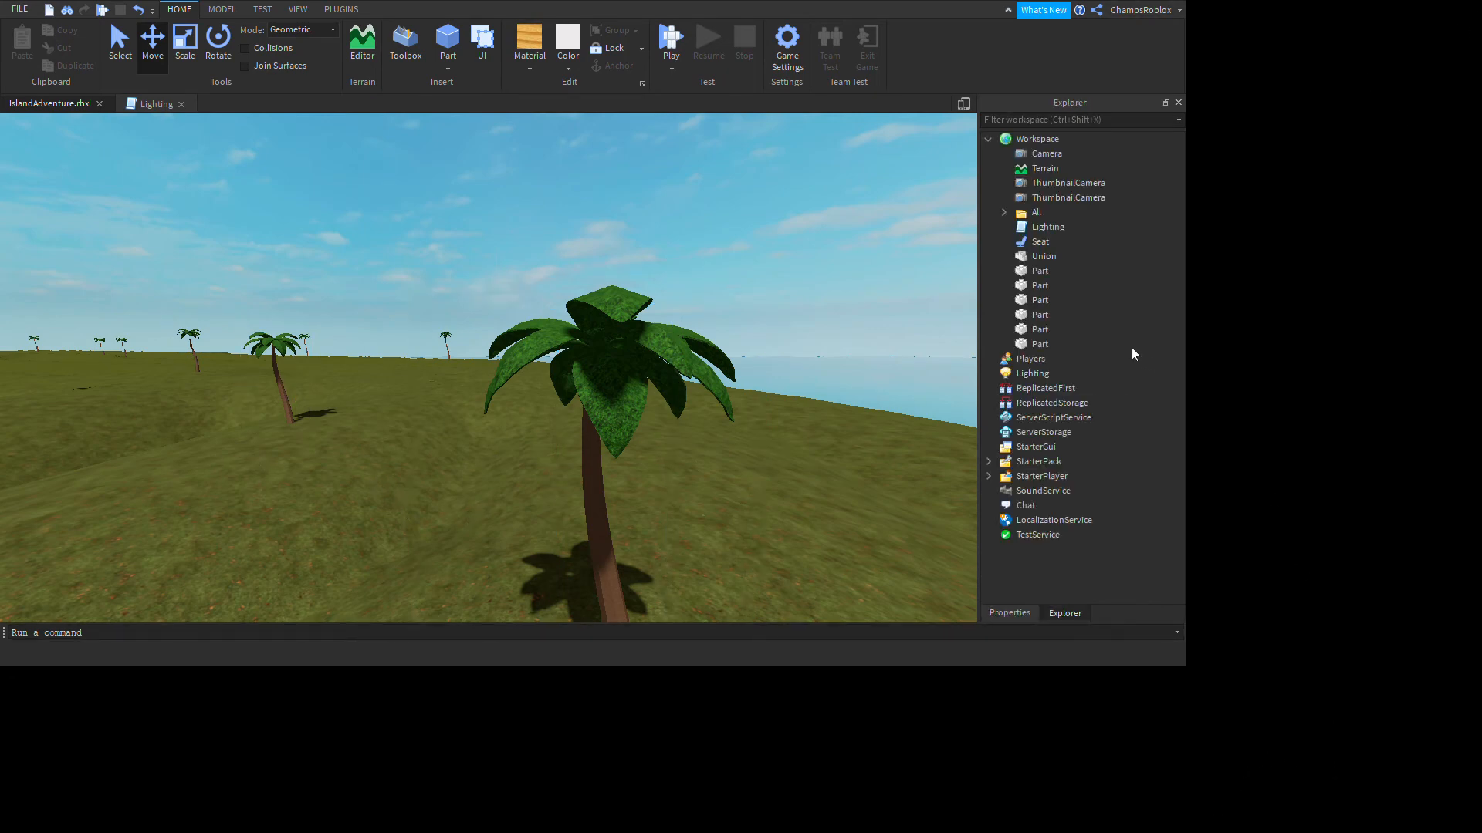
pyautogui.moveTo(1255, 264)
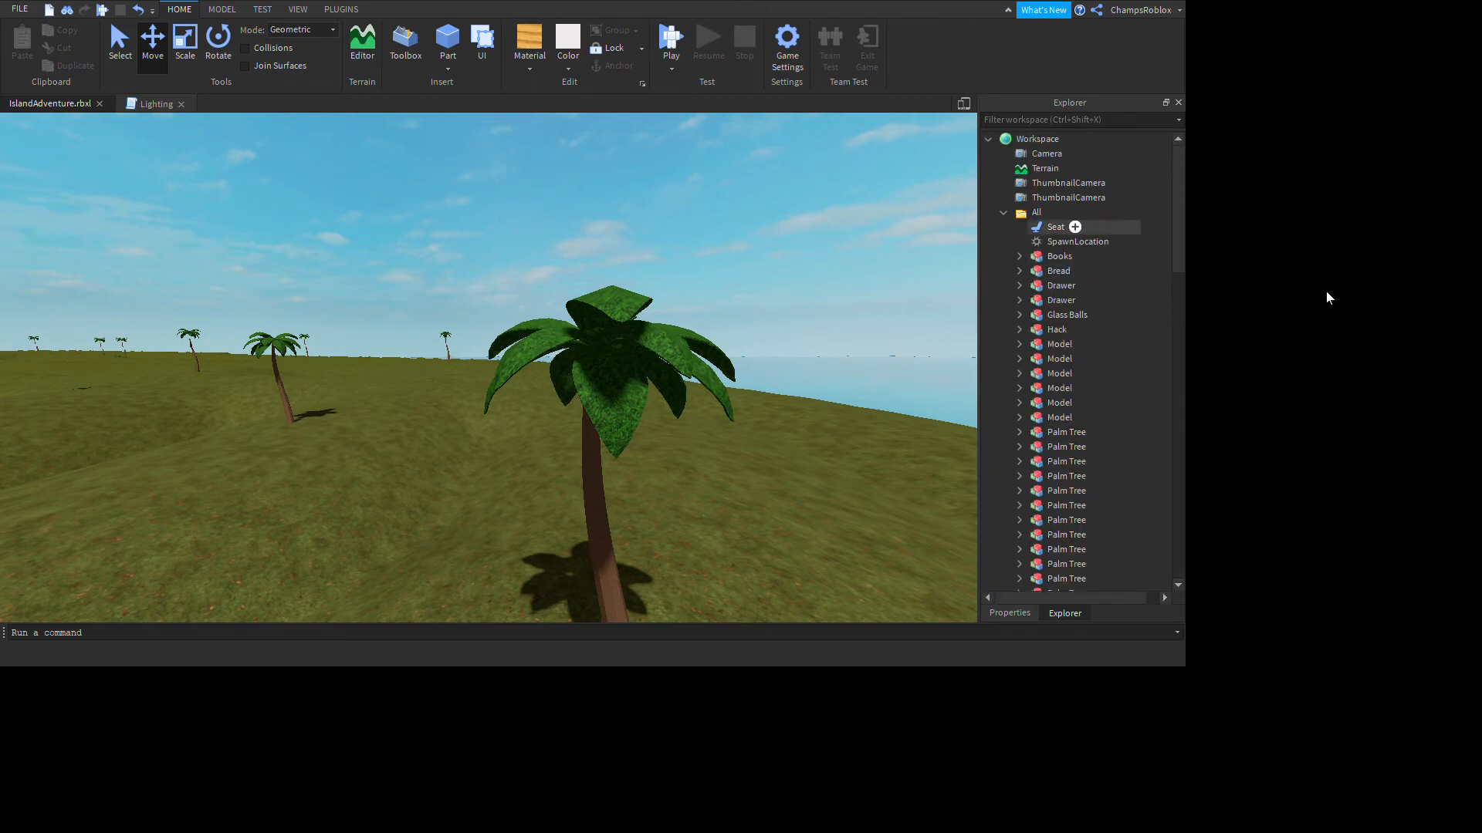
pyautogui.click(1076, 241)
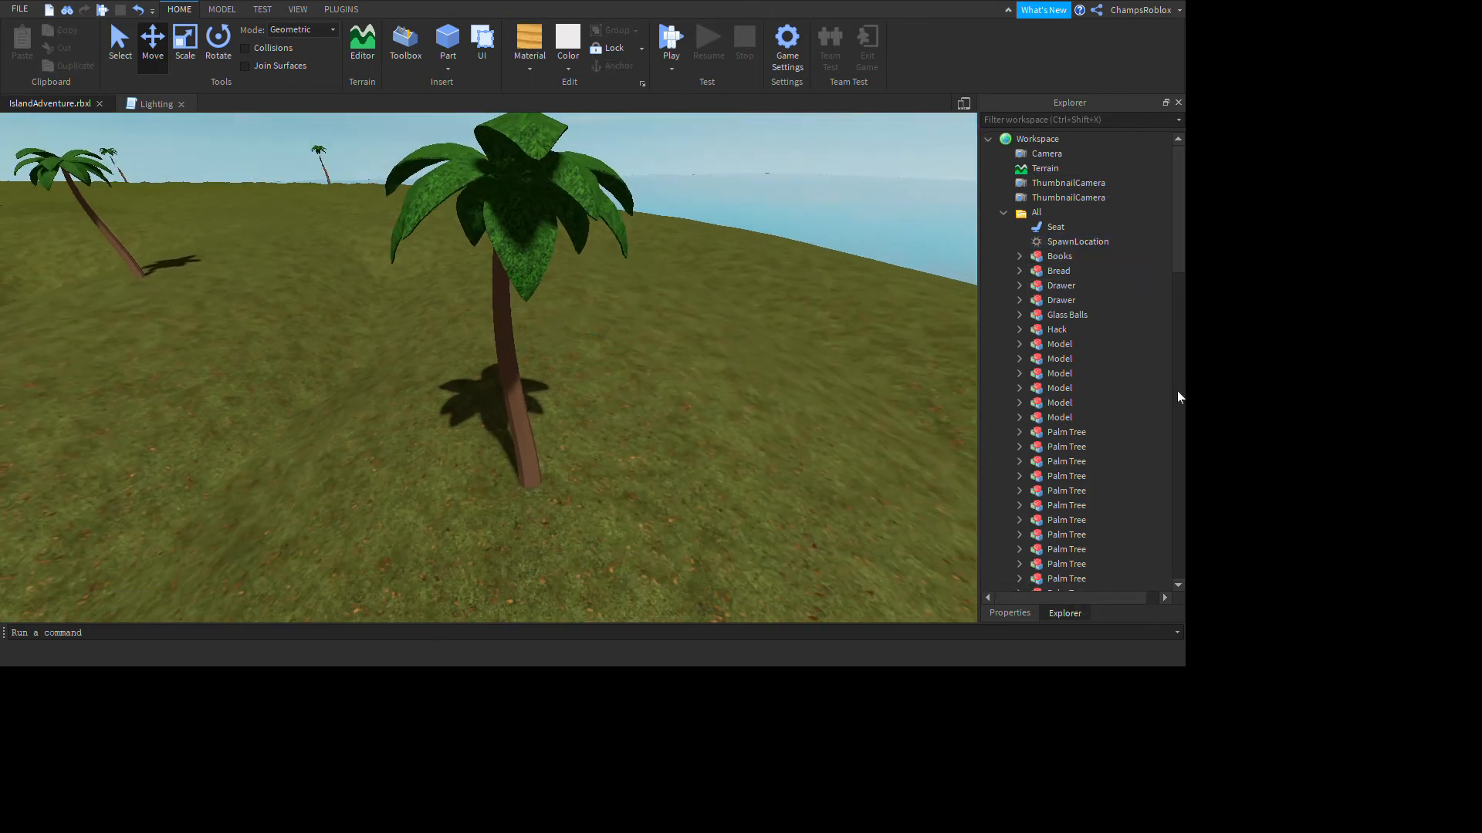
pyautogui.click(1062, 241)
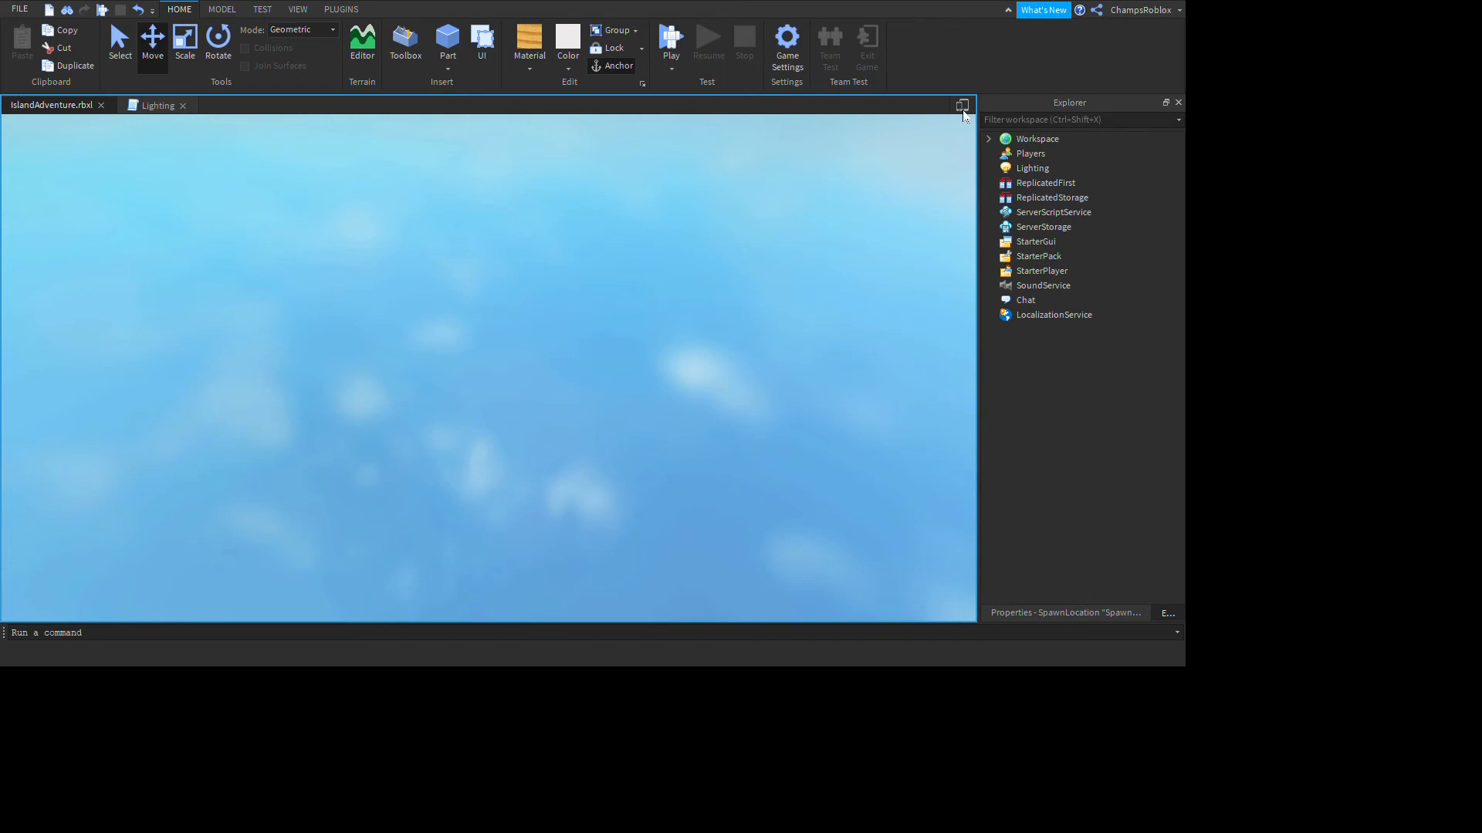
# Step: Play-test the avatar lying on the blanket via the Seat, then stop and resume editing
pyautogui.click(670, 37)
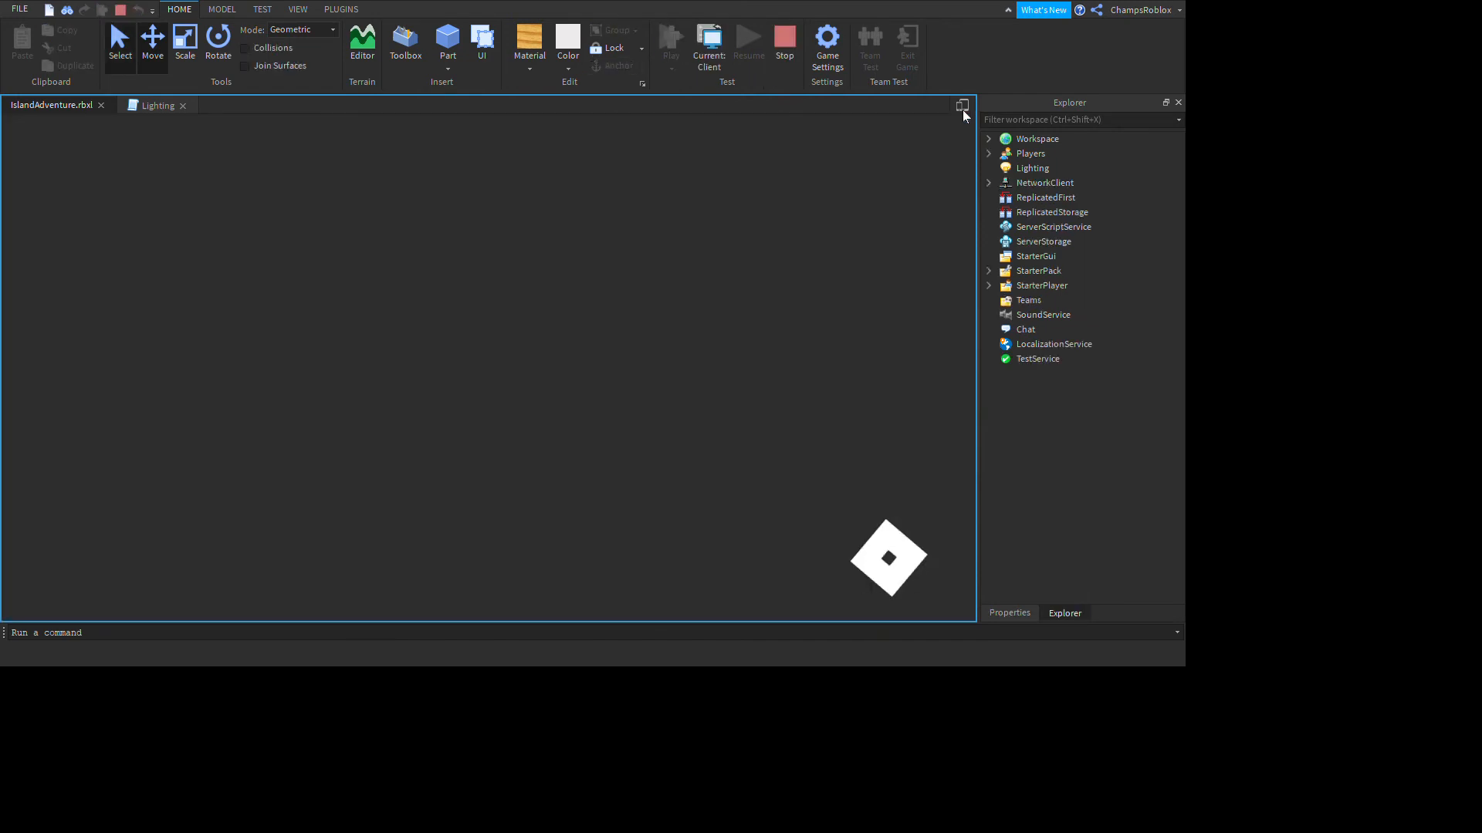
pyautogui.click(670, 37)
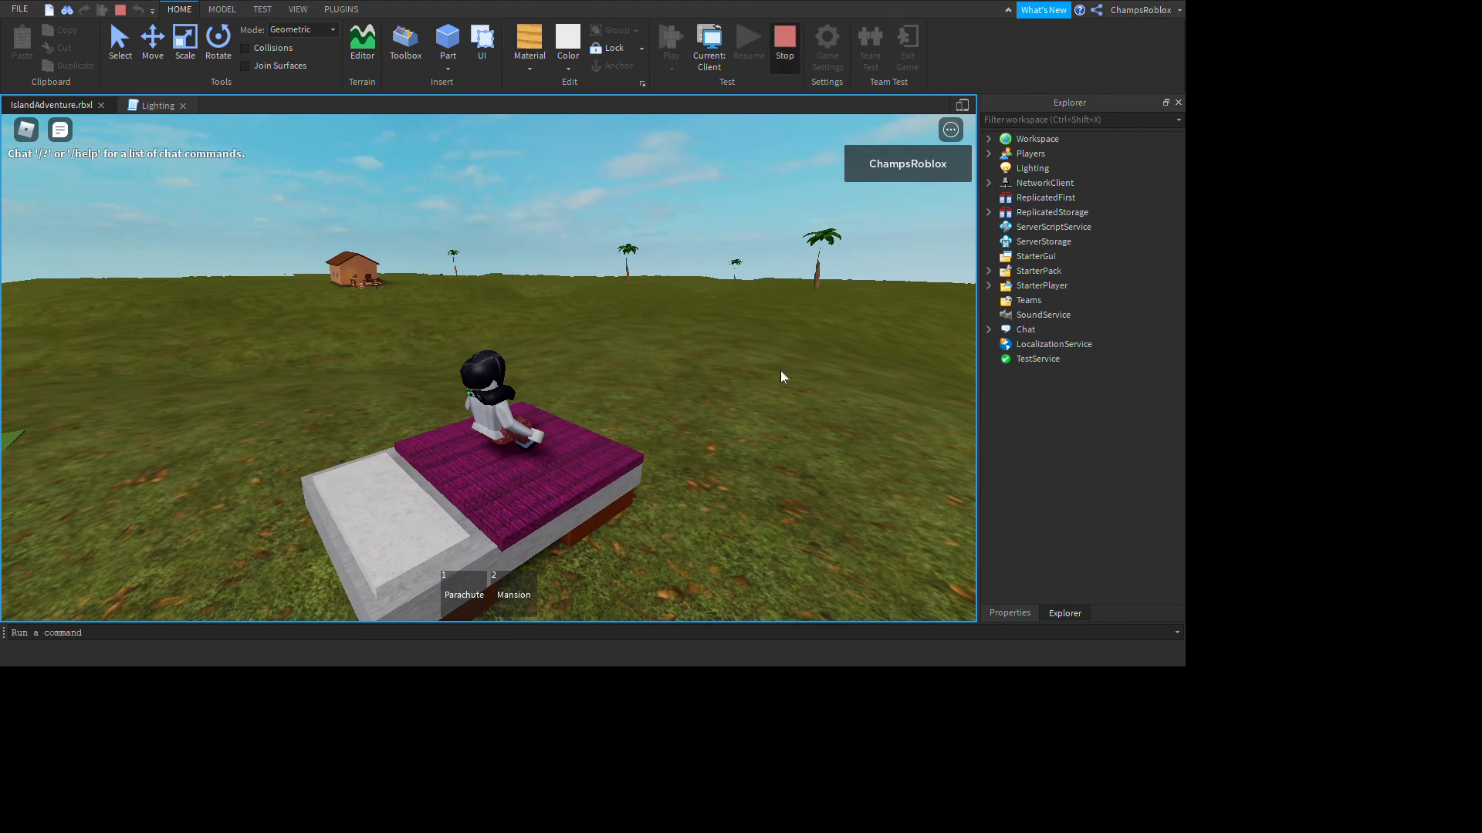
pyautogui.click(784, 43)
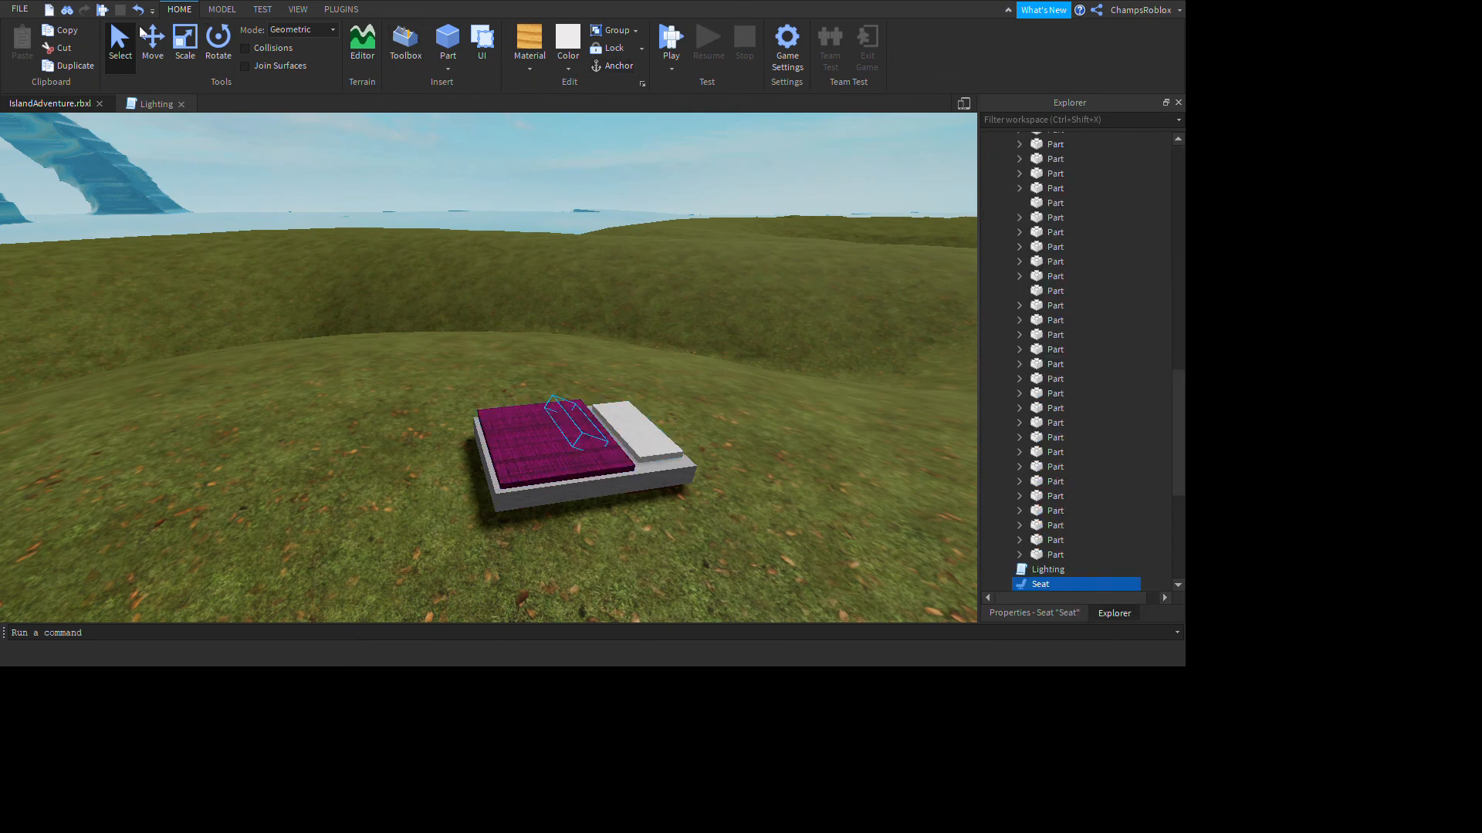
# Step: Rotate the Seat on the bed, then select the white pillow Part
pyautogui.click(217, 43)
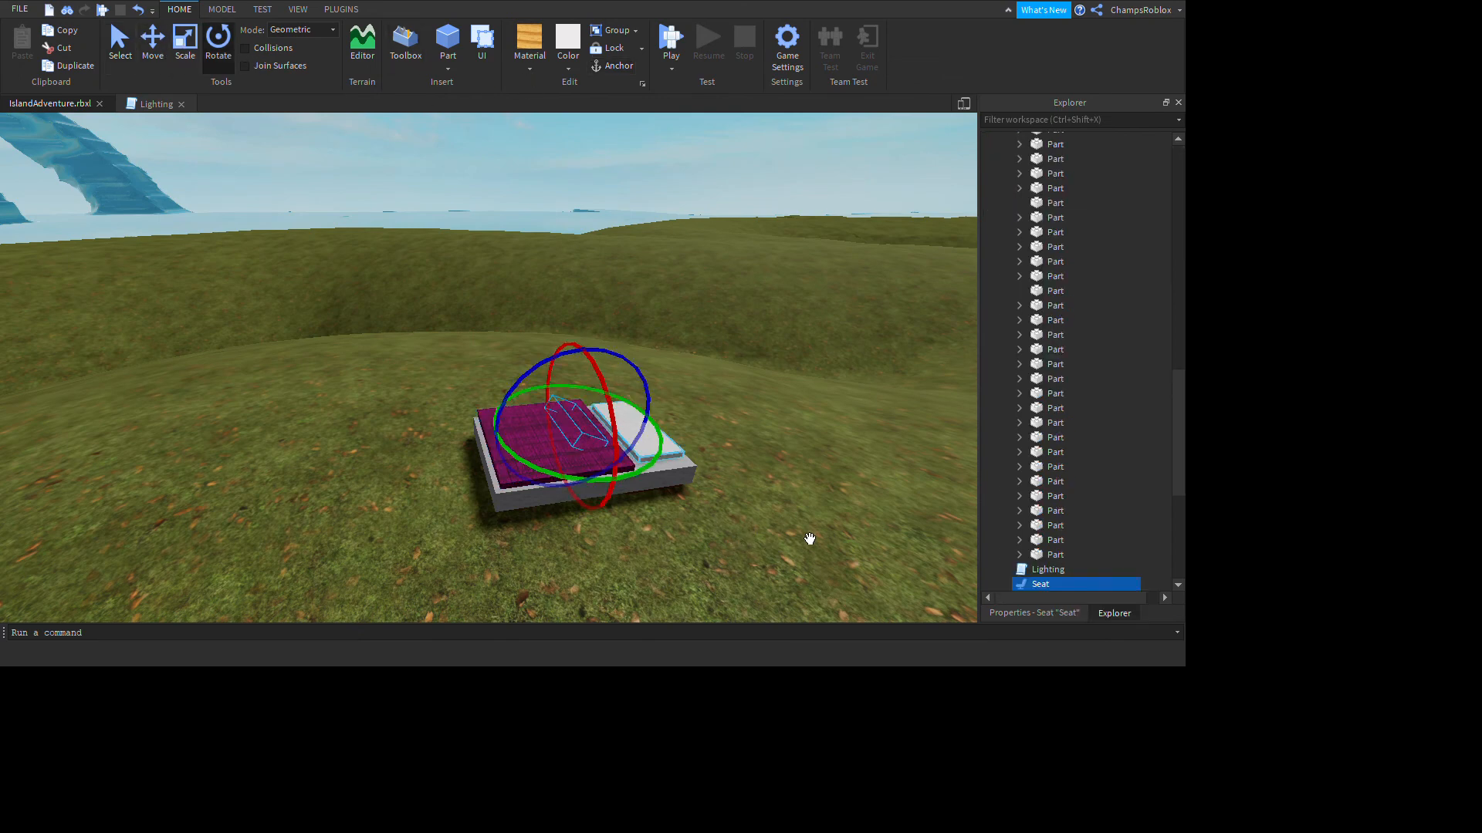
pyautogui.moveTo(642, 392); pyautogui.dragTo(645, 474)
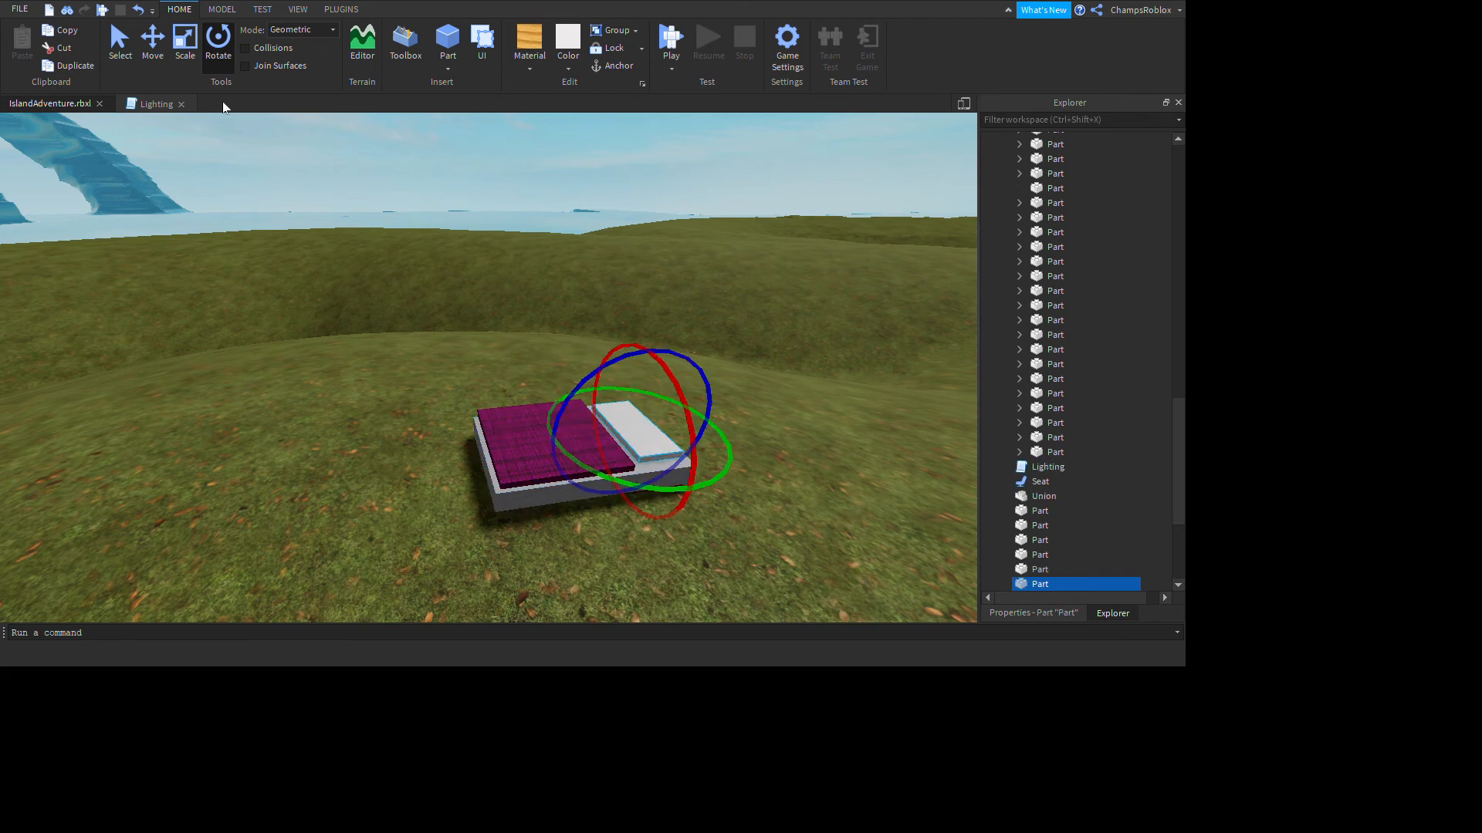
pyautogui.click(186, 43)
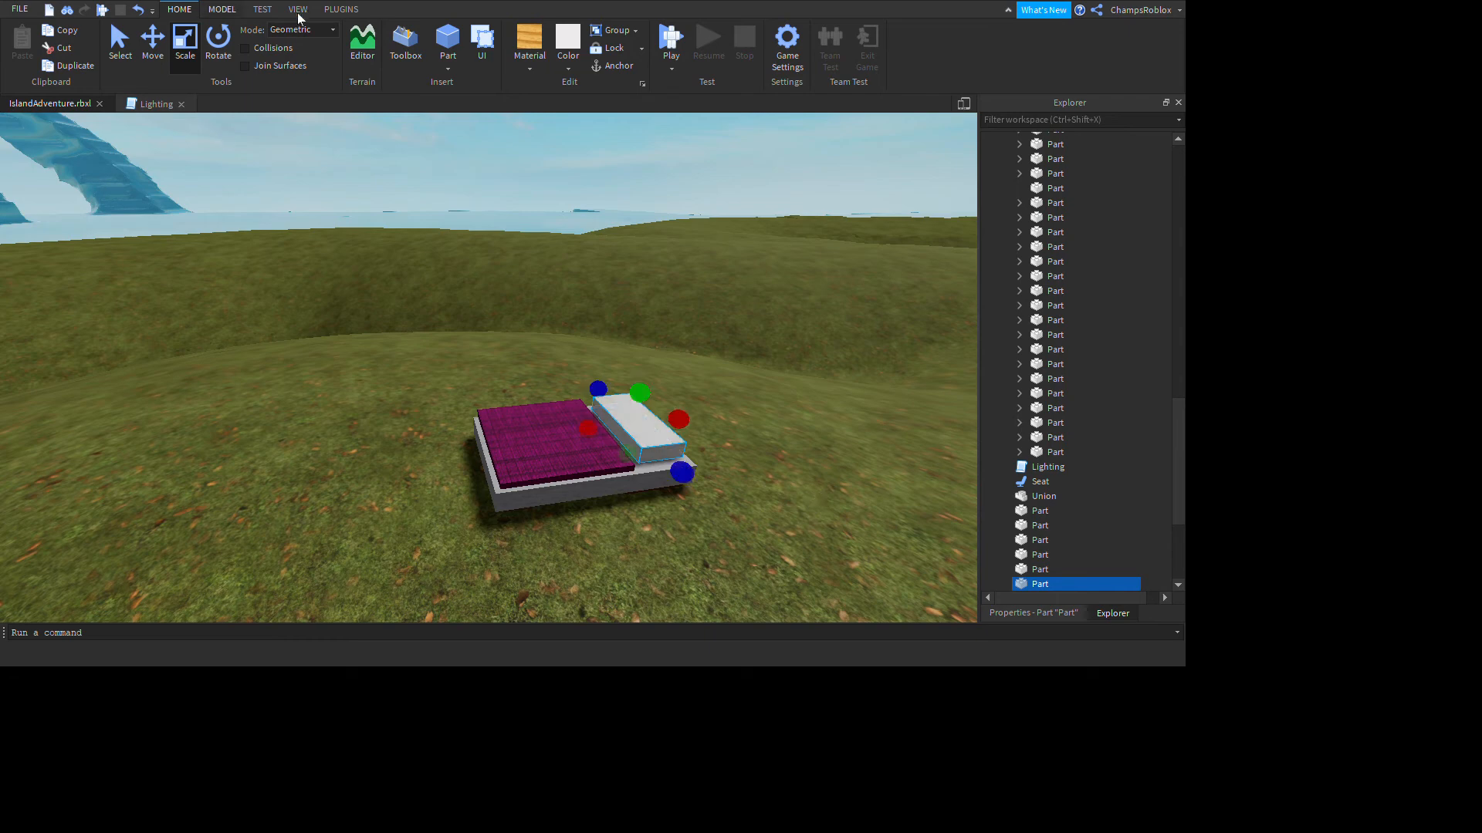
# Step: Prop the pillow up at a slant against the head of the bed and start a play test
pyautogui.click(218, 41)
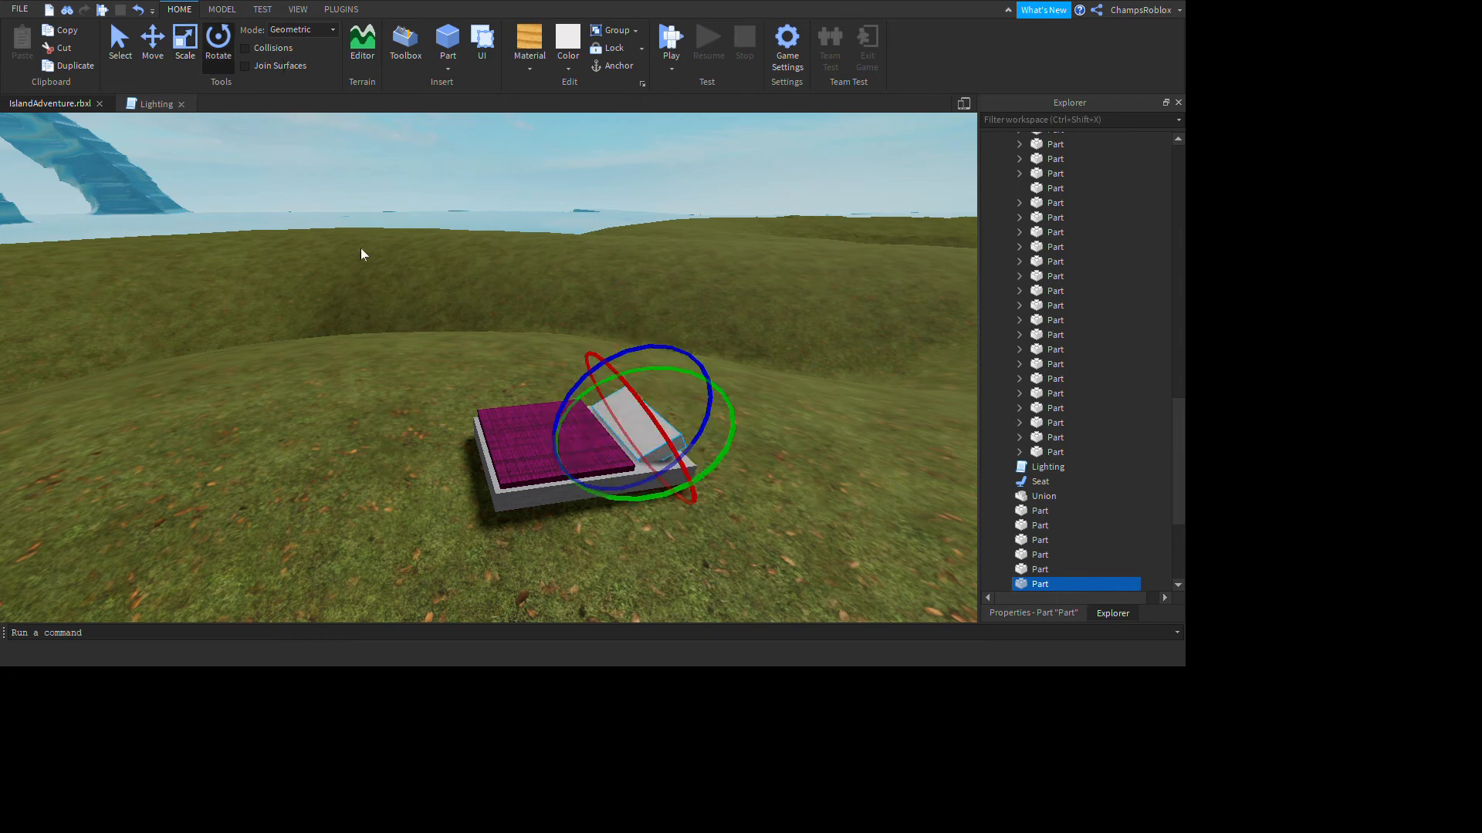
pyautogui.click(183, 42)
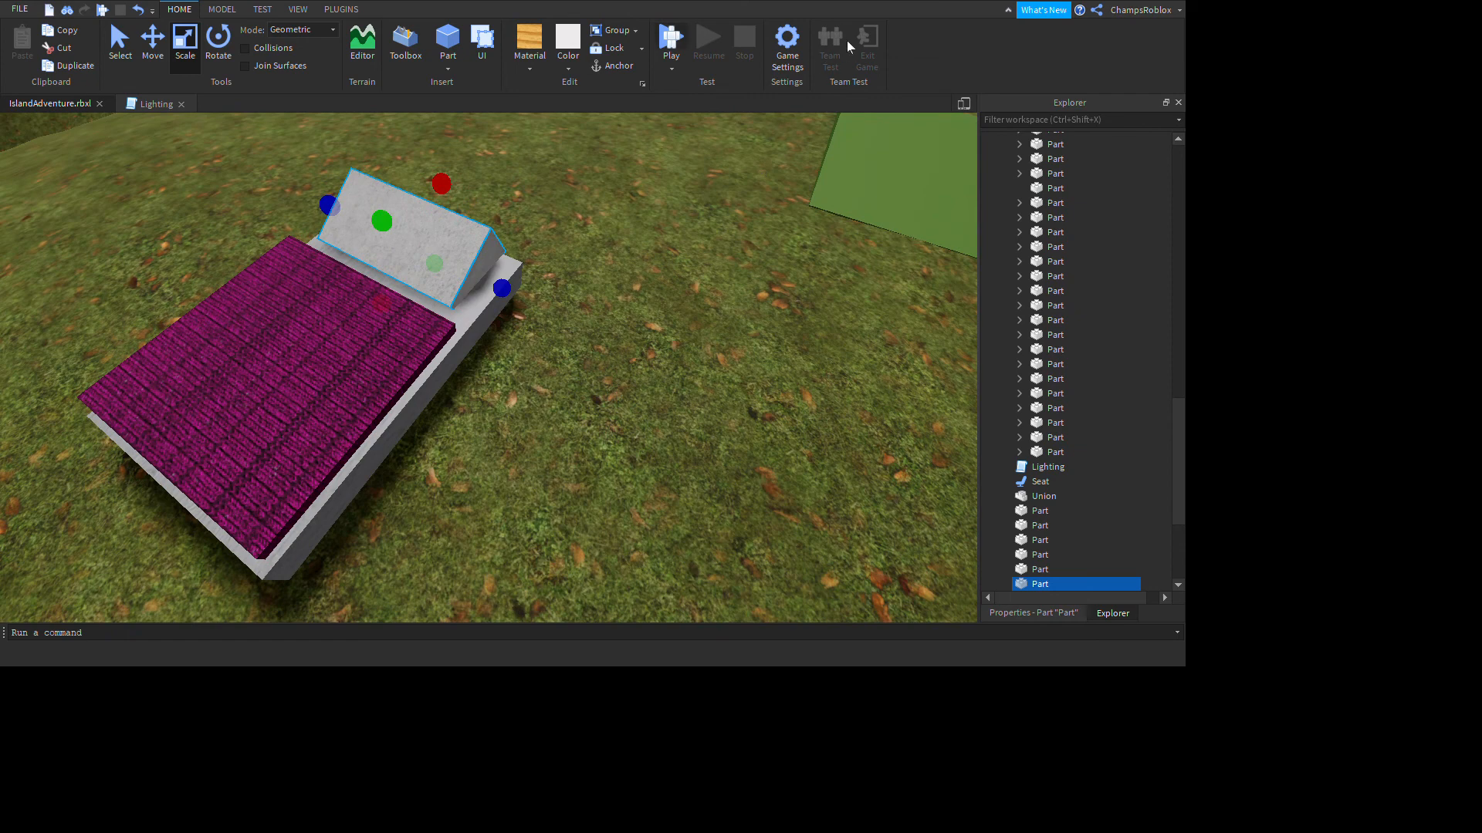
pyautogui.click(670, 38)
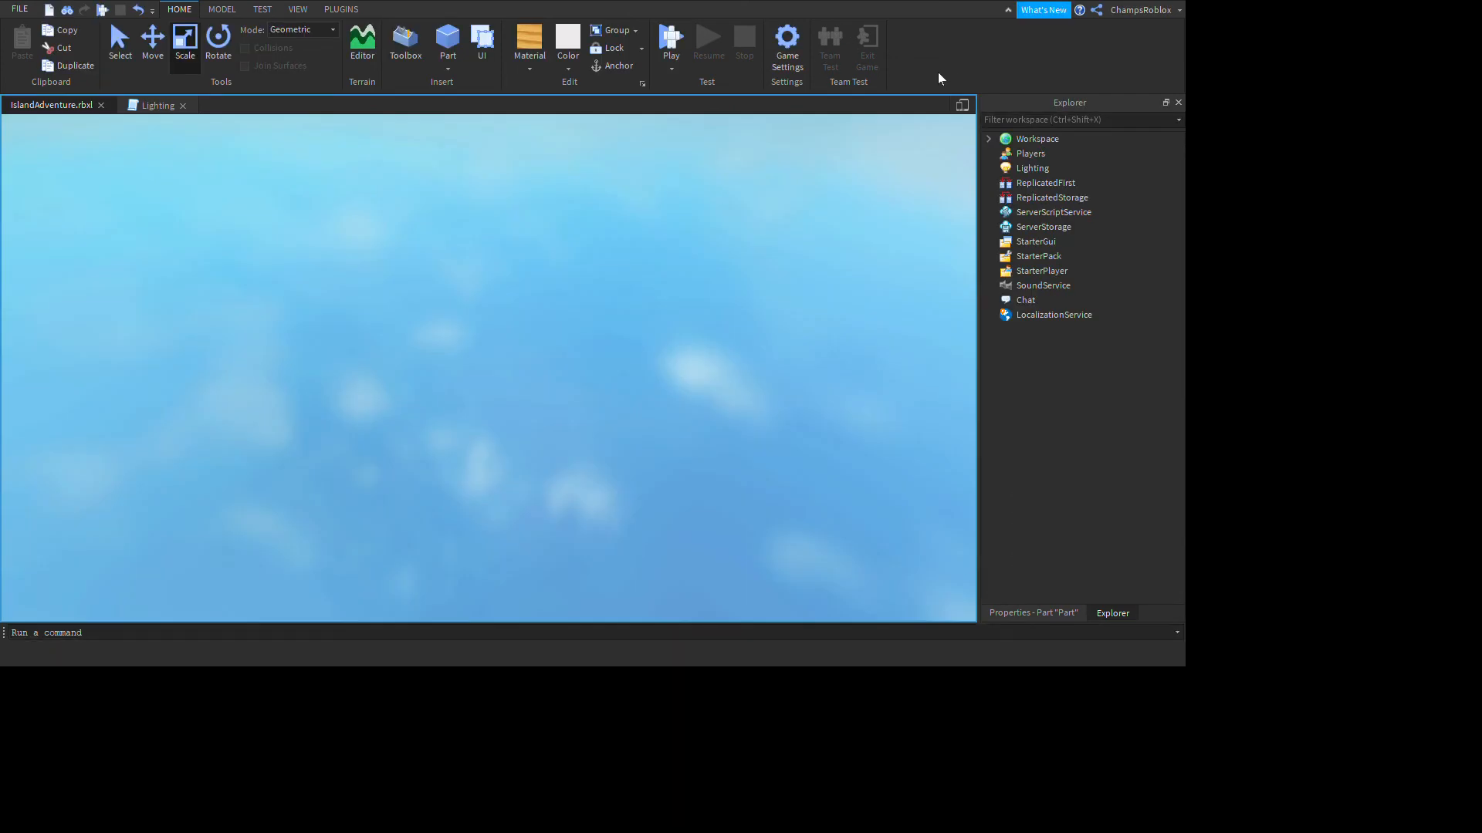
# Step: Let the play test run, then stop it and return to Edit mode
pyautogui.click(670, 43)
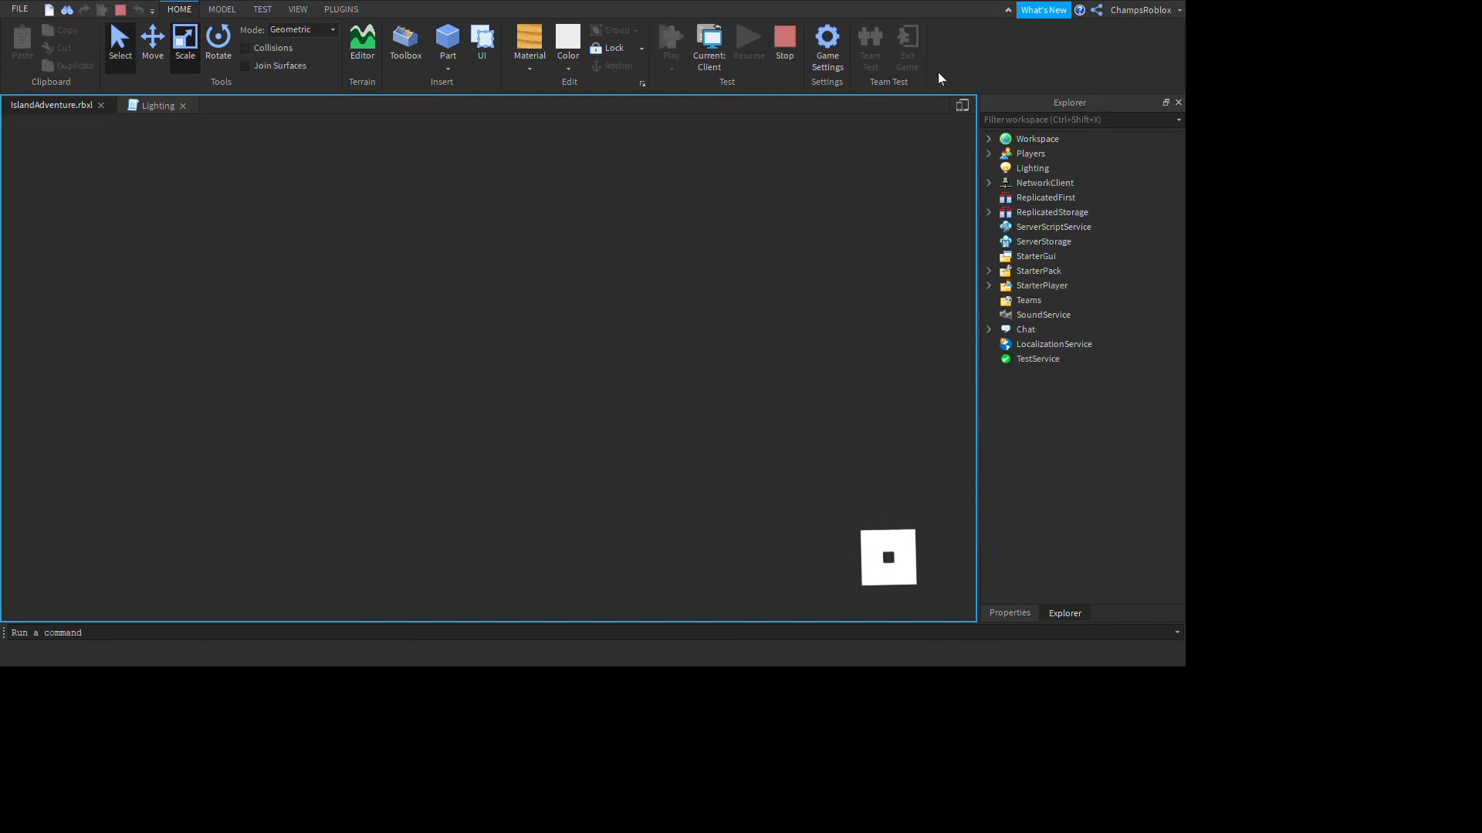
pyautogui.moveTo(1006, 103)
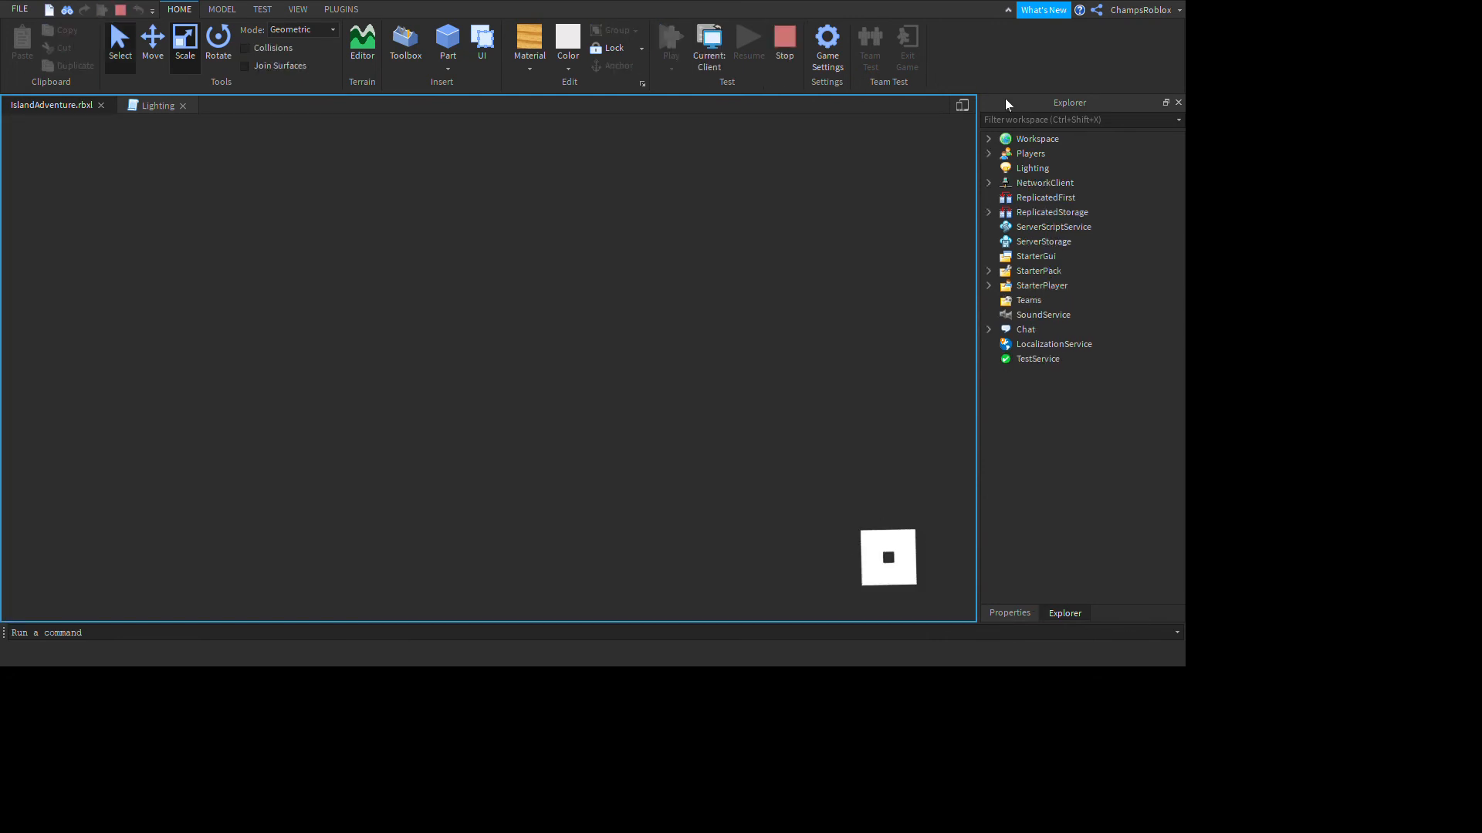
pyautogui.click(670, 37)
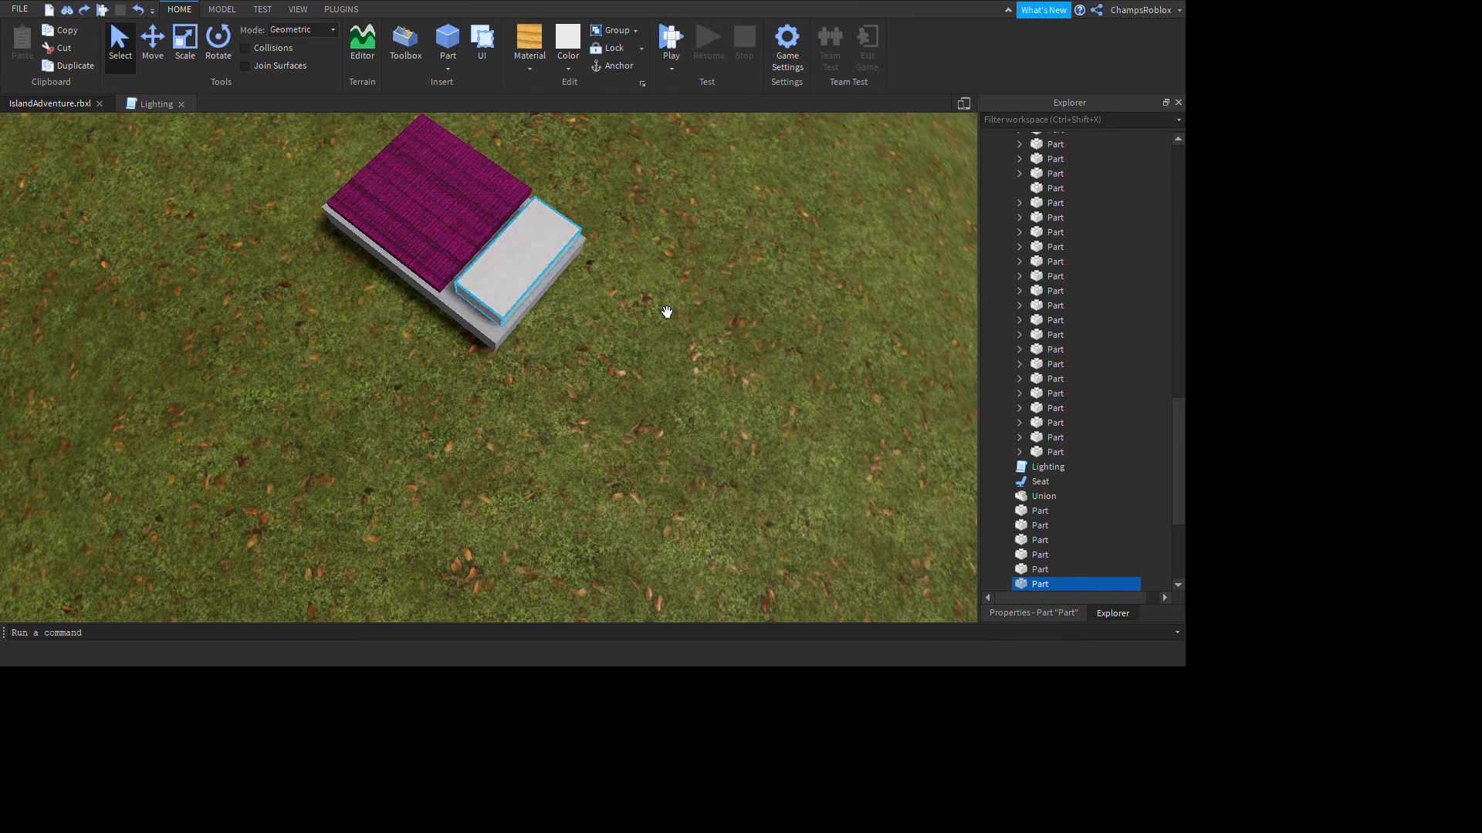
# Step: Rotate the invisible Seat on the blanket to a new angle and launch a play test
pyautogui.click(454, 195)
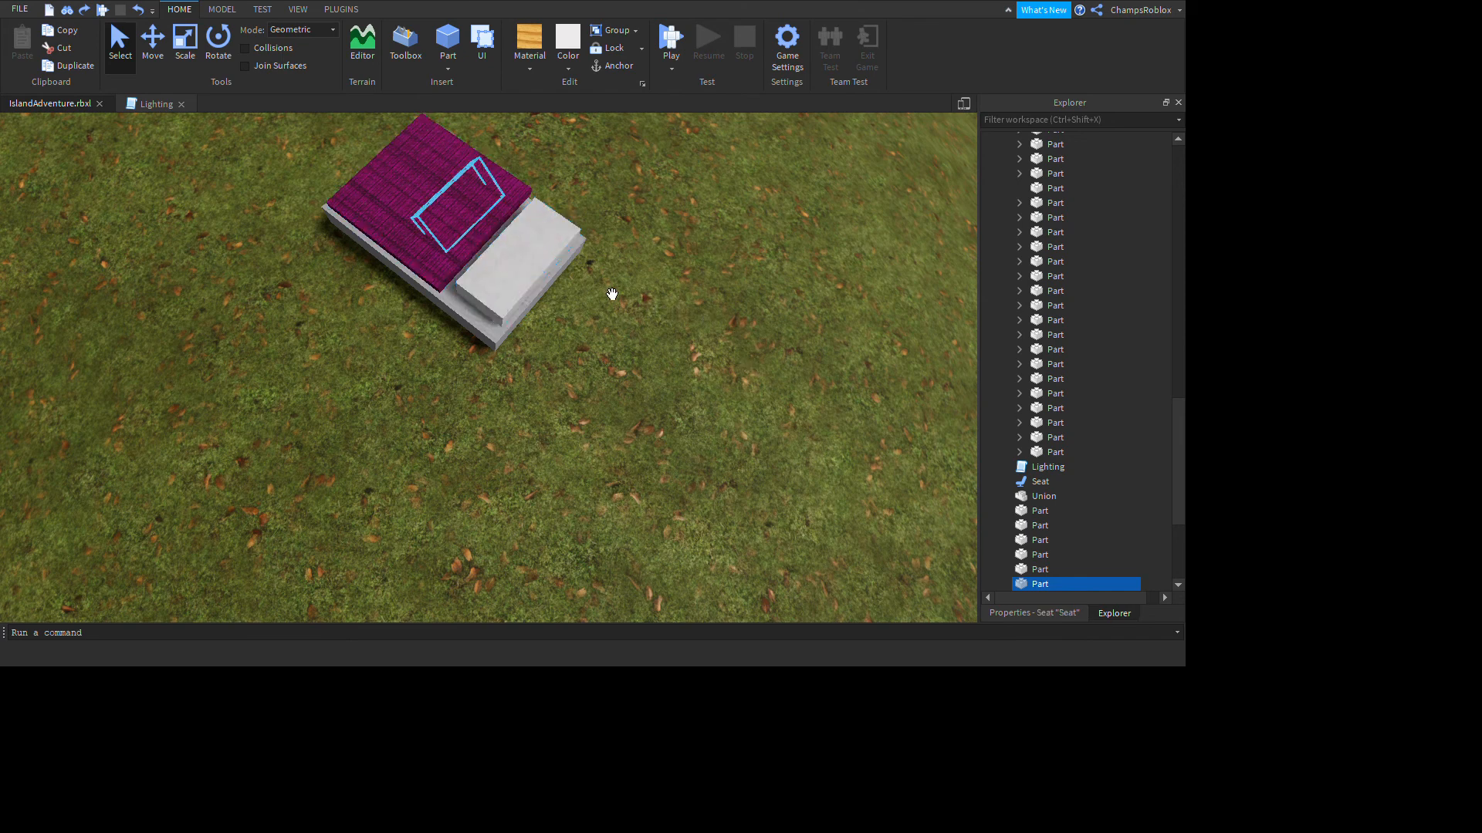
pyautogui.click(1039, 481)
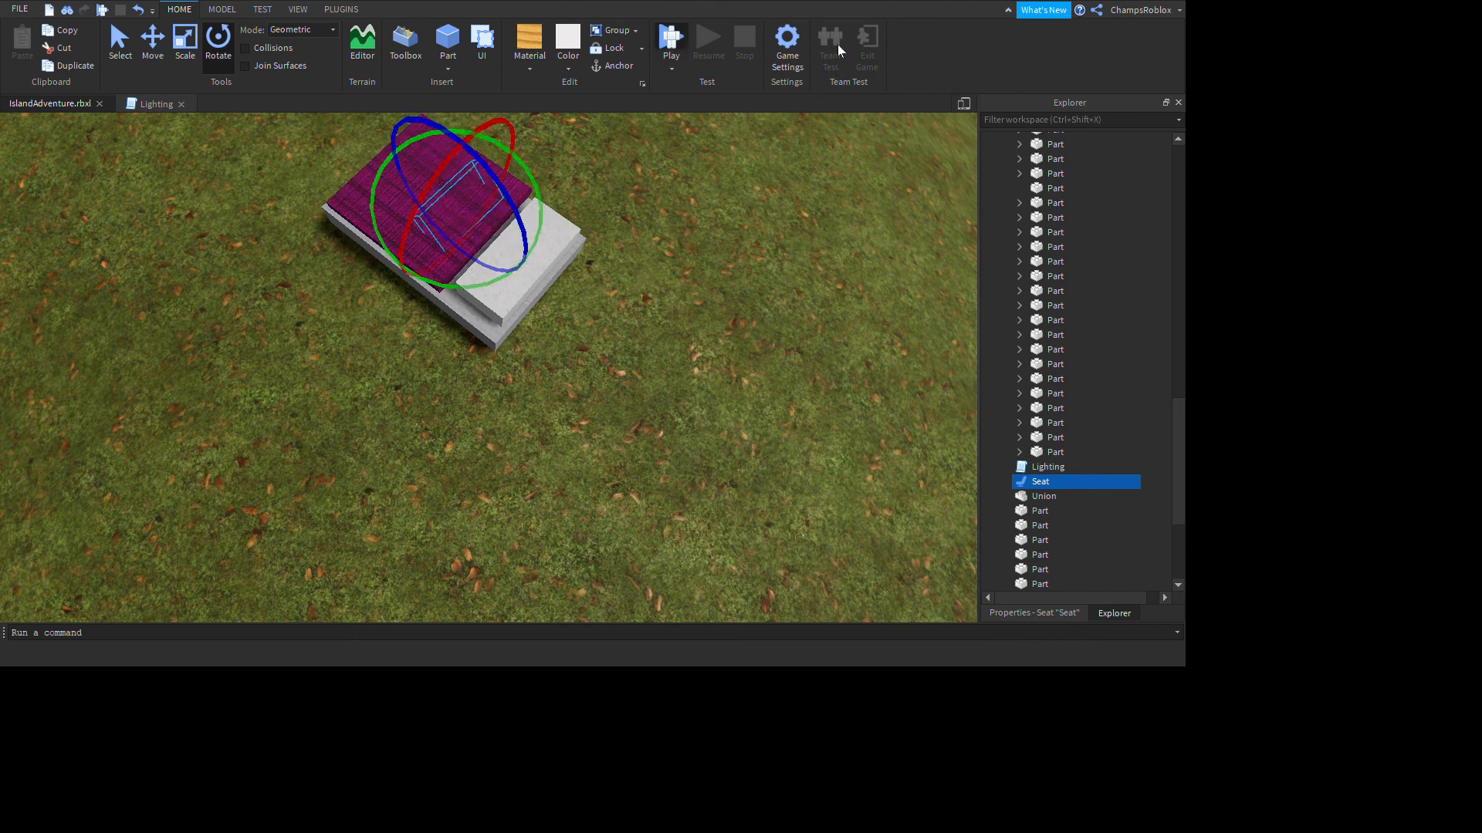
pyautogui.click(670, 37)
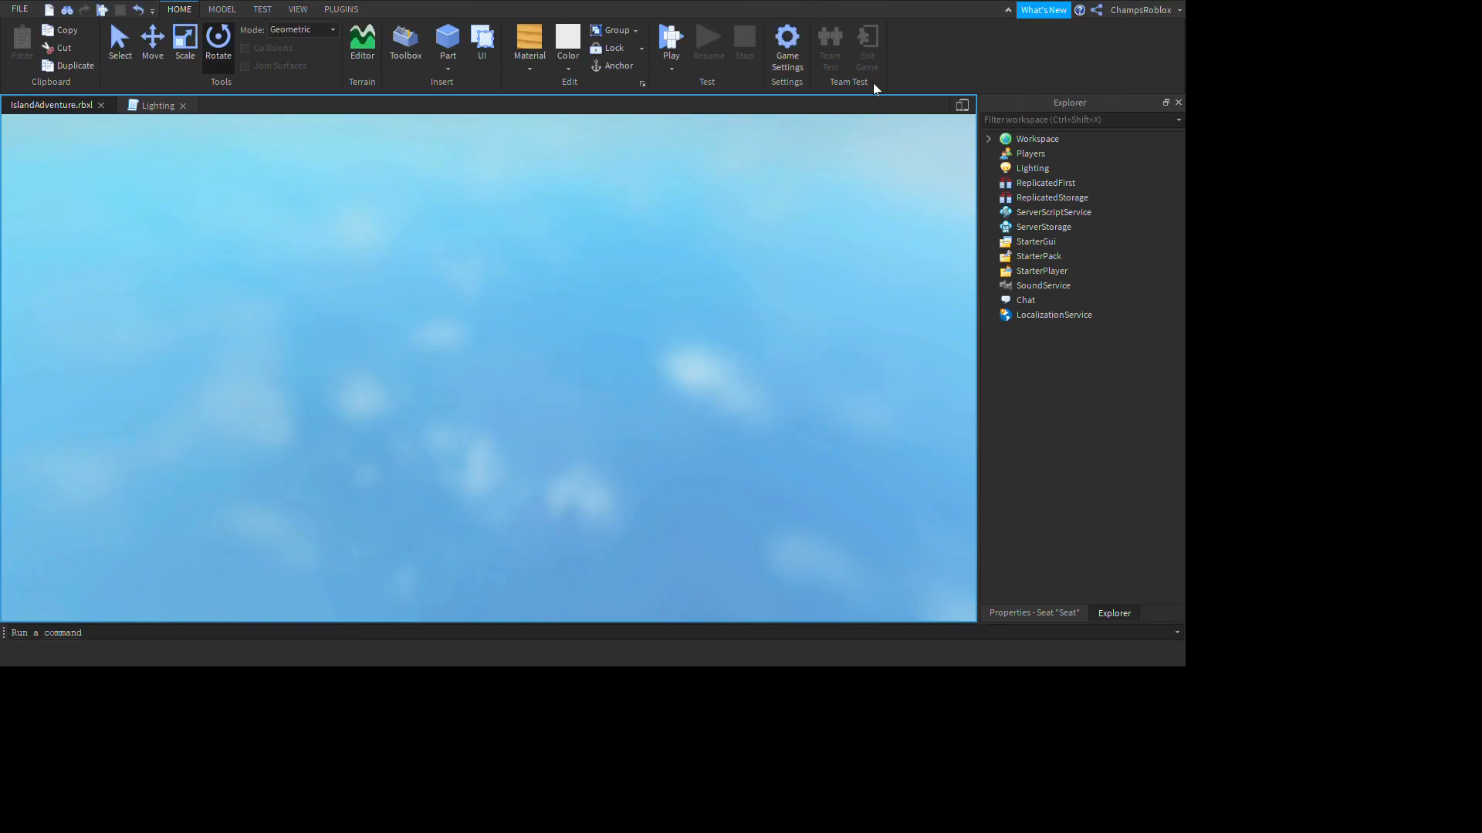
# Step: Let the play session load so the avatar lies back on the pink blanket beside the pillow
pyautogui.click(670, 43)
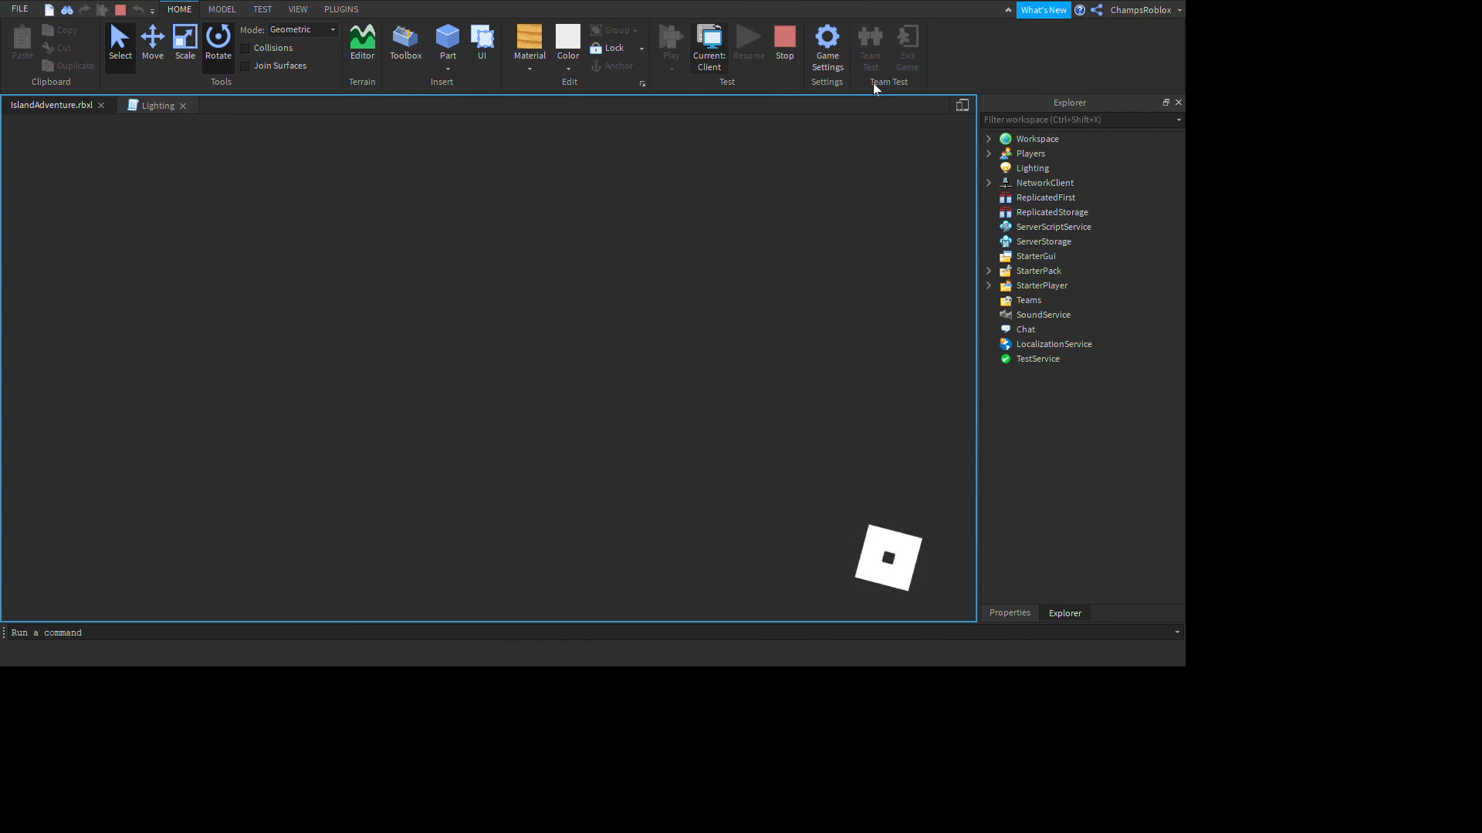
pyautogui.click(672, 37)
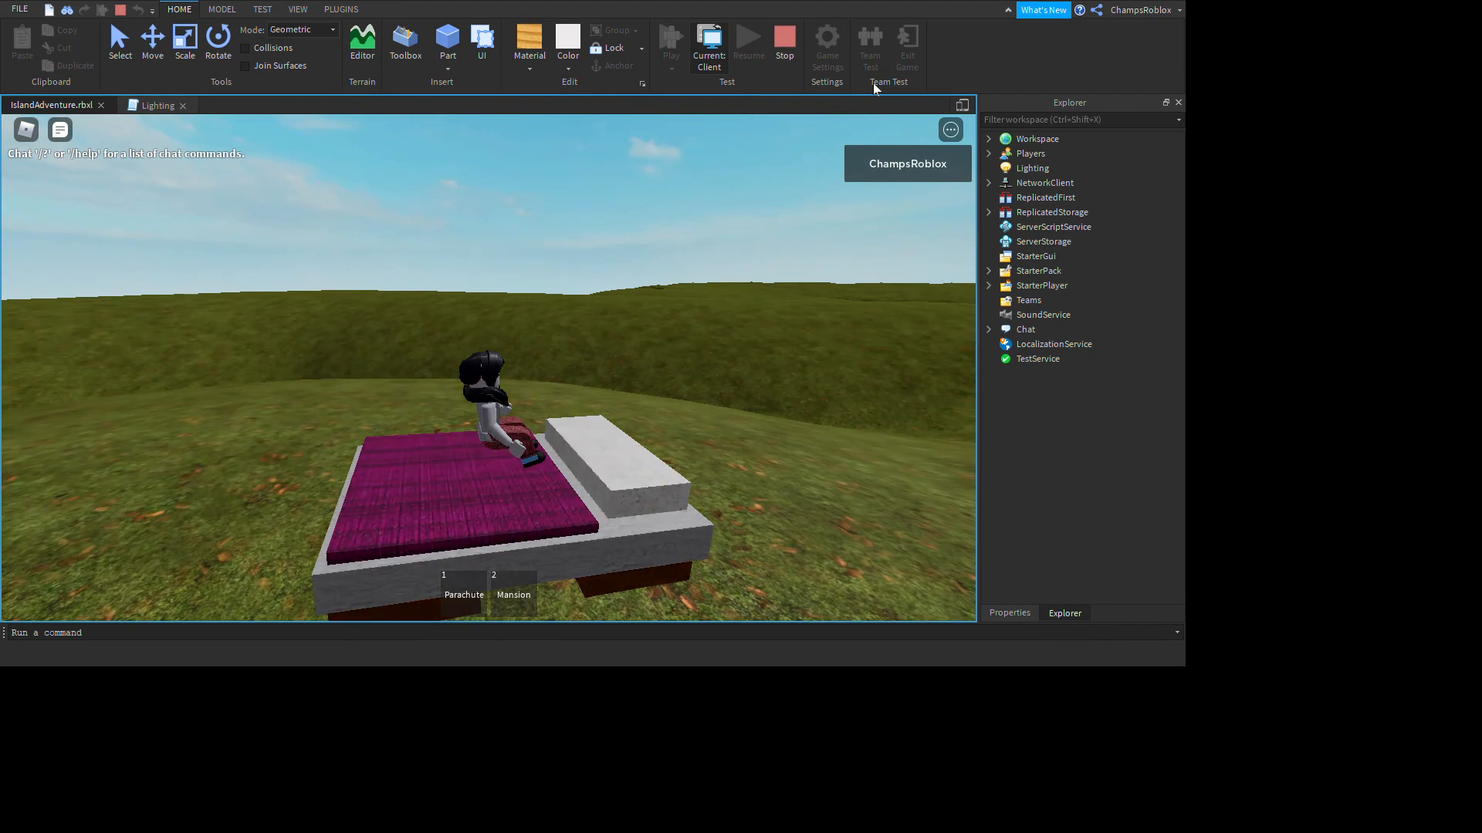
pyautogui.moveTo(898, 100)
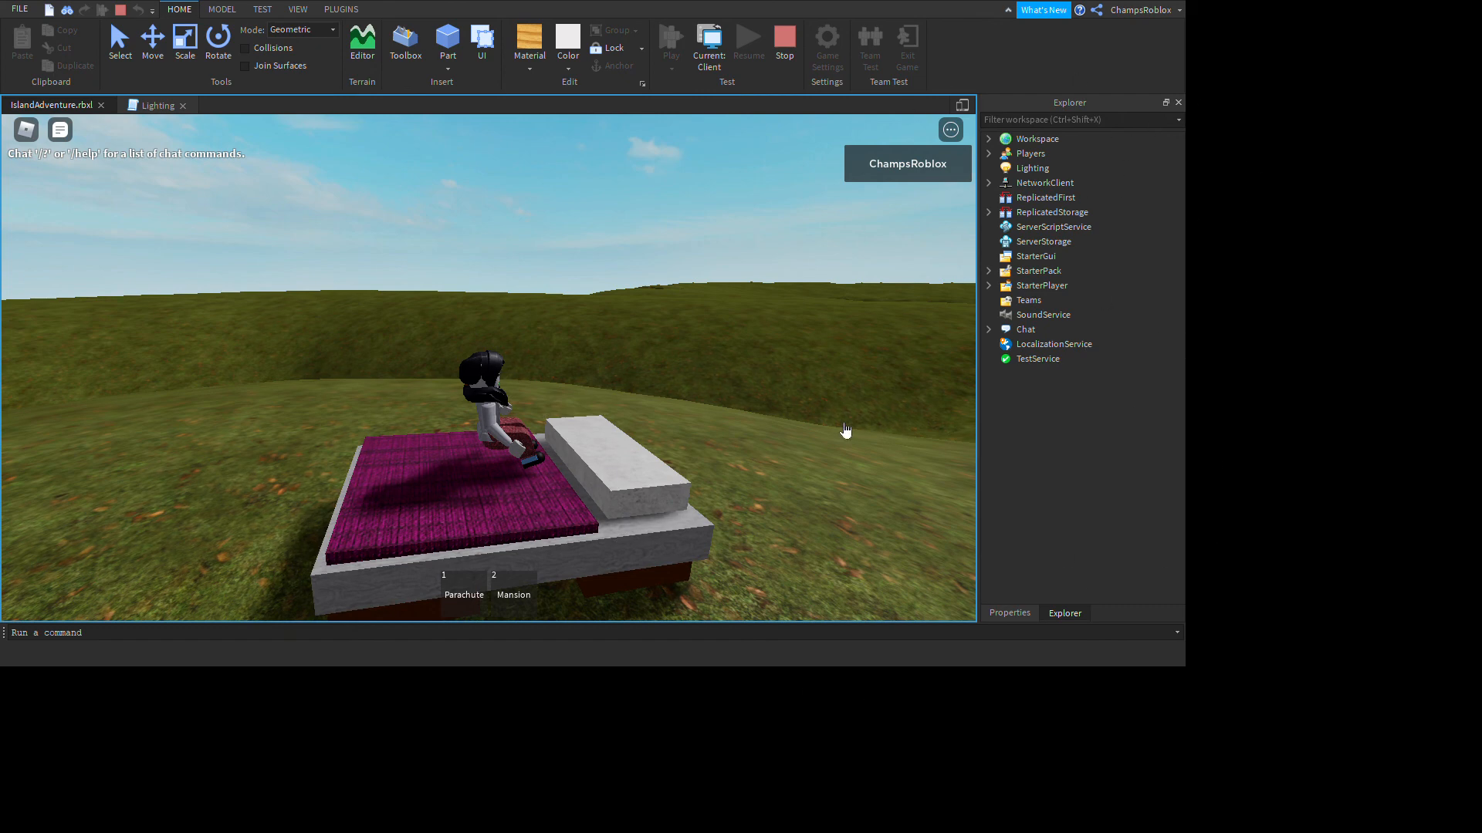
pyautogui.moveTo(817, 480)
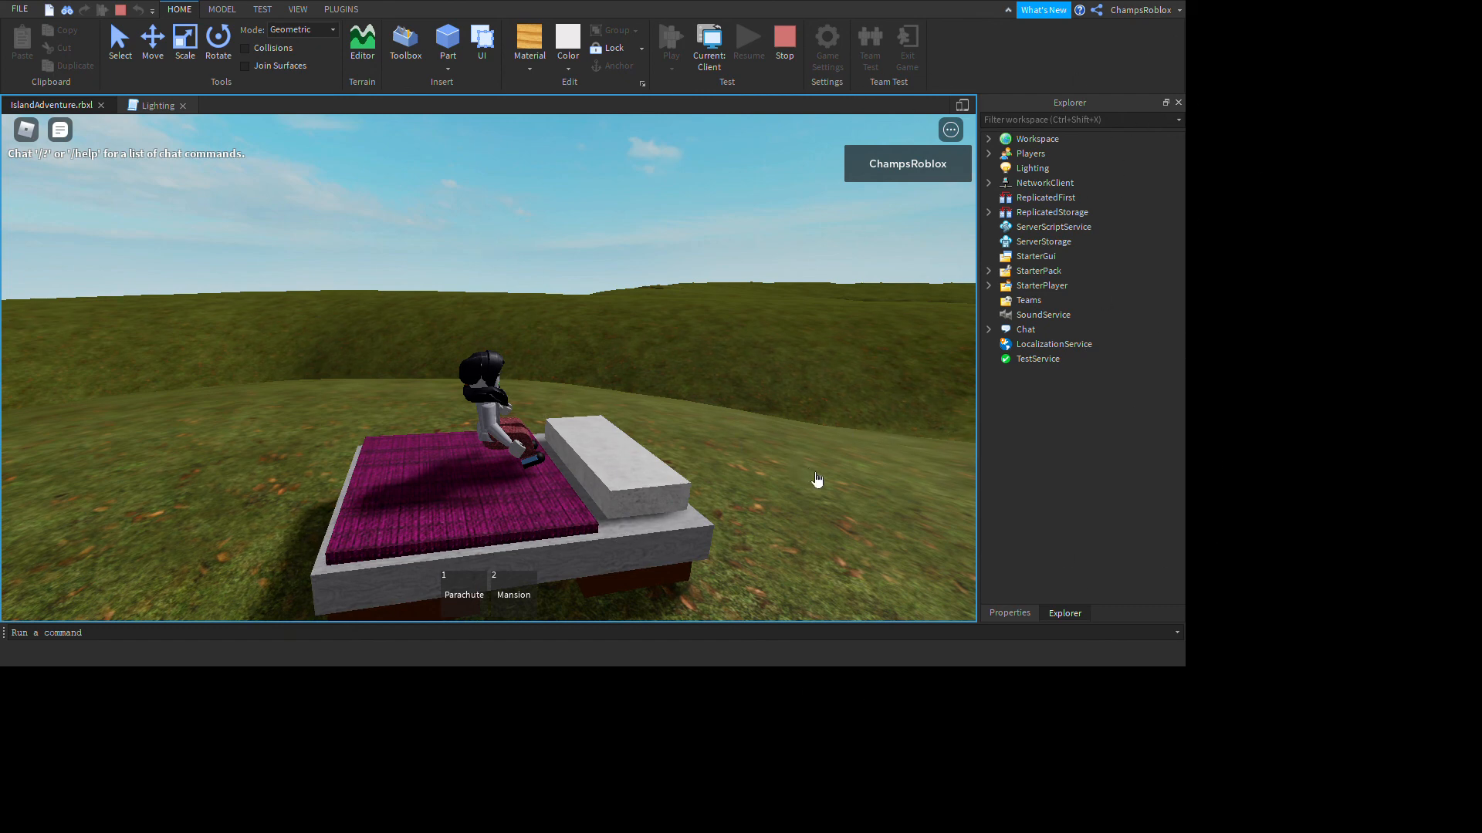